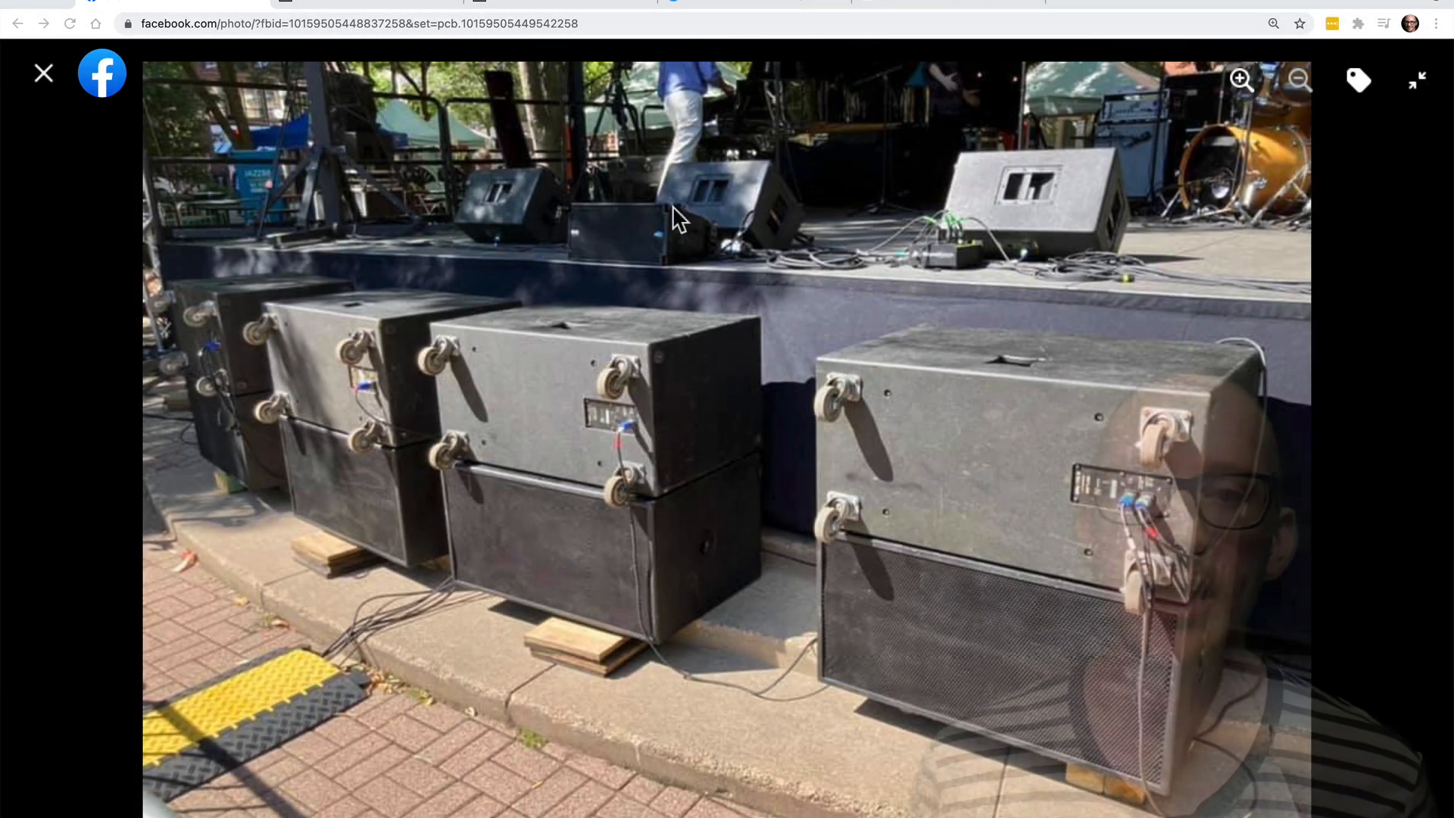
pyautogui.moveTo(877, 362)
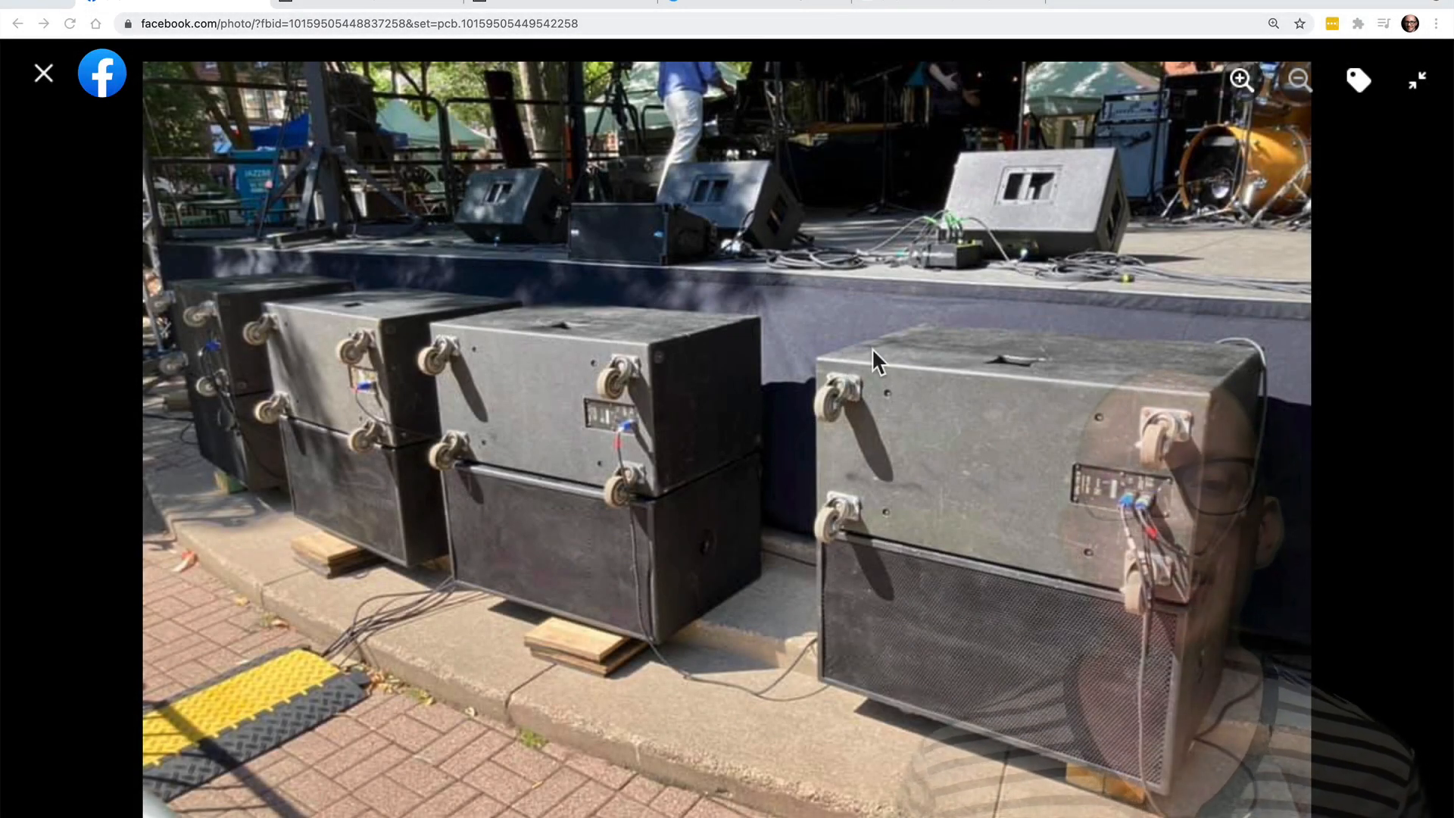
pyautogui.moveTo(759, 338)
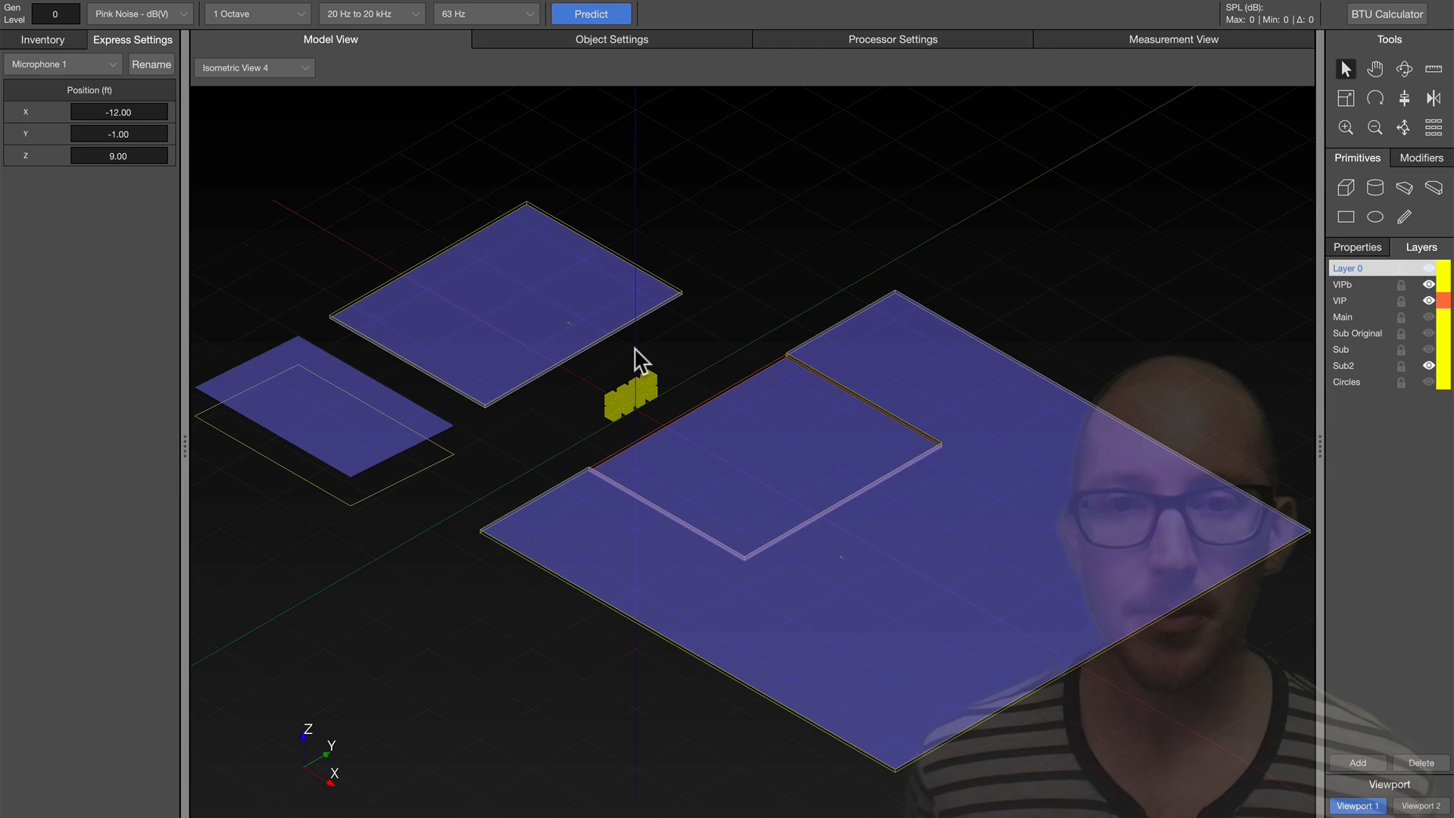
pyautogui.moveTo(1073, 377)
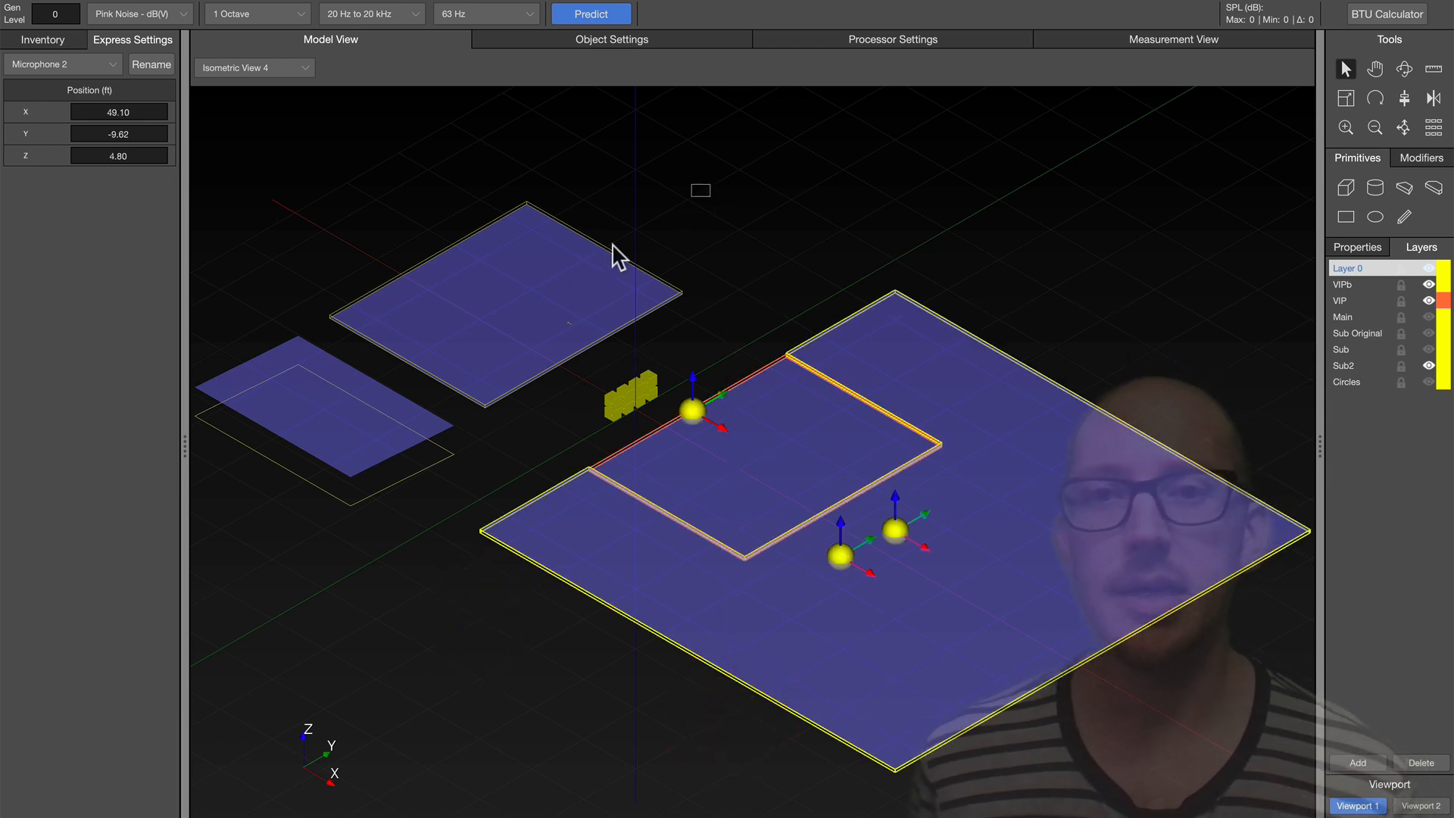
# Show the Sub Original layer of four spaced subs and select the ground-stacked system
pyautogui.click(313, 389)
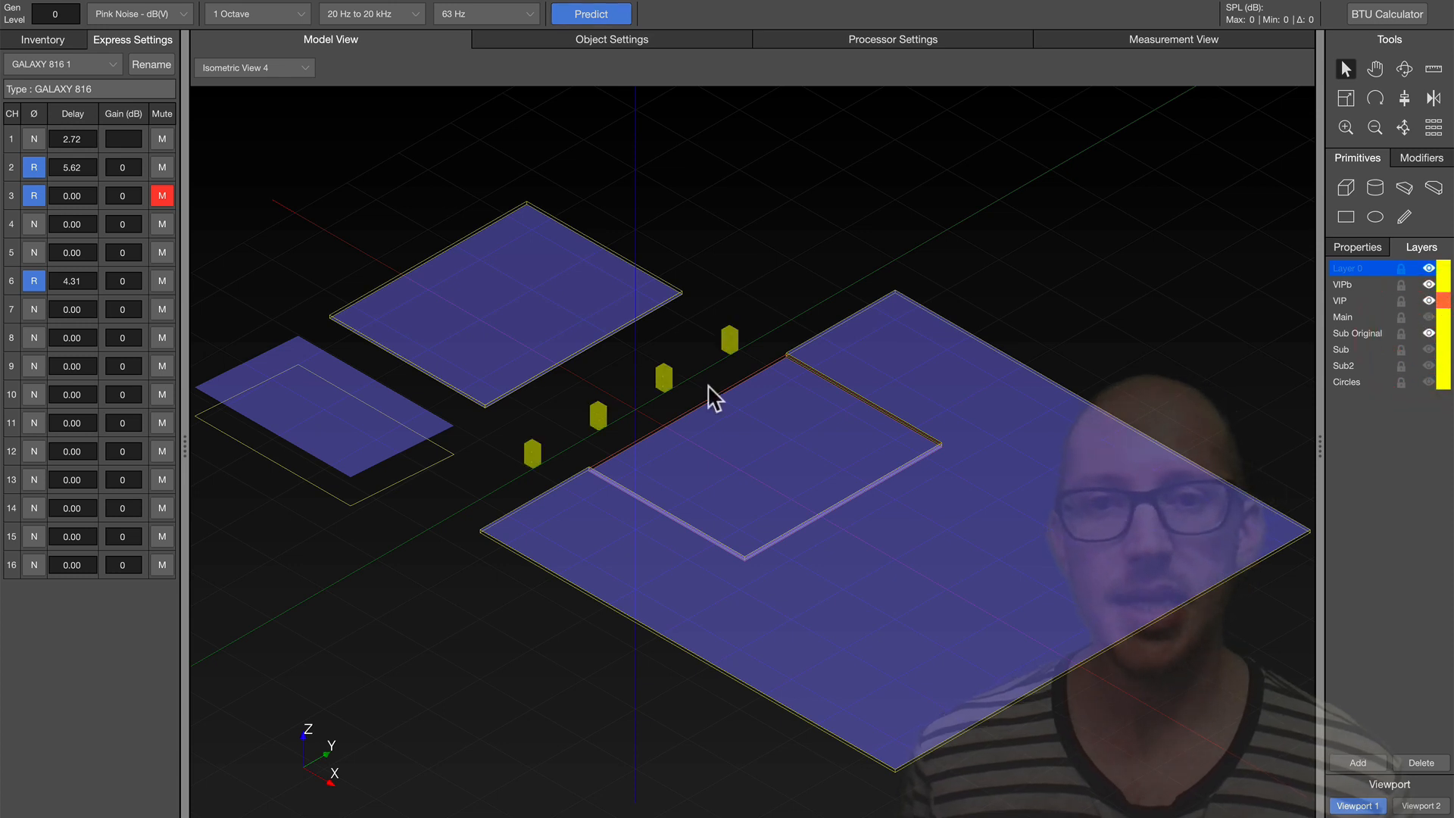
pyautogui.moveTo(1429, 332)
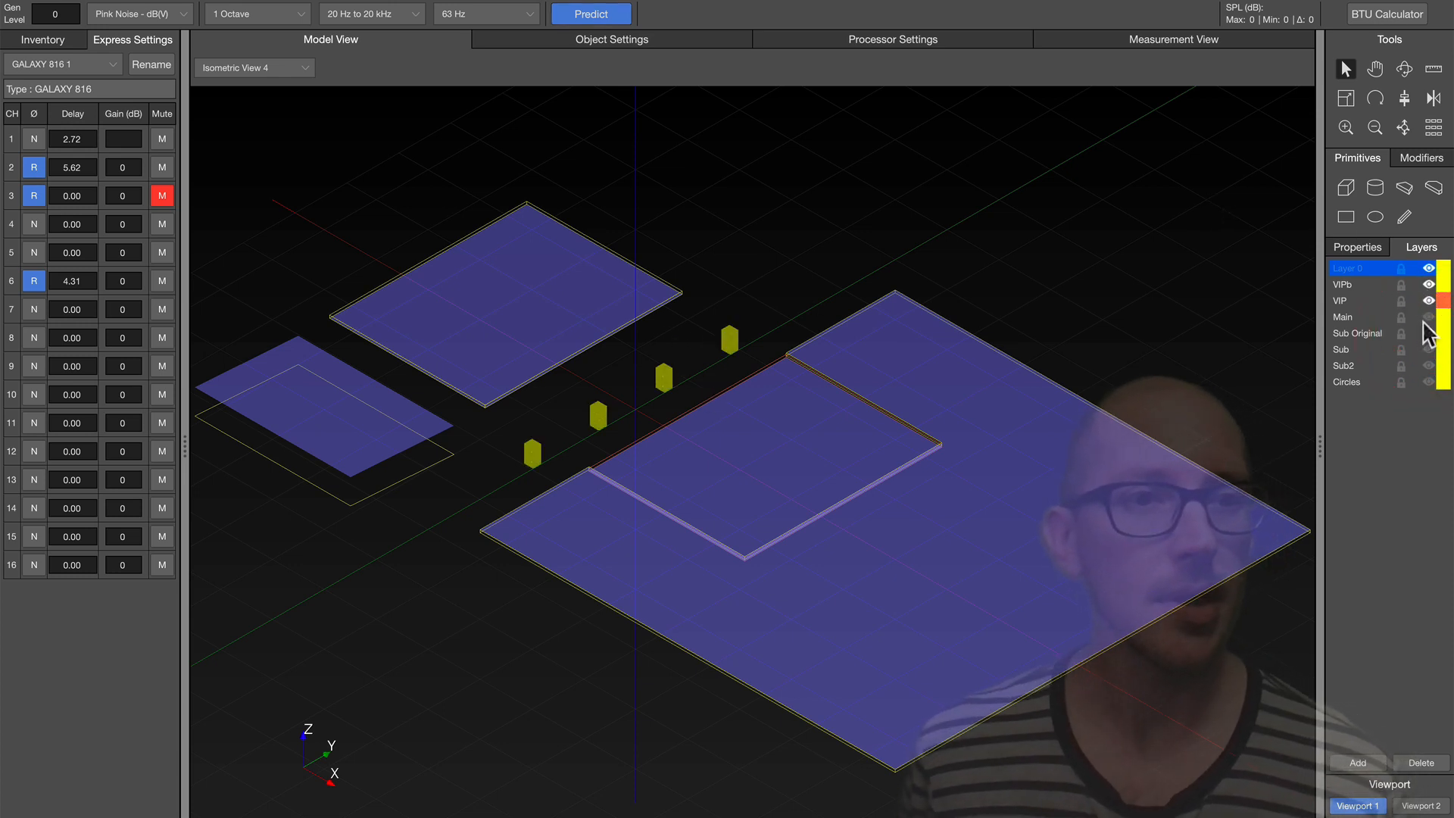
pyautogui.click(1429, 316)
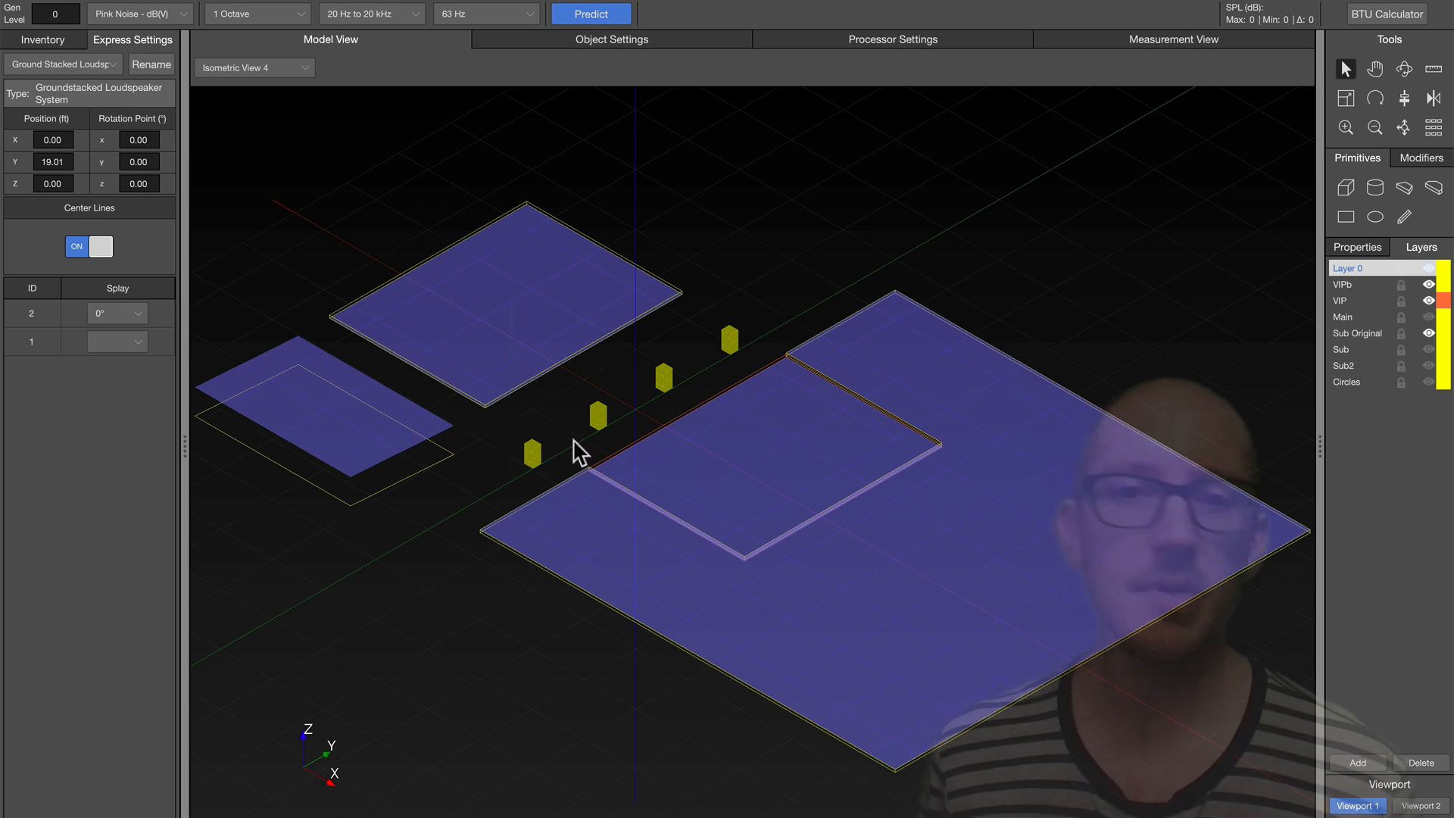
pyautogui.moveTo(494, 467)
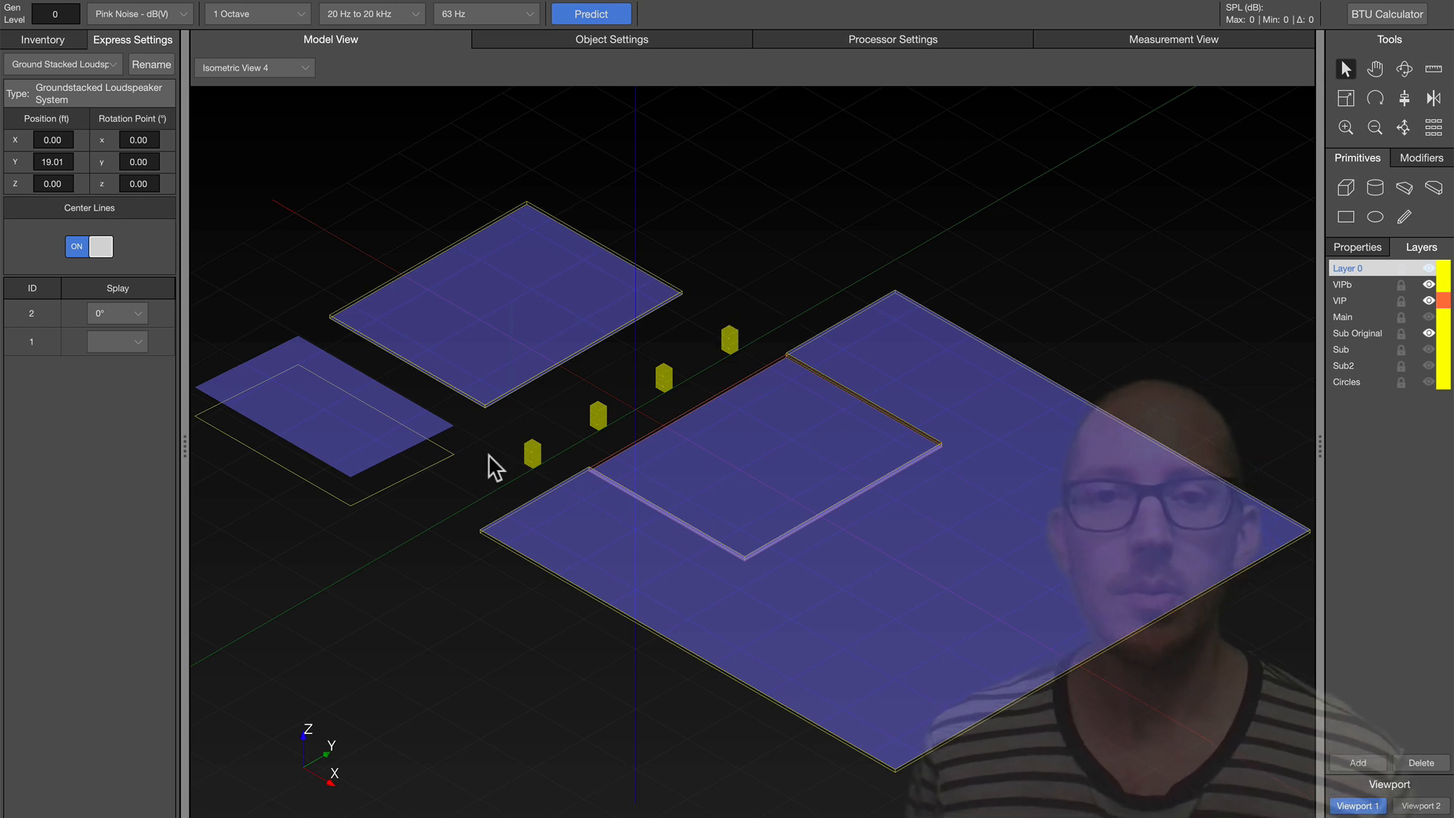
pyautogui.moveTo(551, 473)
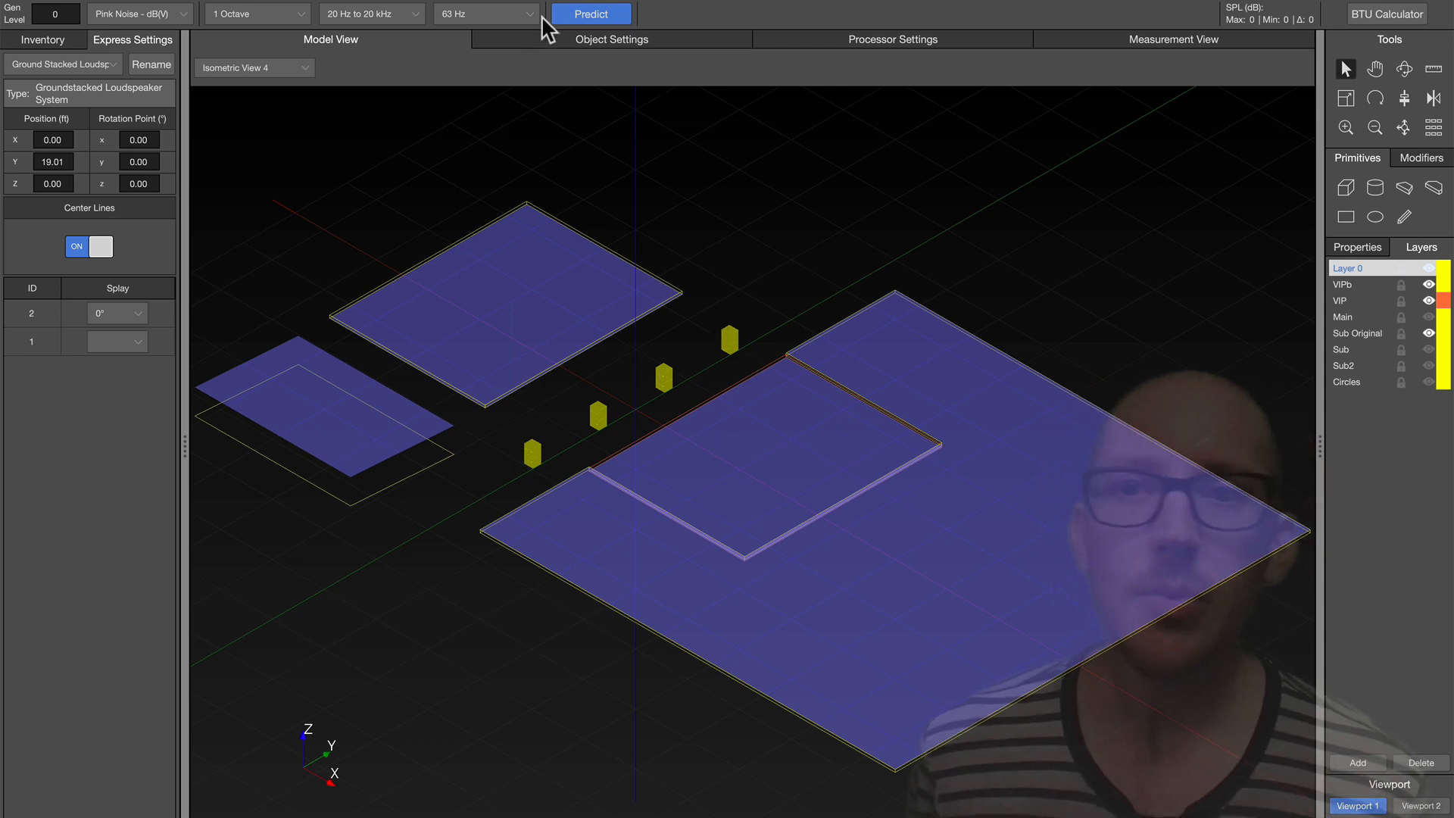
# Run a 63 Hz one-octave pressure prediction for the four spaced subs over the audience
pyautogui.click(590, 14)
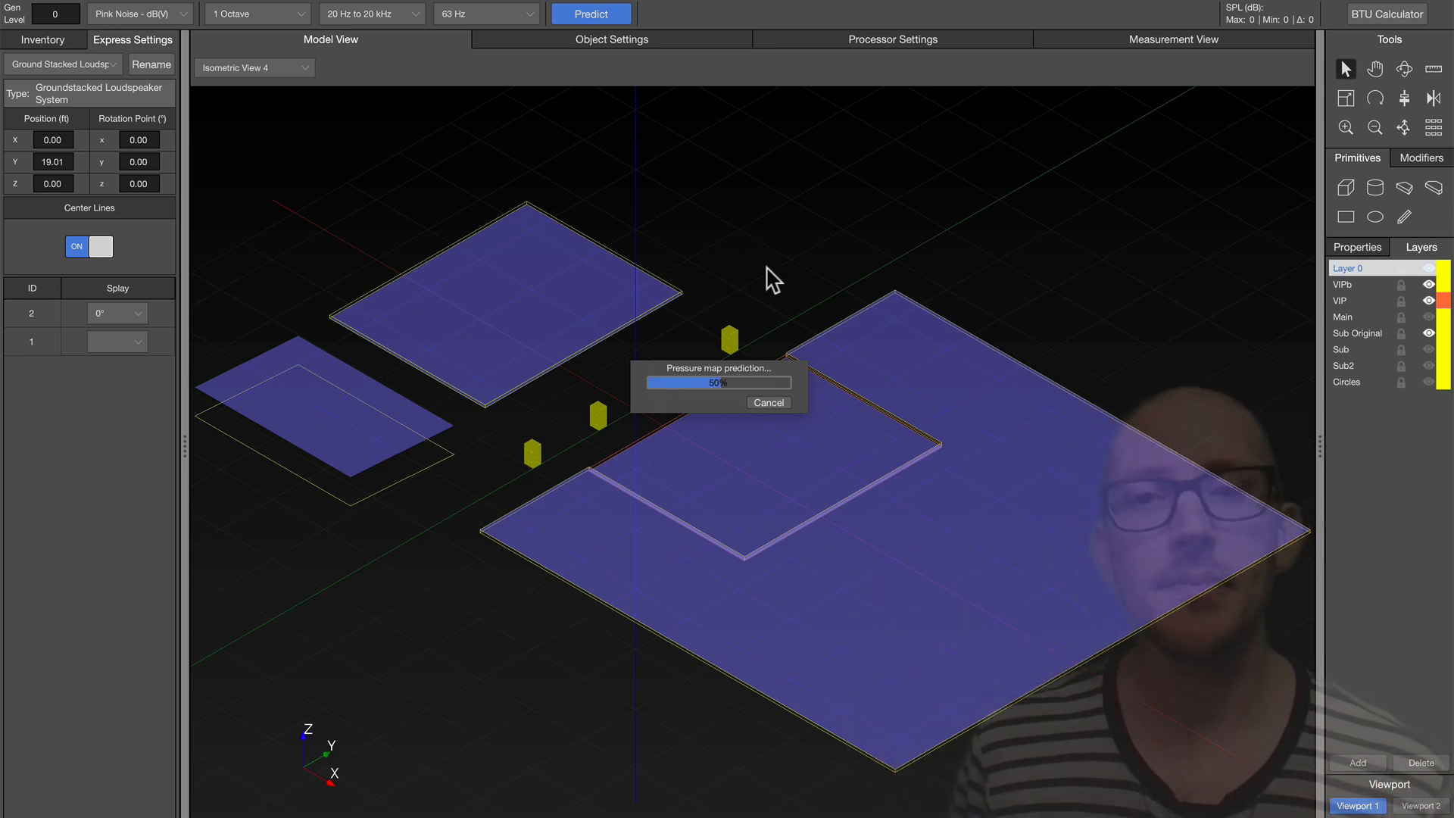
pyautogui.click(591, 13)
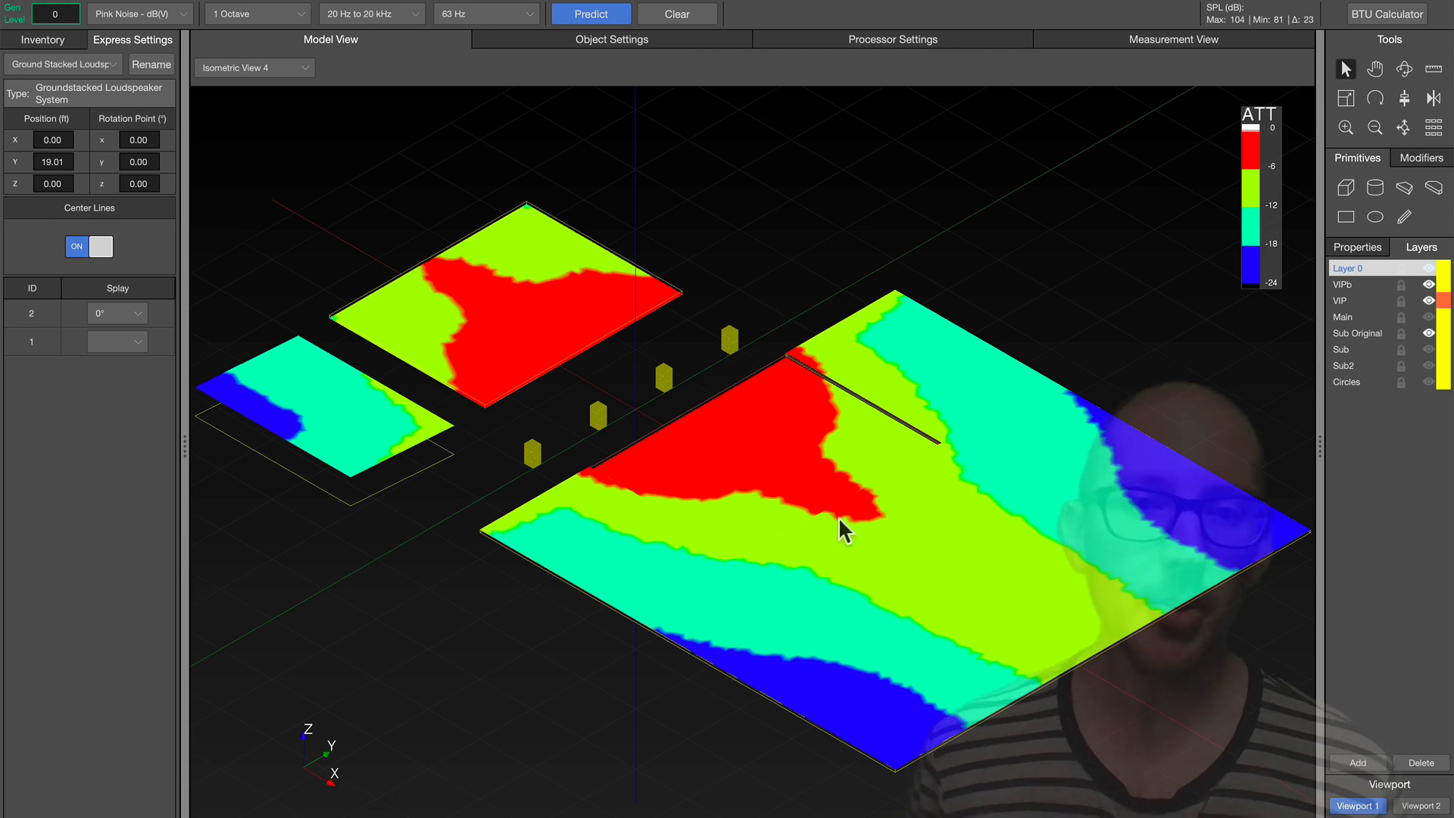
pyautogui.moveTo(783, 333)
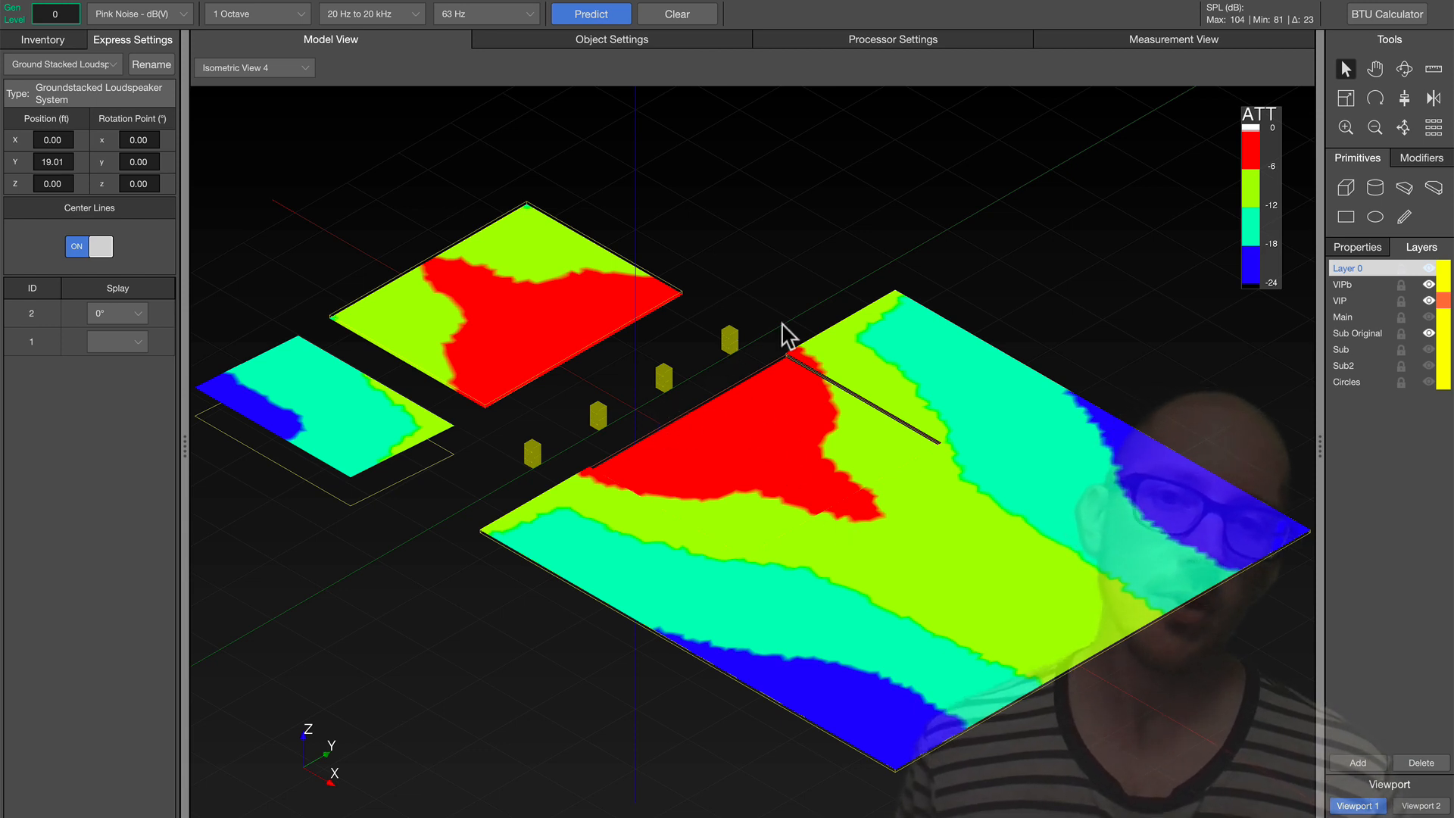
pyautogui.moveTo(1058, 686)
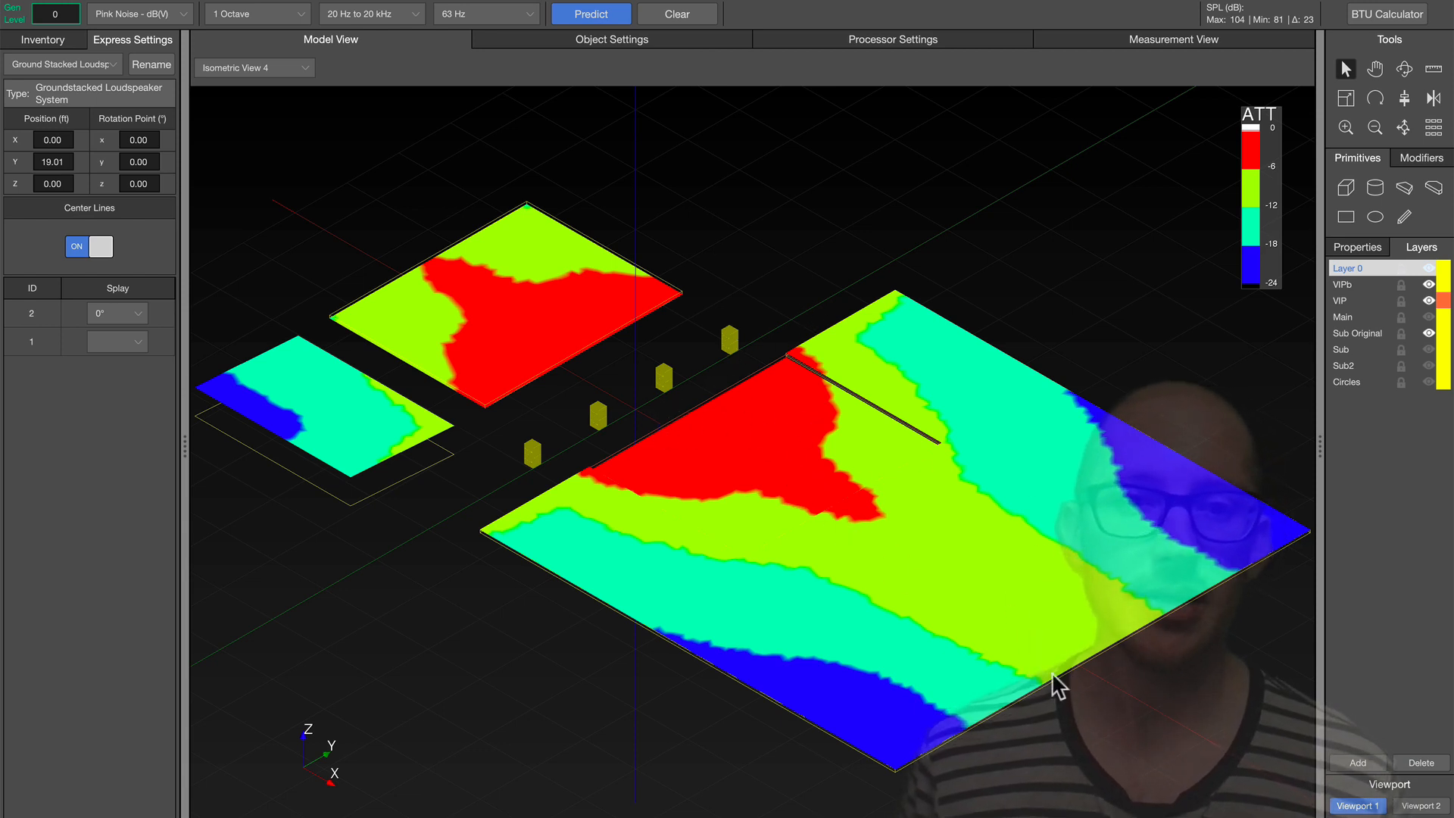
pyautogui.moveTo(894, 567)
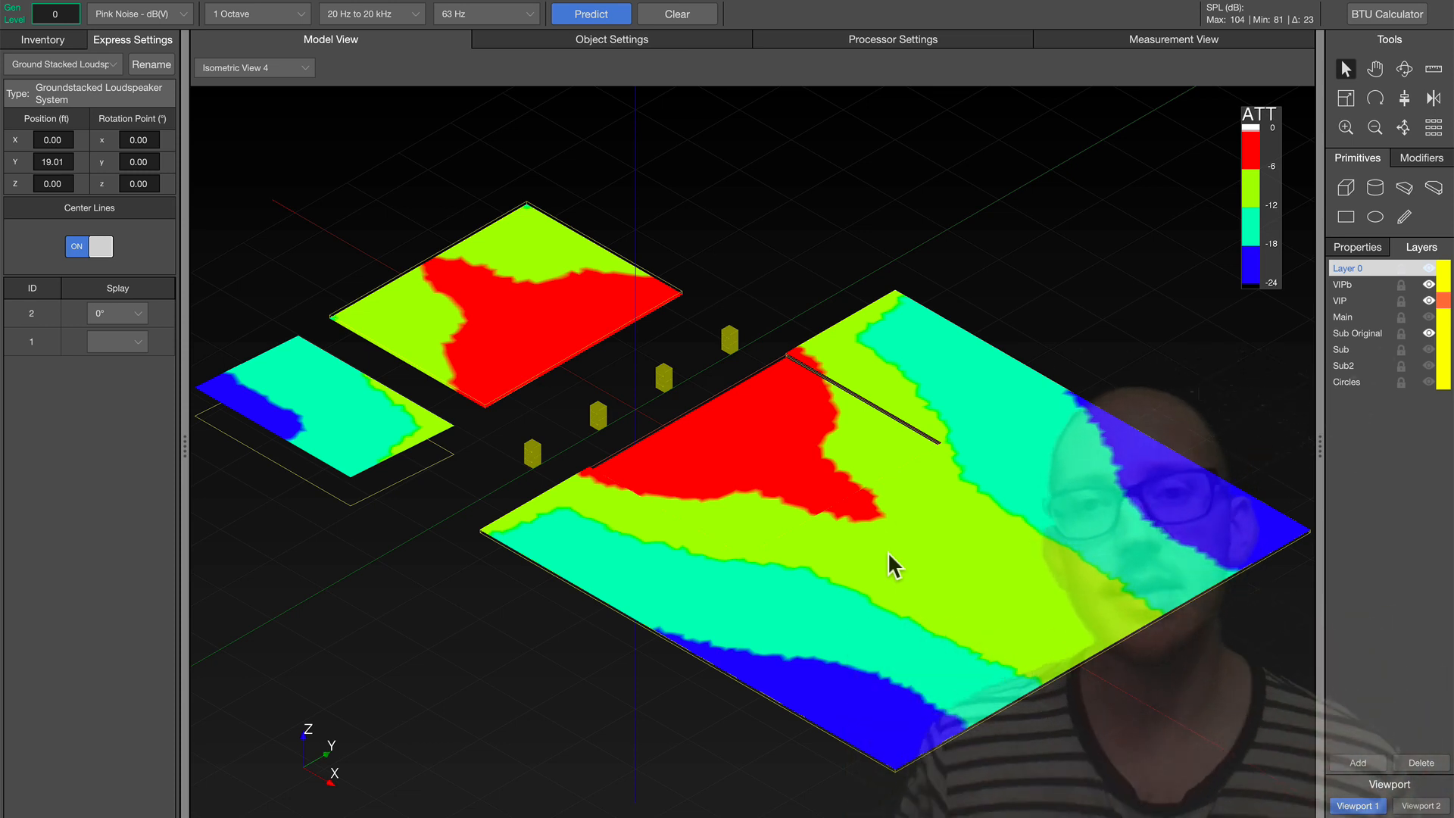
pyautogui.moveTo(407, 30)
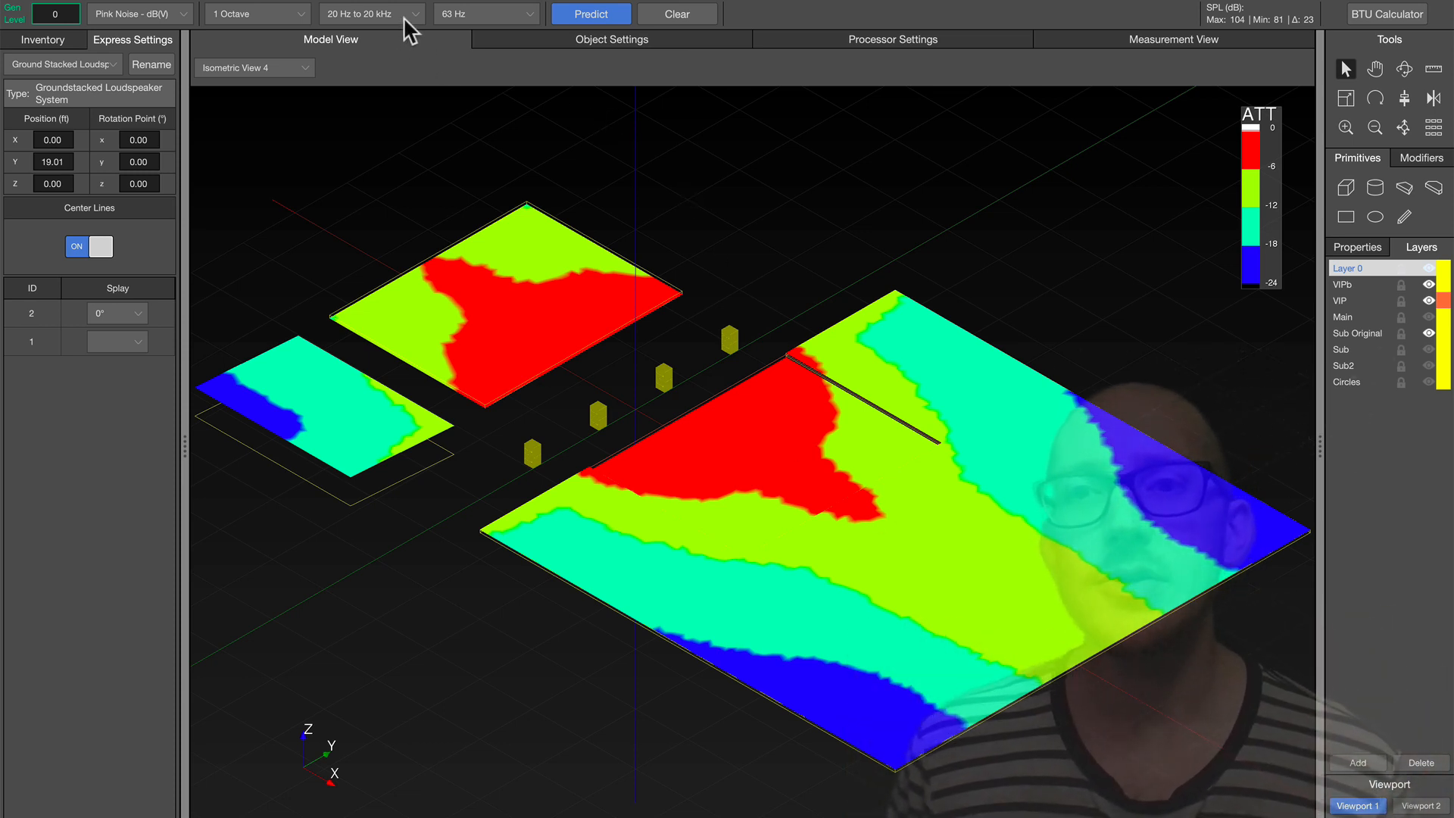
pyautogui.moveTo(599, 302)
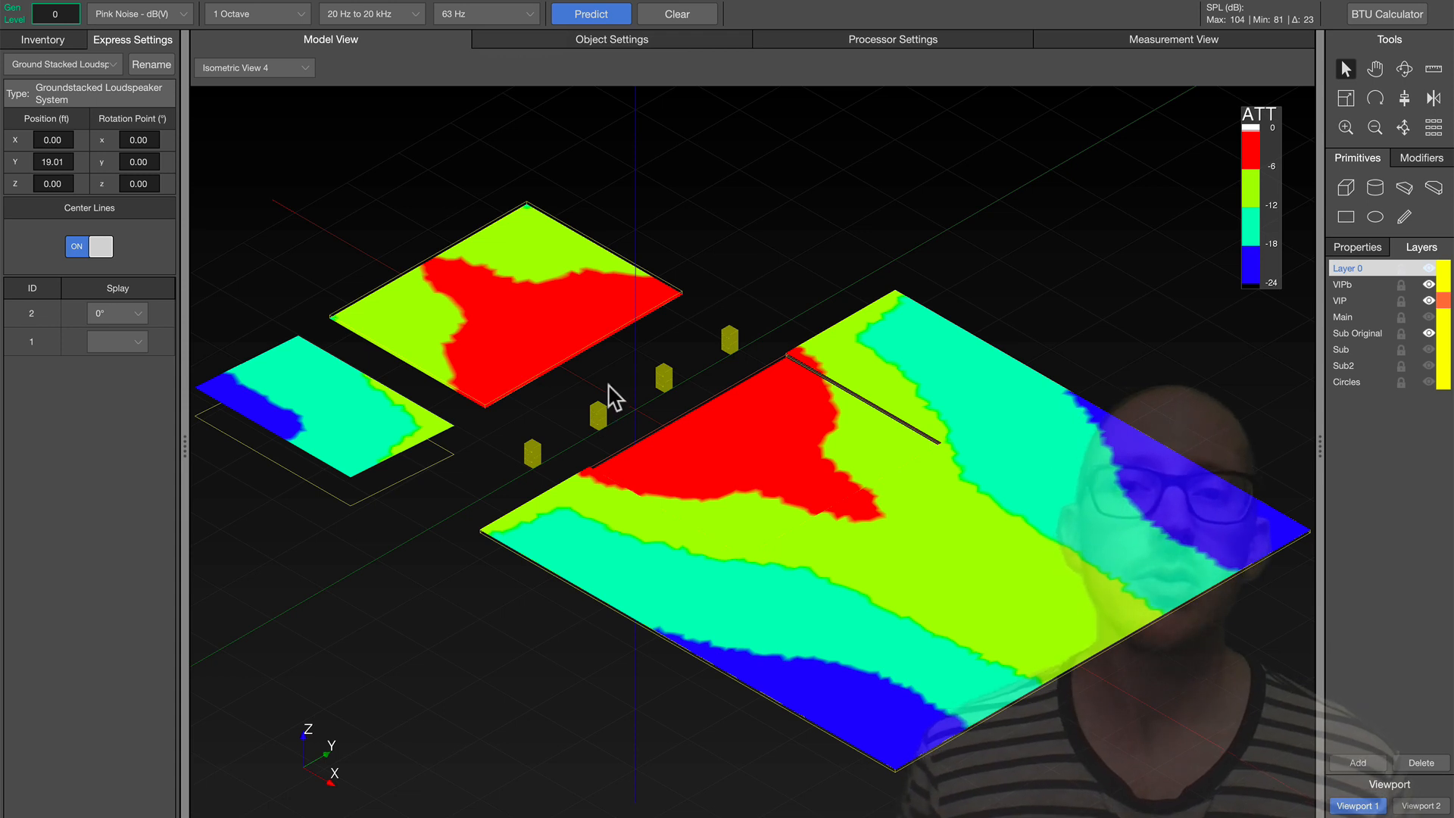
pyautogui.click(518, 451)
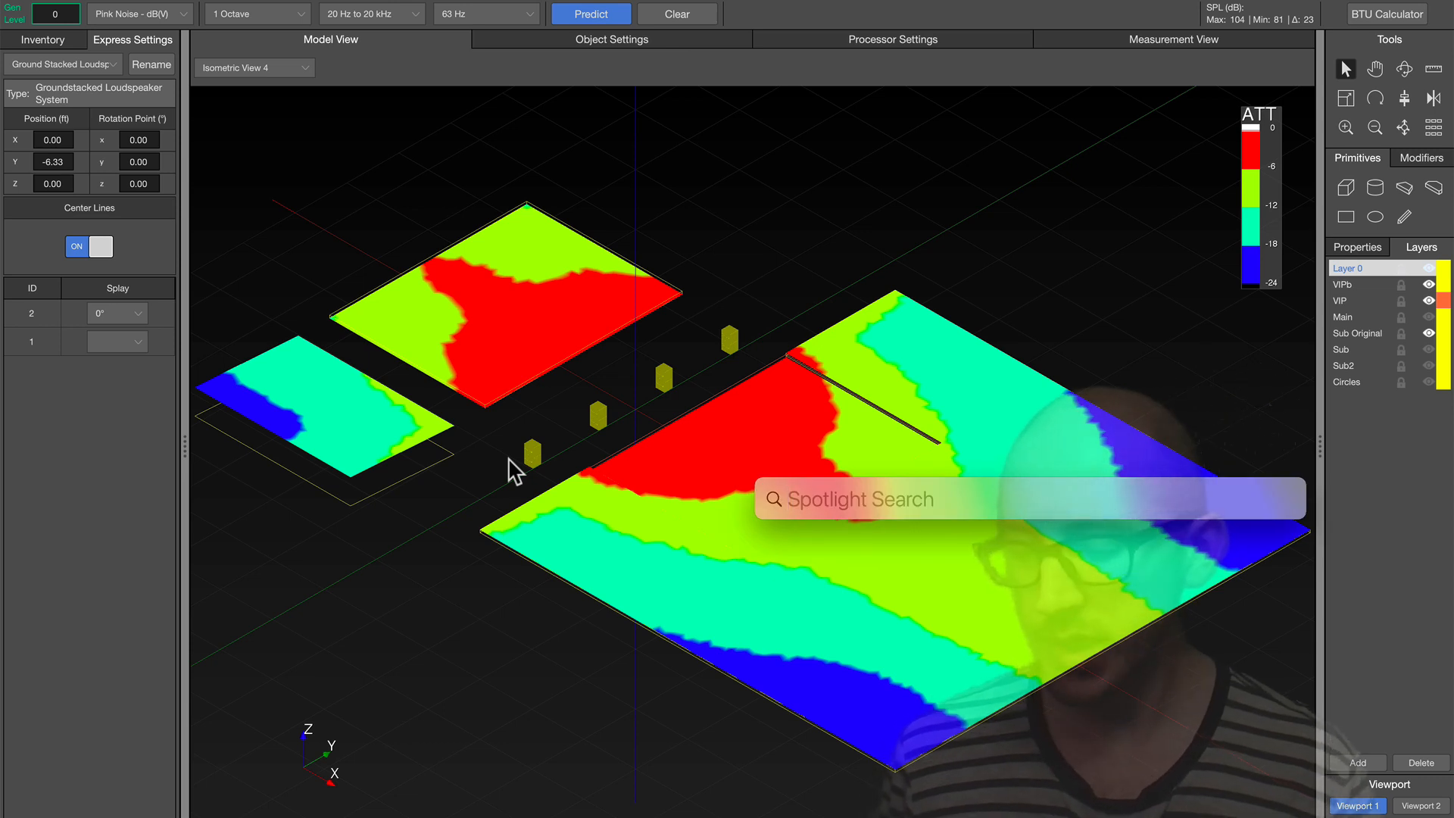
# Evaluate 1130/12.67*(2/3) in Spotlight's calculator, giving about 59.46
pyautogui.write('1130')
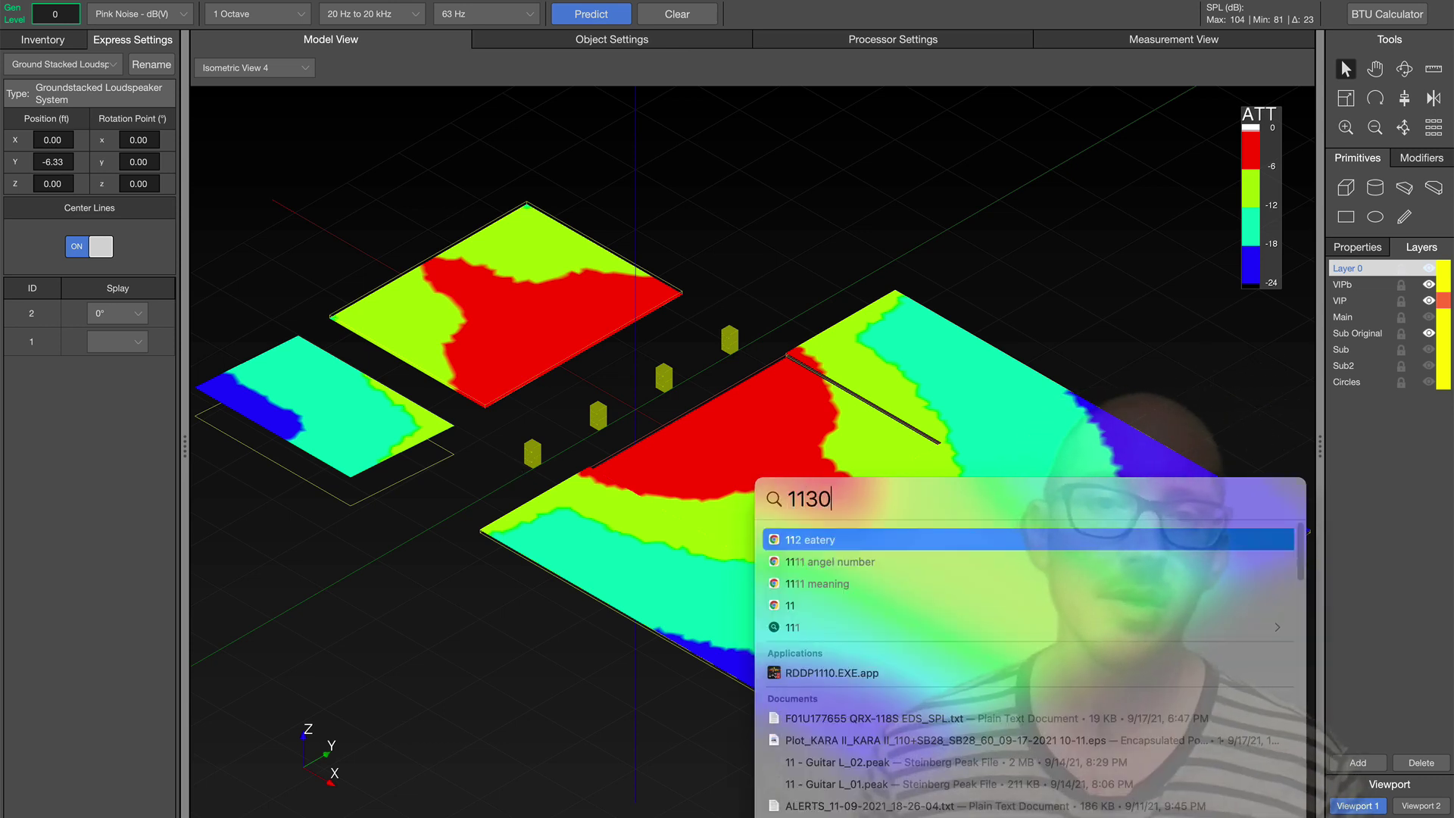
pyautogui.write('/')
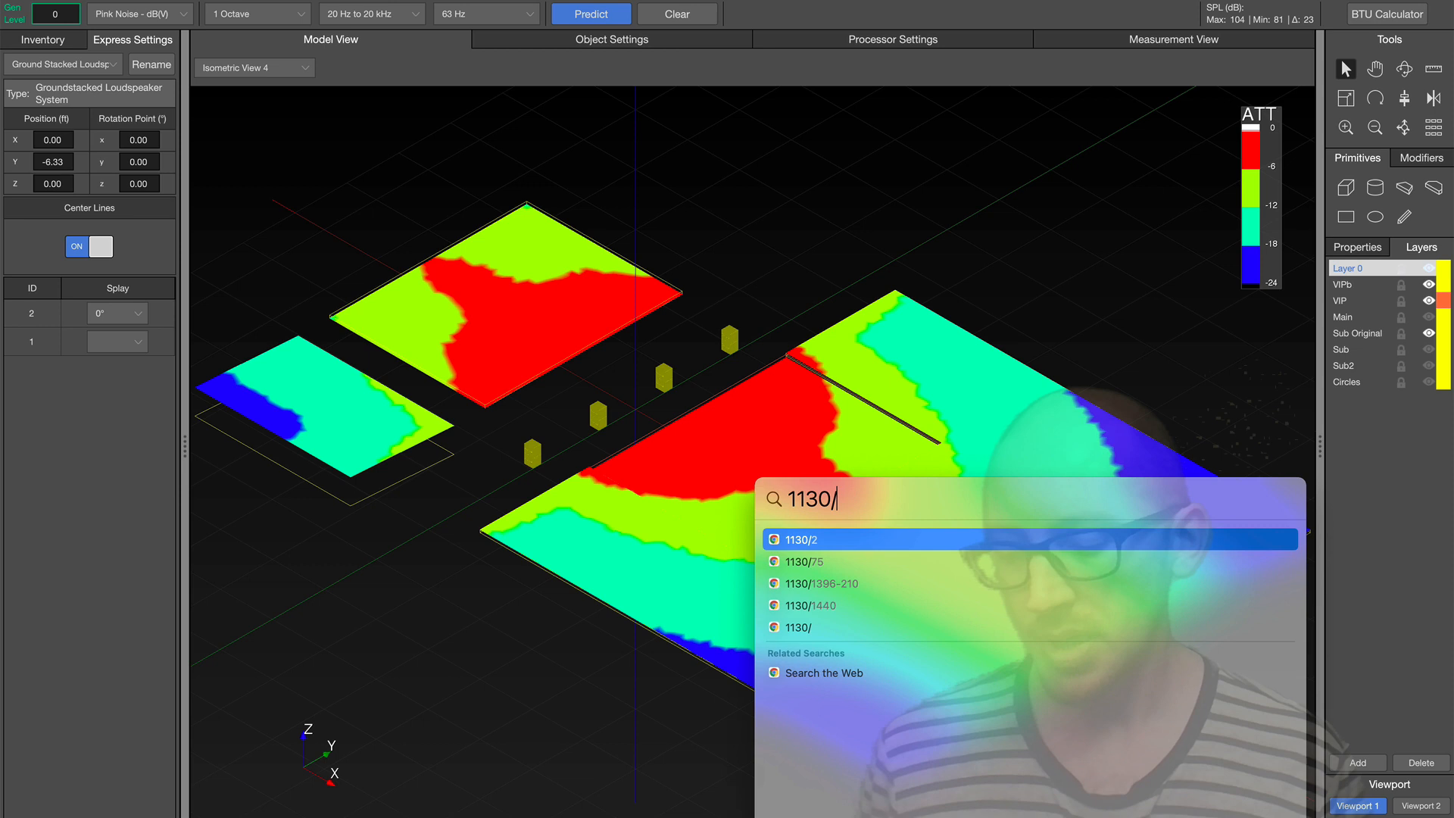
pyautogui.write('12.67')
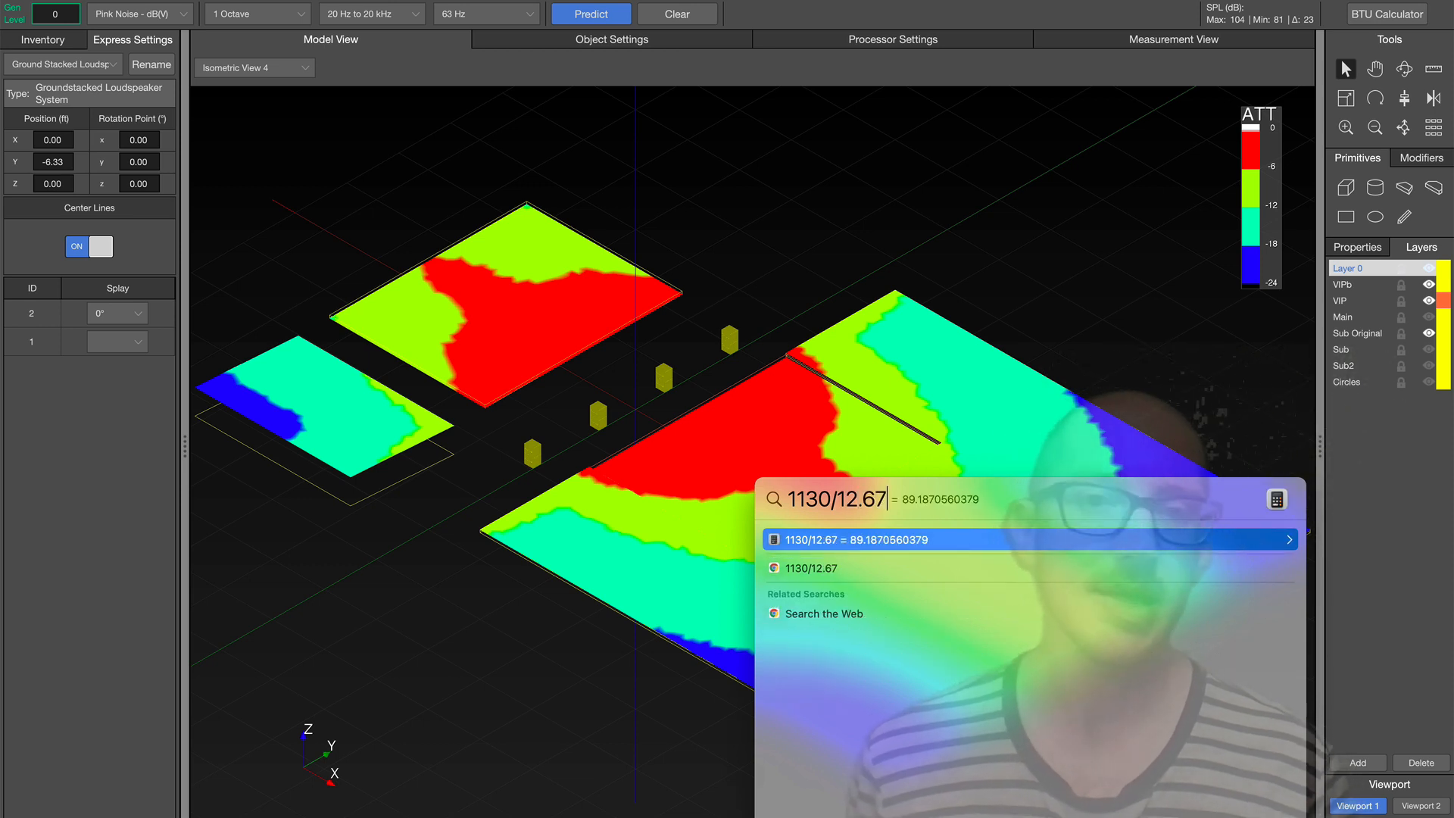
pyautogui.moveTo(911, 515)
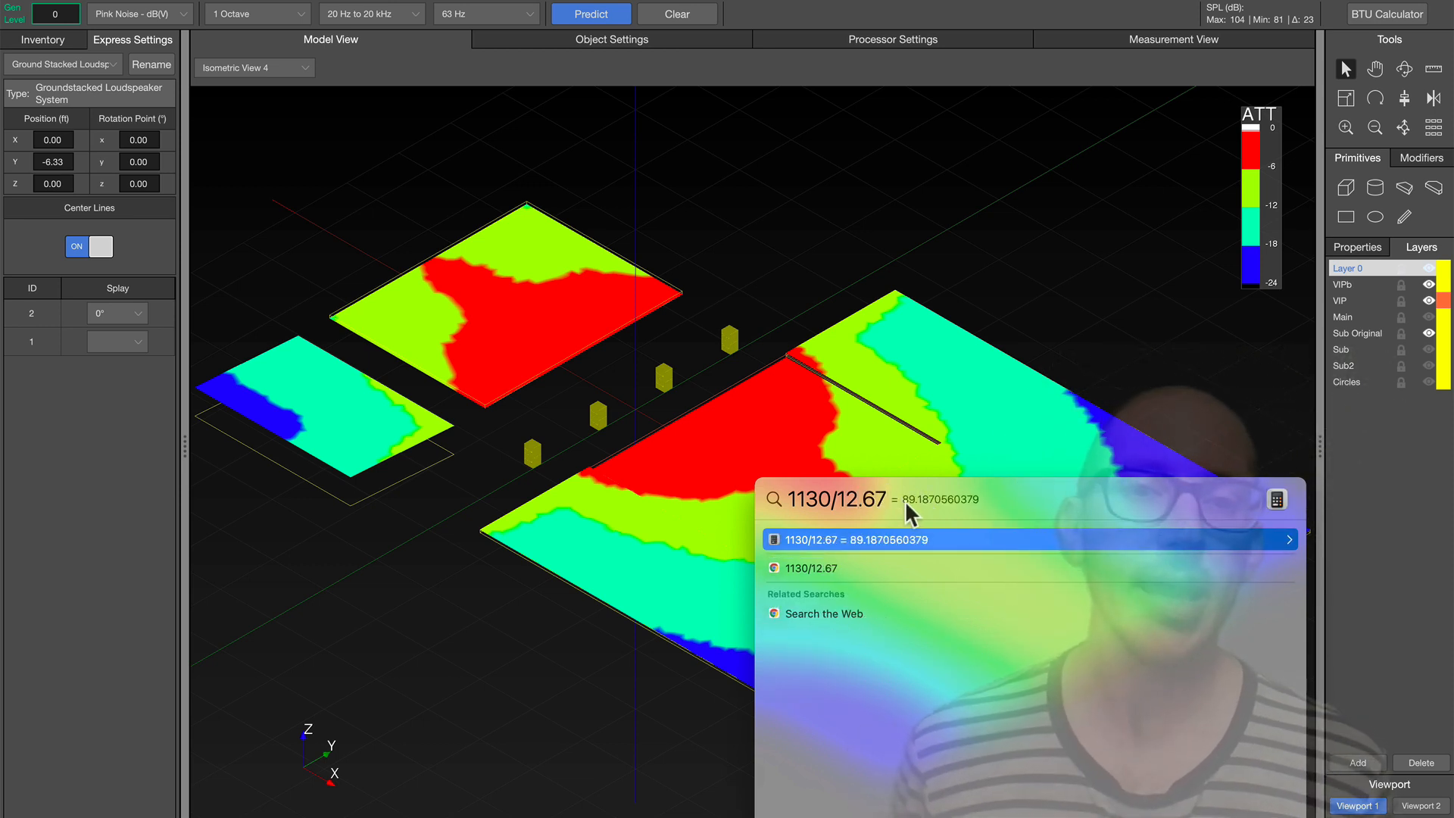
pyautogui.moveTo(914, 515)
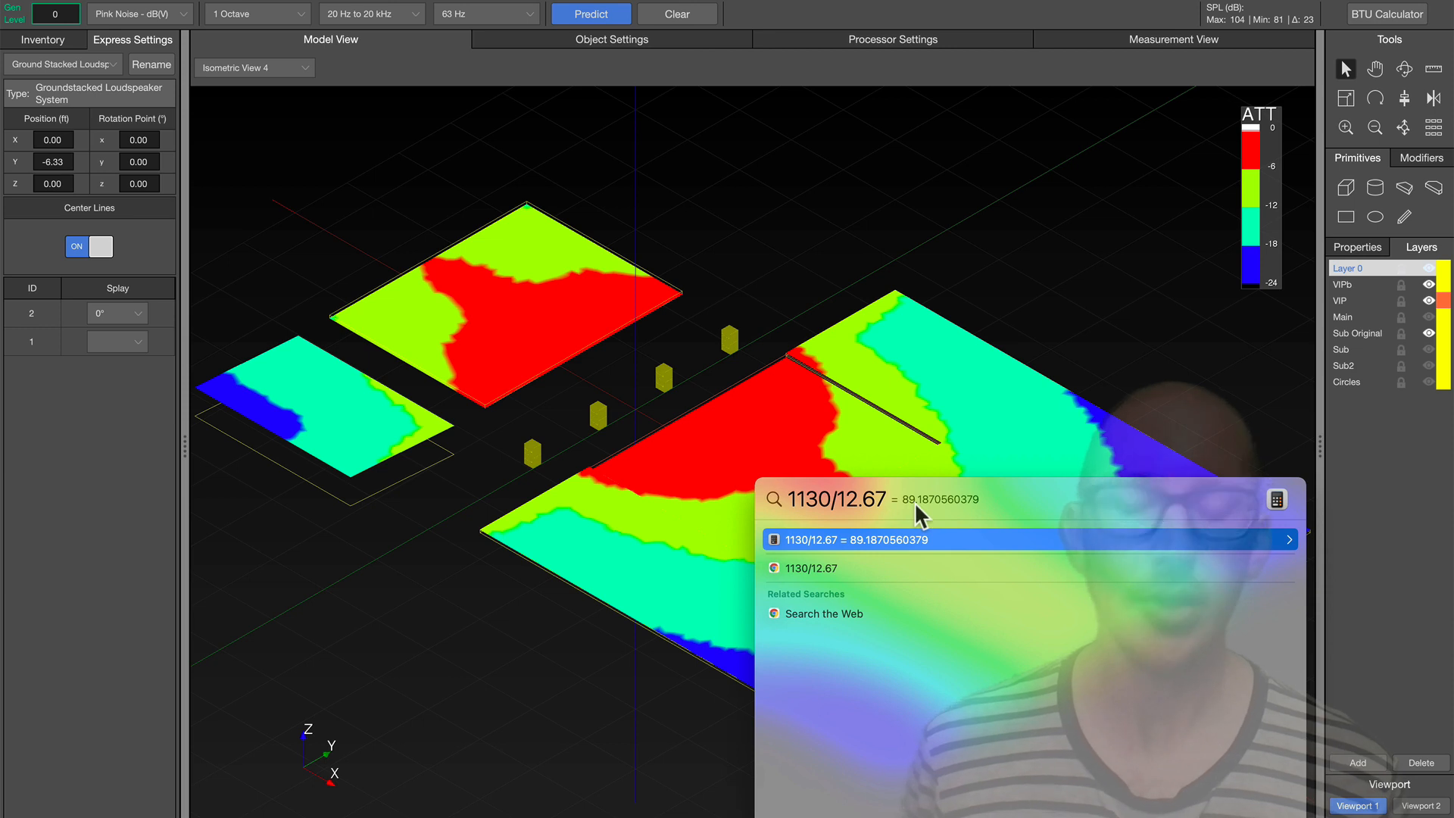
pyautogui.write('*')
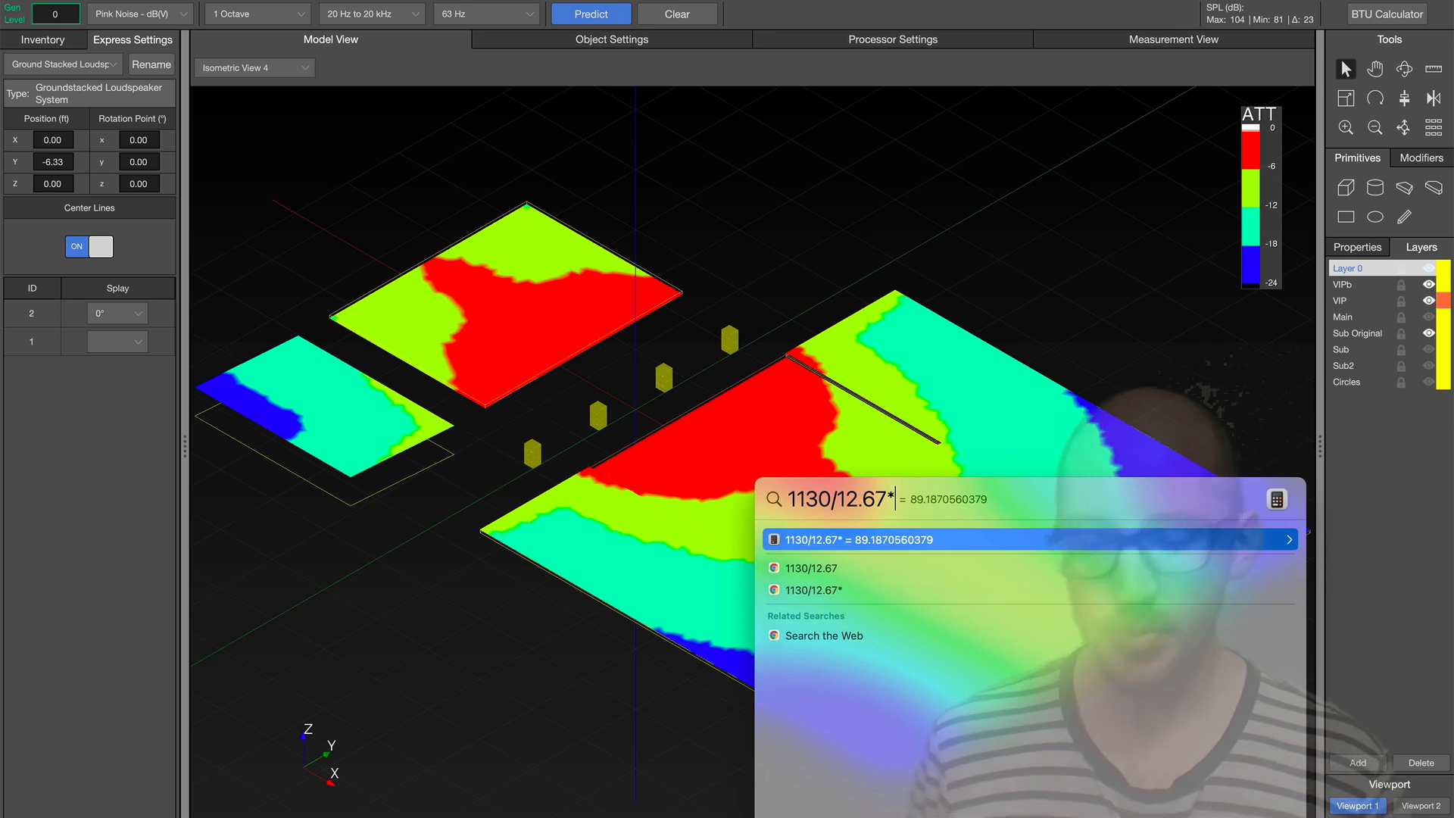
pyautogui.write('(2/3')
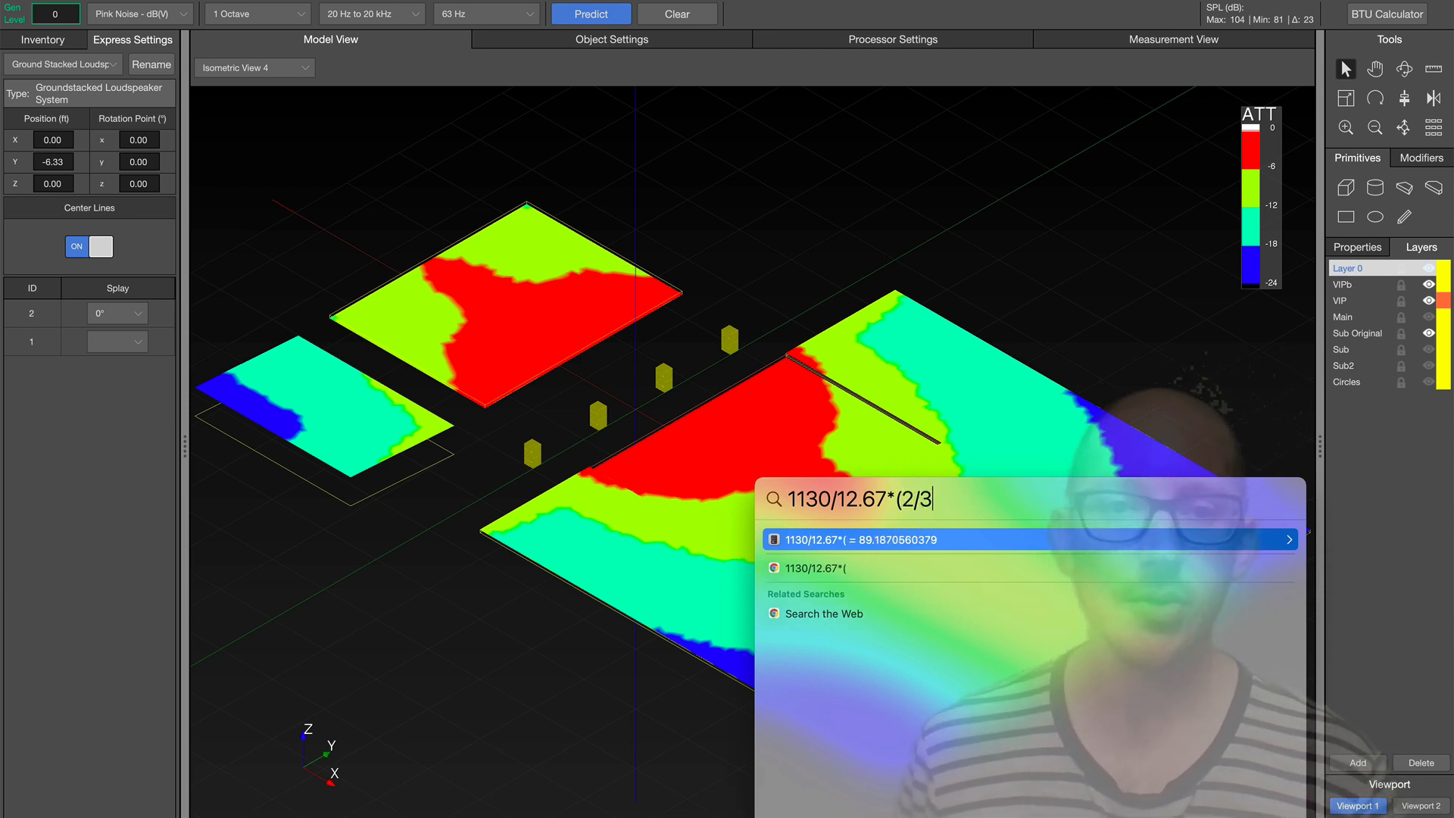
pyautogui.write(')')
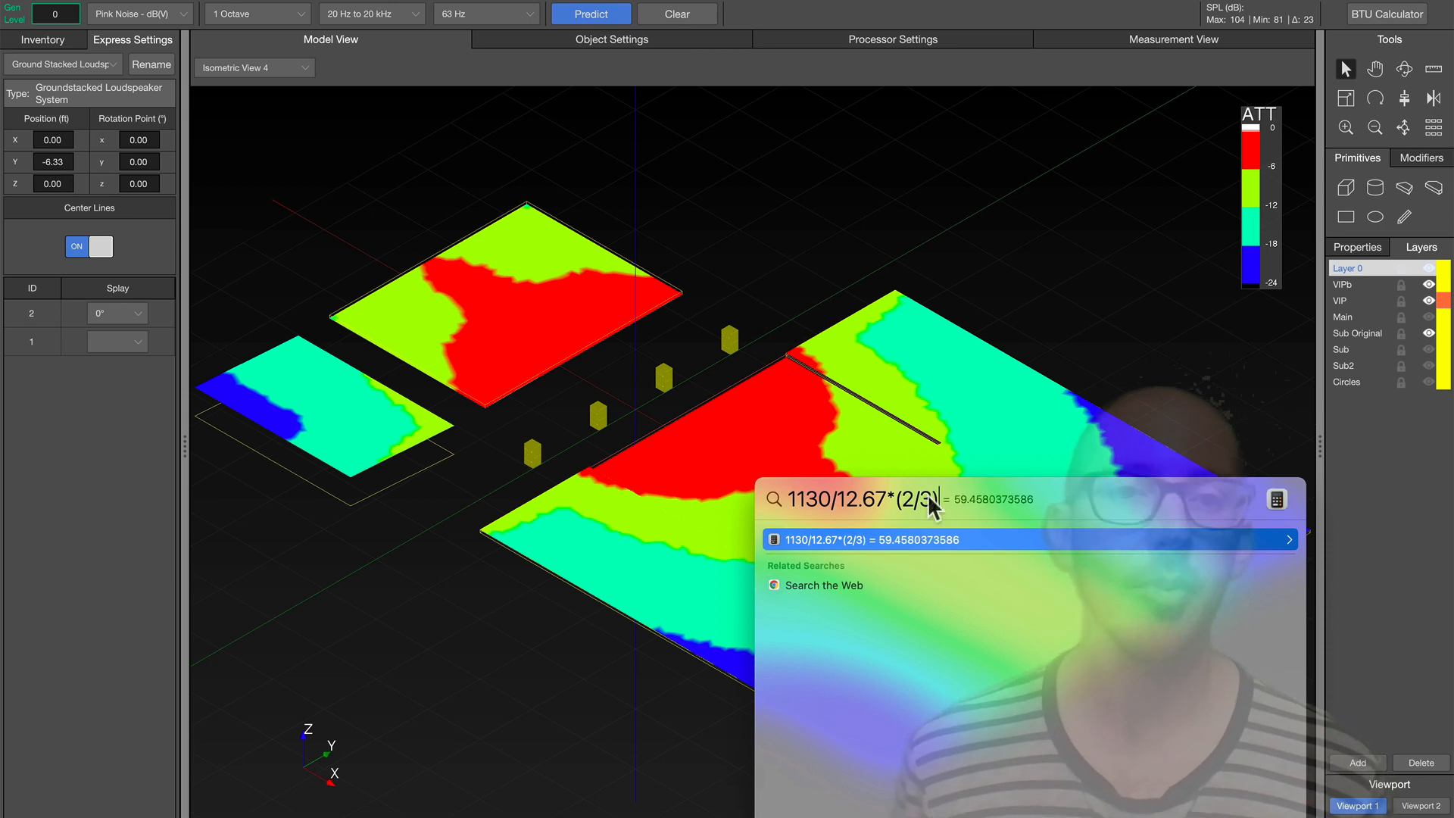
pyautogui.moveTo(973, 518)
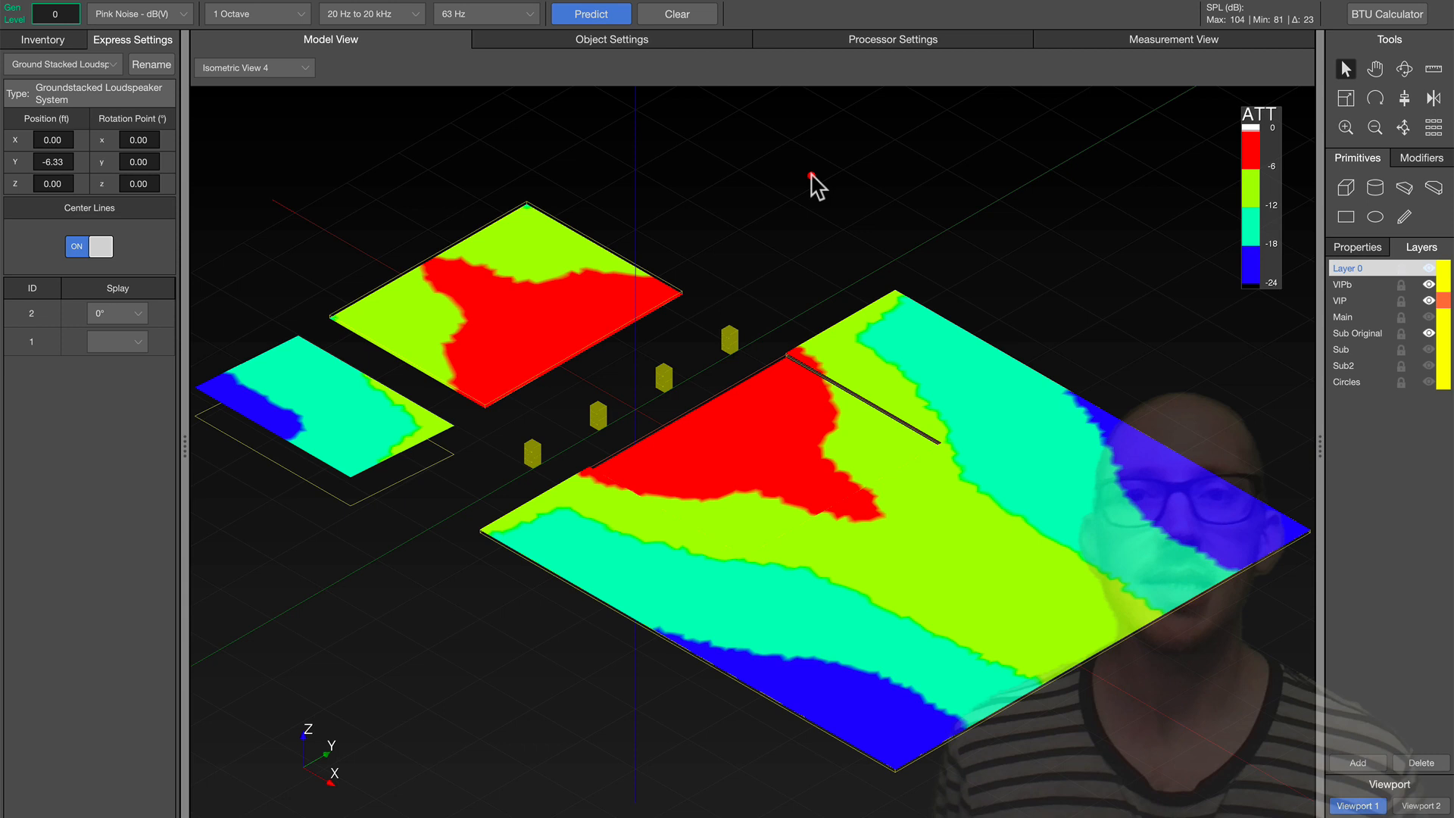
pyautogui.click(481, 14)
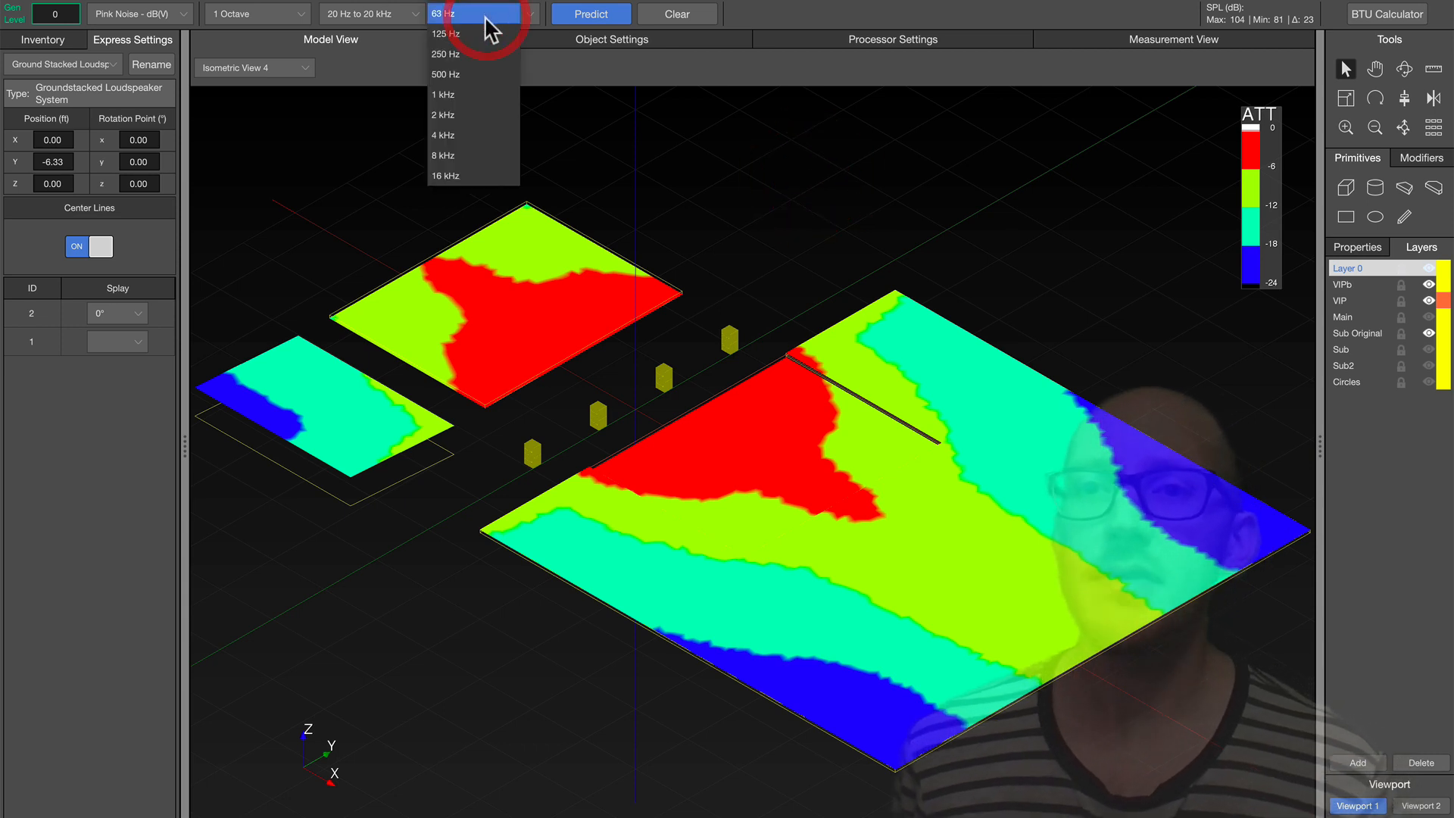
pyautogui.click(257, 13)
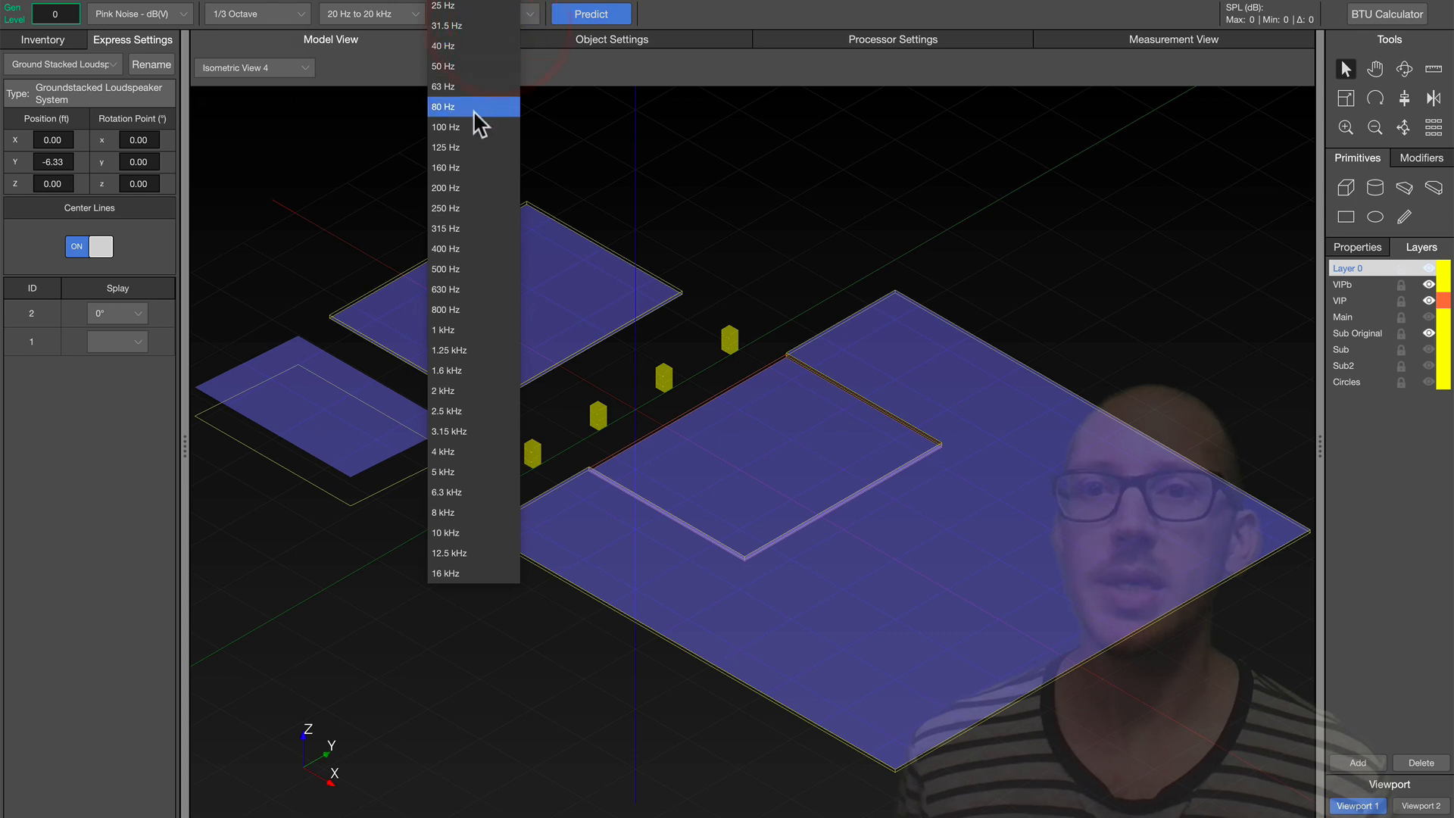
pyautogui.click(445, 127)
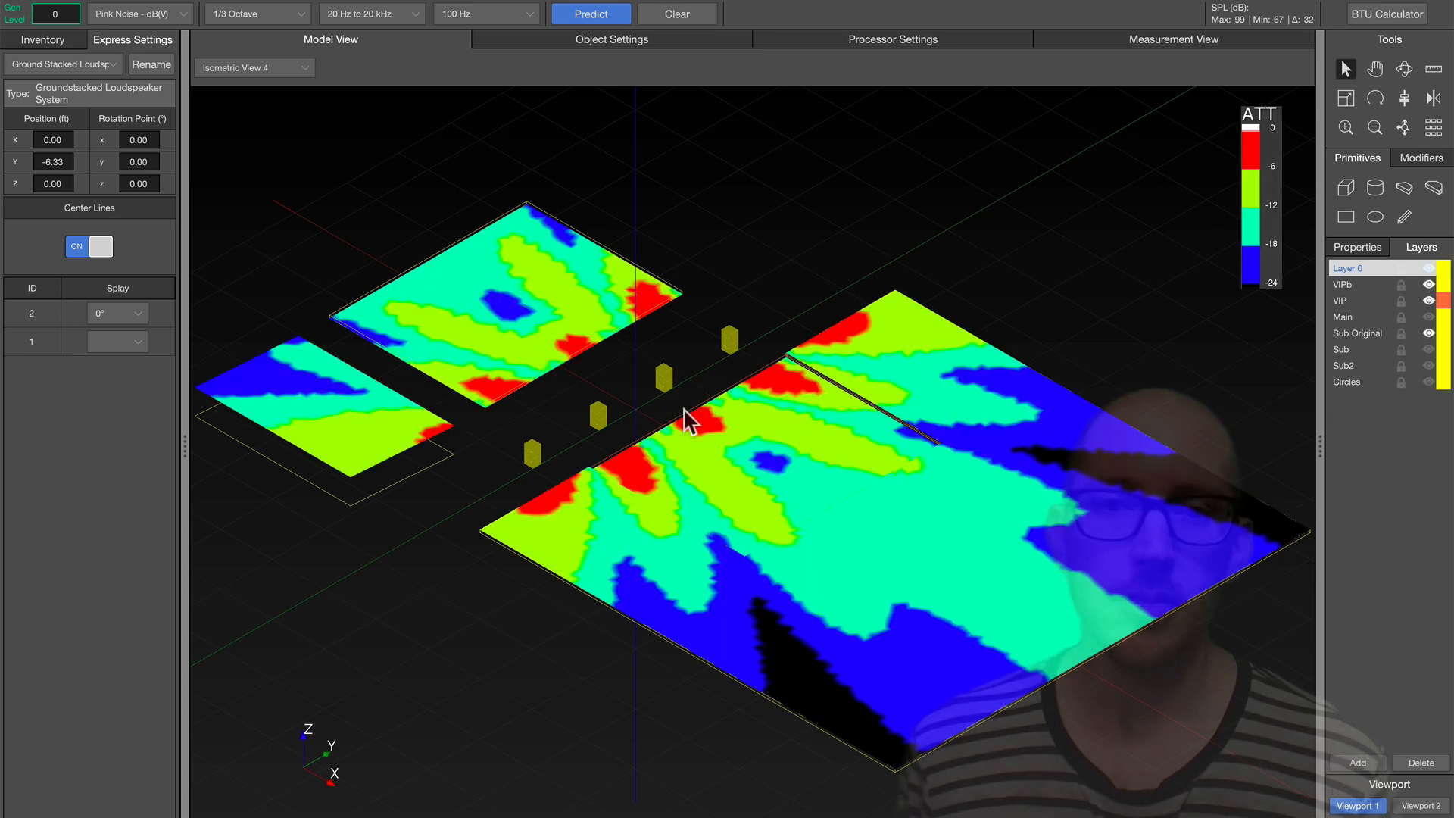
pyautogui.moveTo(617, 515)
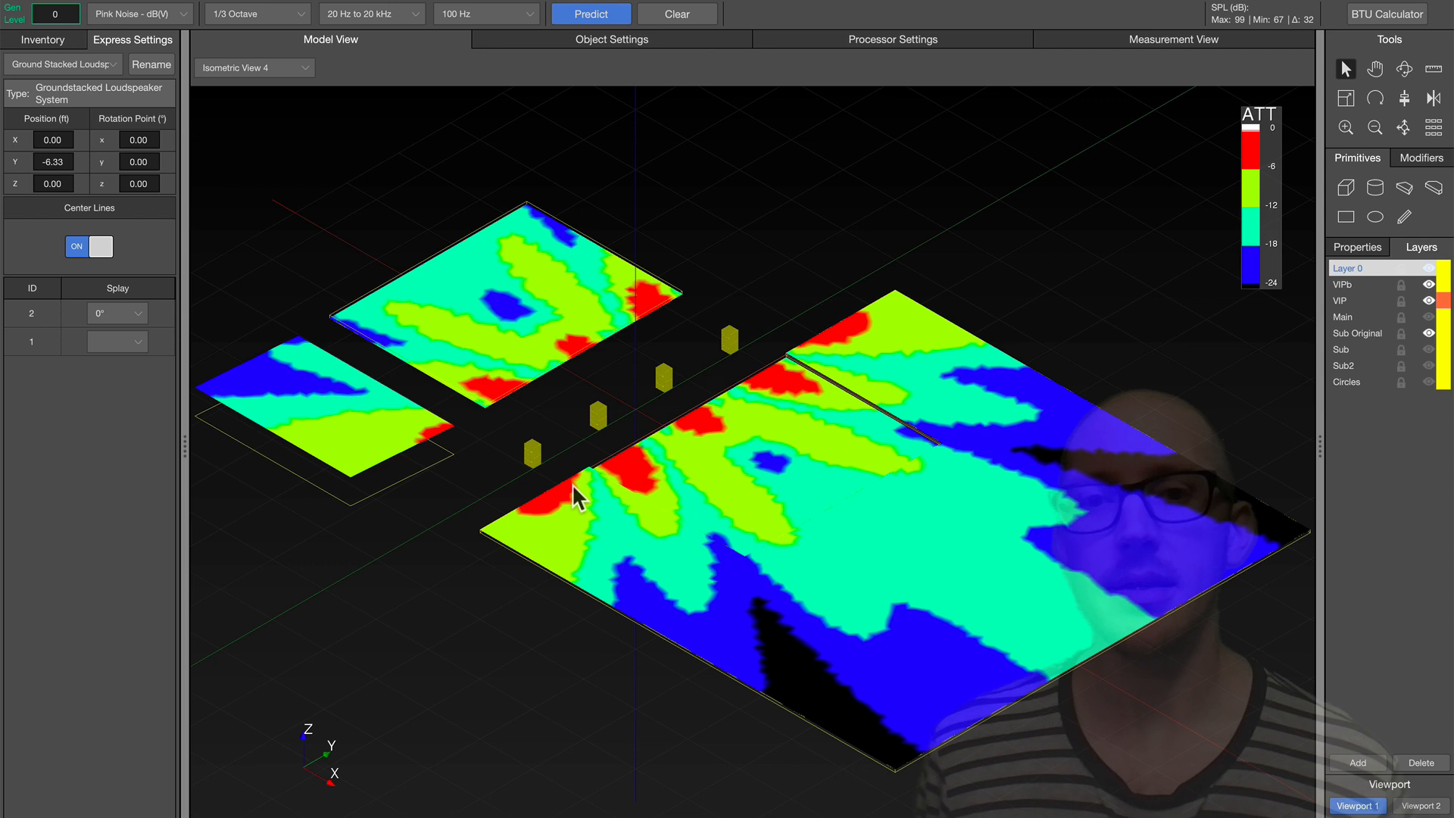
pyautogui.moveTo(737, 412)
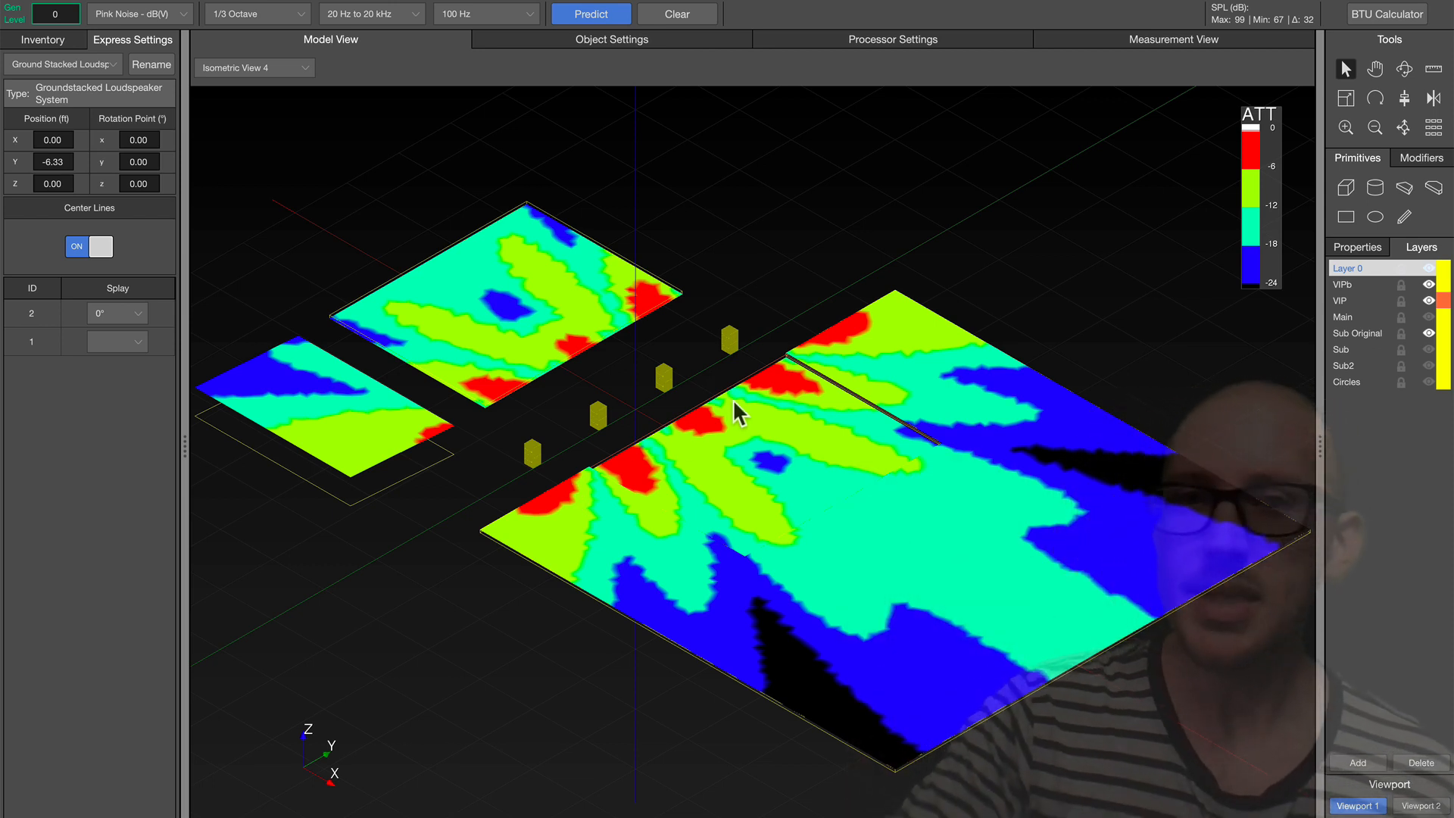
pyautogui.moveTo(756, 324)
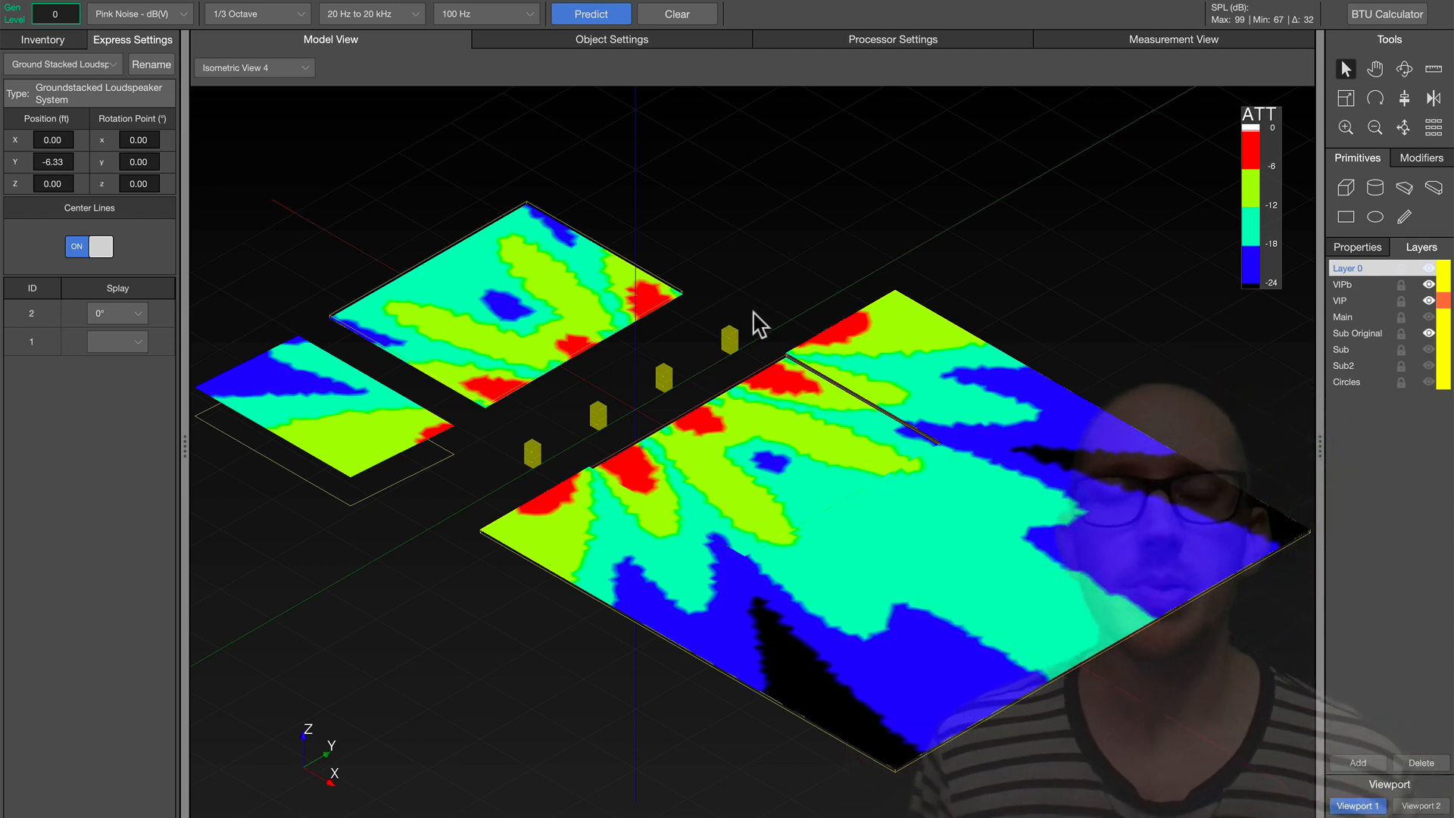
pyautogui.moveTo(751, 328)
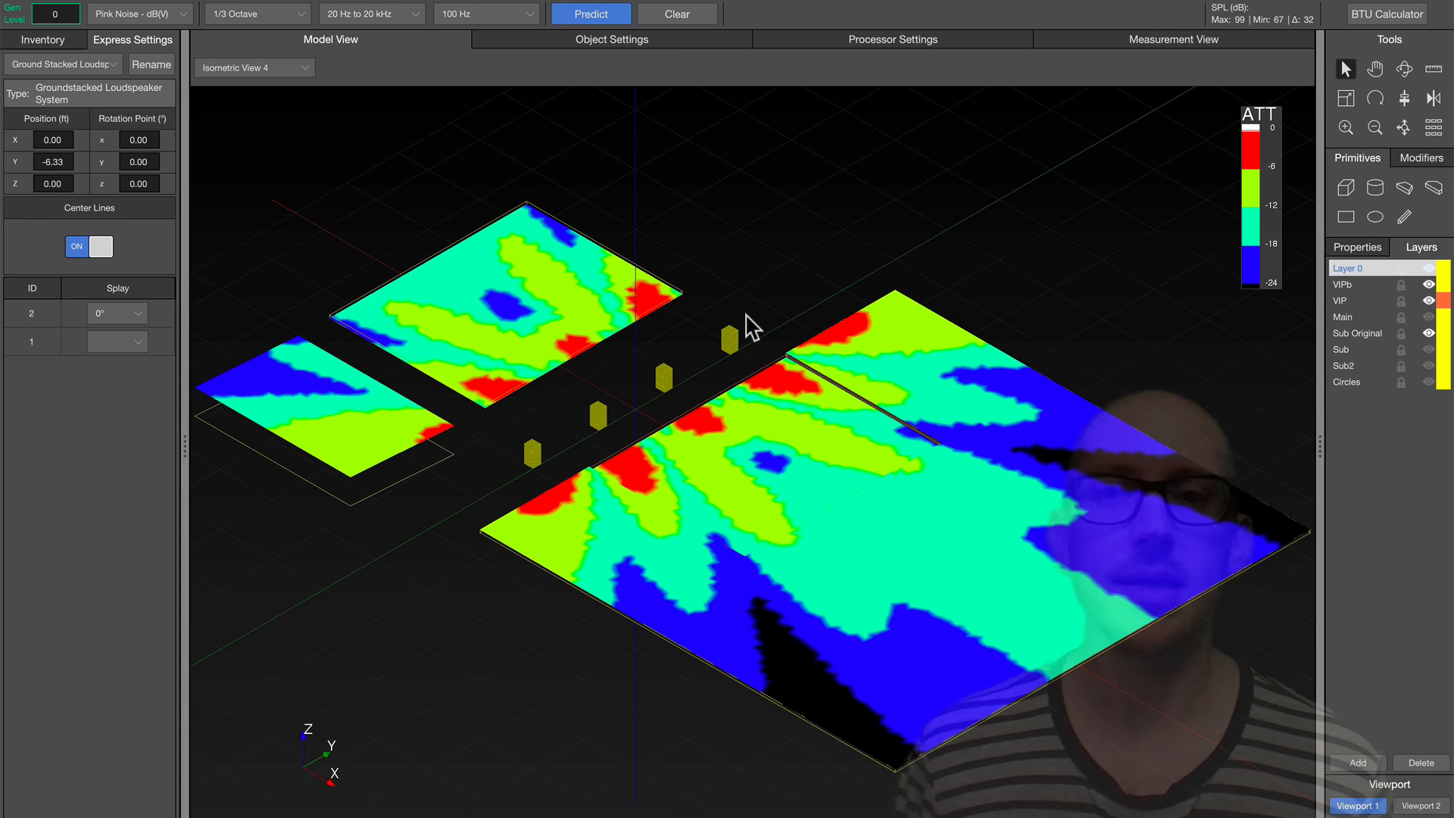
pyautogui.moveTo(672, 420)
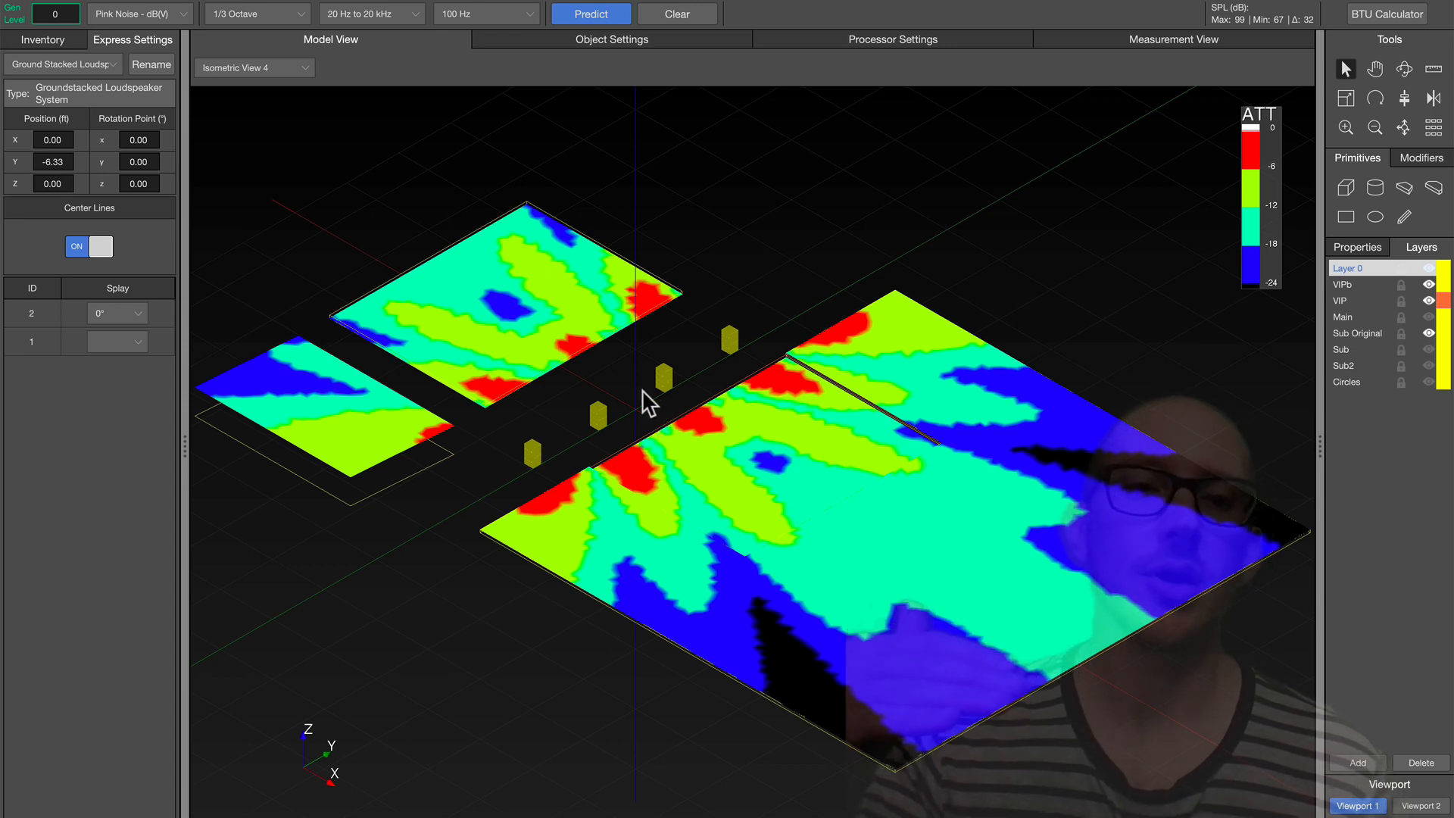
pyautogui.moveTo(638, 400)
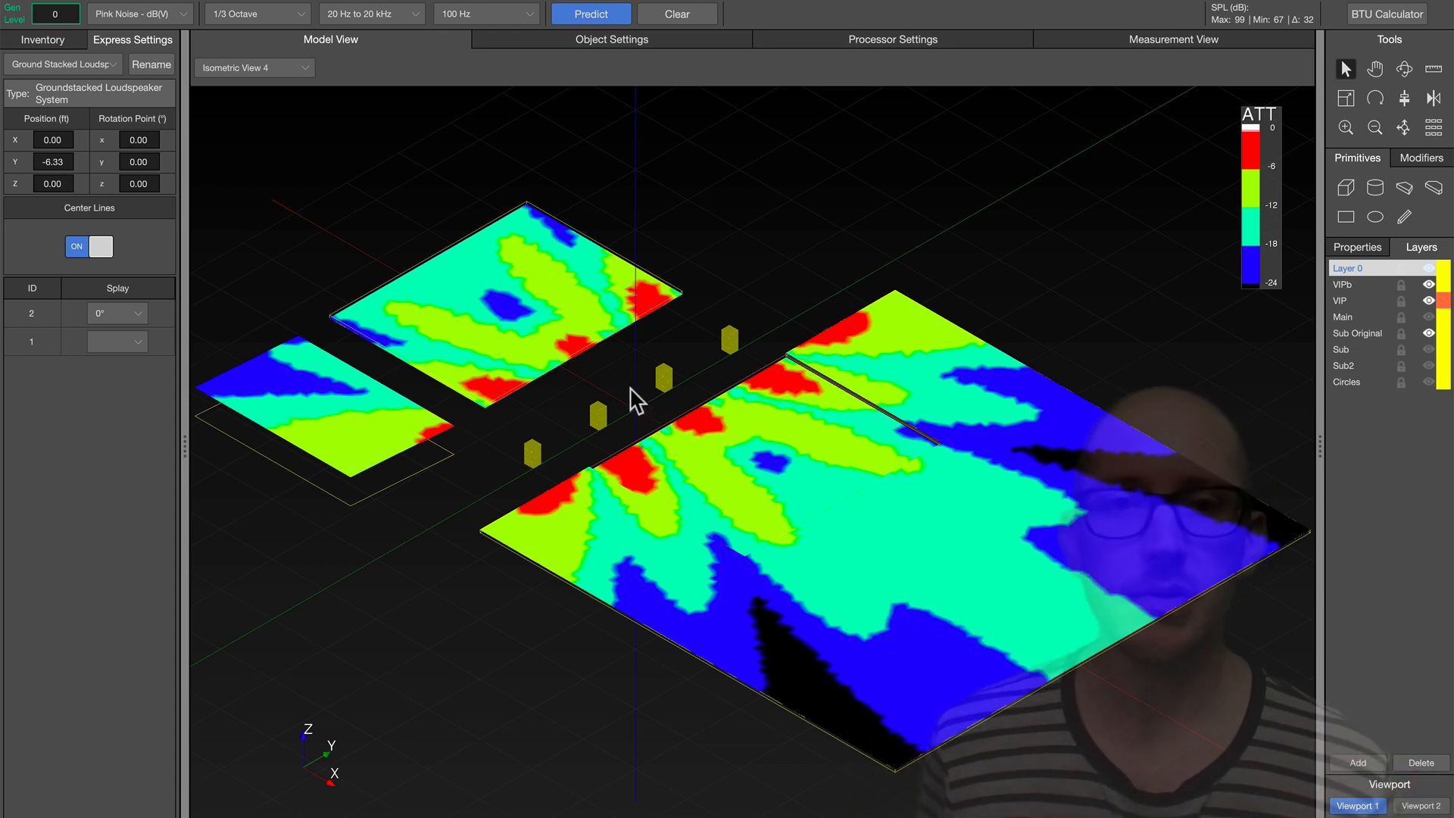
pyautogui.moveTo(968, 567)
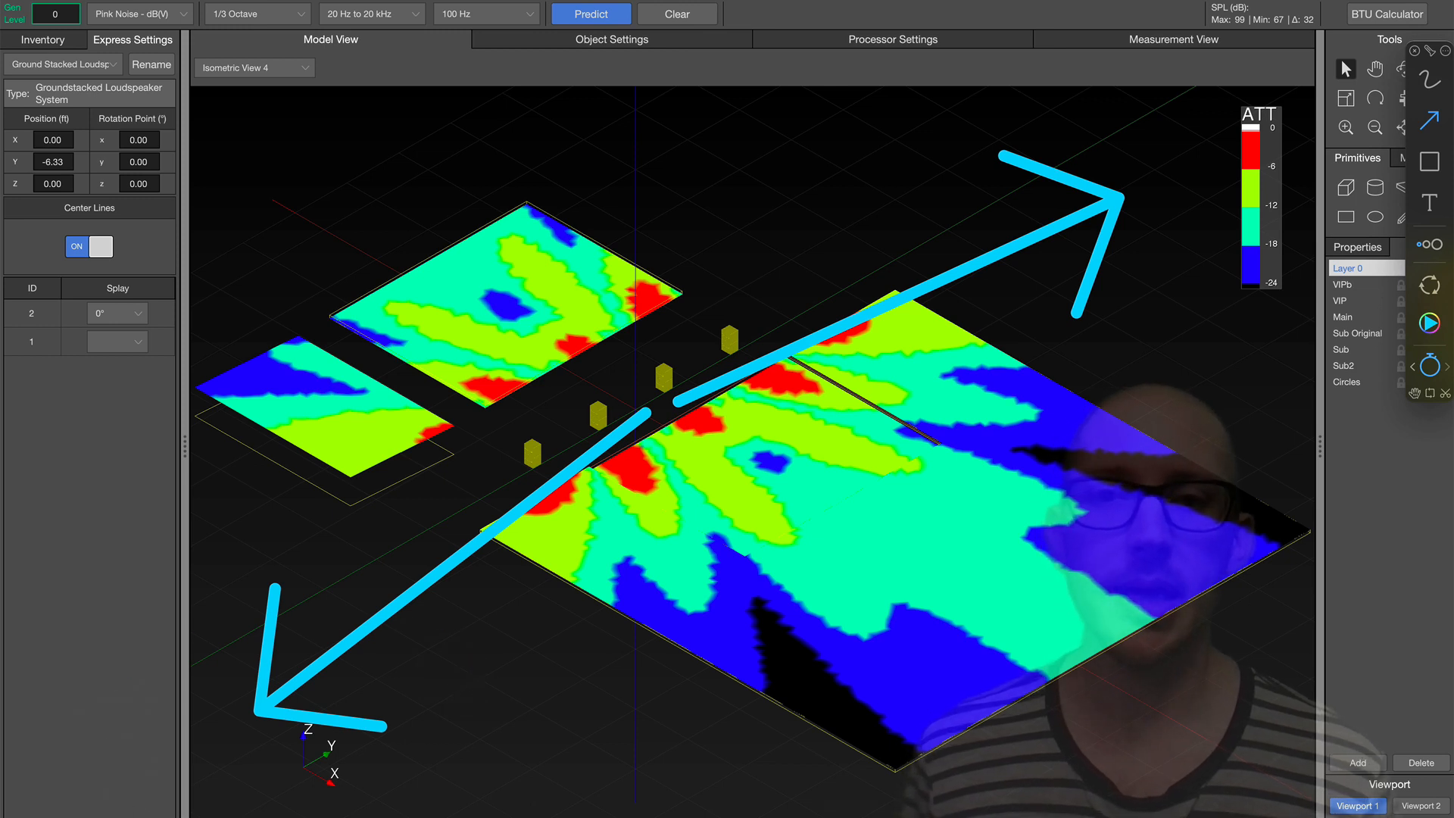
pyautogui.moveTo(1150, 471)
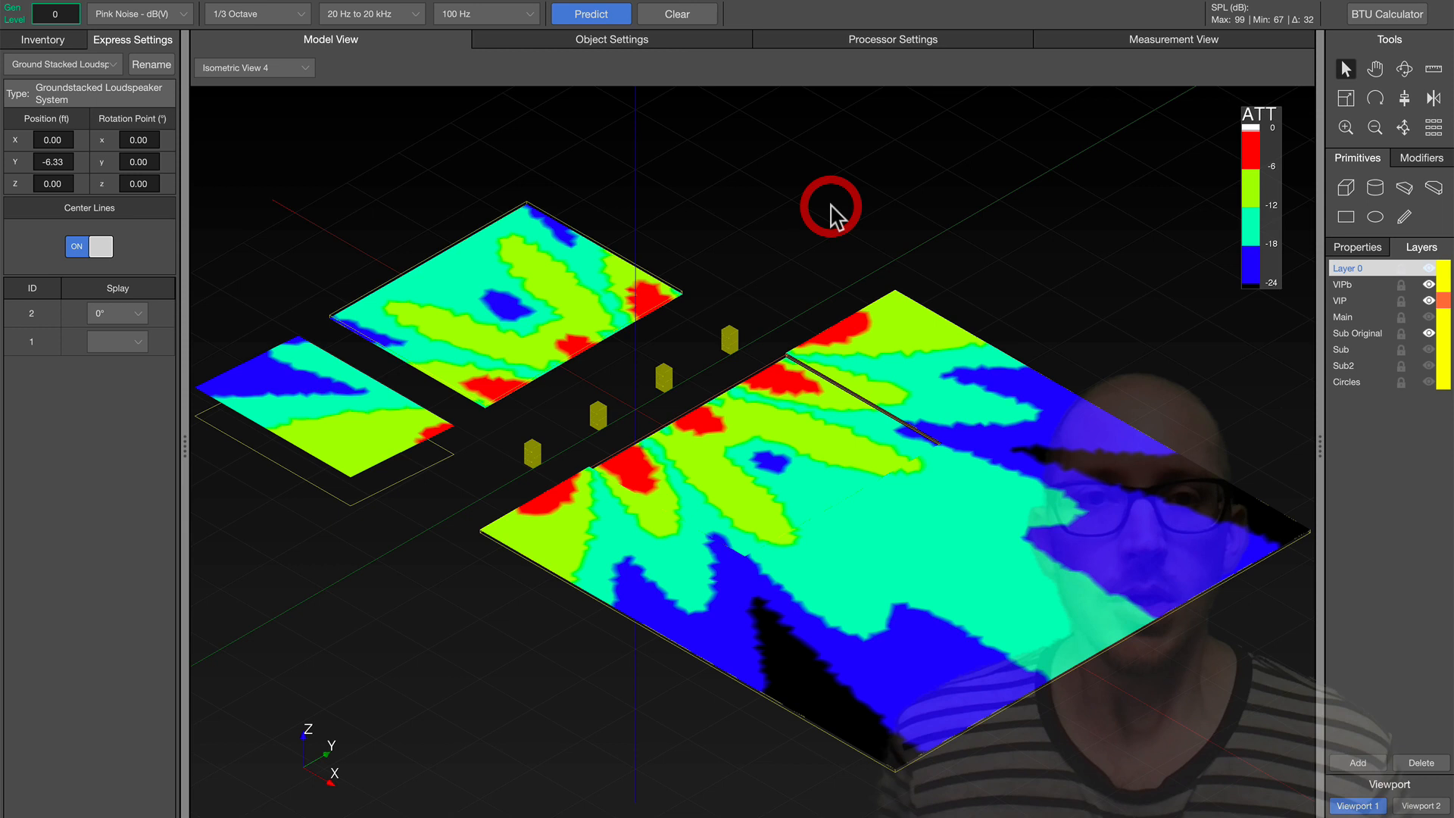
# Clear the old prediction, show the Sub layer and select the lower subwoofer cluster
pyautogui.click(675, 14)
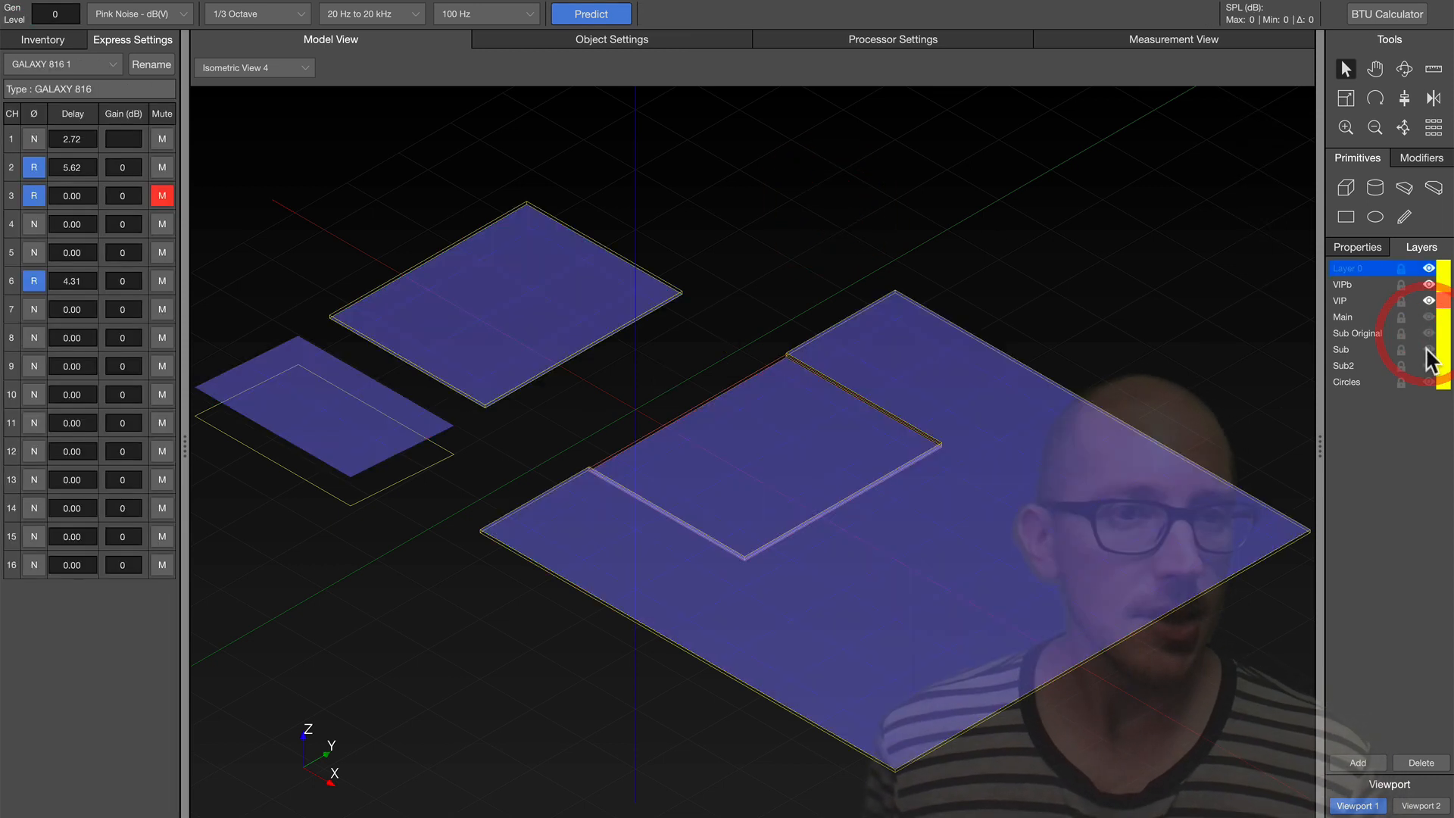
pyautogui.click(1428, 350)
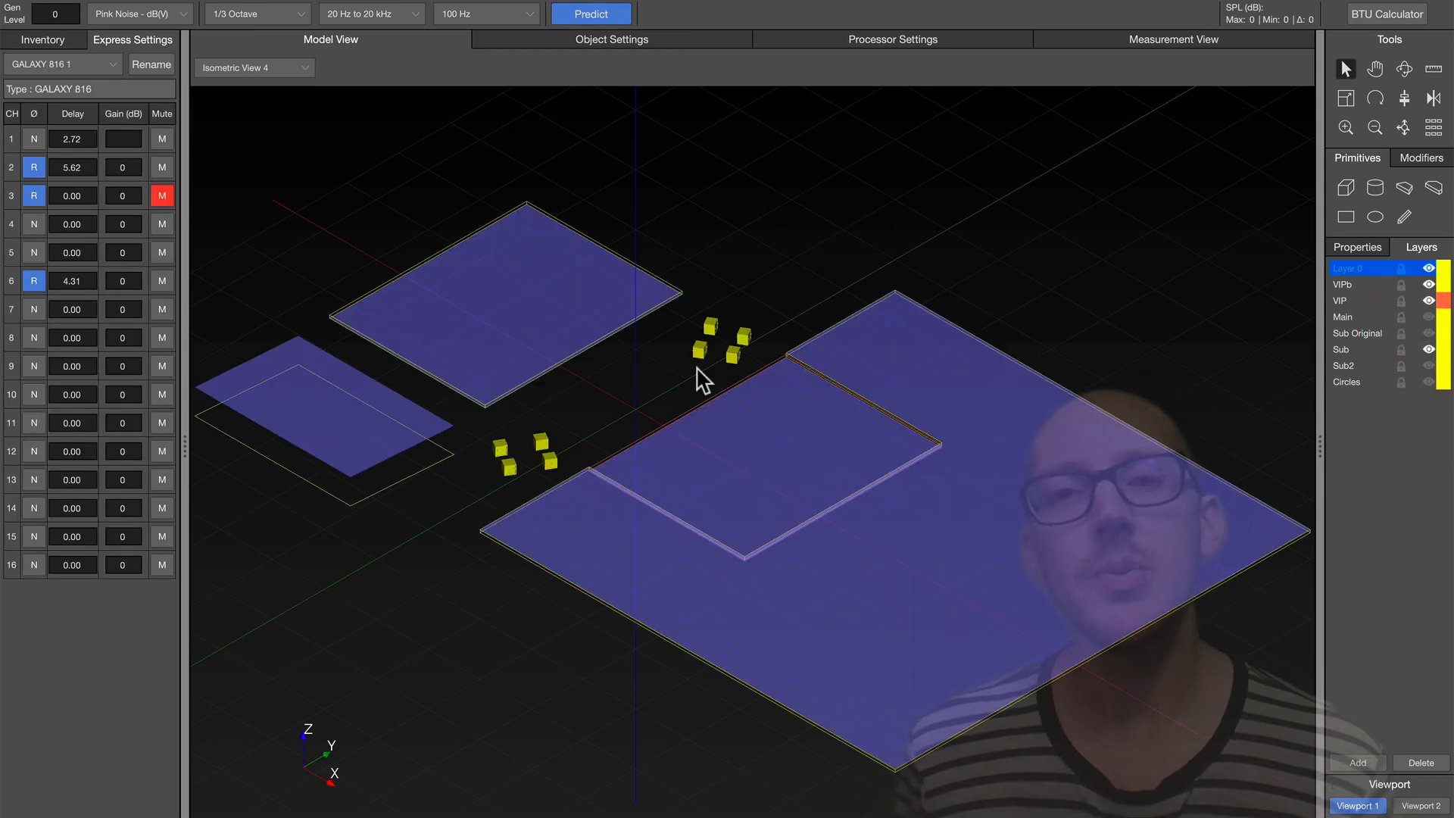
pyautogui.moveTo(761, 306)
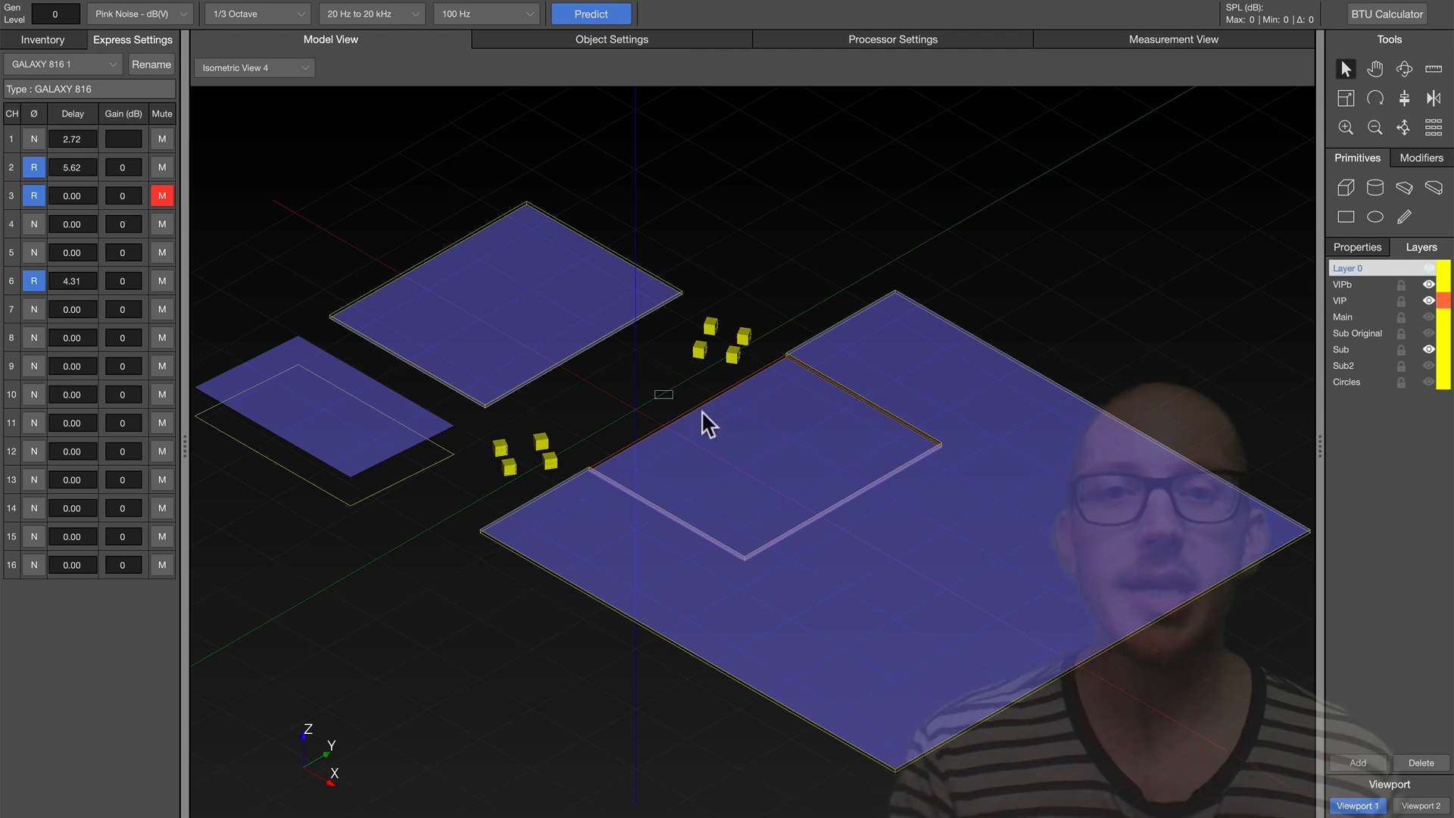
pyautogui.click(775, 454)
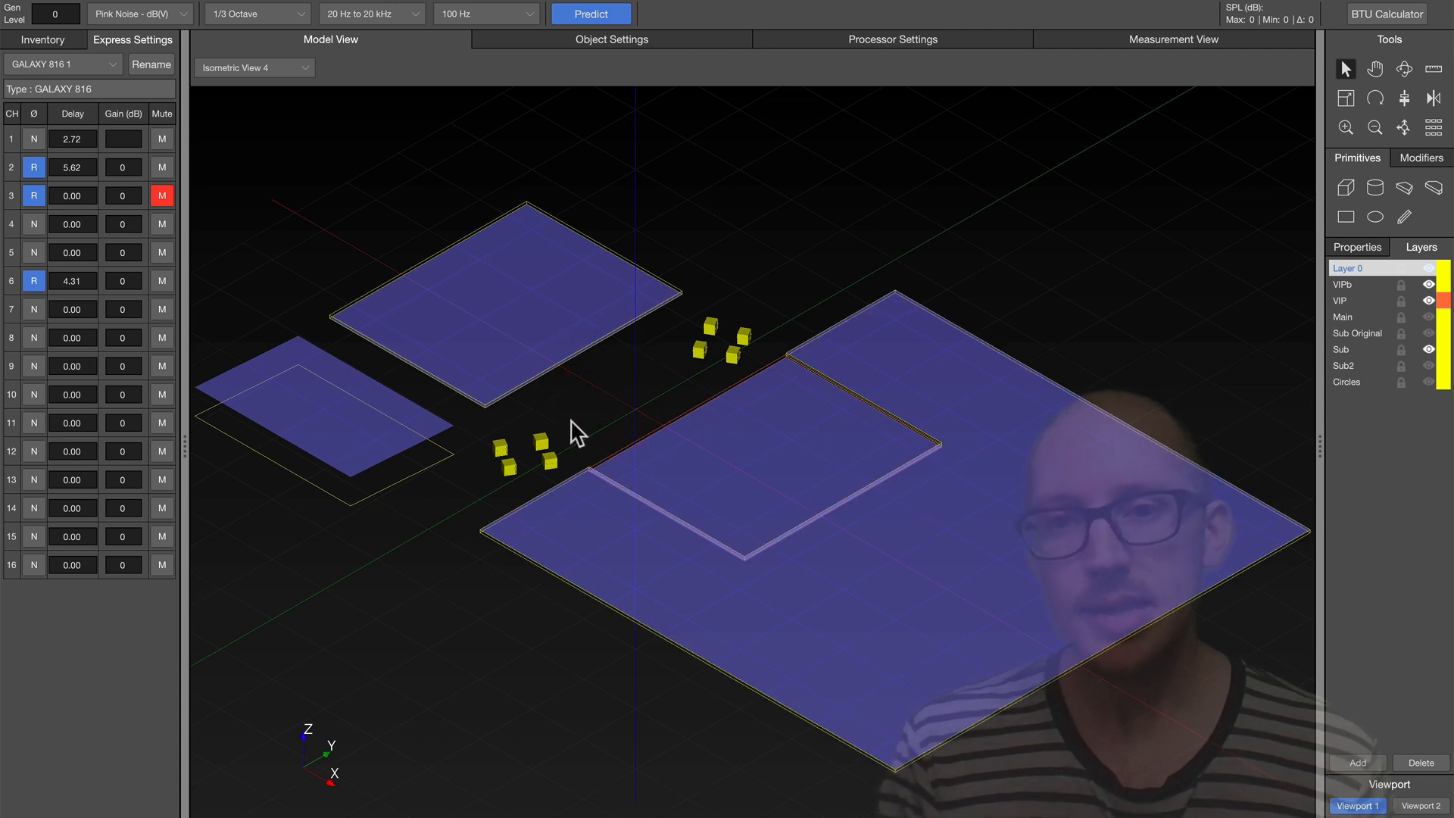
pyautogui.click(533, 450)
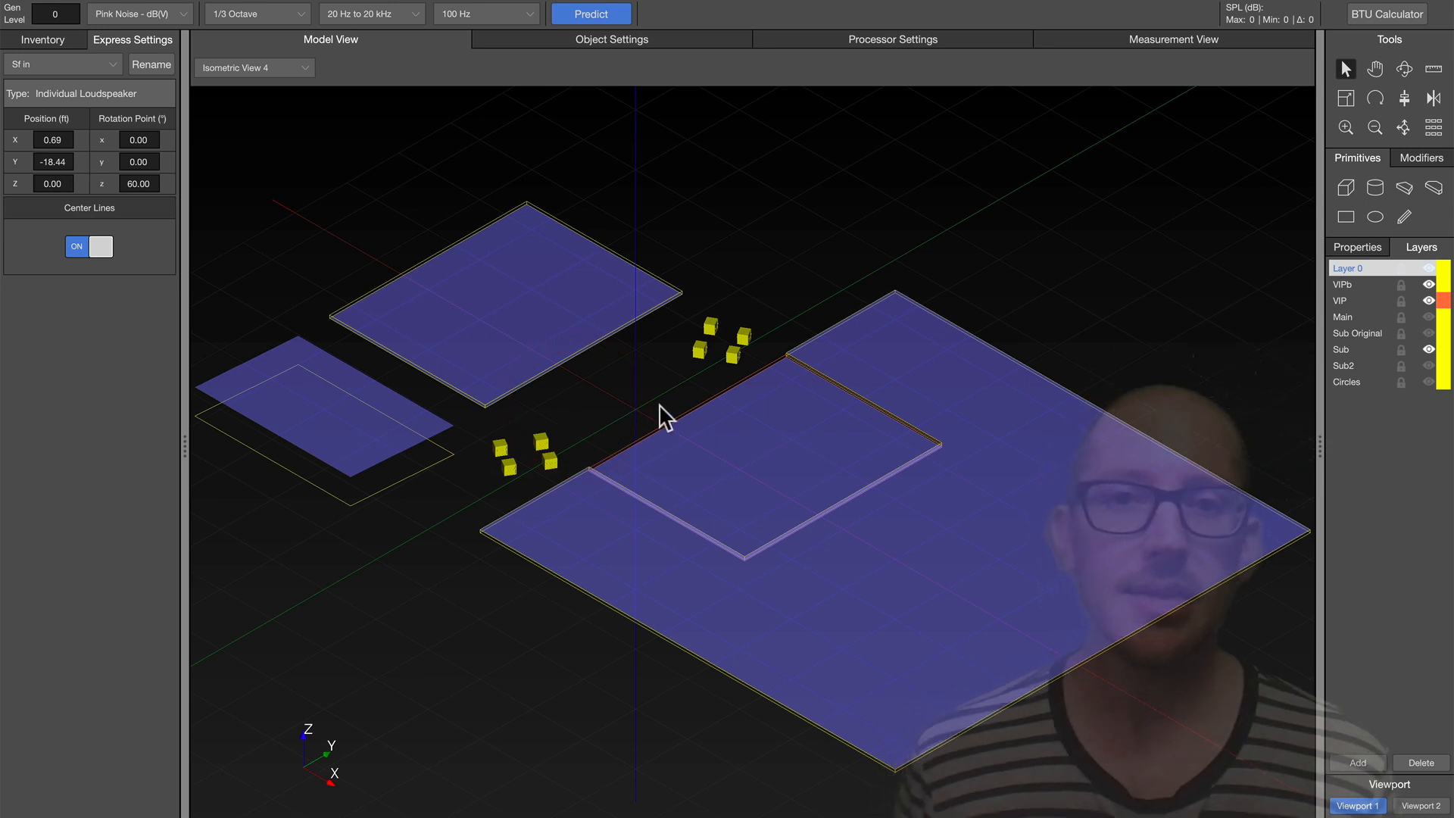
# Predict the sub cluster's coverage at 63 Hz with one-octave resolution
pyautogui.click(255, 13)
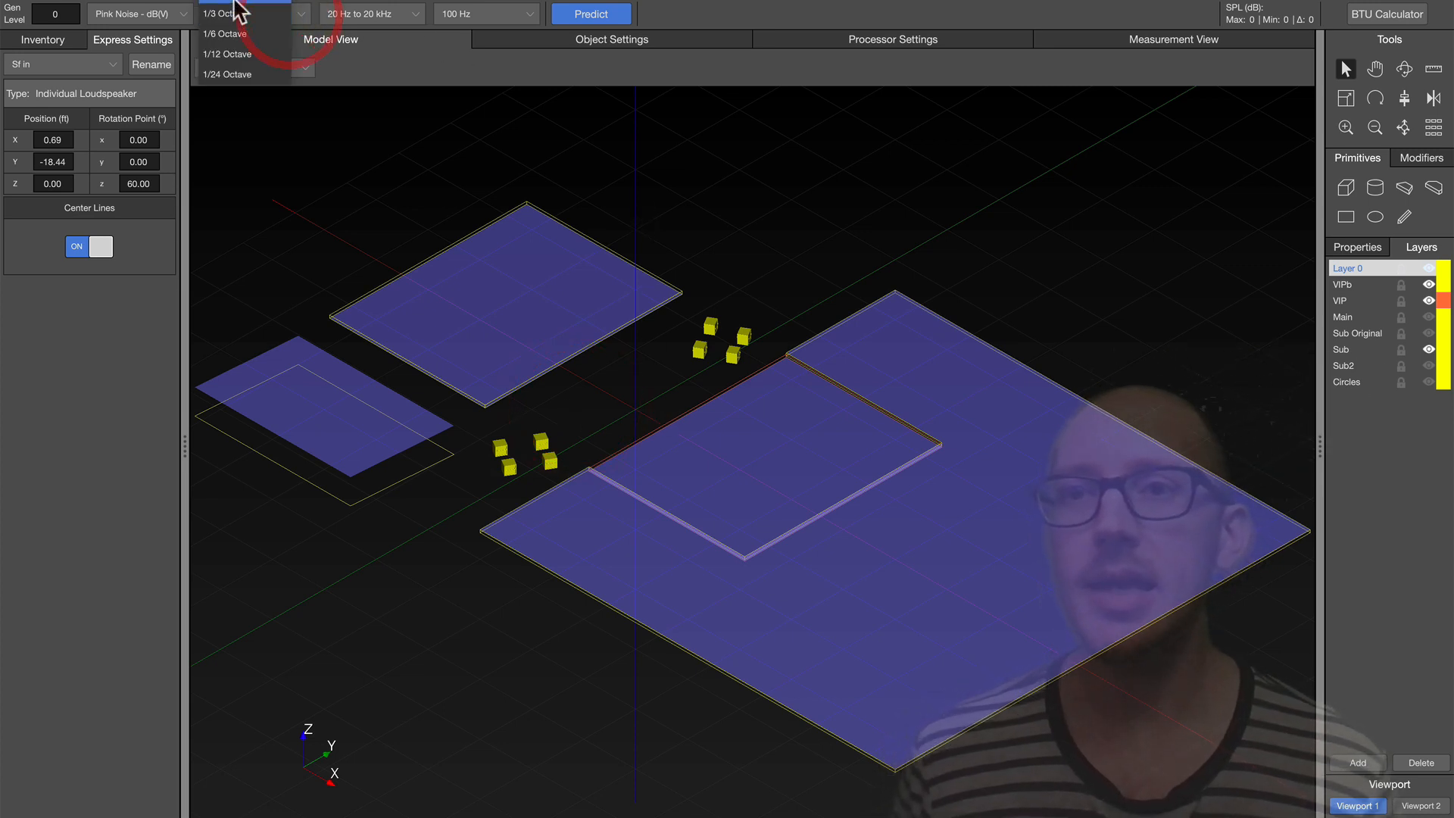
pyautogui.click(231, 14)
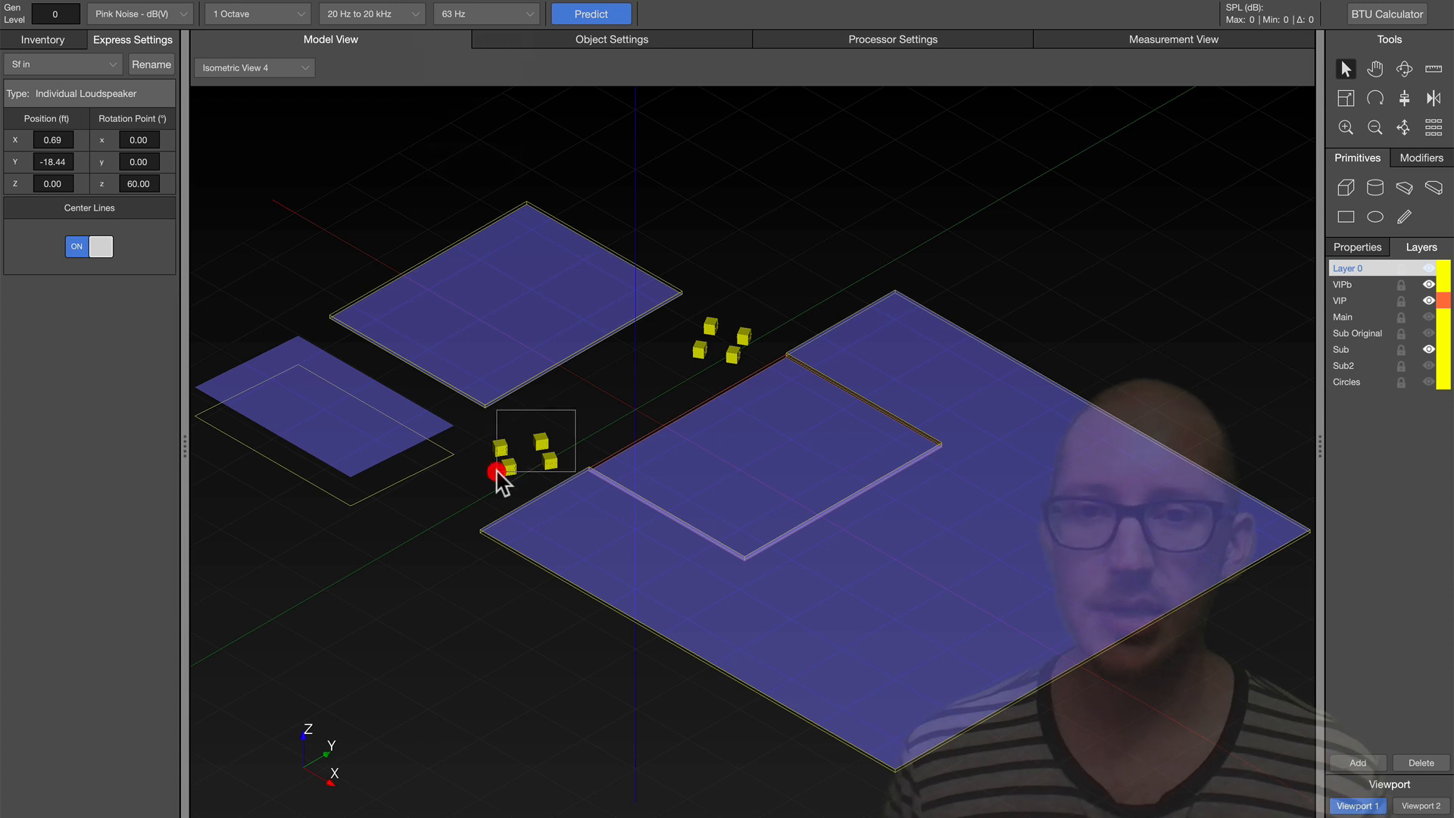
pyautogui.click(591, 14)
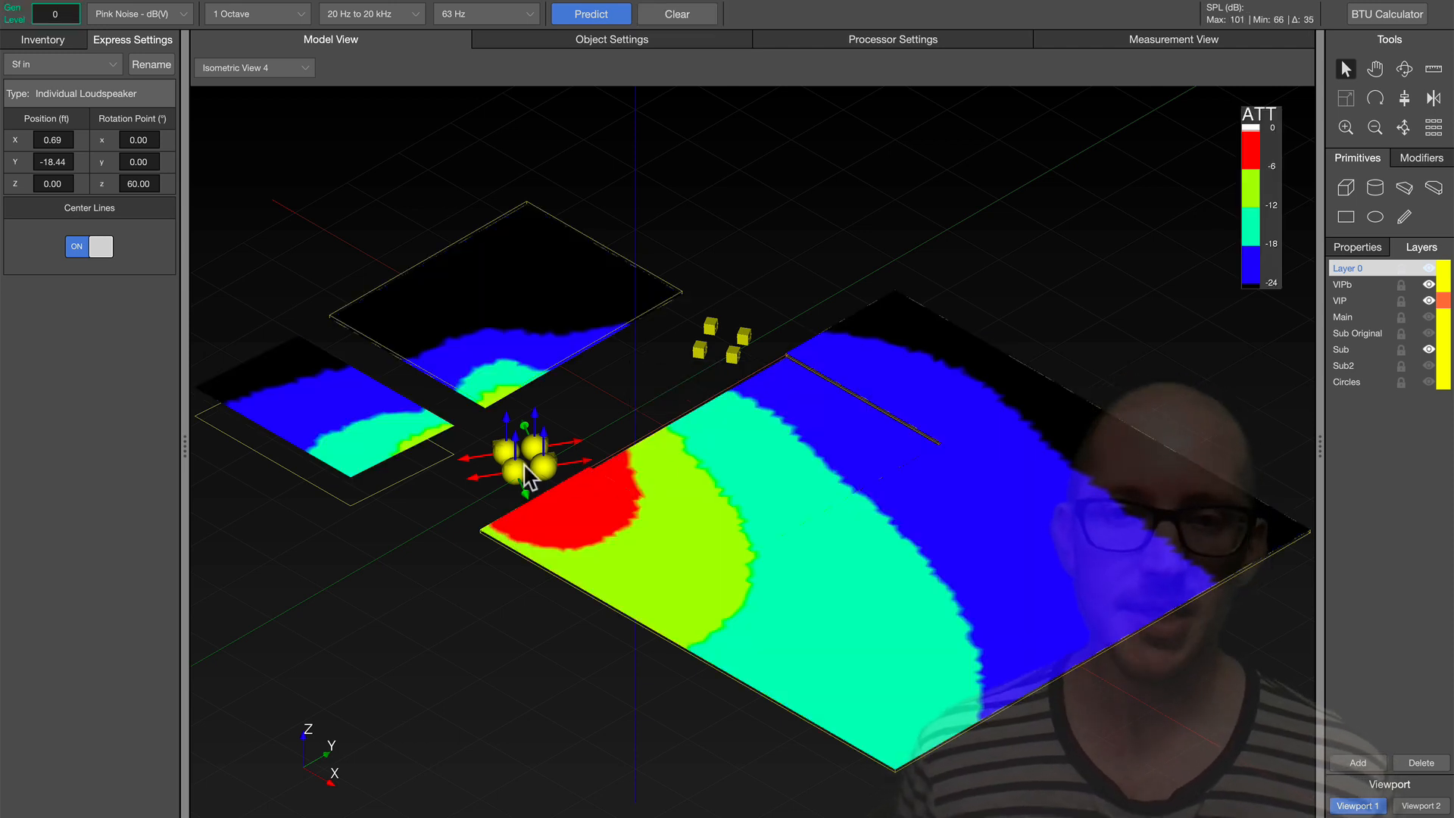
pyautogui.click(255, 67)
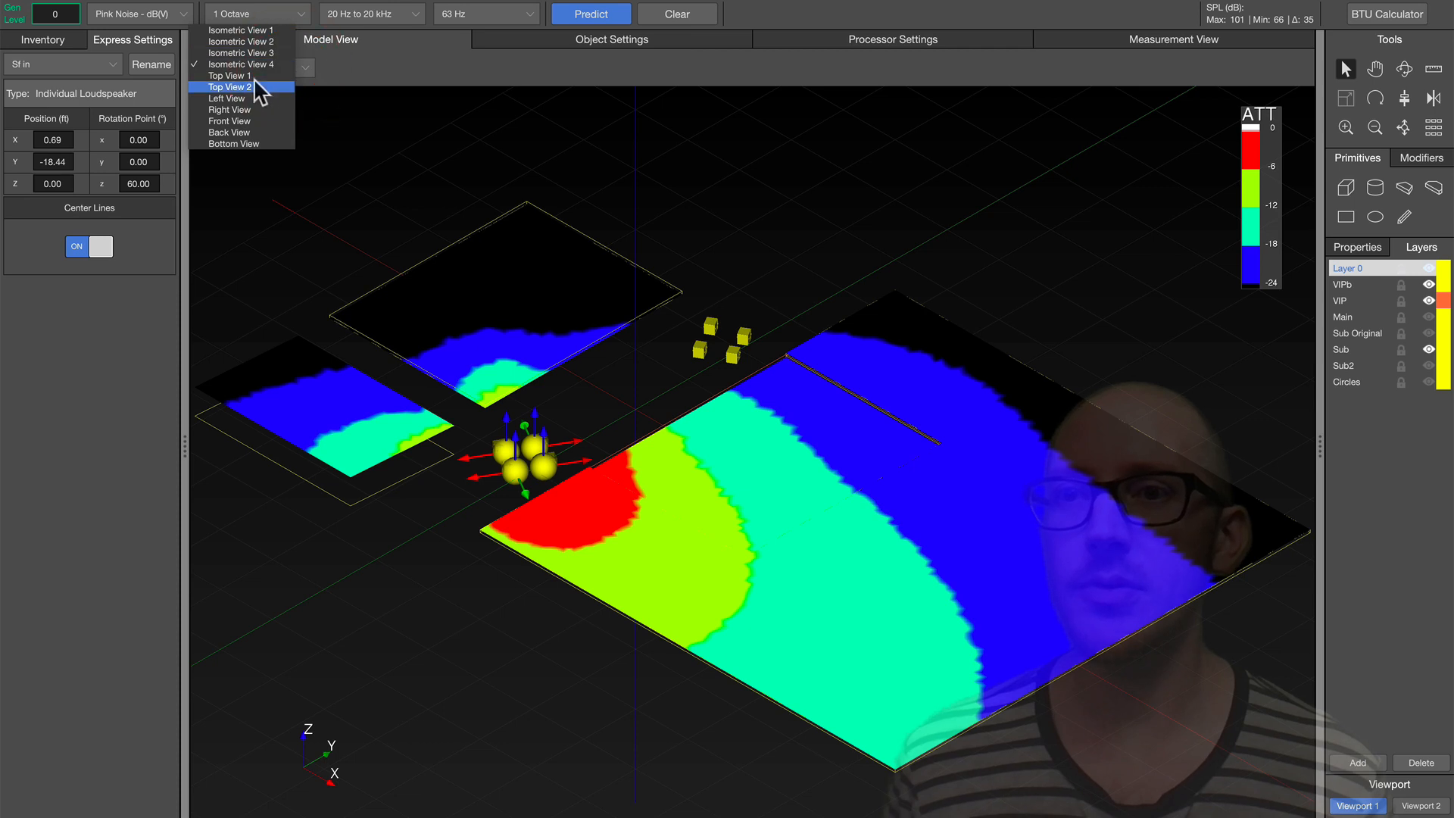
# Switch to Top View 1 to see the 63 Hz sub-cluster map from overhead
pyautogui.click(230, 76)
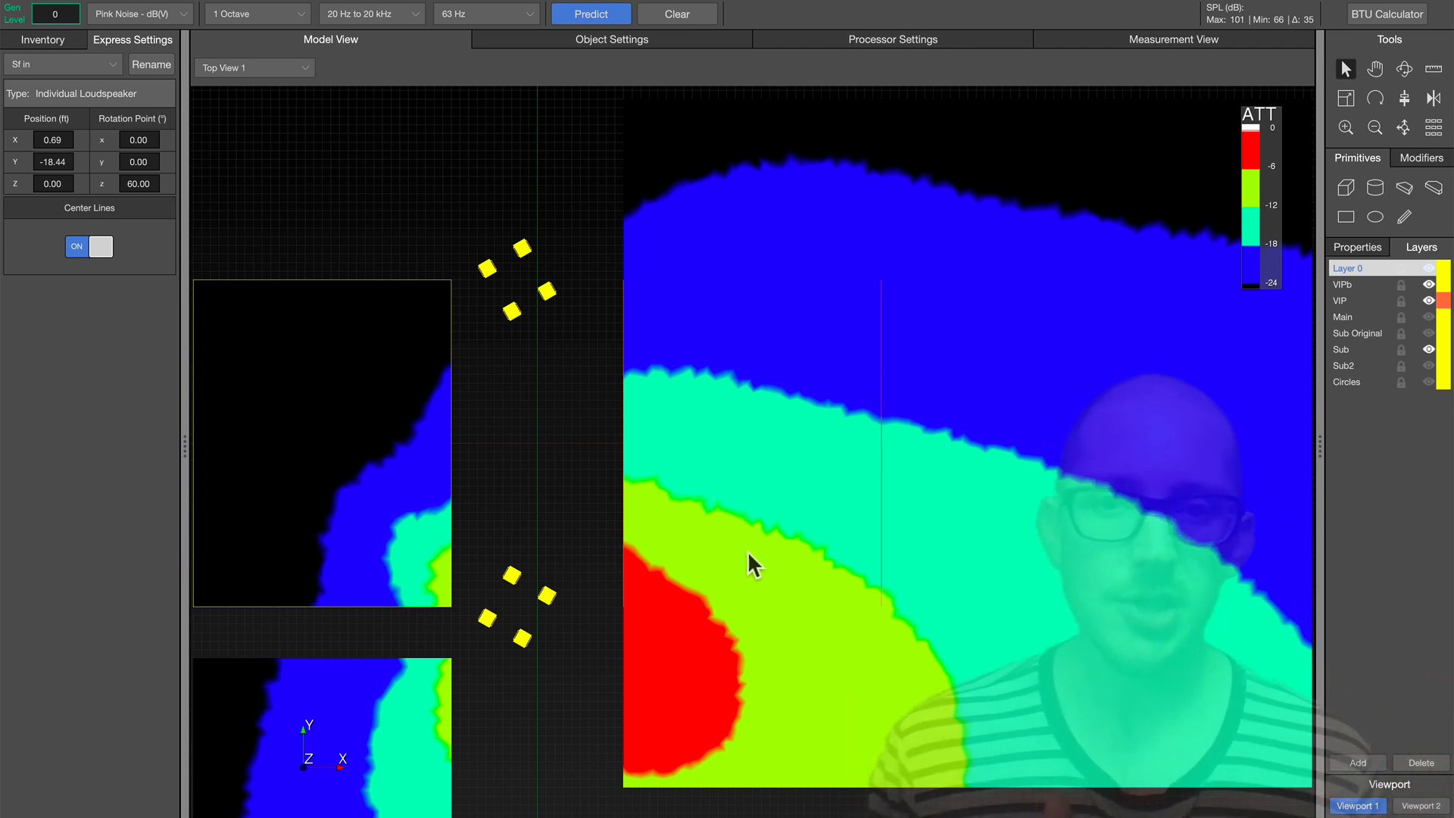
pyautogui.moveTo(487, 573)
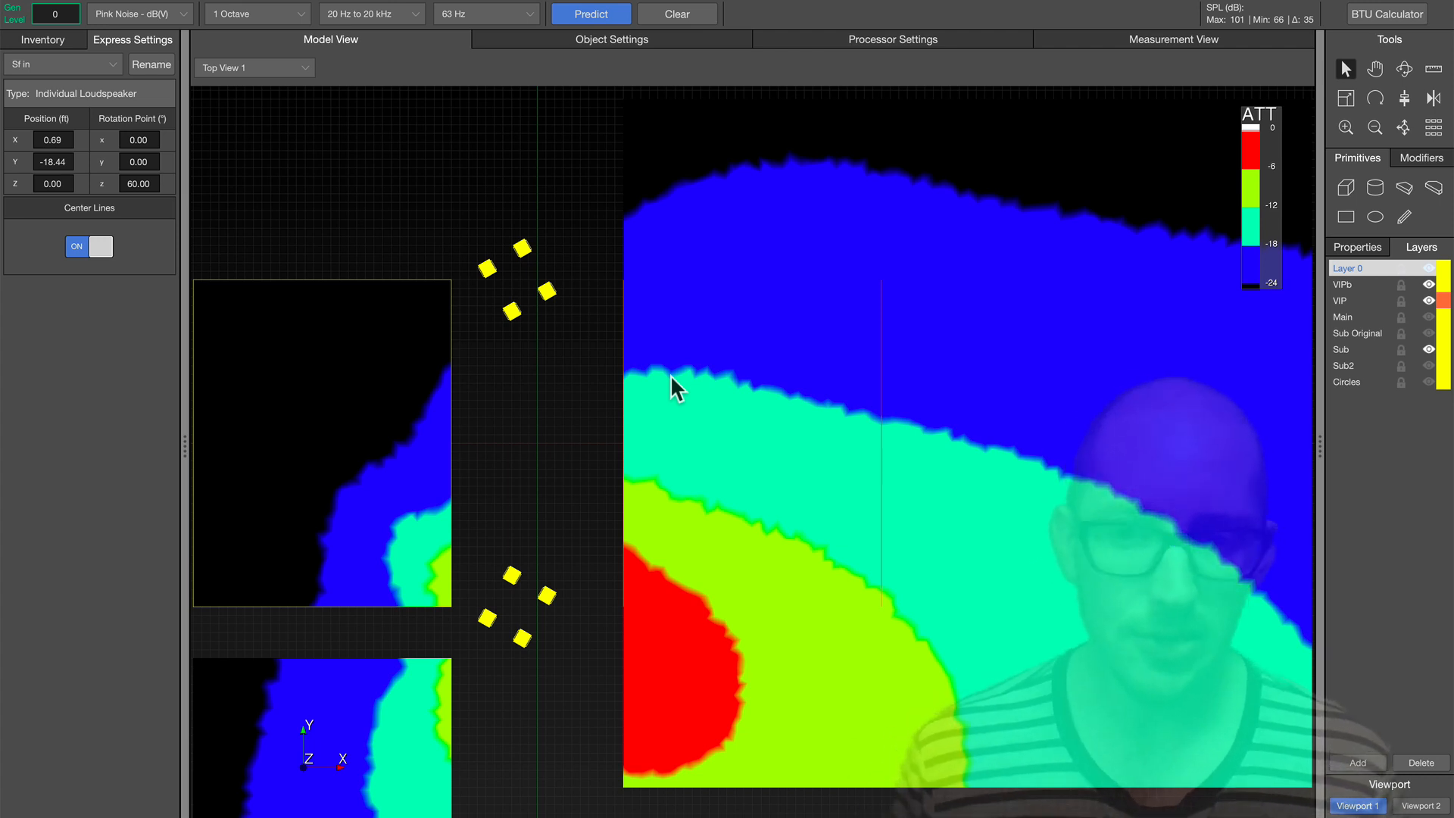
pyautogui.moveTo(473, 729)
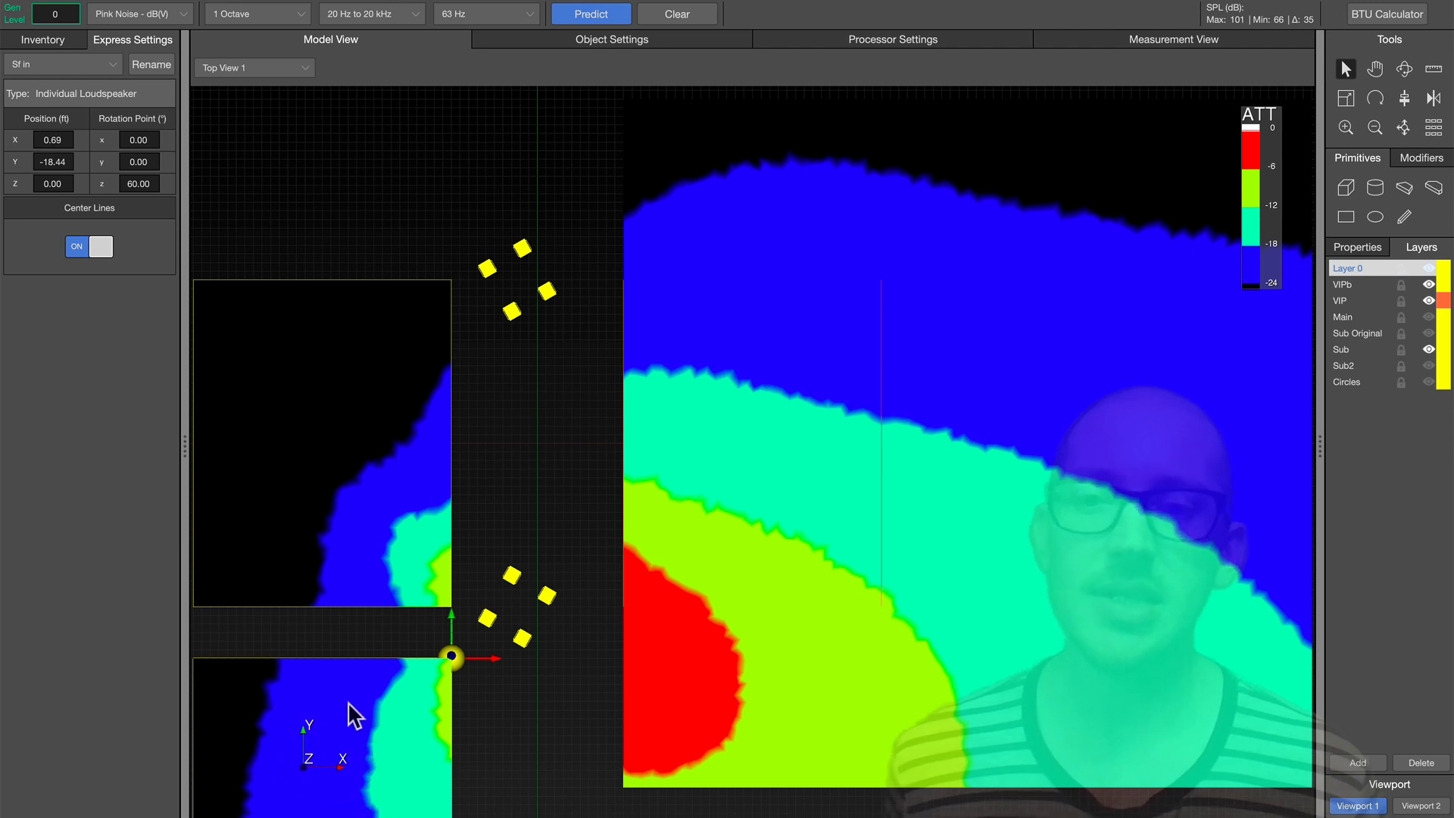
pyautogui.moveTo(436, 491)
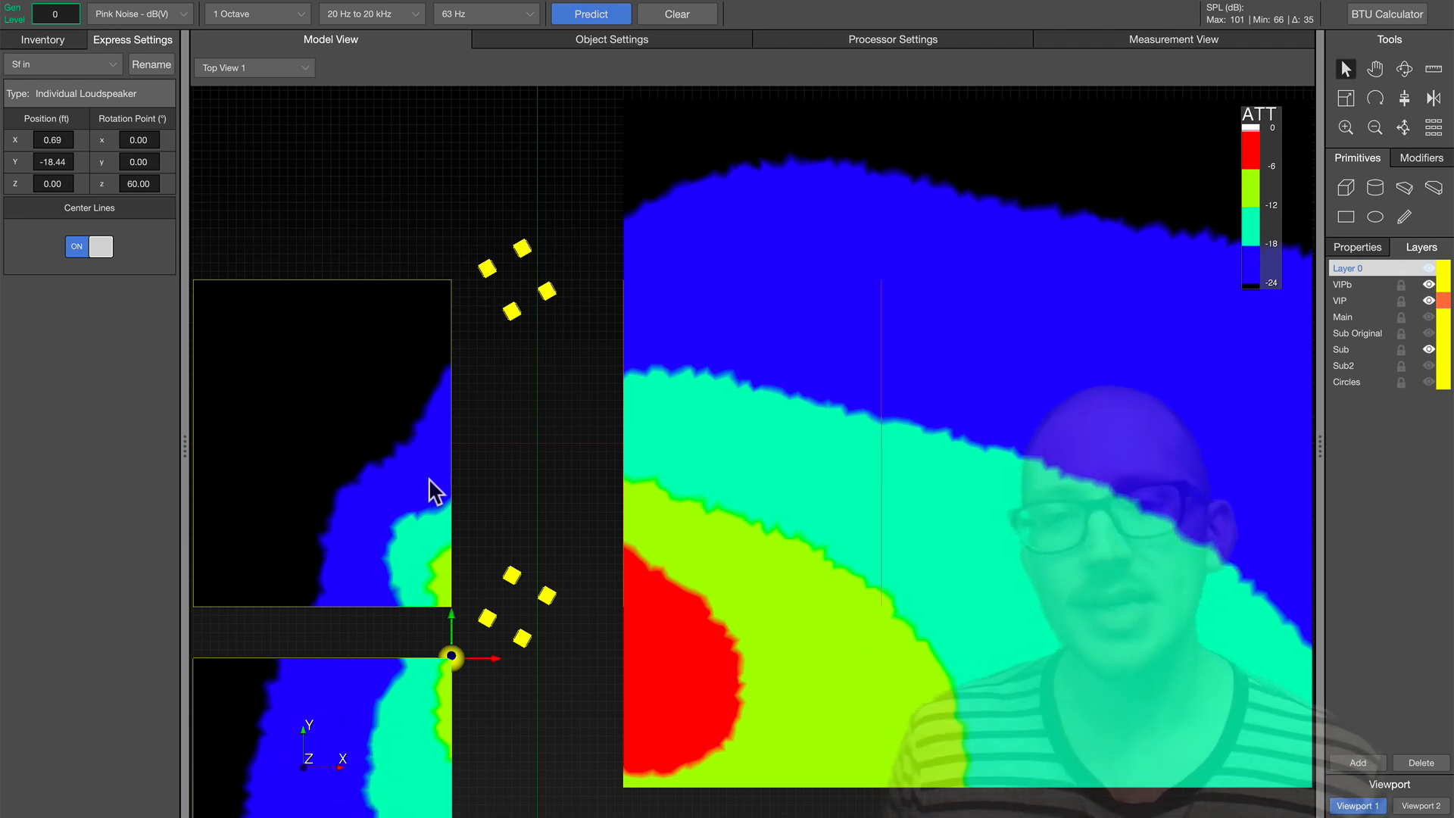
pyautogui.moveTo(553, 456)
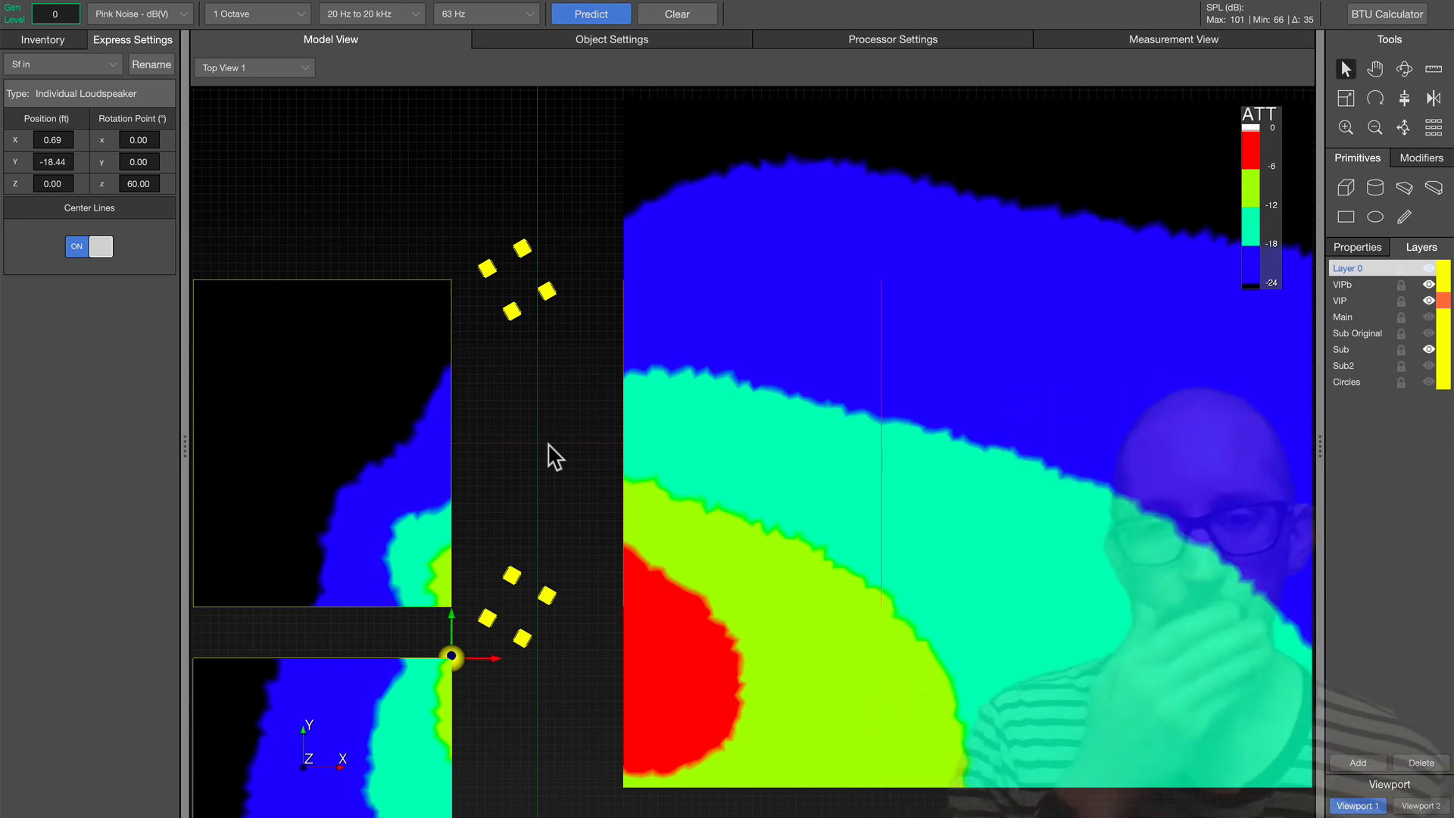
# Clear the map, show the Sub2 stacked subwoofer layer and change viewpoint
pyautogui.click(1429, 350)
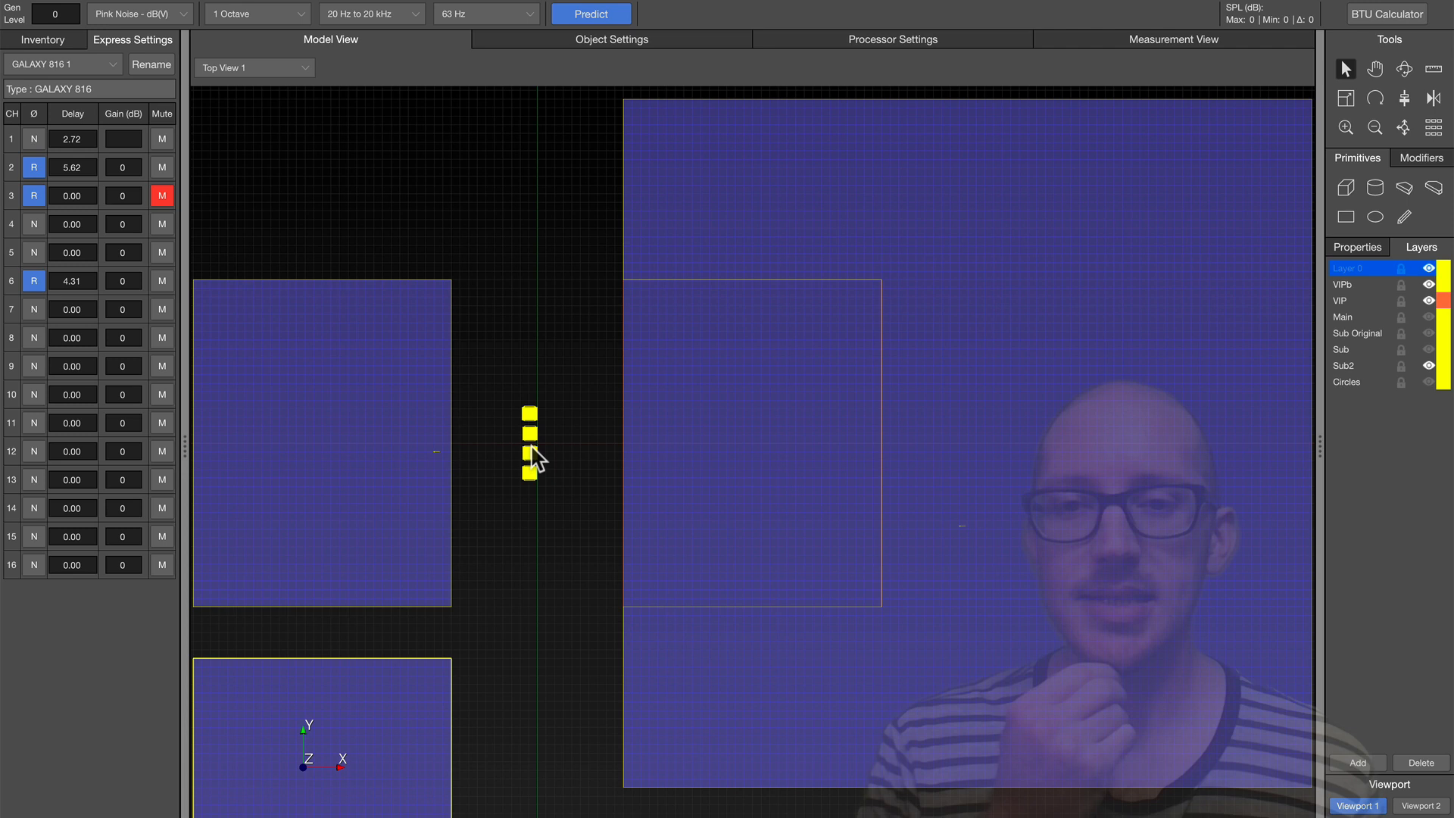
pyautogui.moveTo(538, 453)
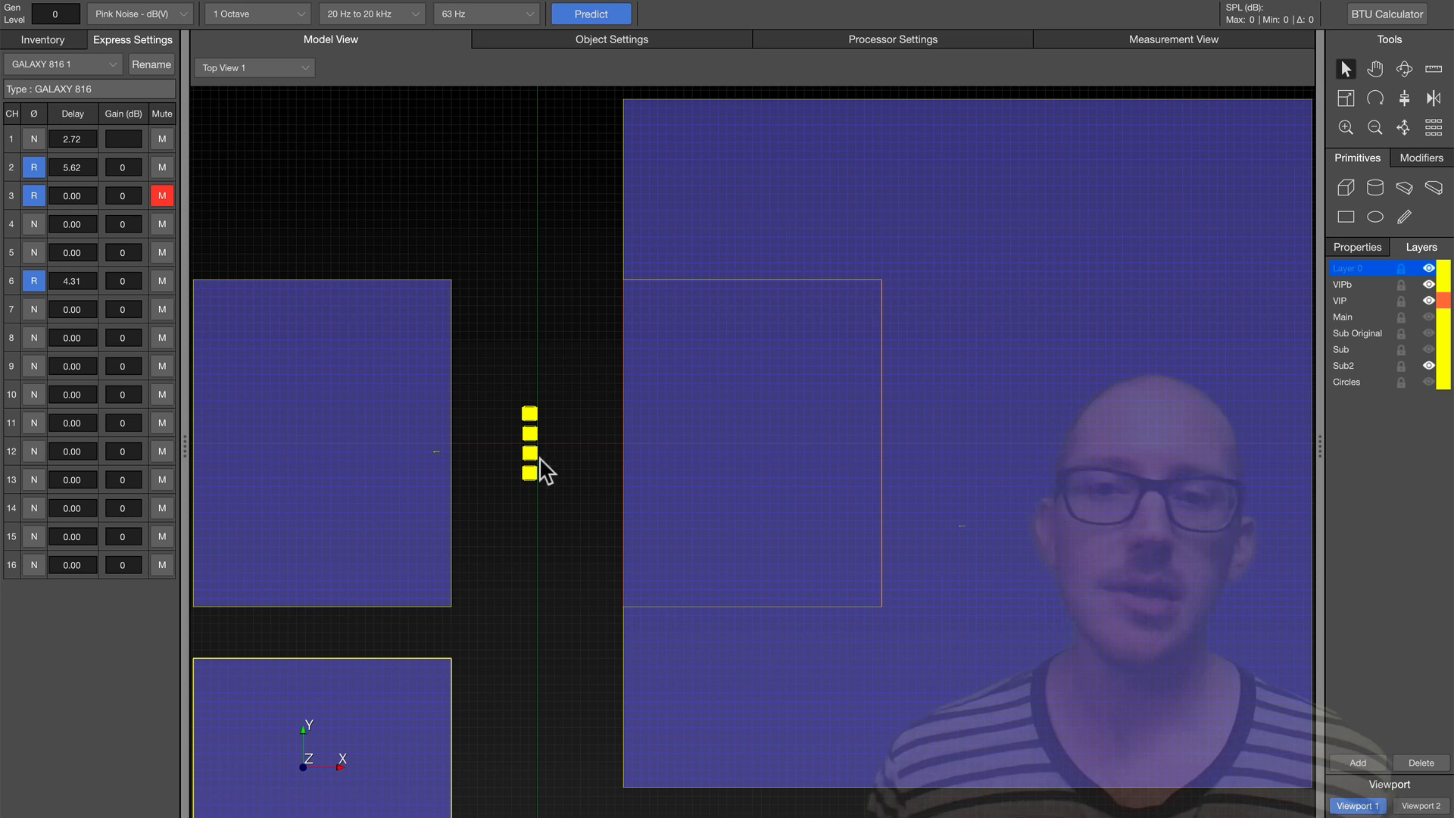
pyautogui.click(305, 67)
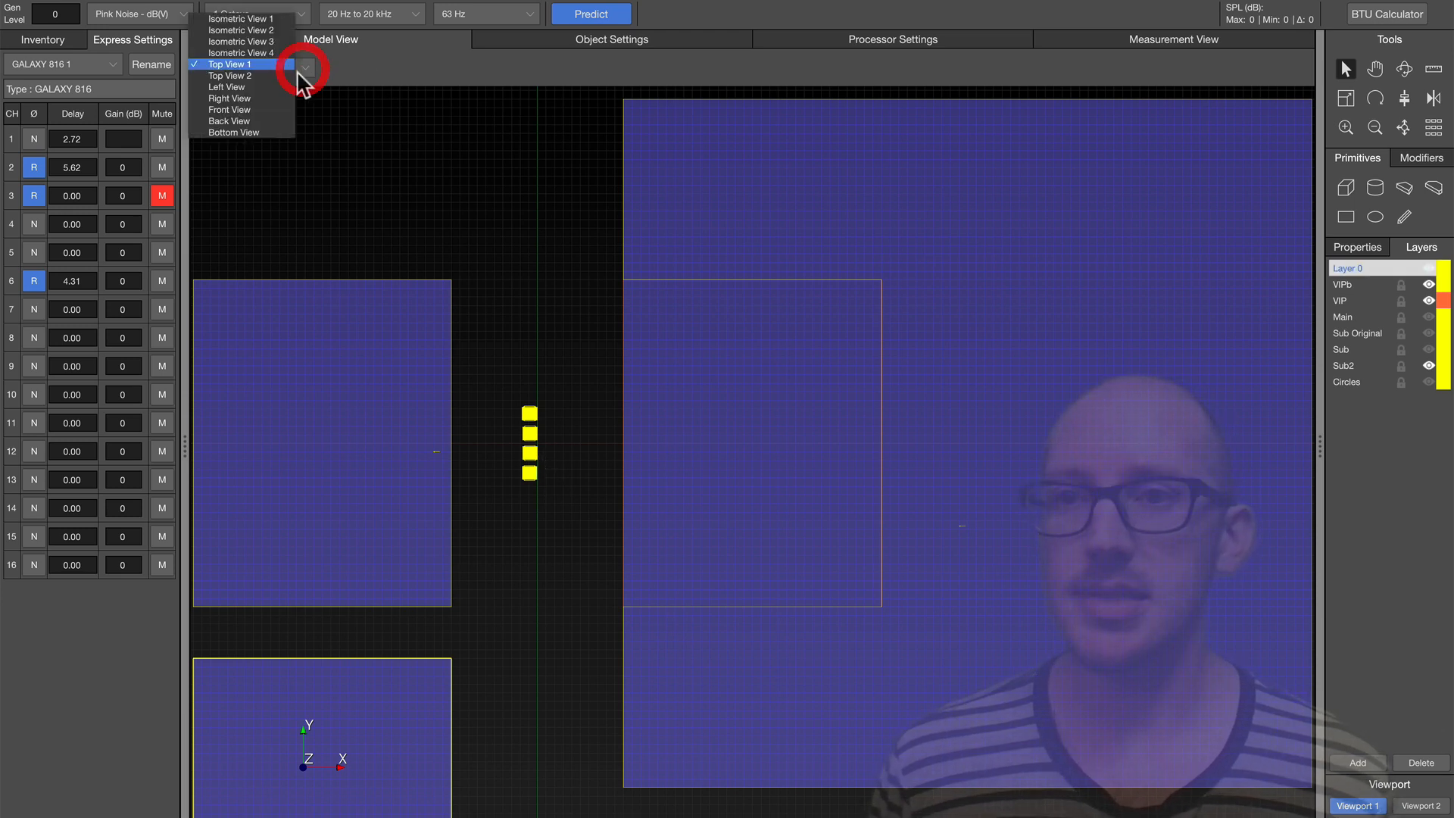
pyautogui.click(241, 18)
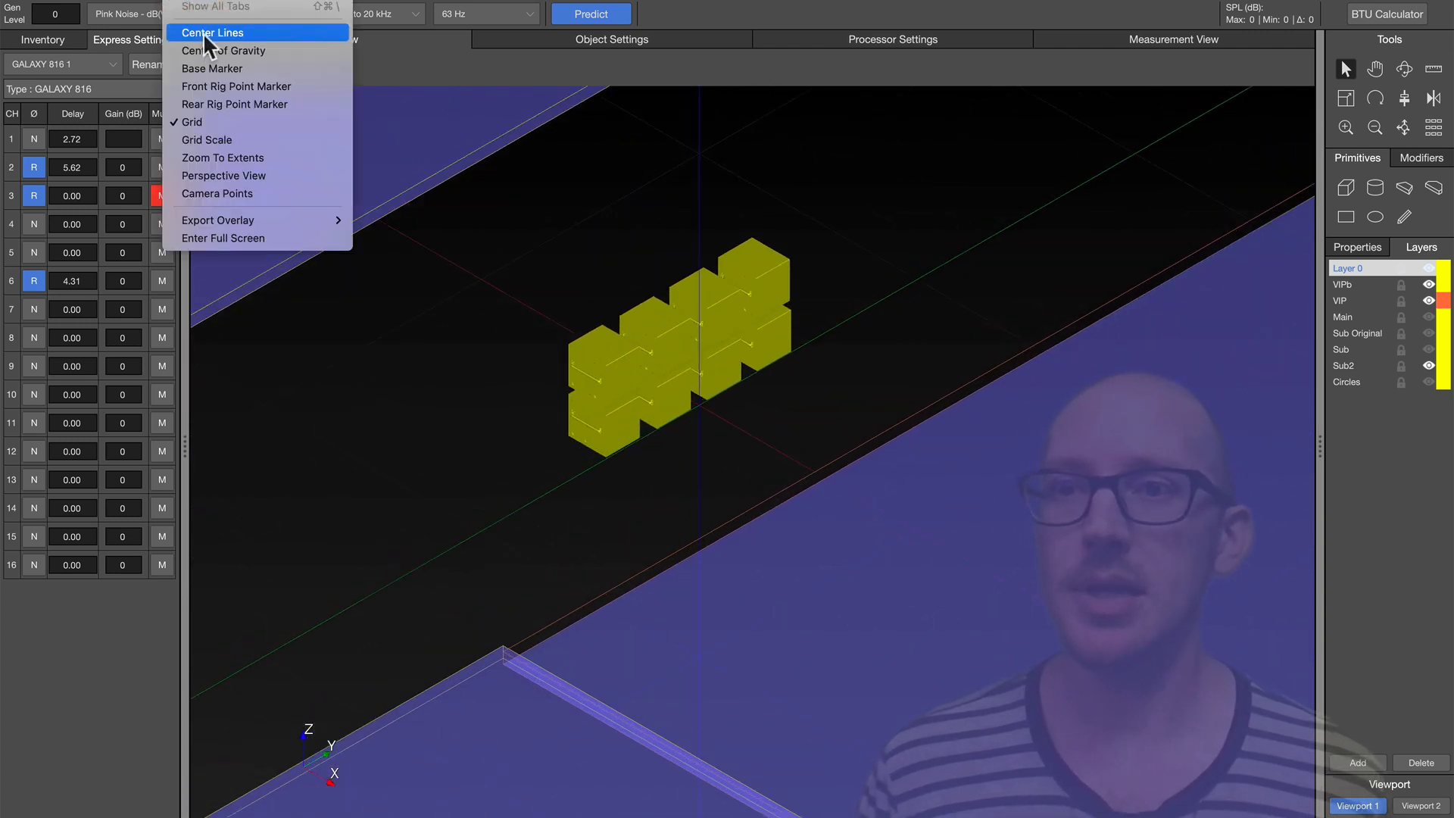
# Show center lines and zoom in on the stacked subwoofer cabinets
pyautogui.click(212, 32)
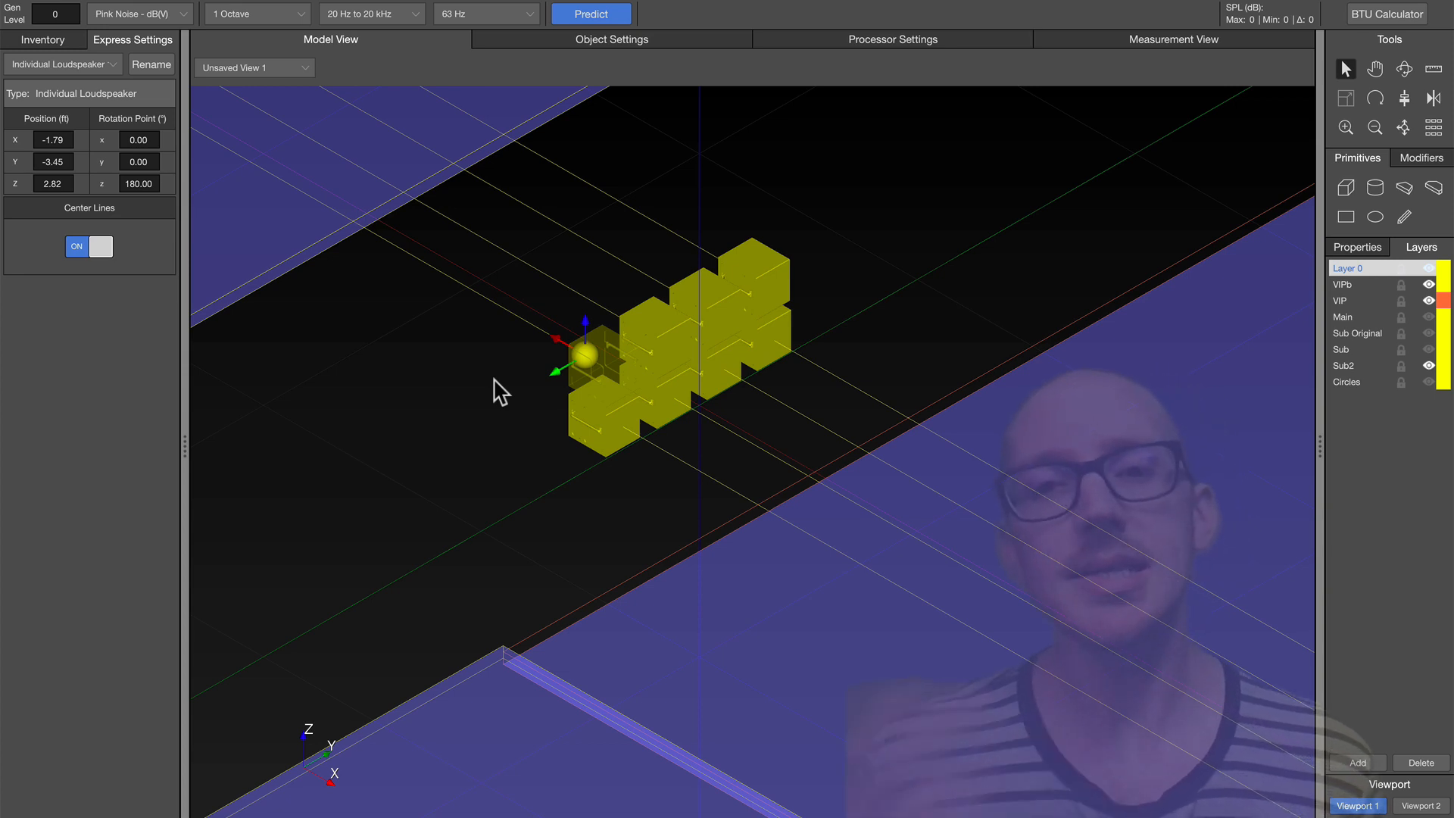
pyautogui.moveTo(743, 384)
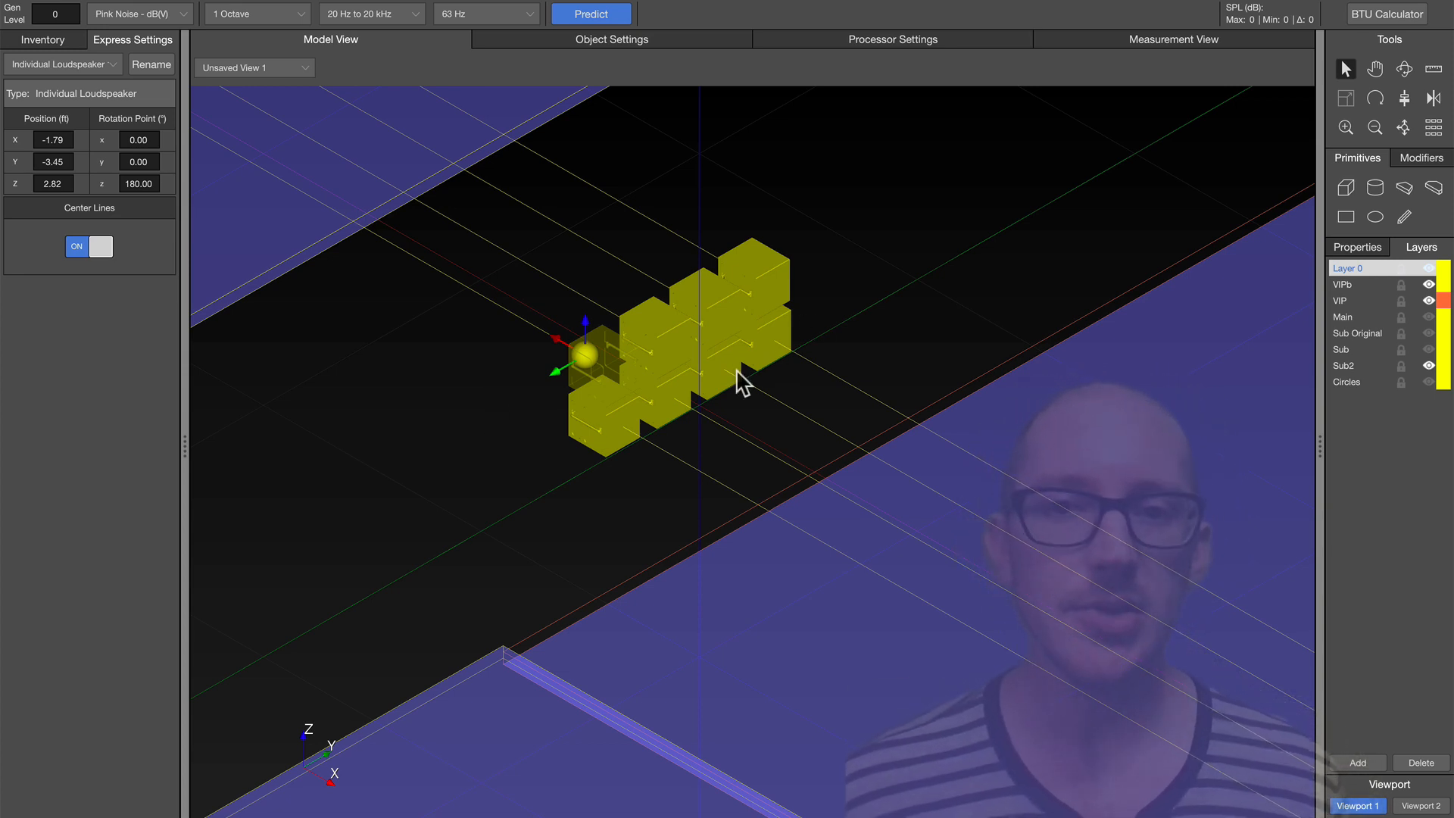
pyautogui.moveTo(594, 329)
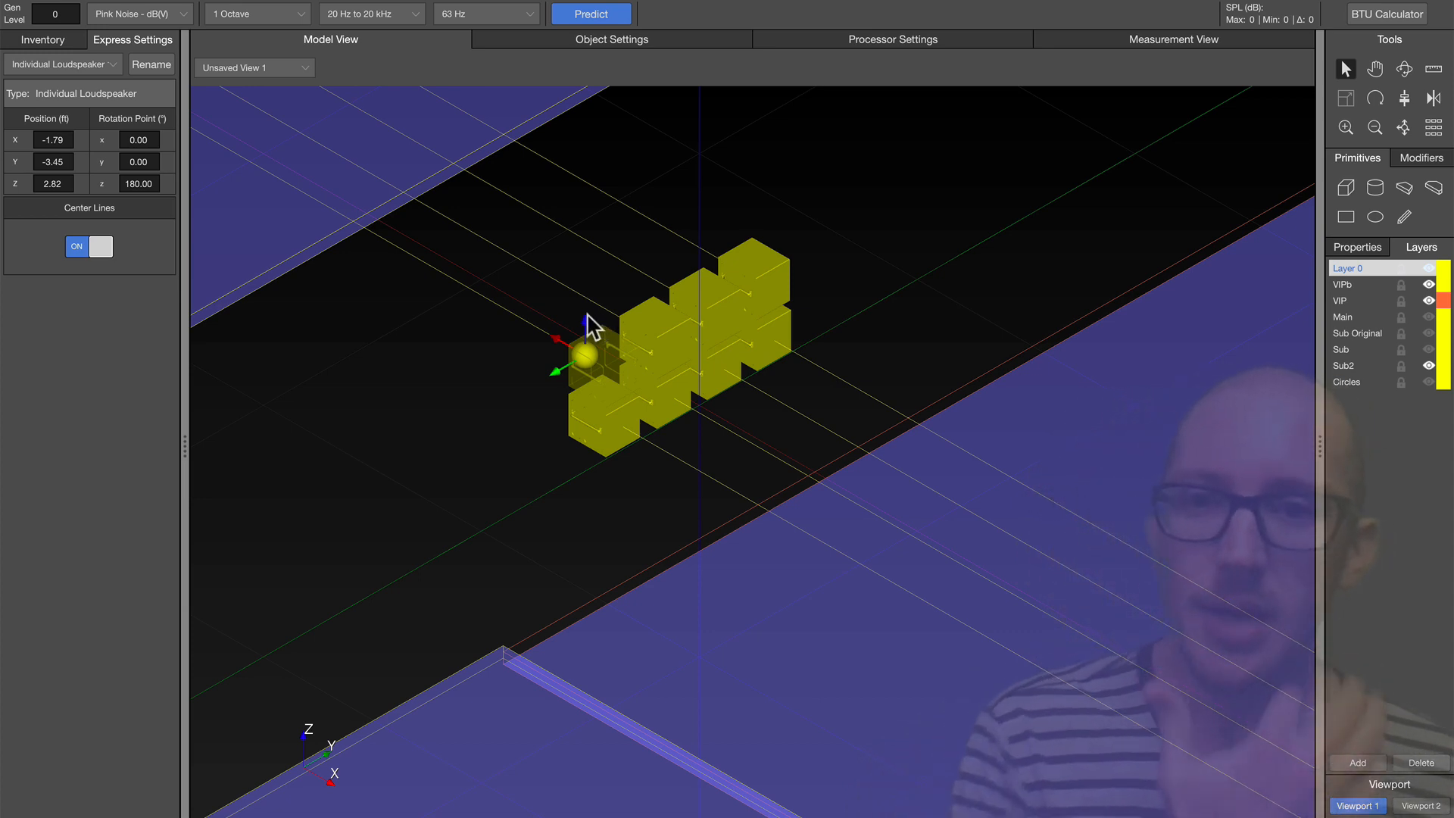
pyautogui.moveTo(547, 412)
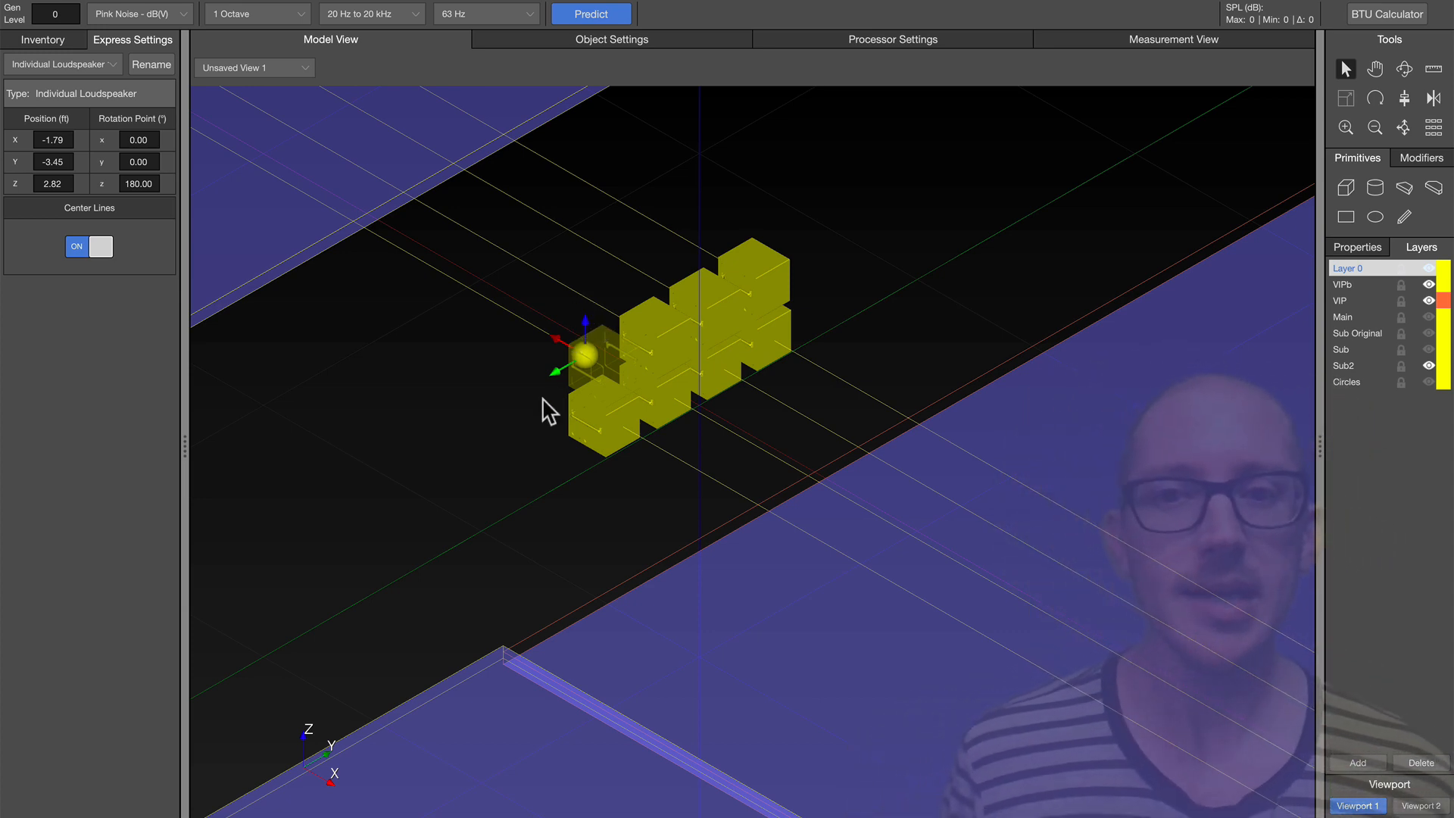
pyautogui.moveTo(504, 416)
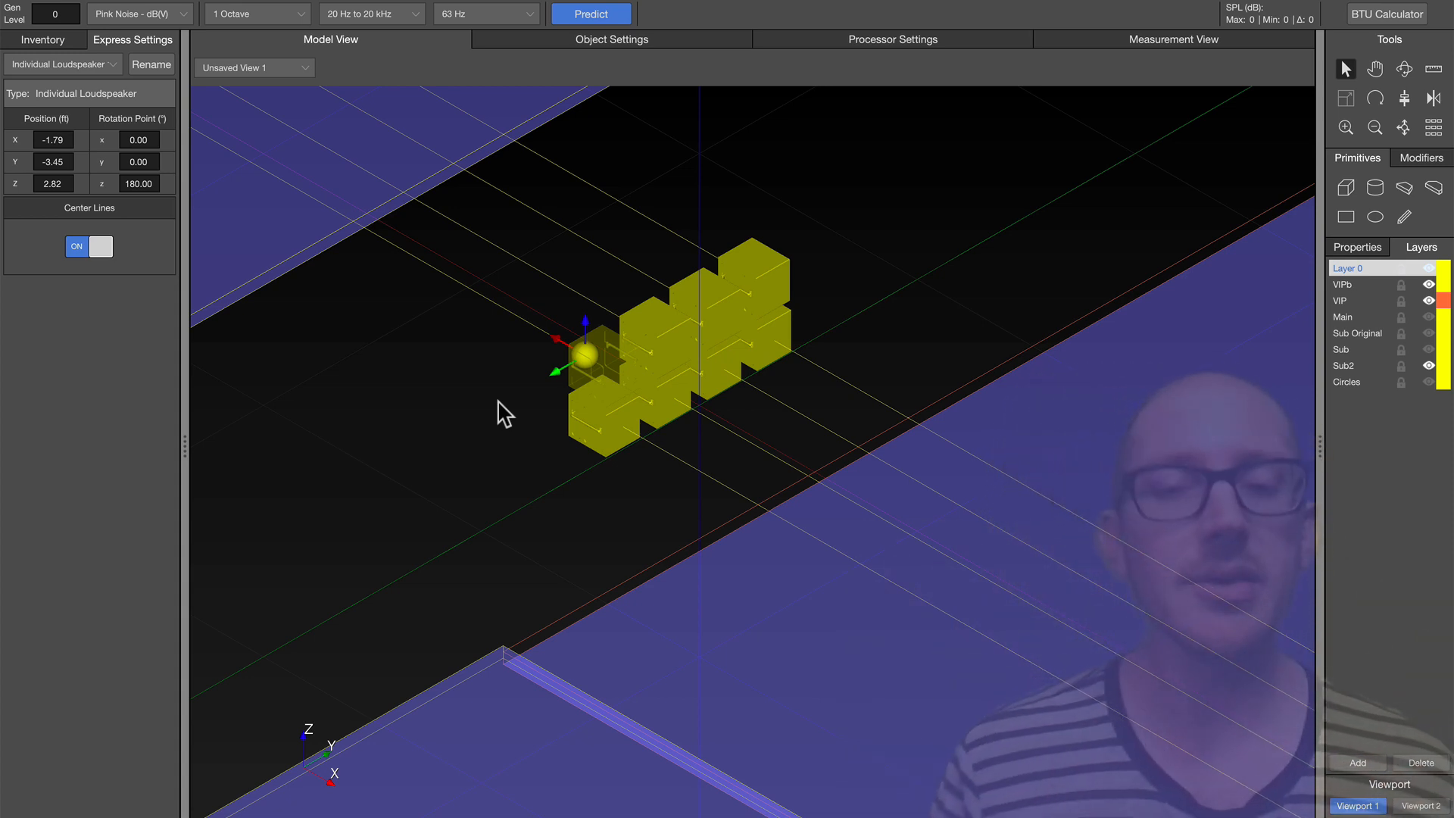
pyautogui.moveTo(498, 416)
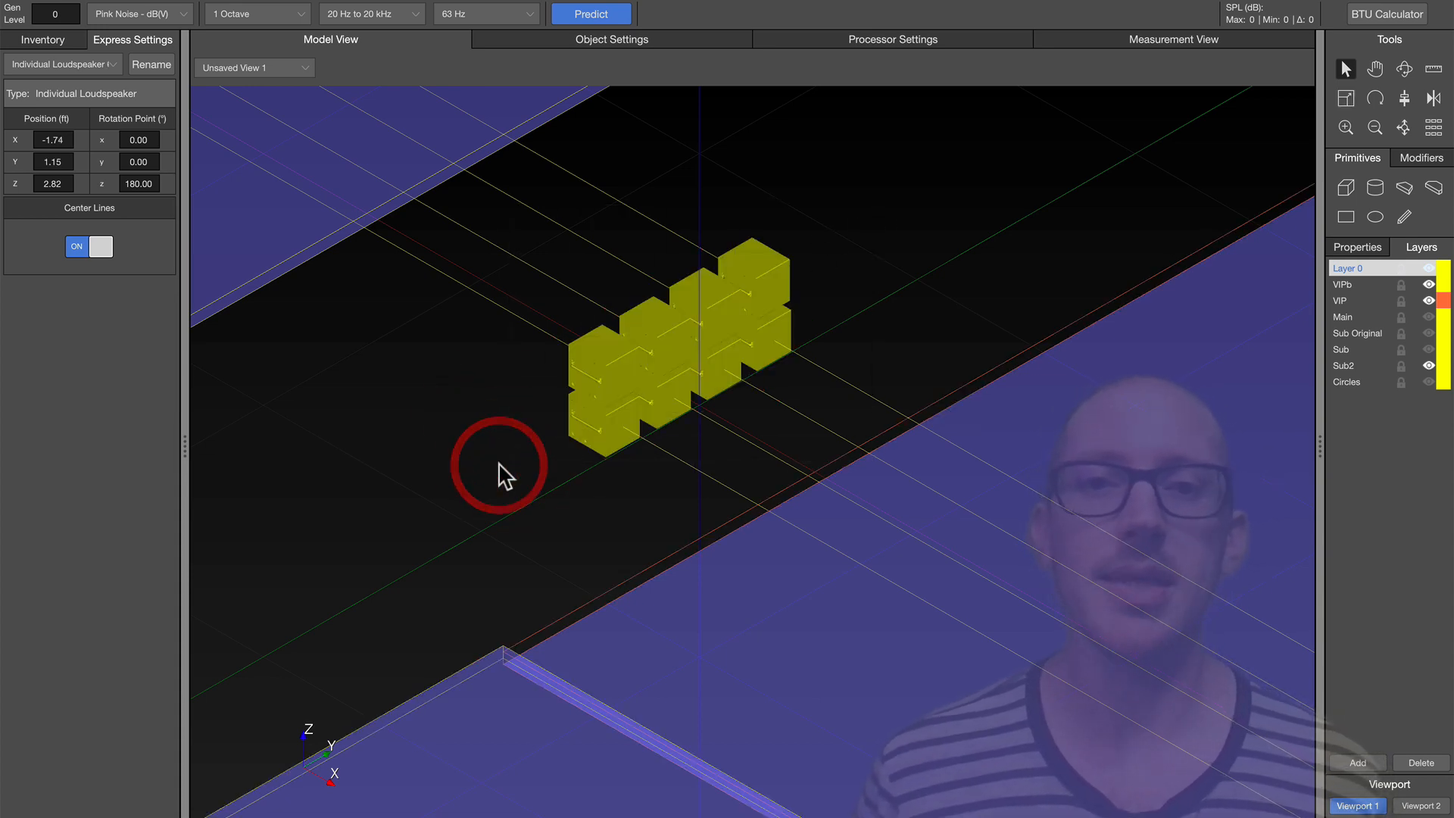
pyautogui.moveTo(506, 472)
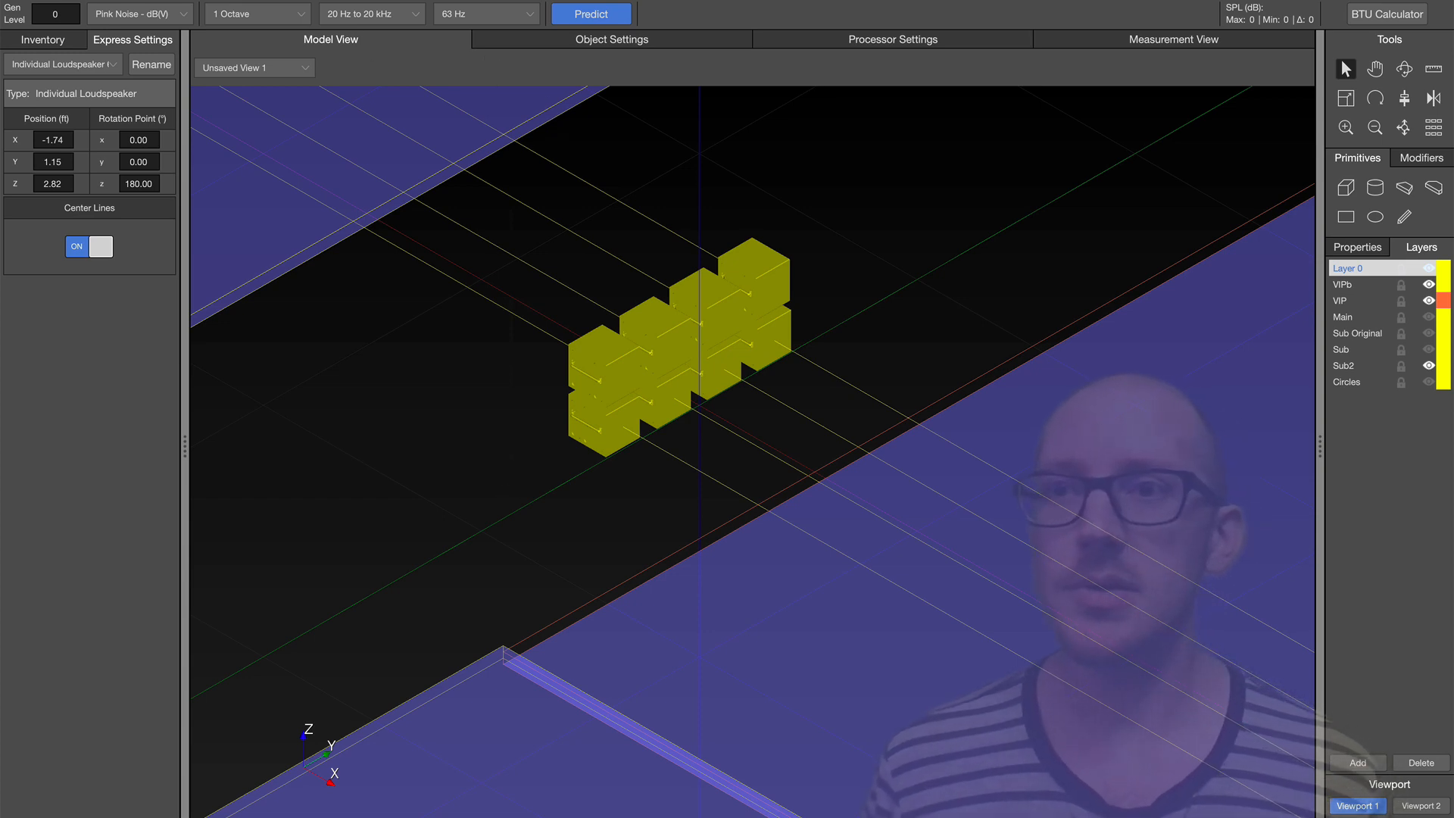
# Predict coverage for the stacked sub block and select Microphone 1 at X -12, Y -1, Z 9
pyautogui.click(591, 14)
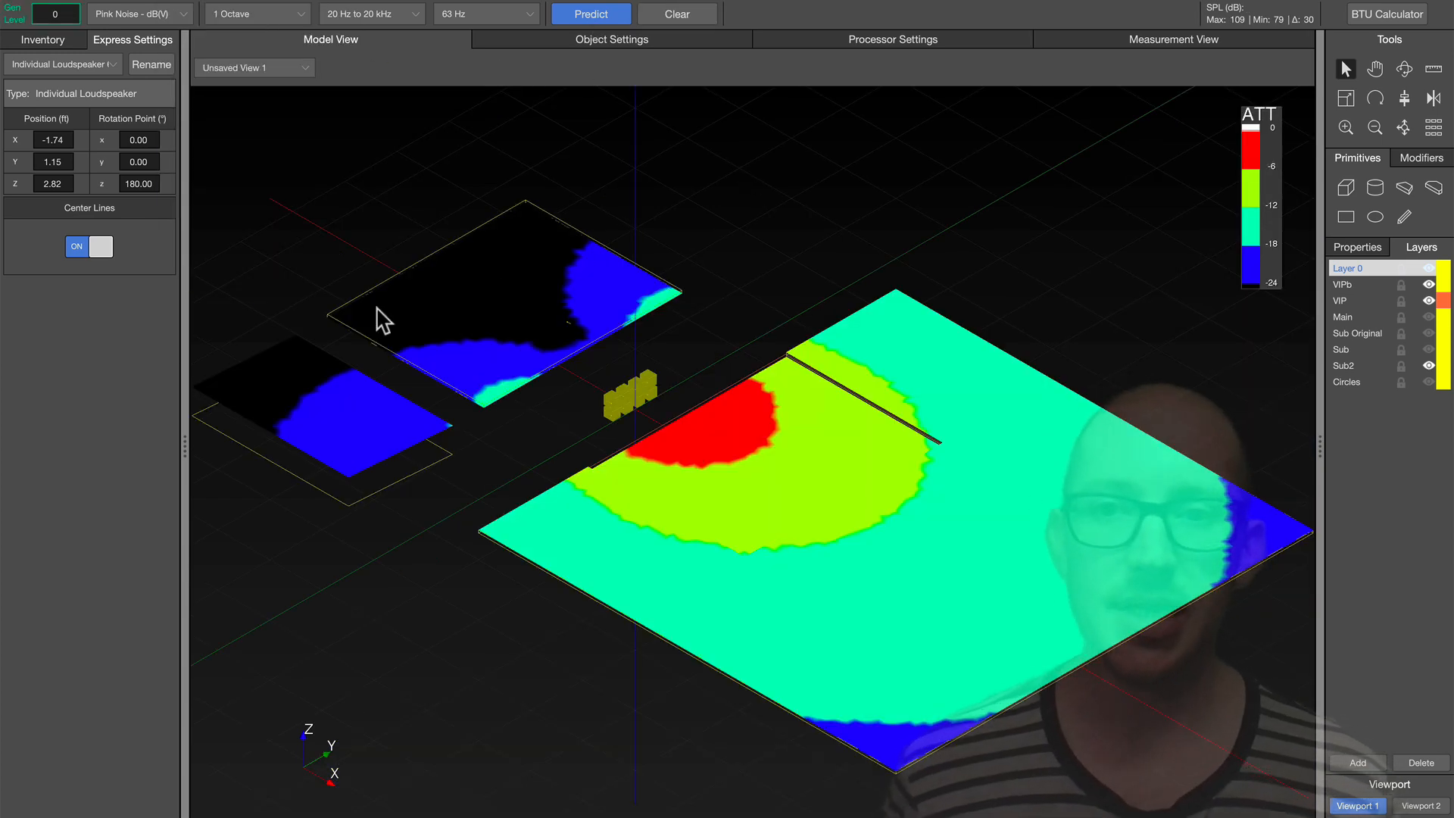
pyautogui.moveTo(357, 358)
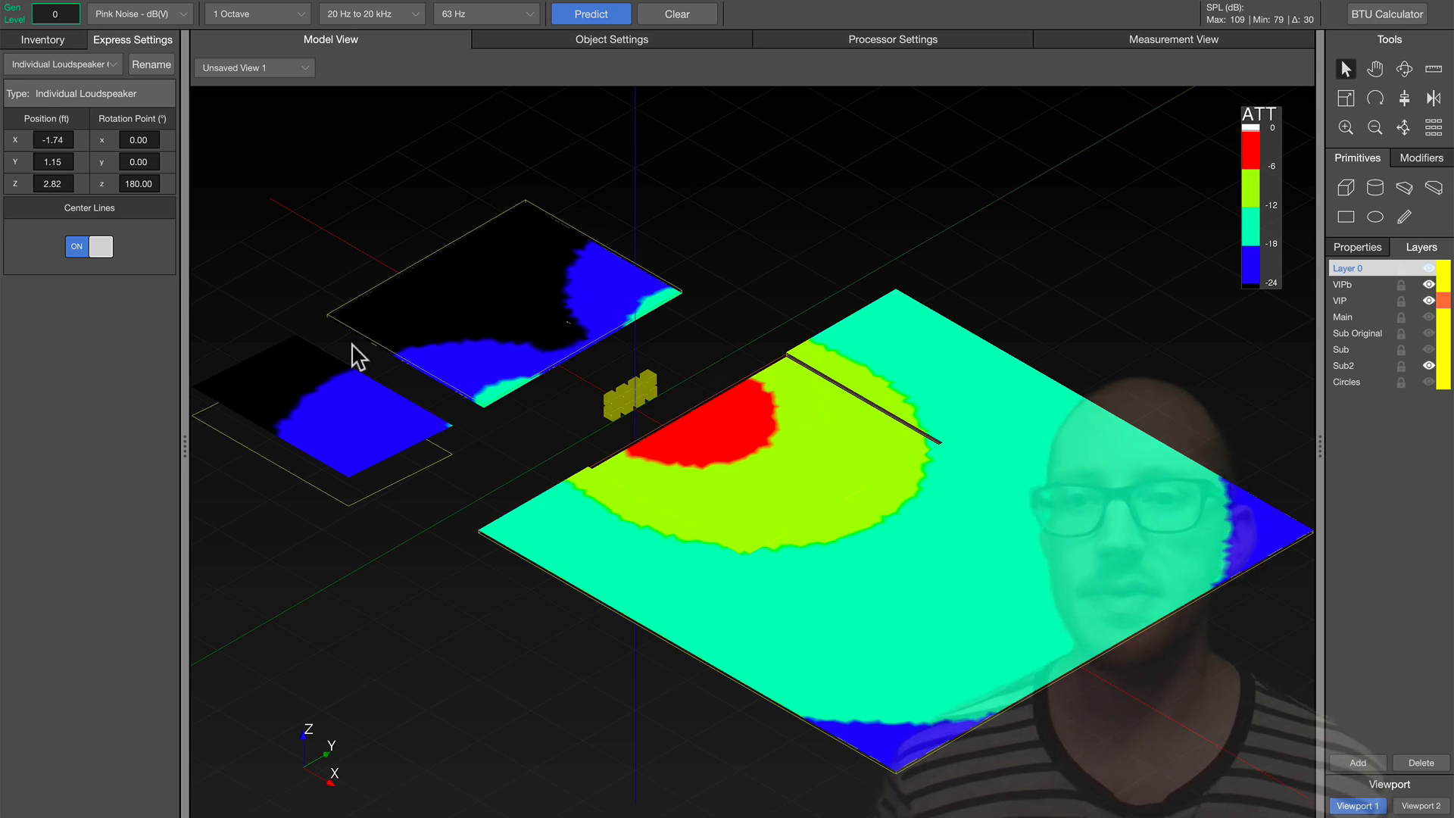
pyautogui.moveTo(360, 439)
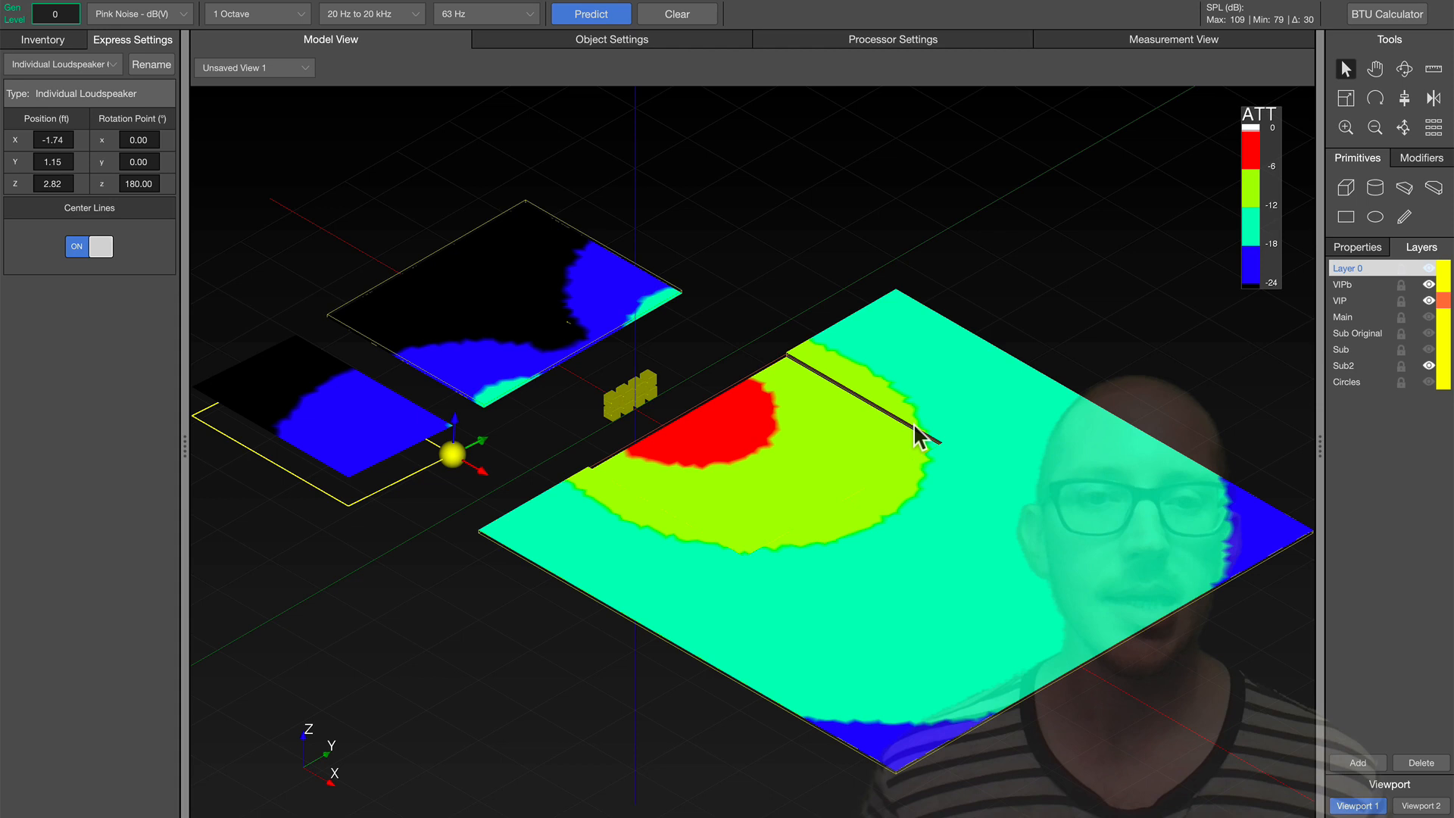
pyautogui.moveTo(1026, 327)
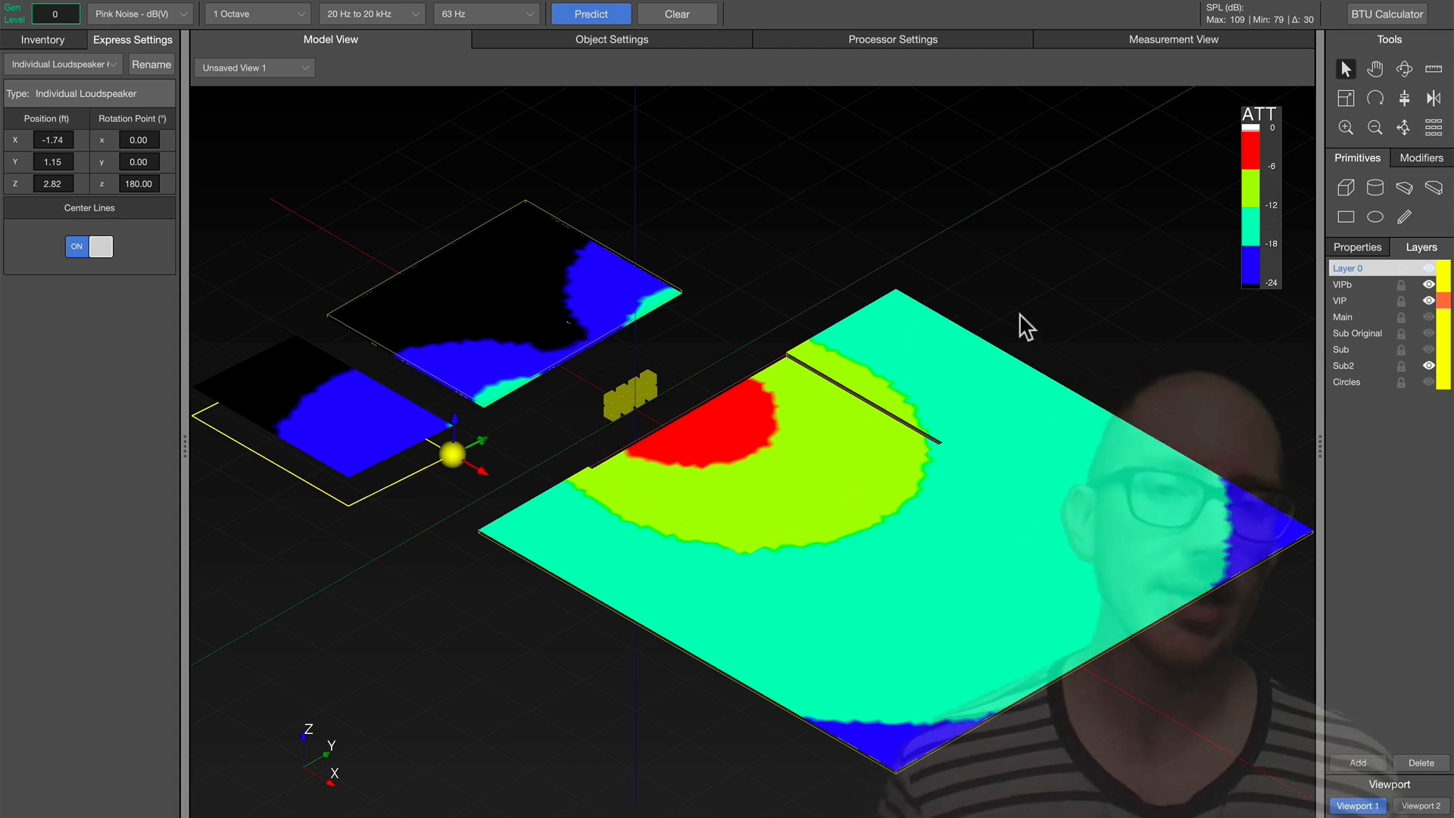
pyautogui.moveTo(734, 555)
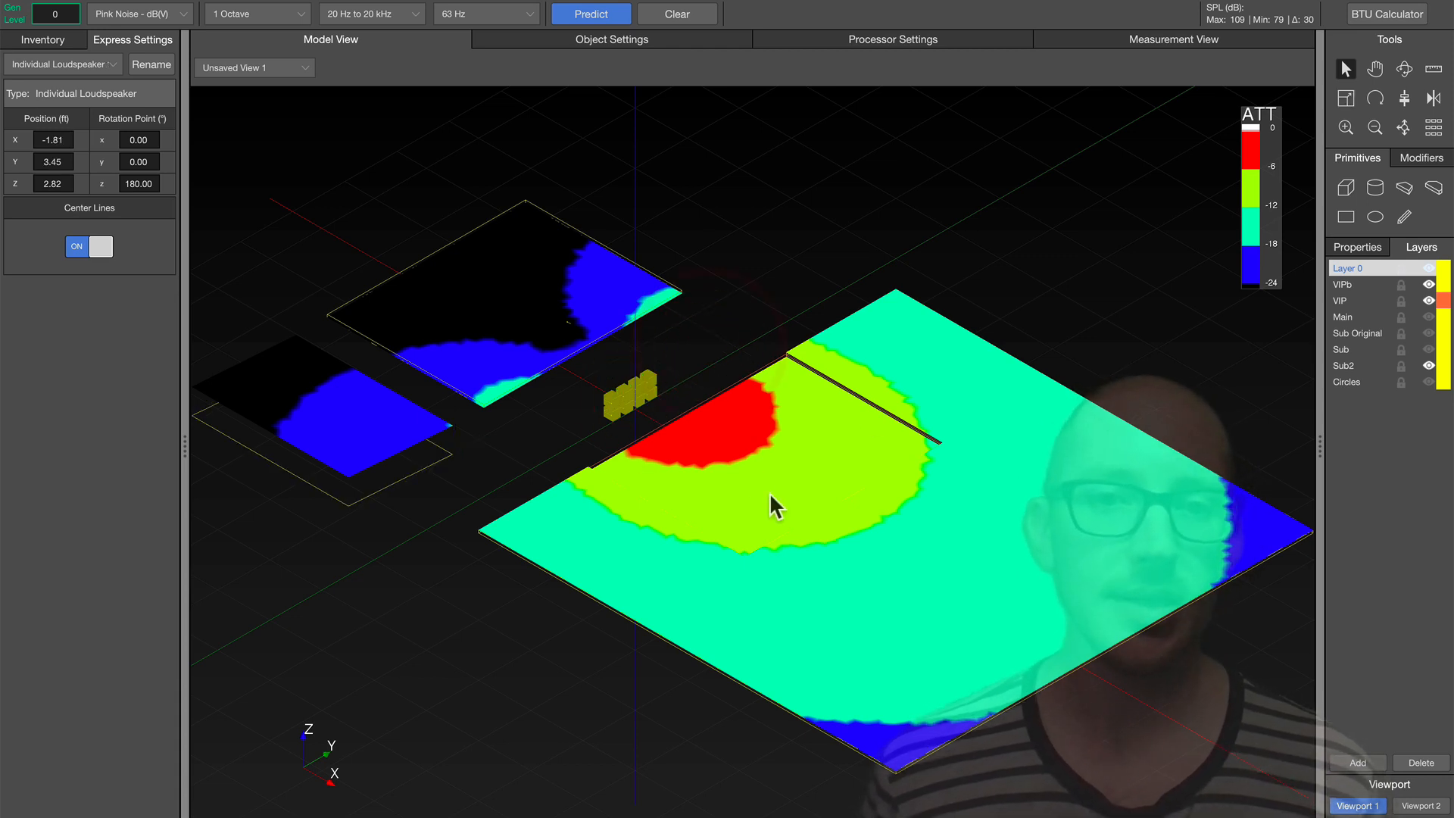
pyautogui.moveTo(691, 425)
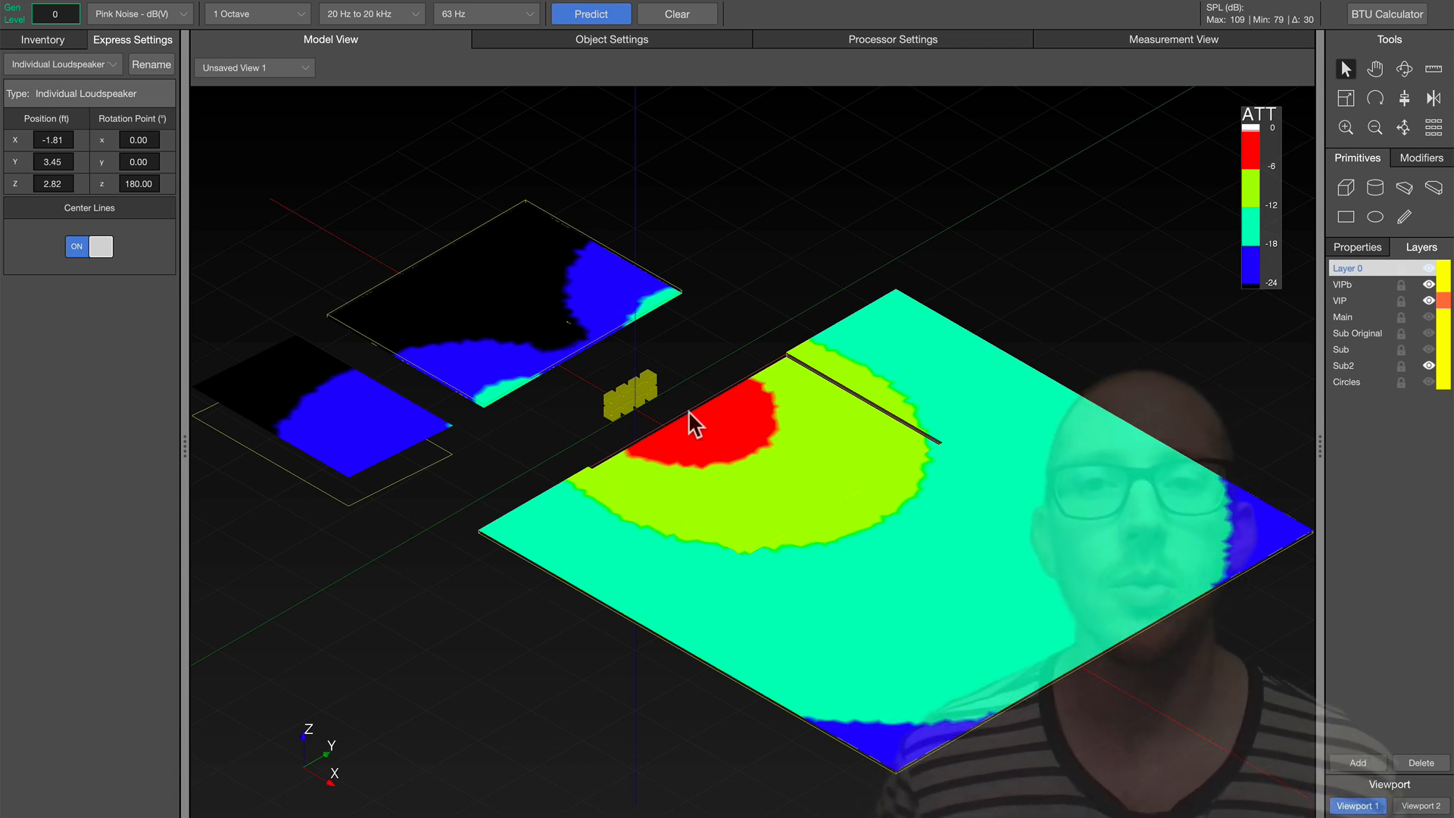
pyautogui.moveTo(571, 337)
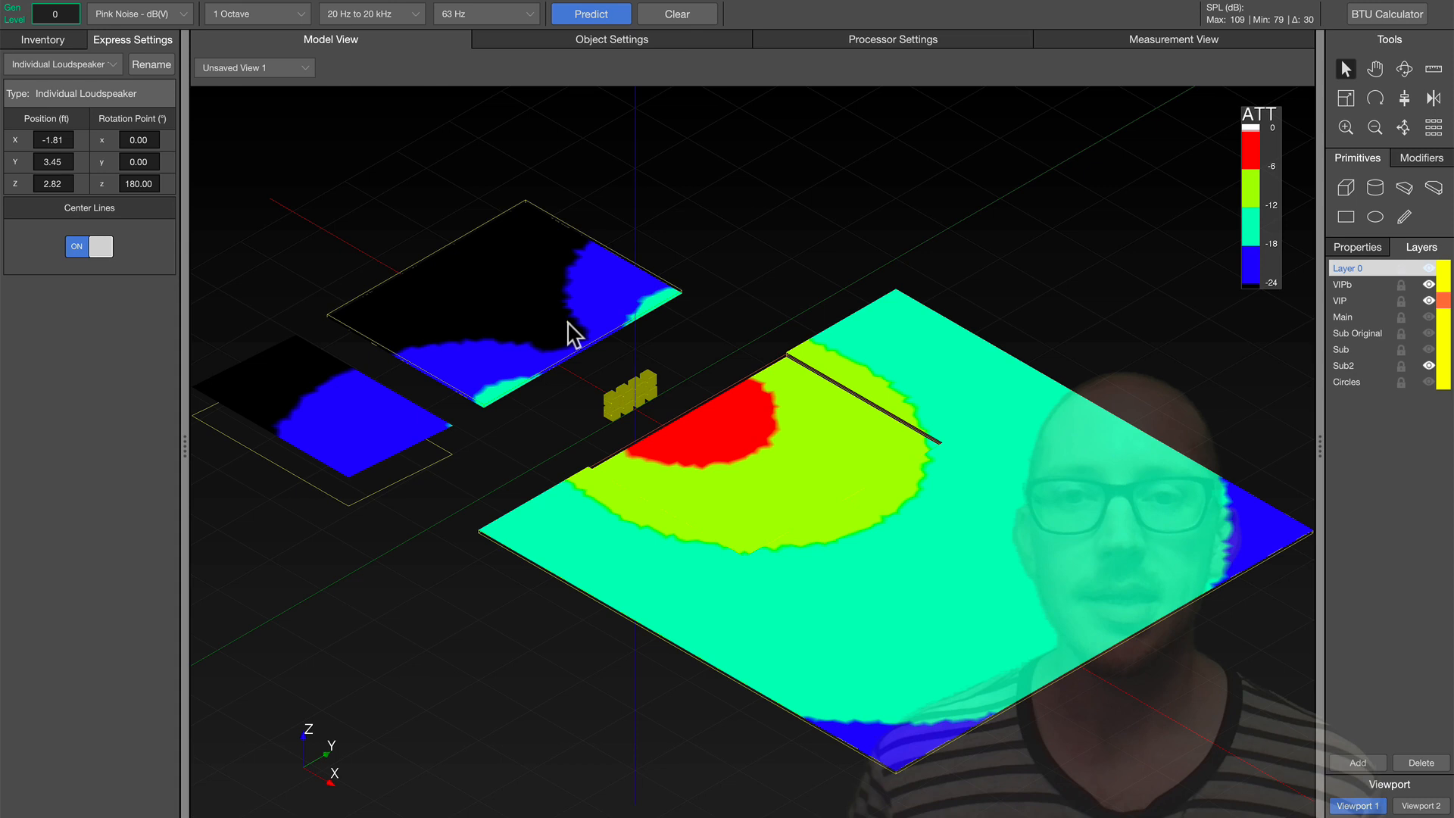
pyautogui.click(565, 322)
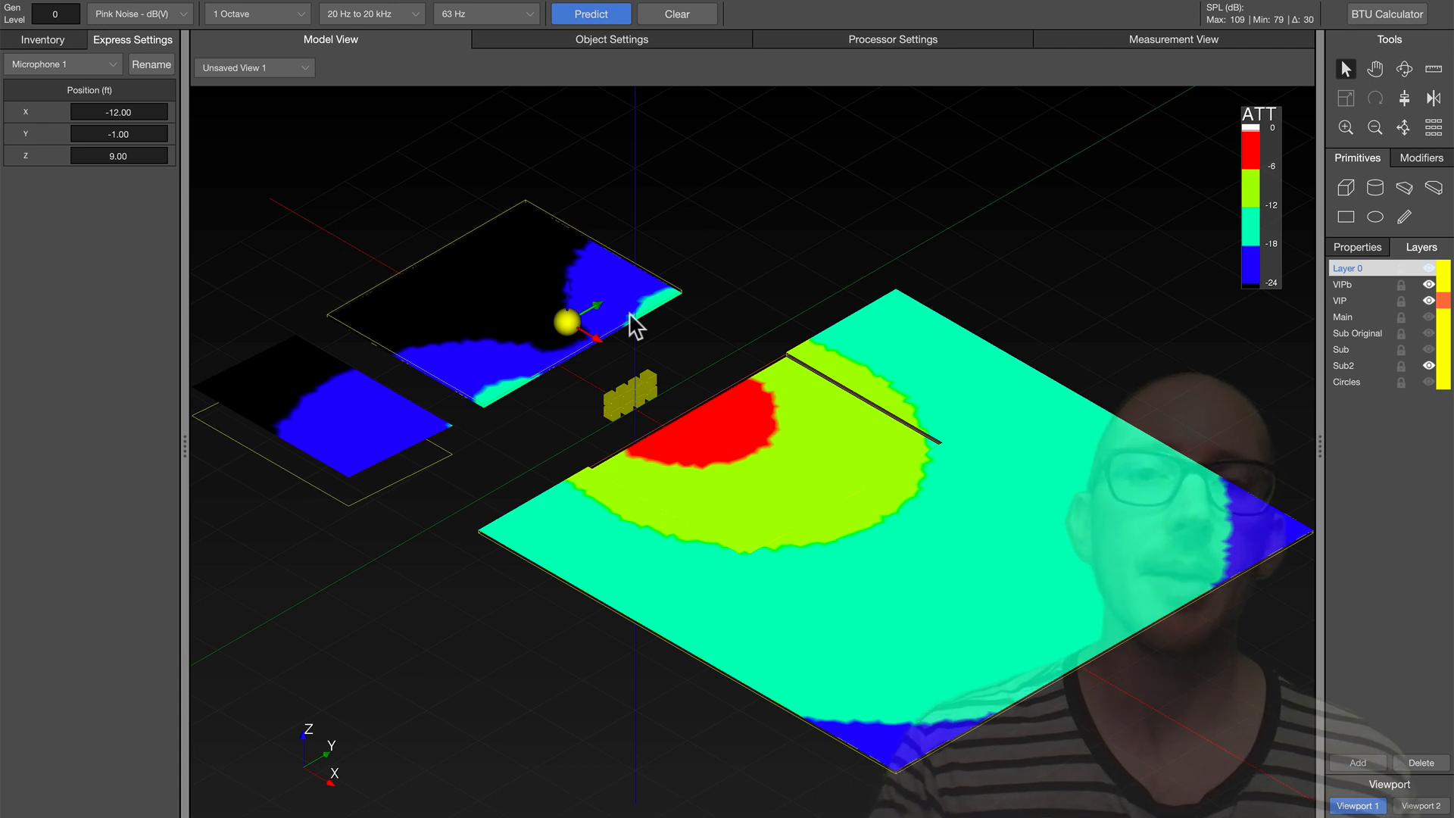
pyautogui.moveTo(630, 331)
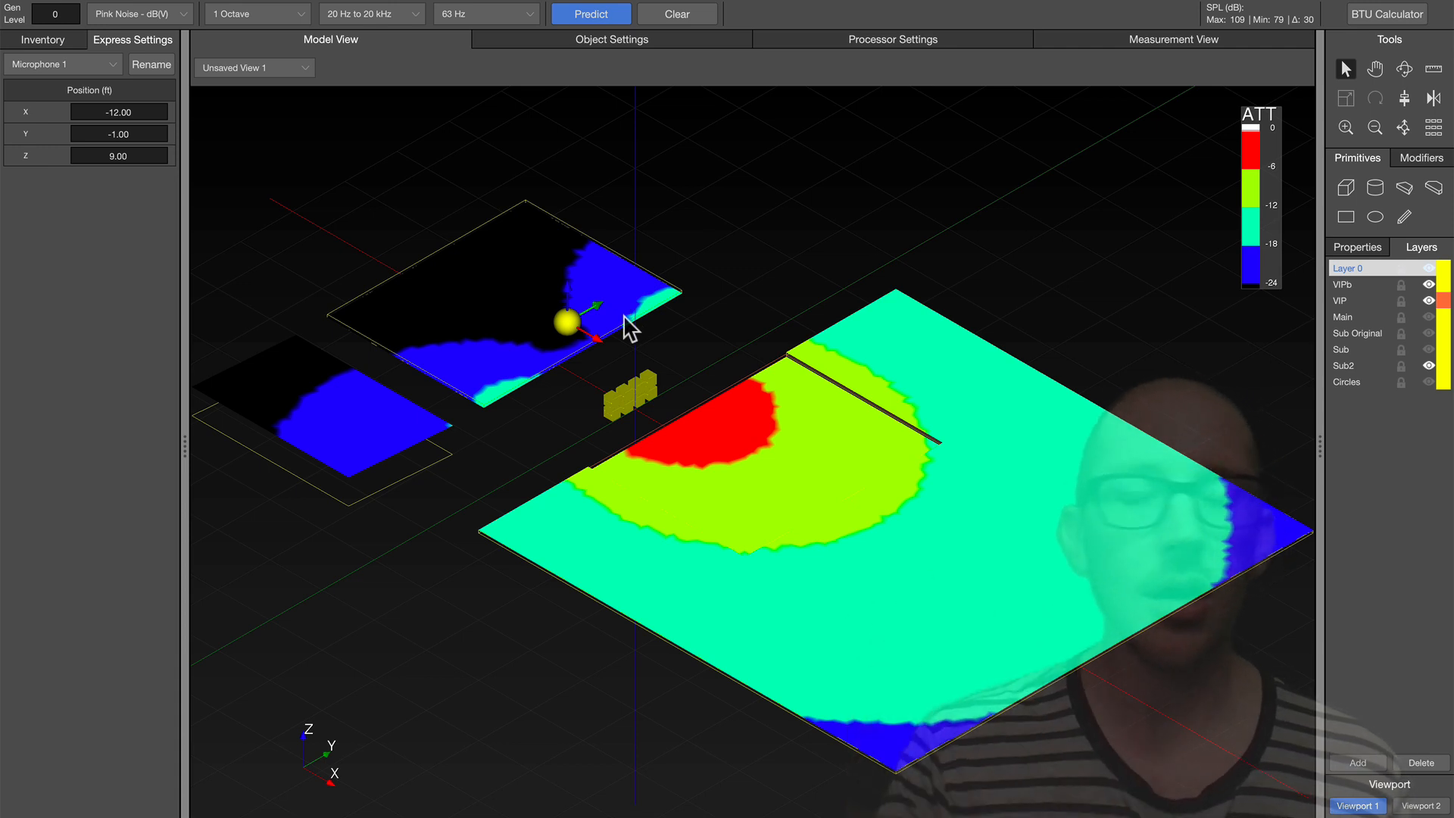
# View Microphone 1's predicted frequency and IFFT response against Stored Trace 9, then return to the model
pyautogui.click(1173, 39)
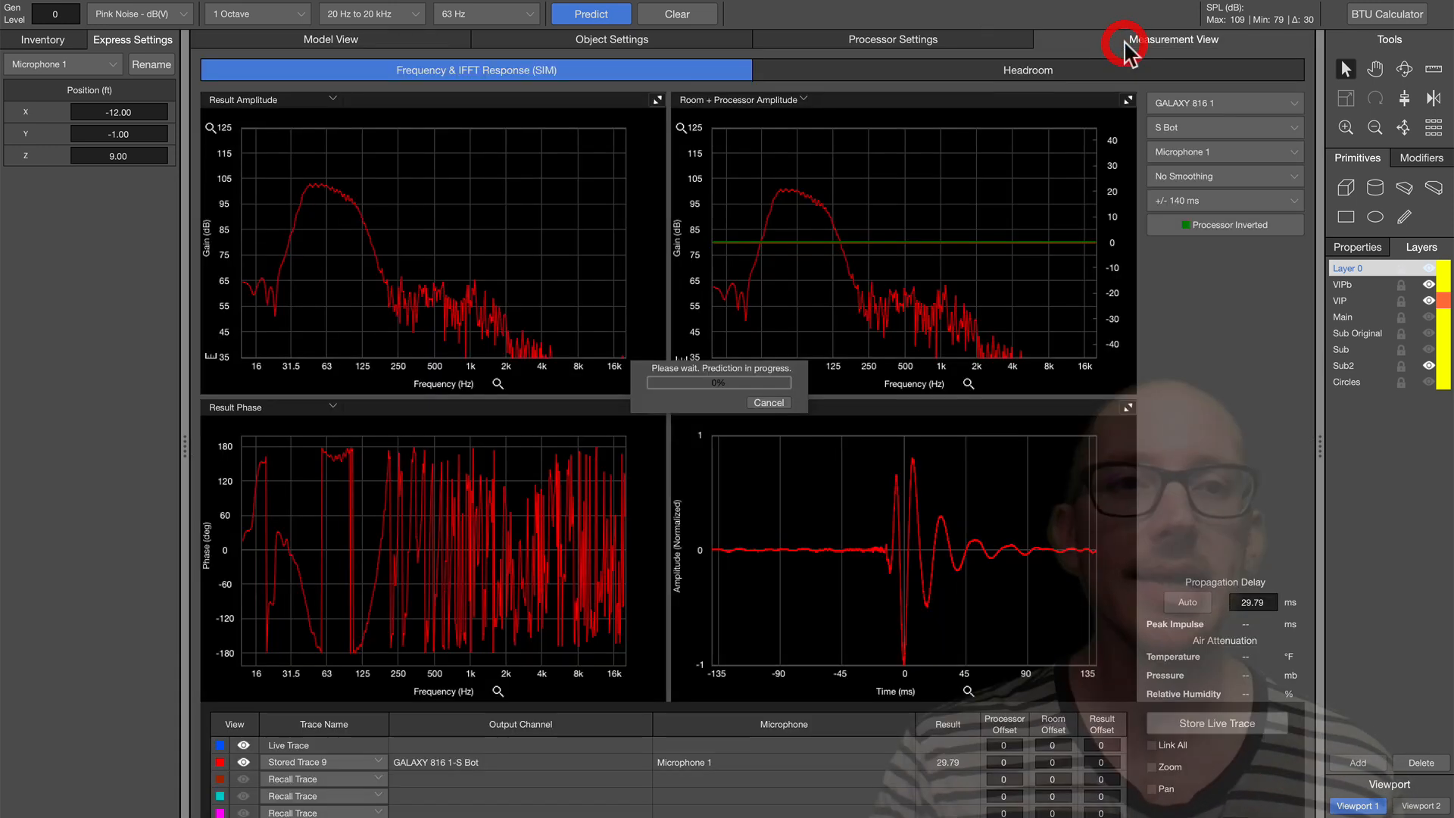
pyautogui.click(589, 13)
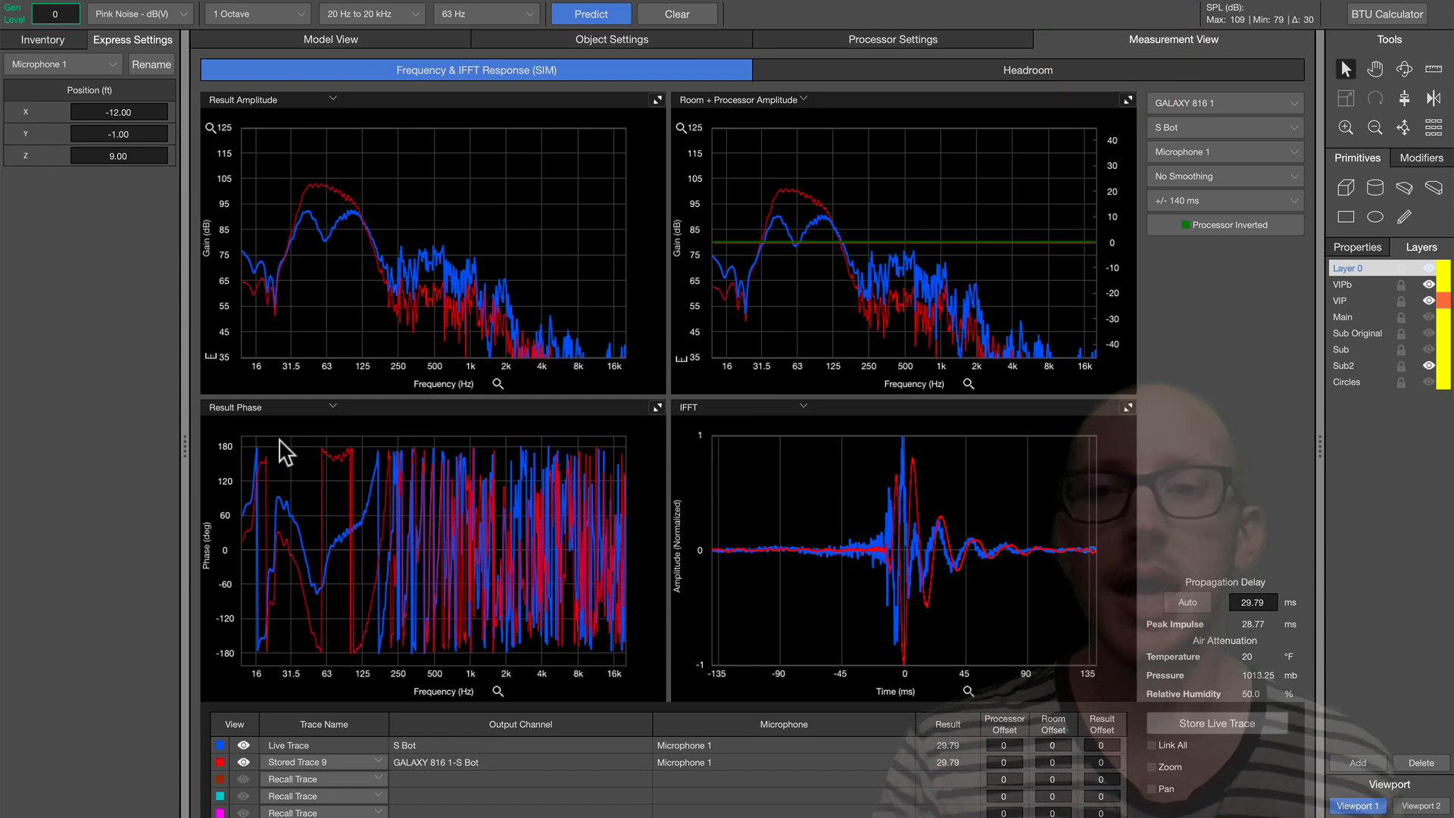
pyautogui.moveTo(556, 533)
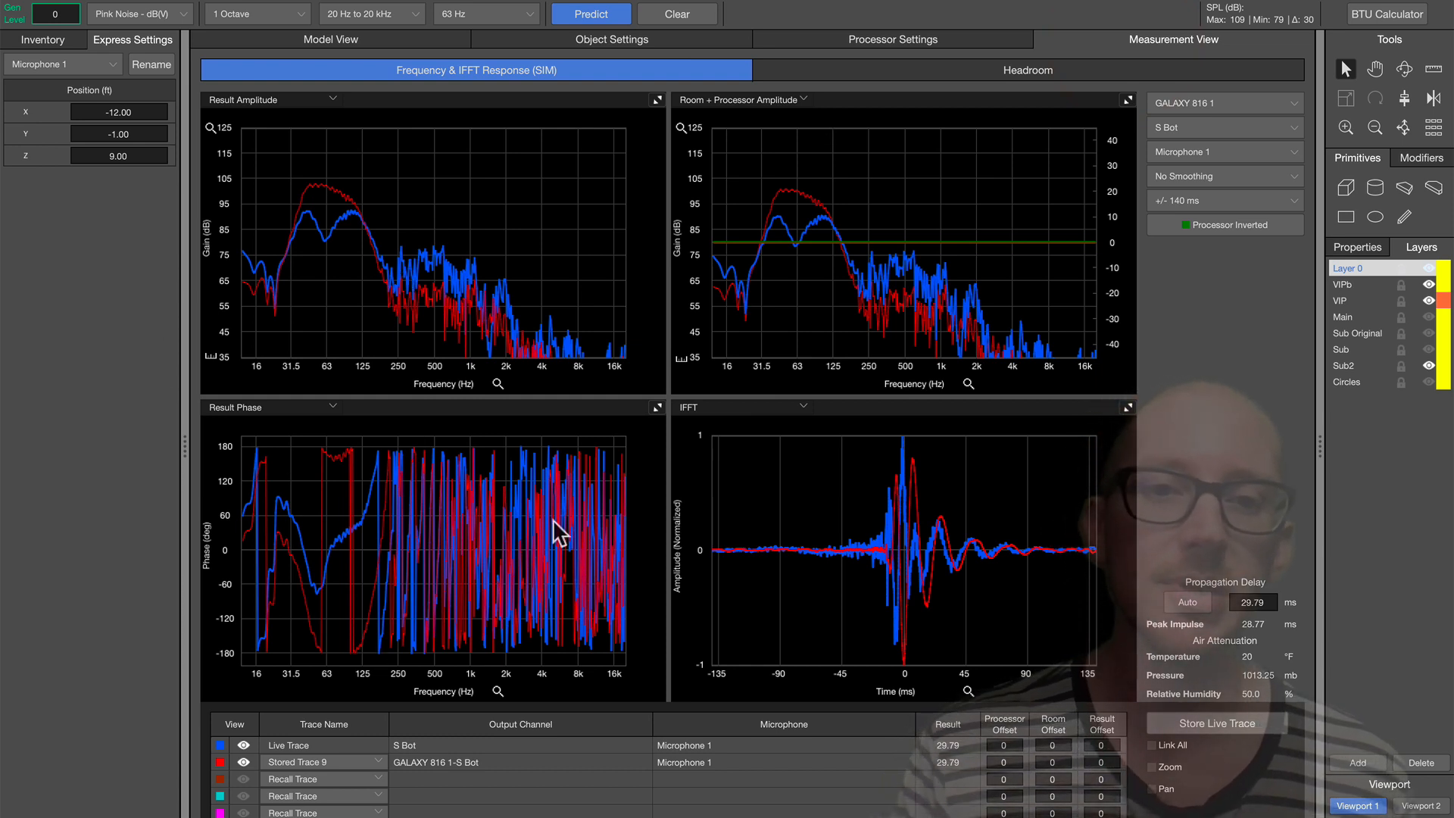
pyautogui.moveTo(369, 55)
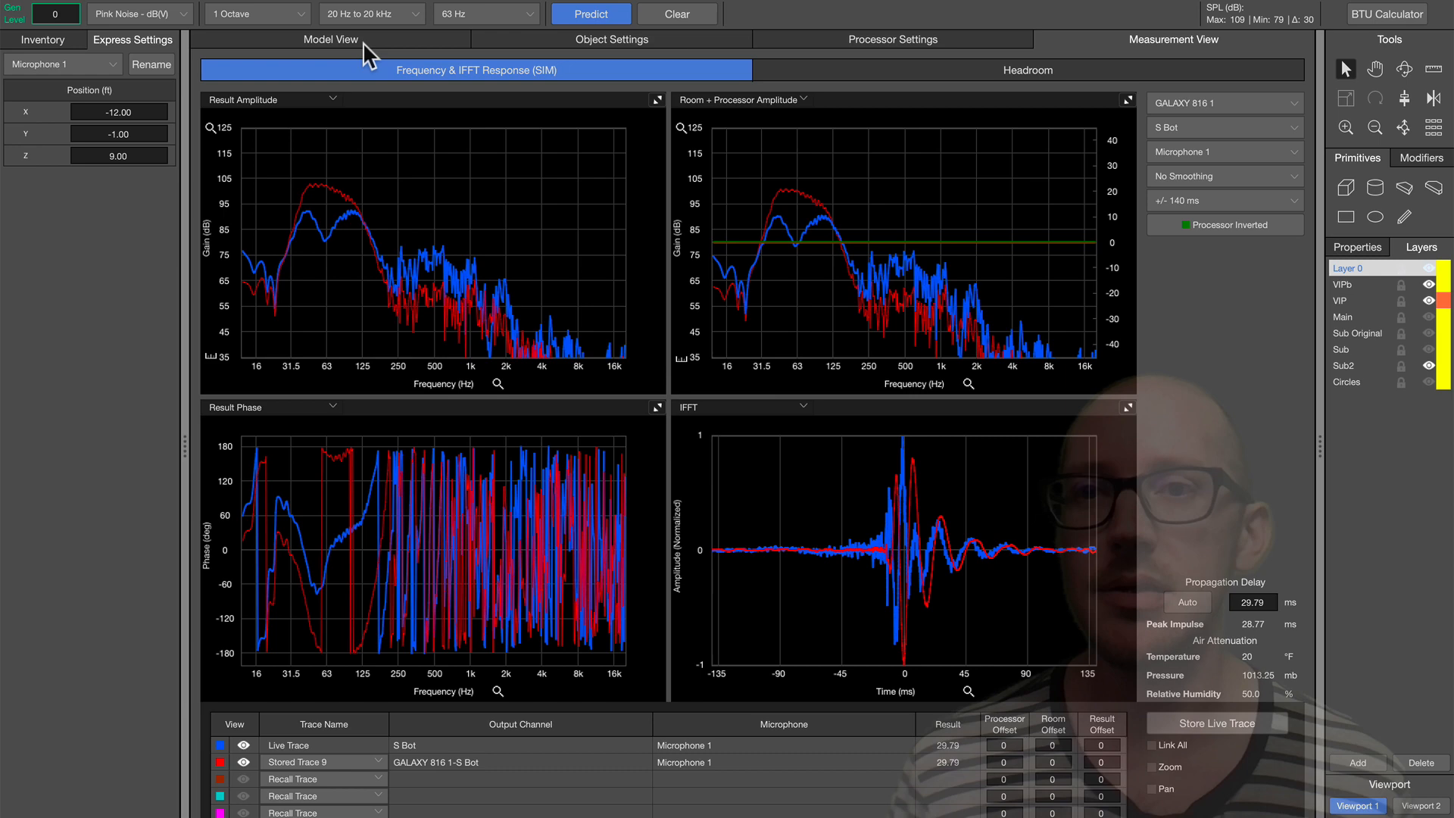
pyautogui.click(330, 39)
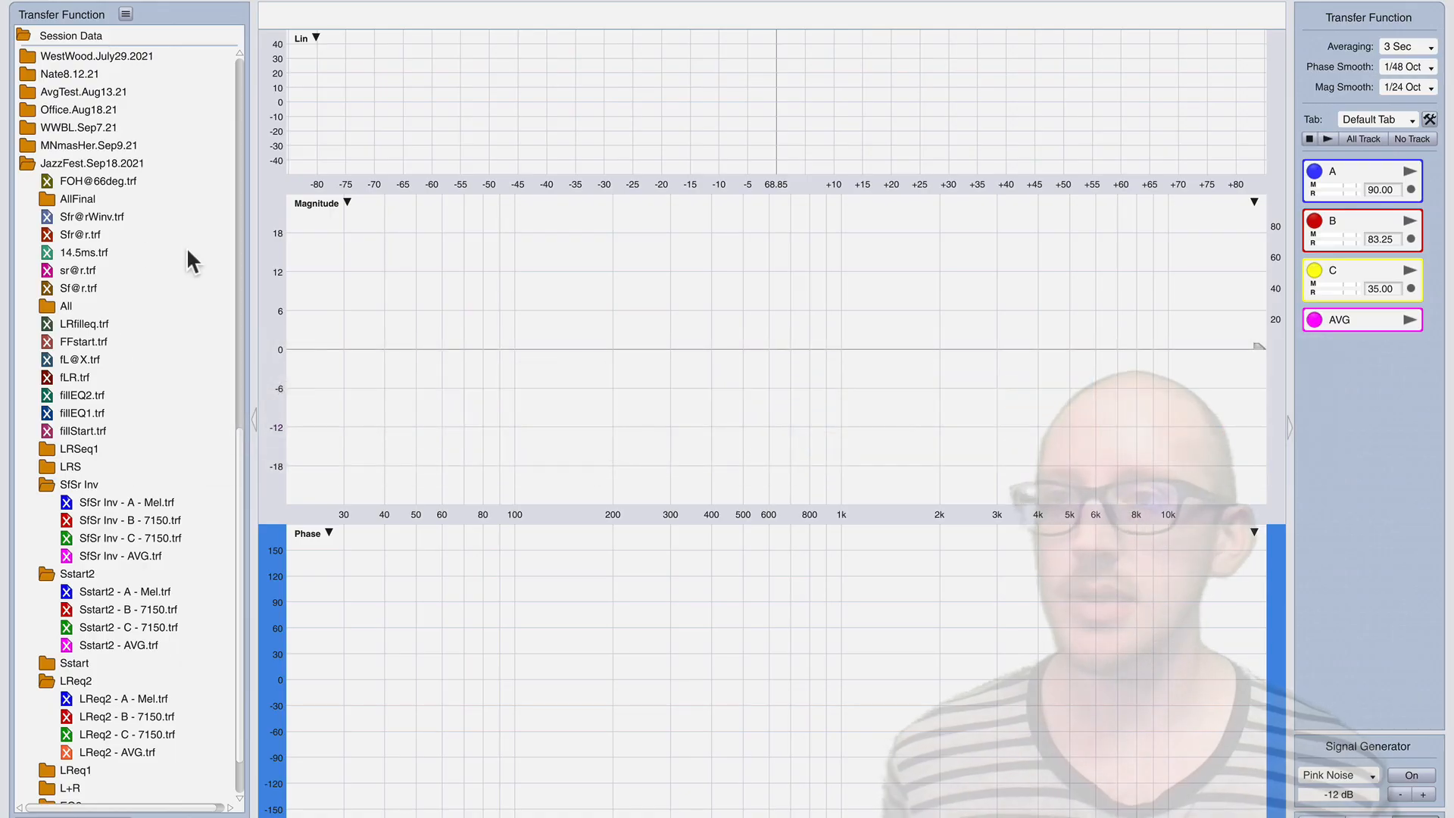
pyautogui.click(80, 233)
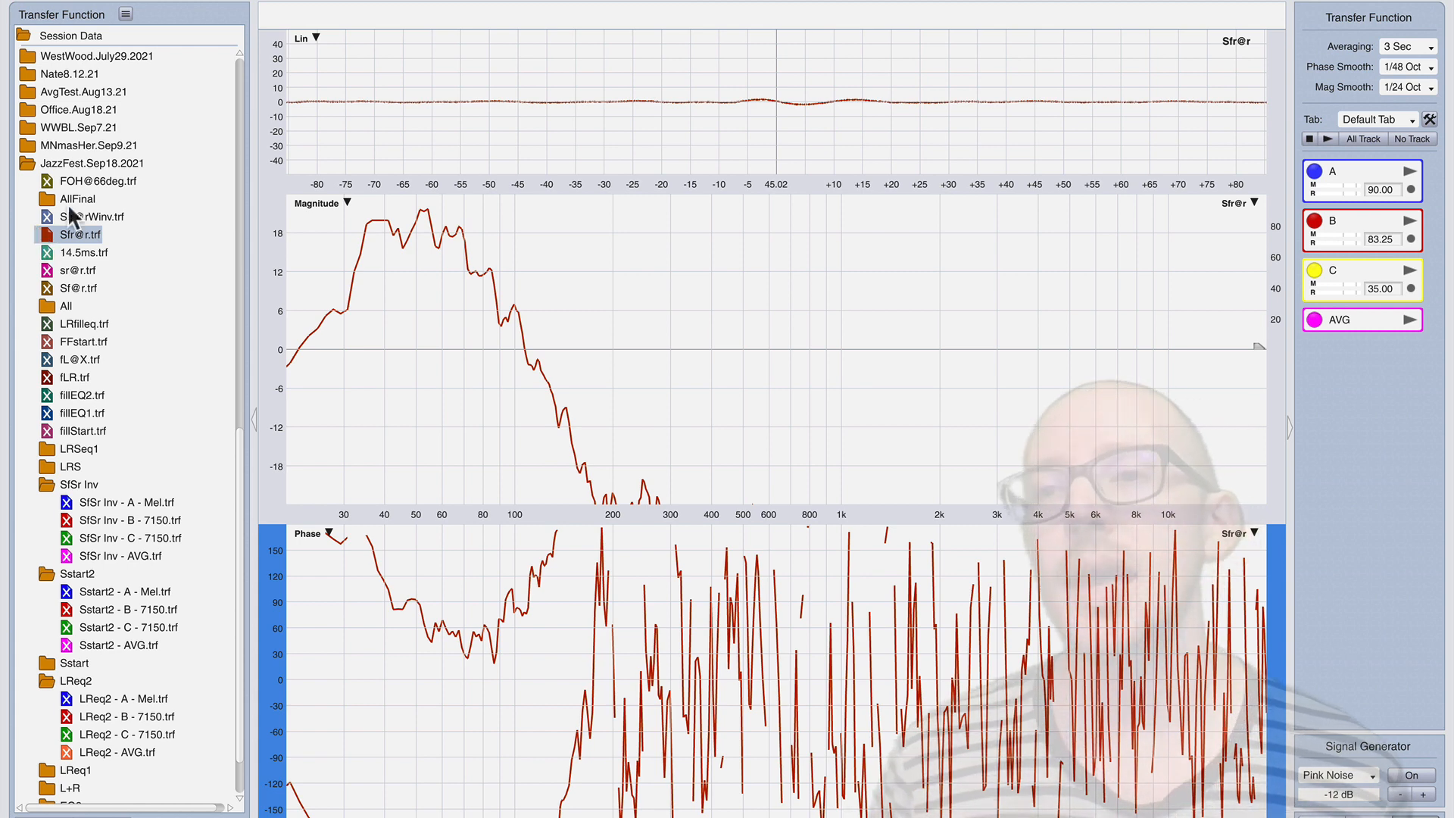
pyautogui.click(90, 217)
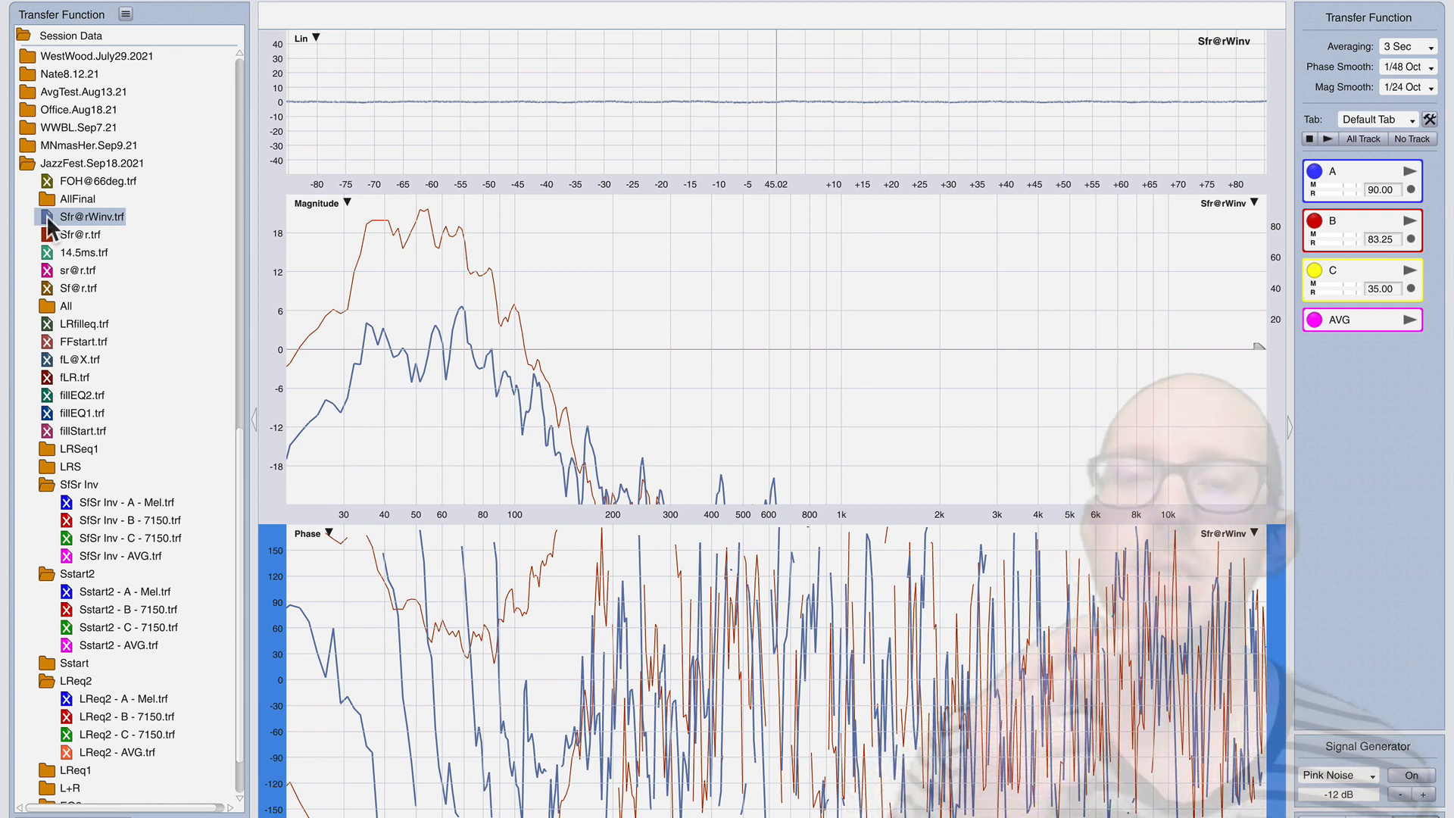
pyautogui.moveTo(499, 324)
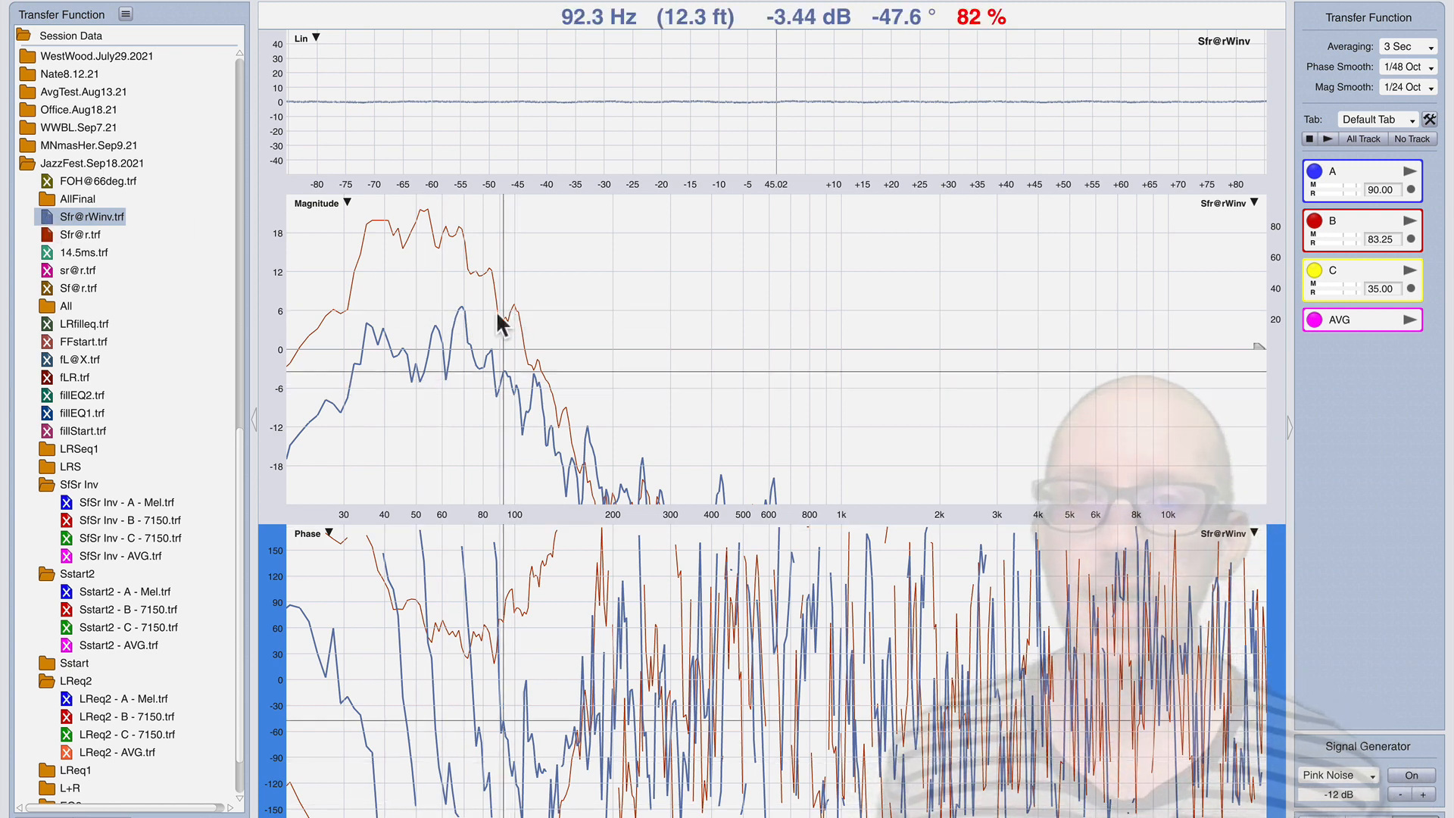
pyautogui.moveTo(358, 333)
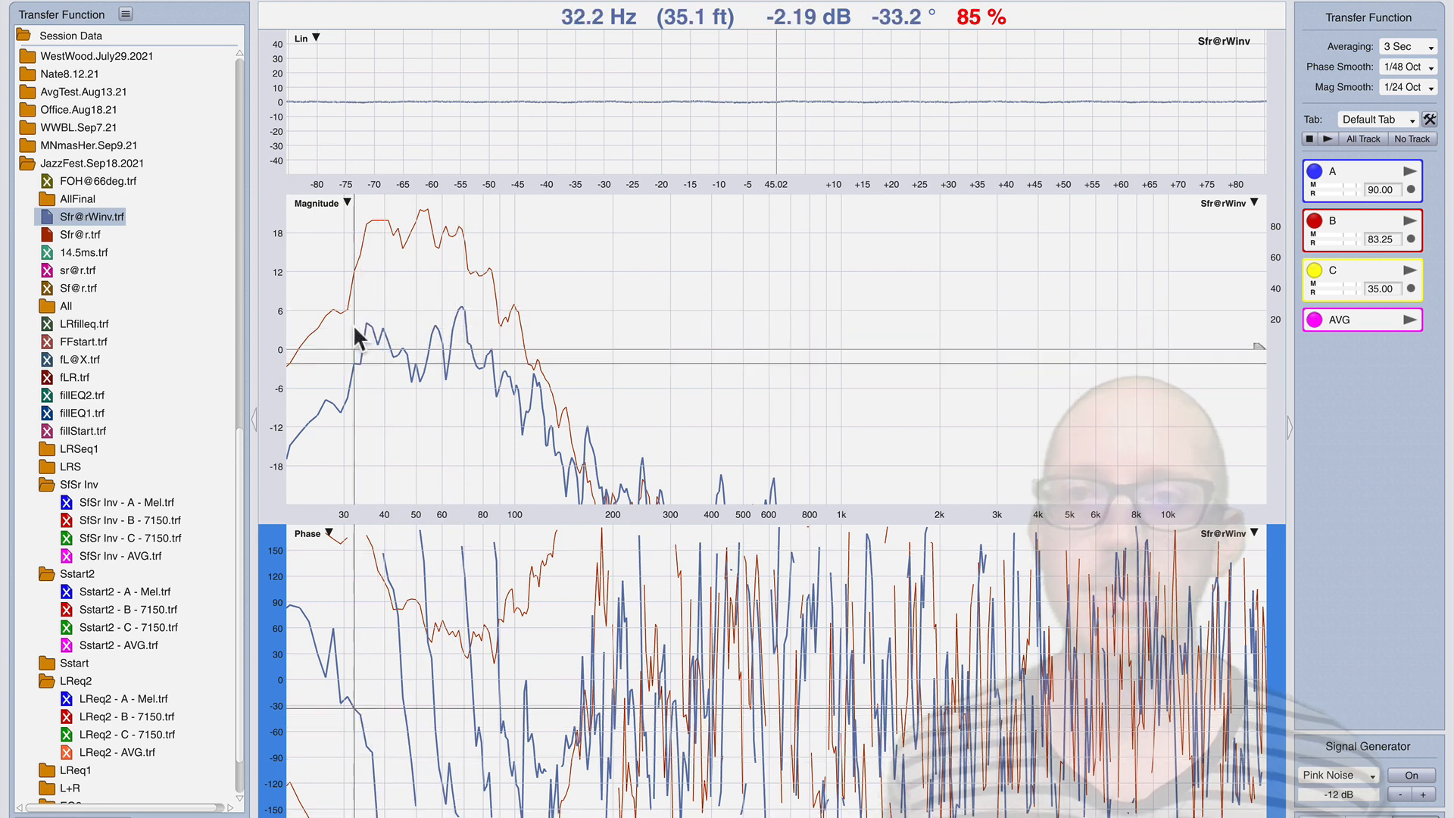
pyautogui.moveTo(407, 333)
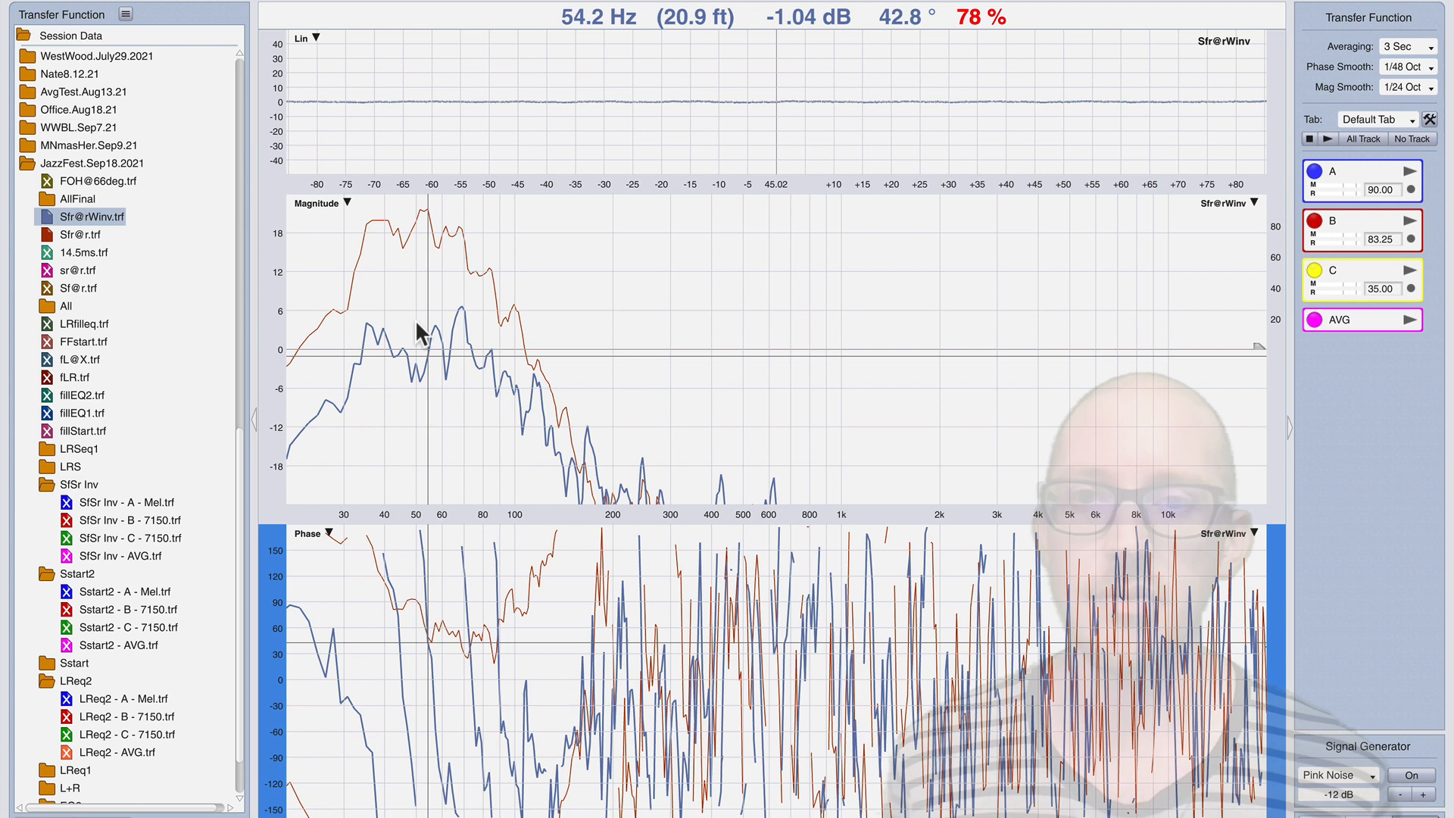
pyautogui.moveTo(436, 337)
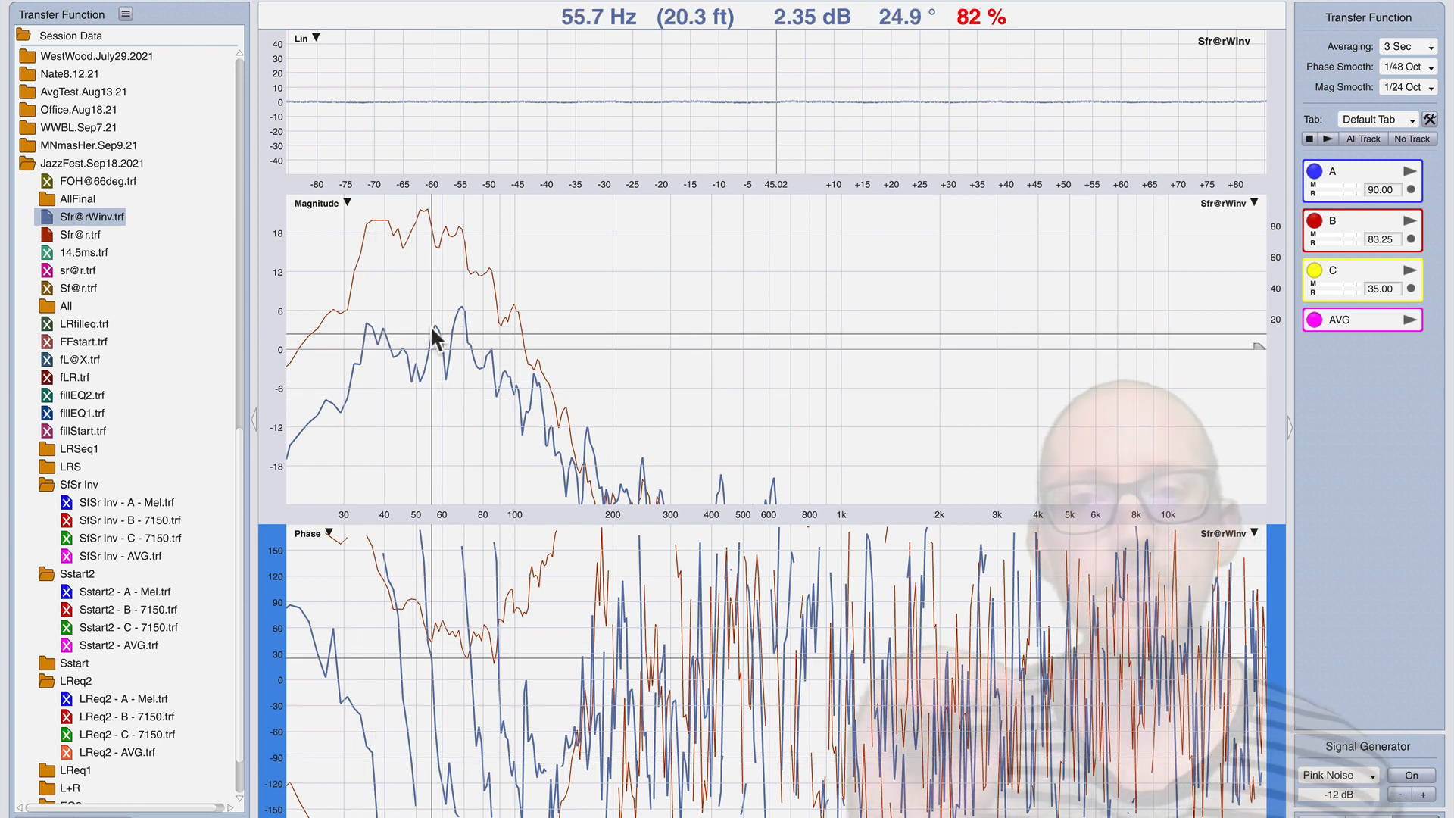
pyautogui.moveTo(296, 239)
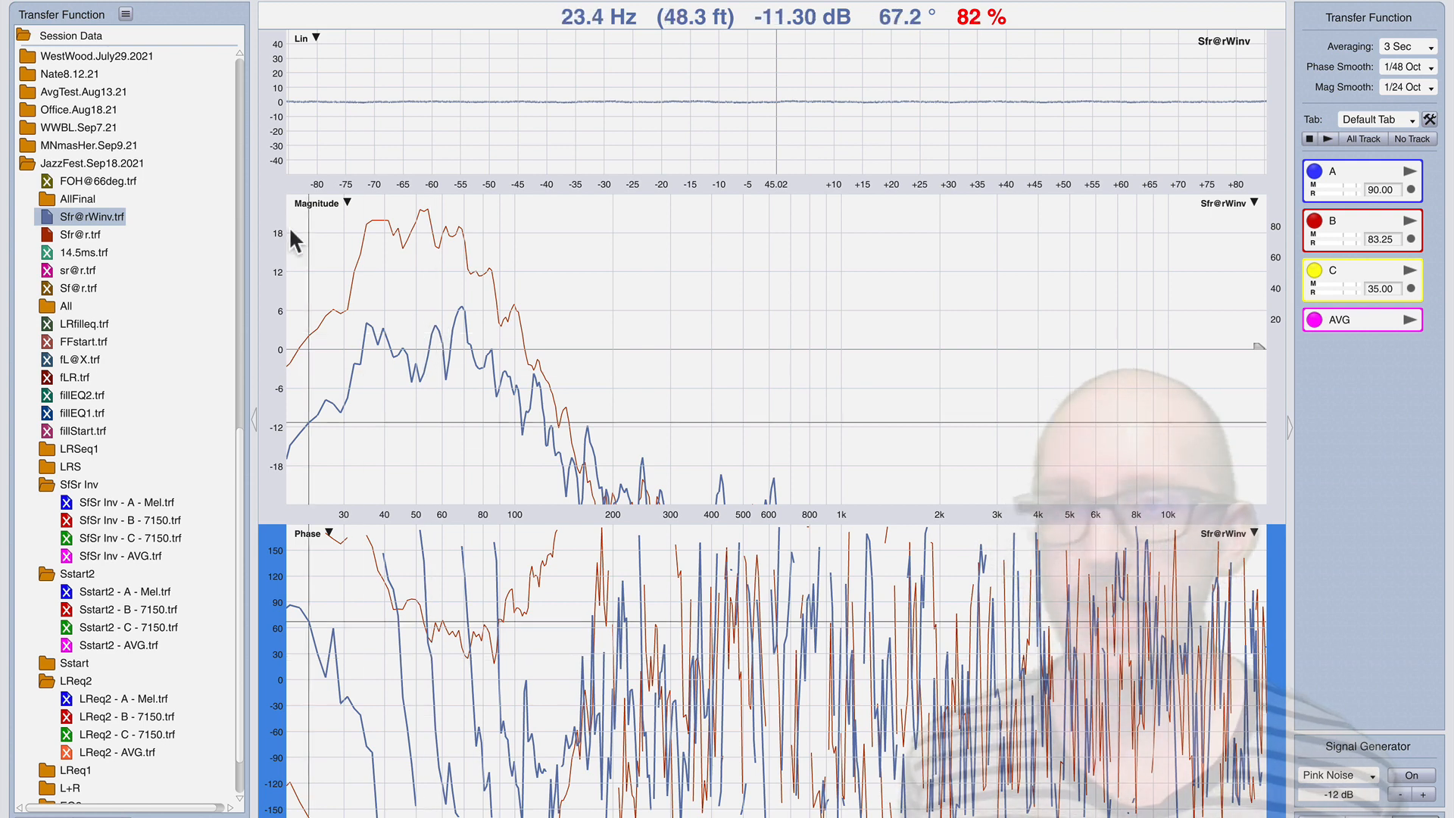
pyautogui.click(82, 234)
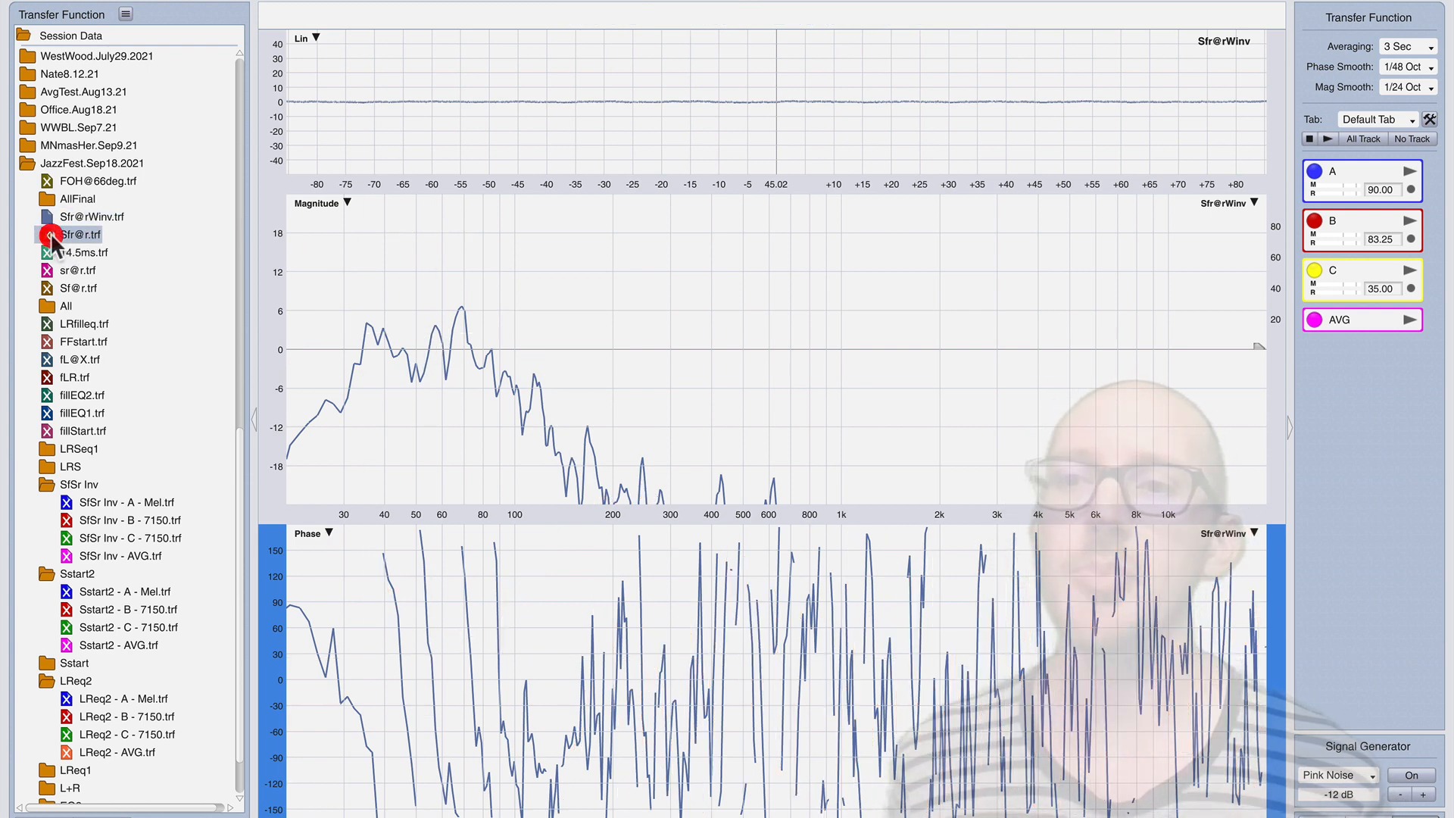
pyautogui.click(90, 217)
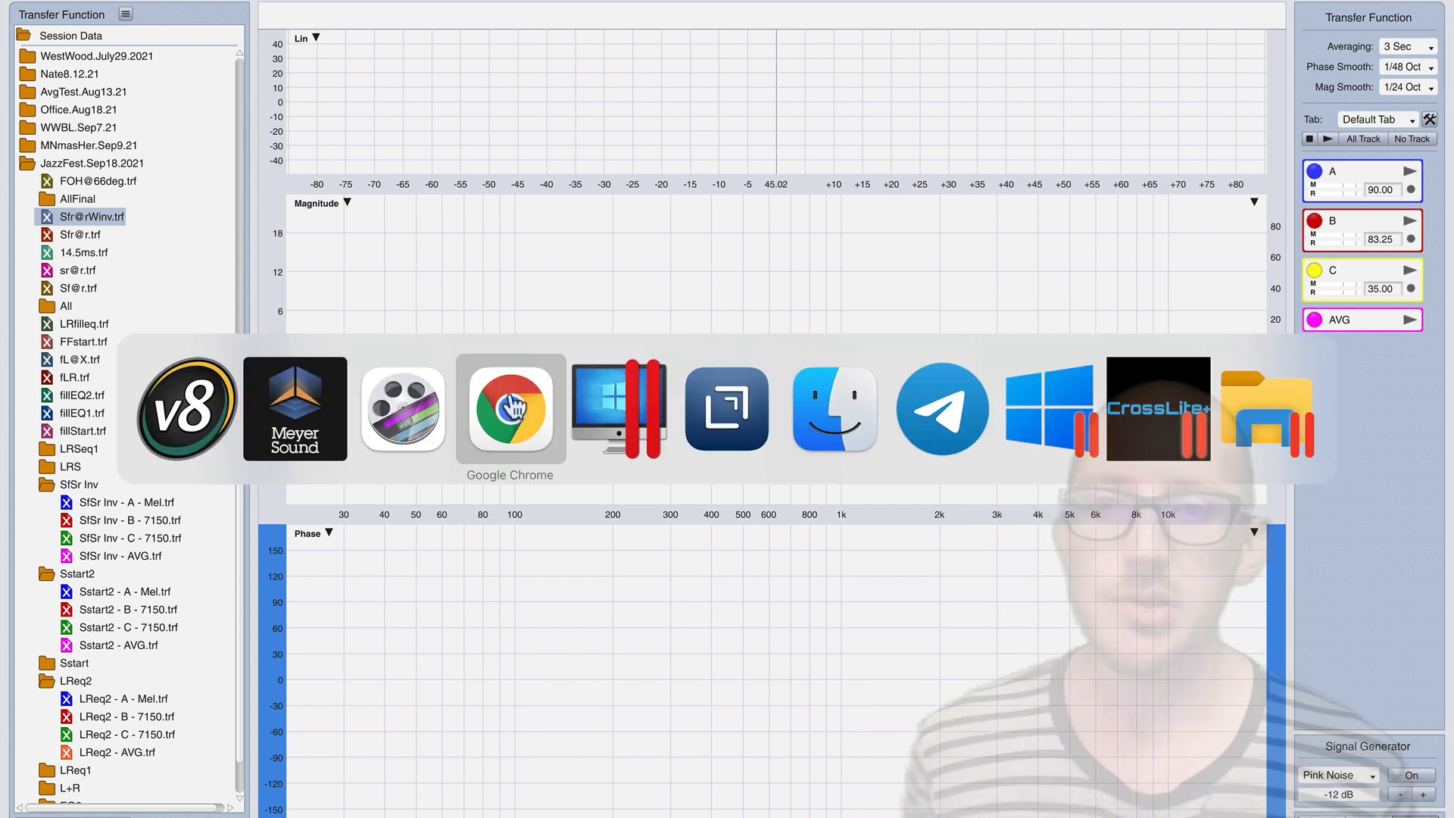
# Switch to Chrome to view the Facebook photo of ground-stacked stage subwoofers
pyautogui.click(509, 410)
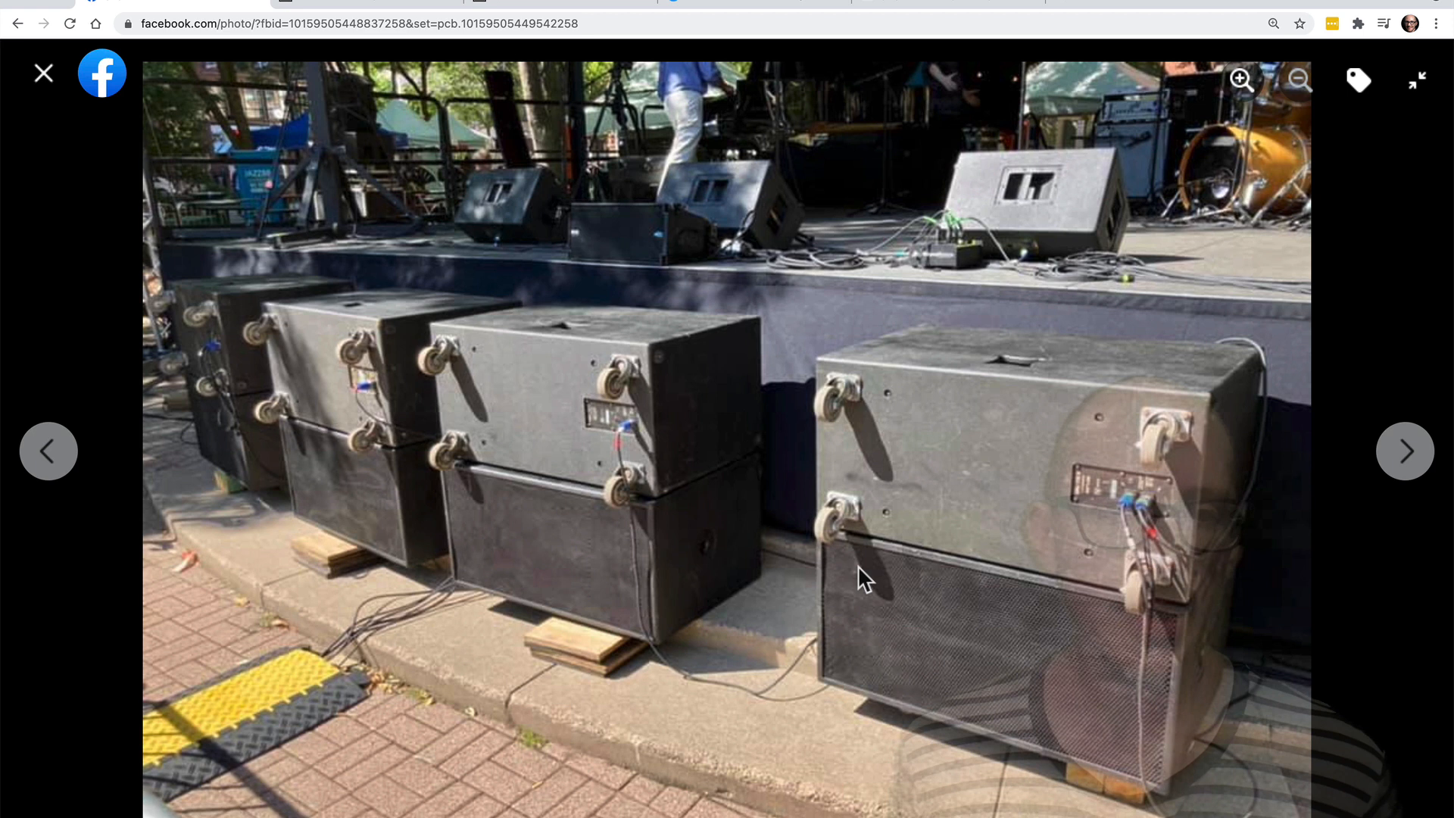
pyautogui.moveTo(714, 376)
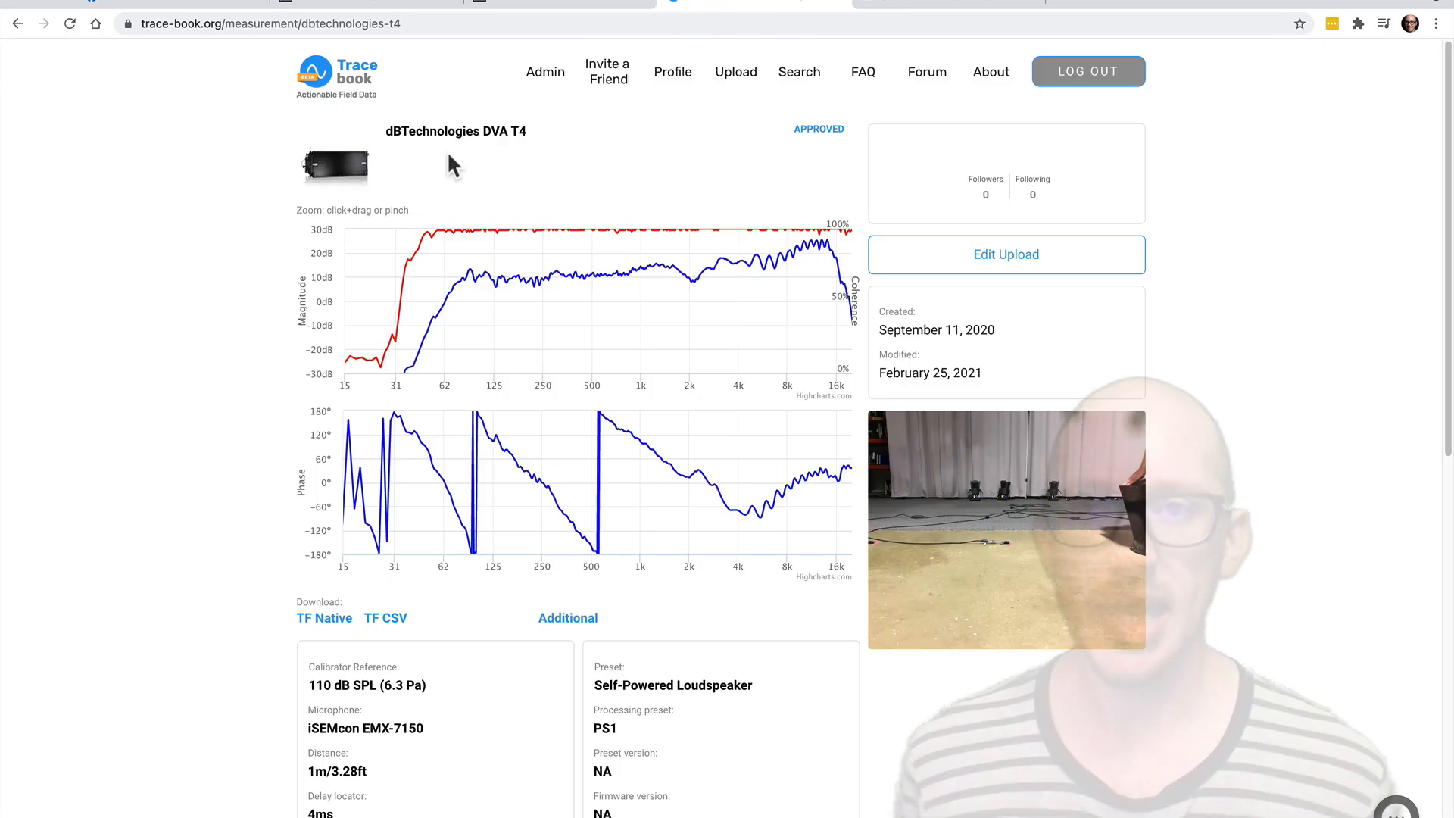
pyautogui.moveTo(338, 78)
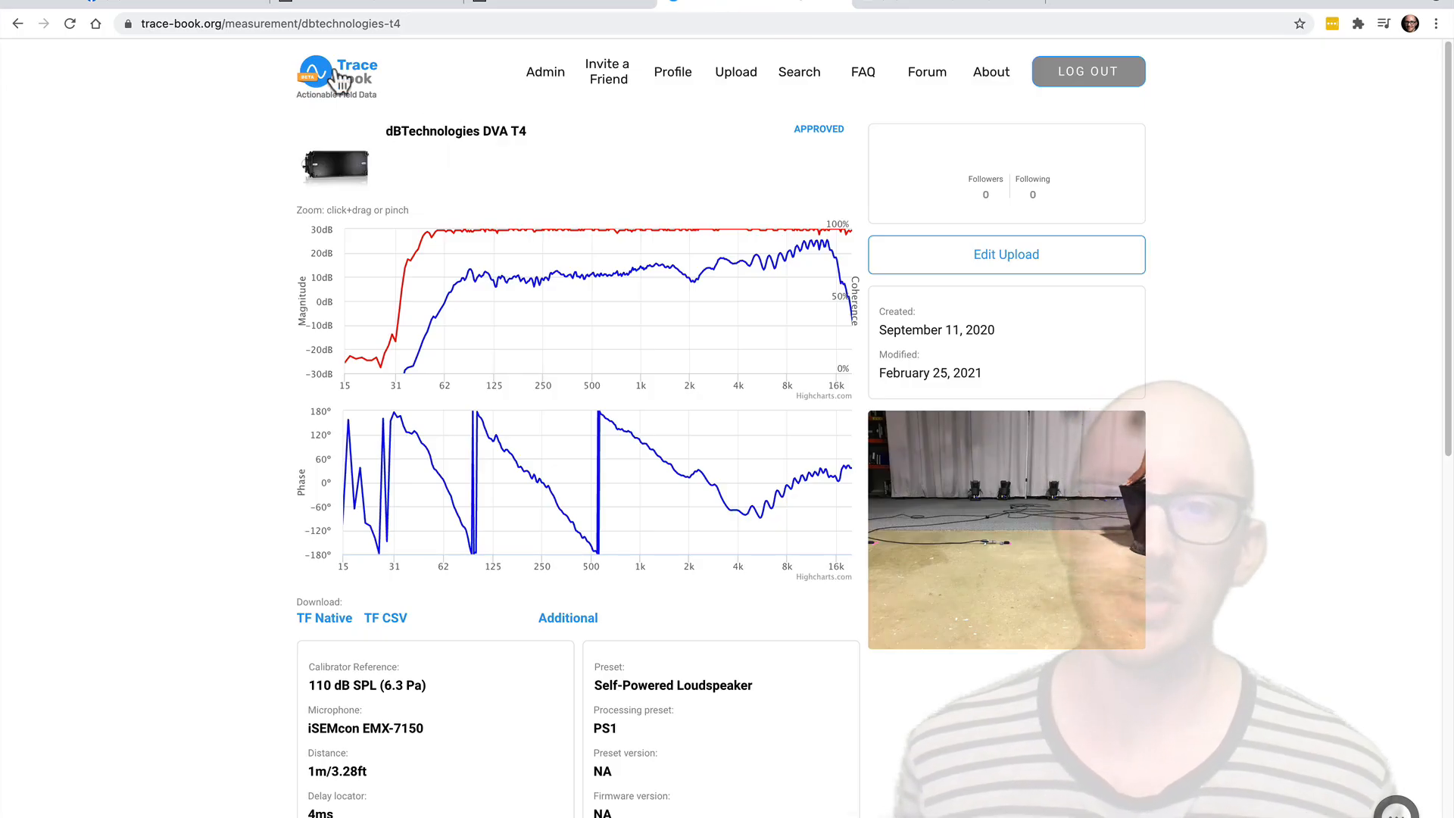
pyautogui.moveTo(480, 153)
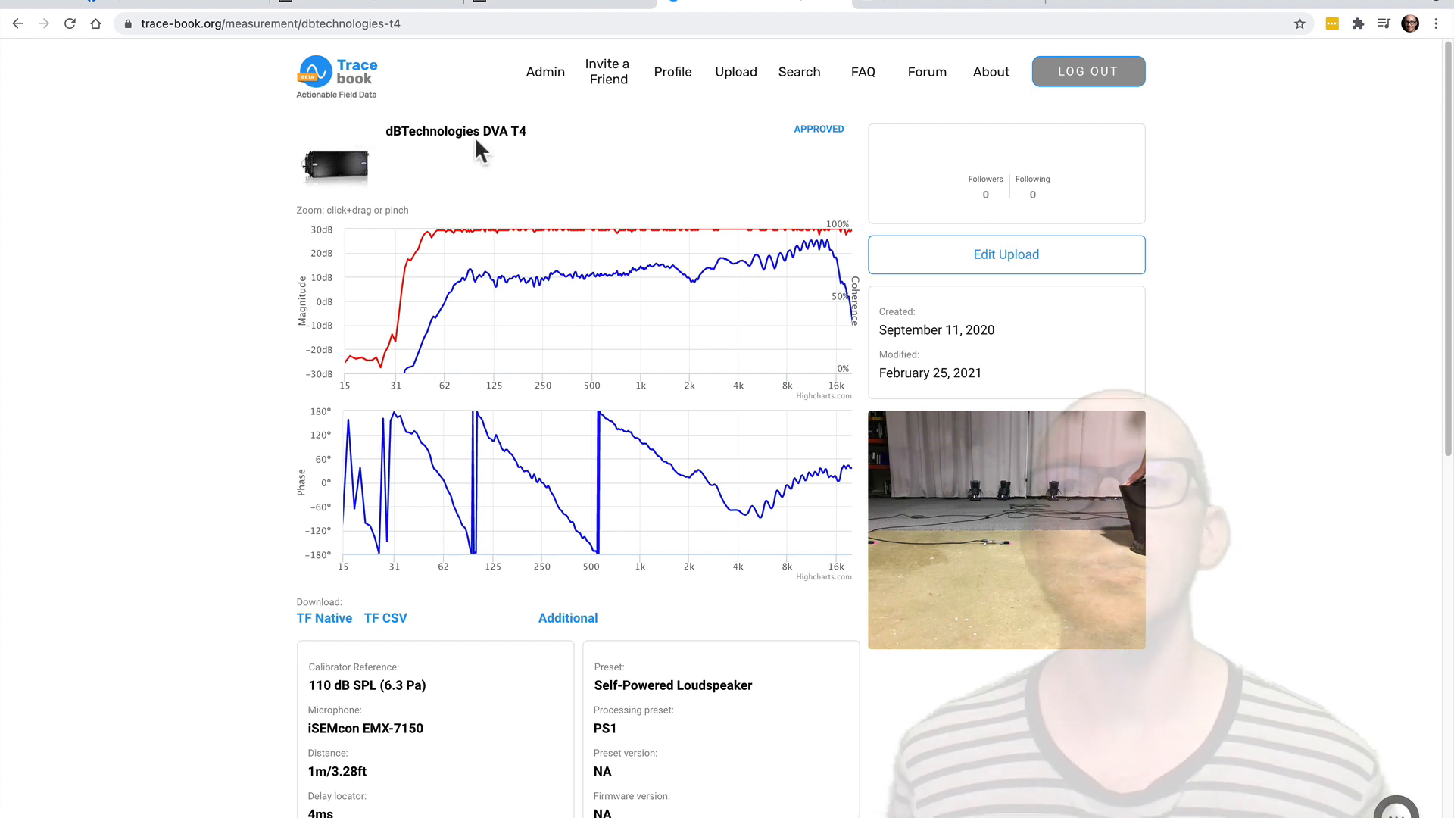
pyautogui.moveTo(517, 133)
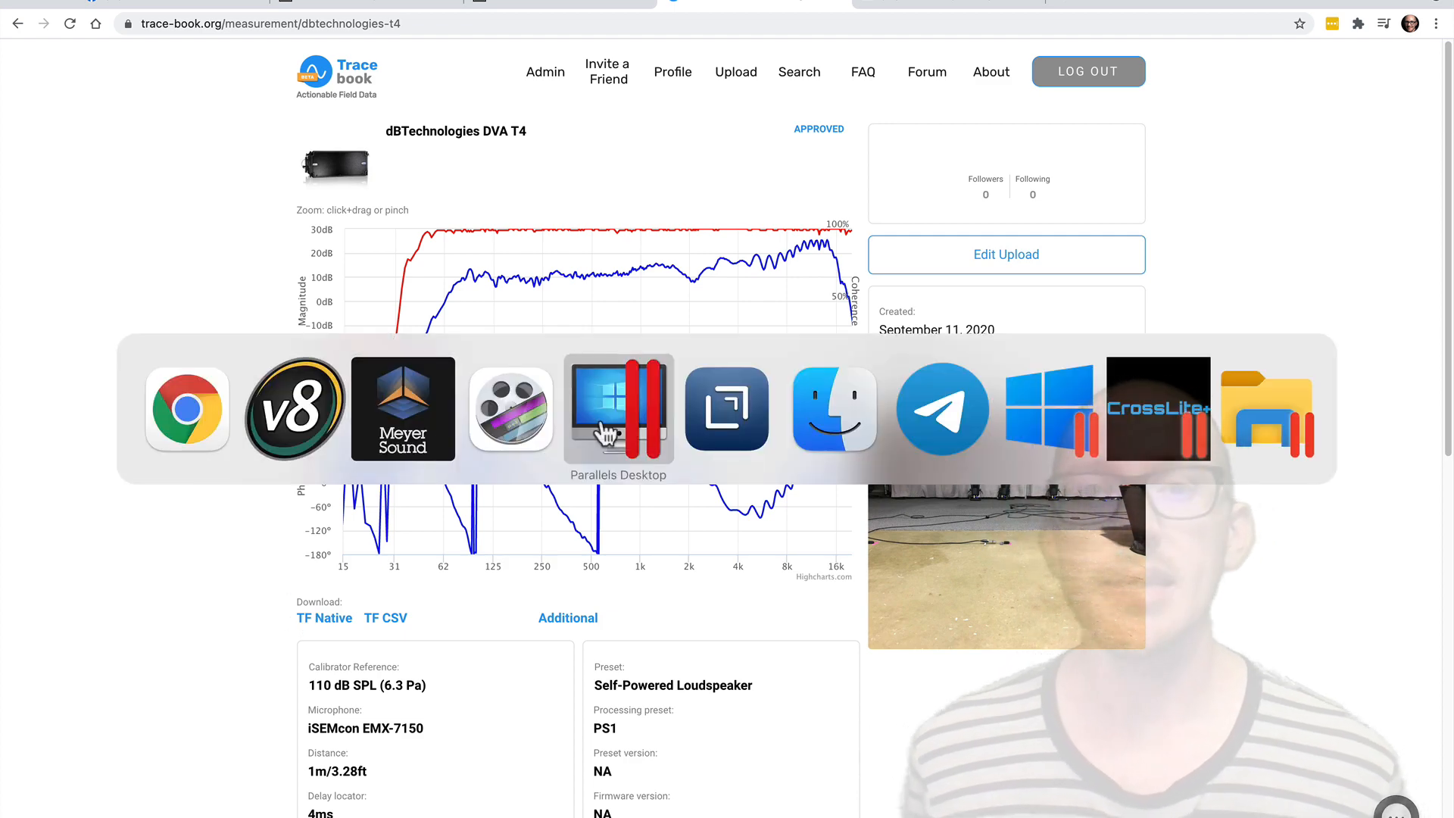
# Switch to the Parallels virtual machine running Crosslite+ with the DVA T4 trace
pyautogui.click(1159, 409)
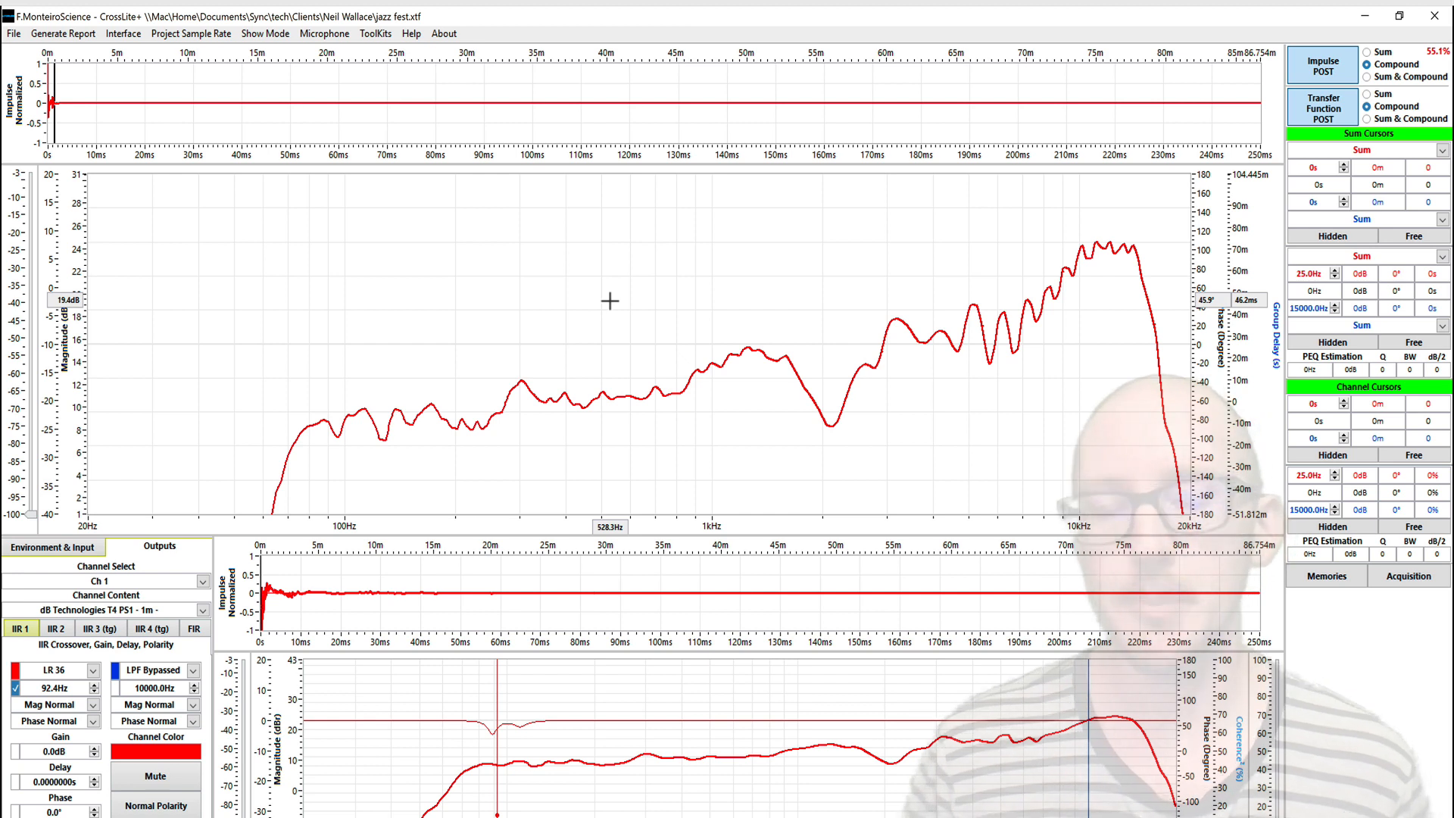
pyautogui.moveTo(489, 426)
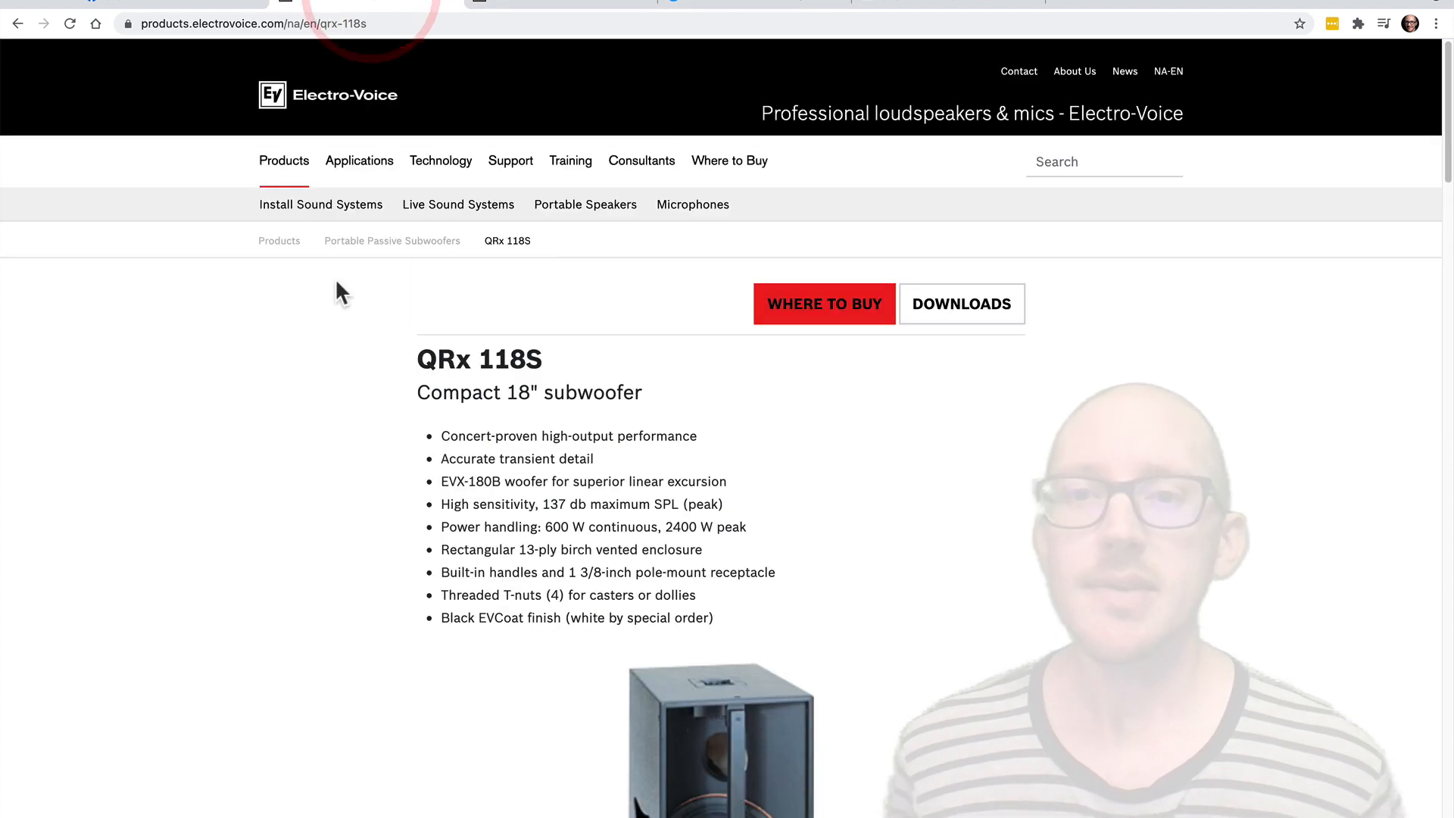
pyautogui.moveTo(333, 581)
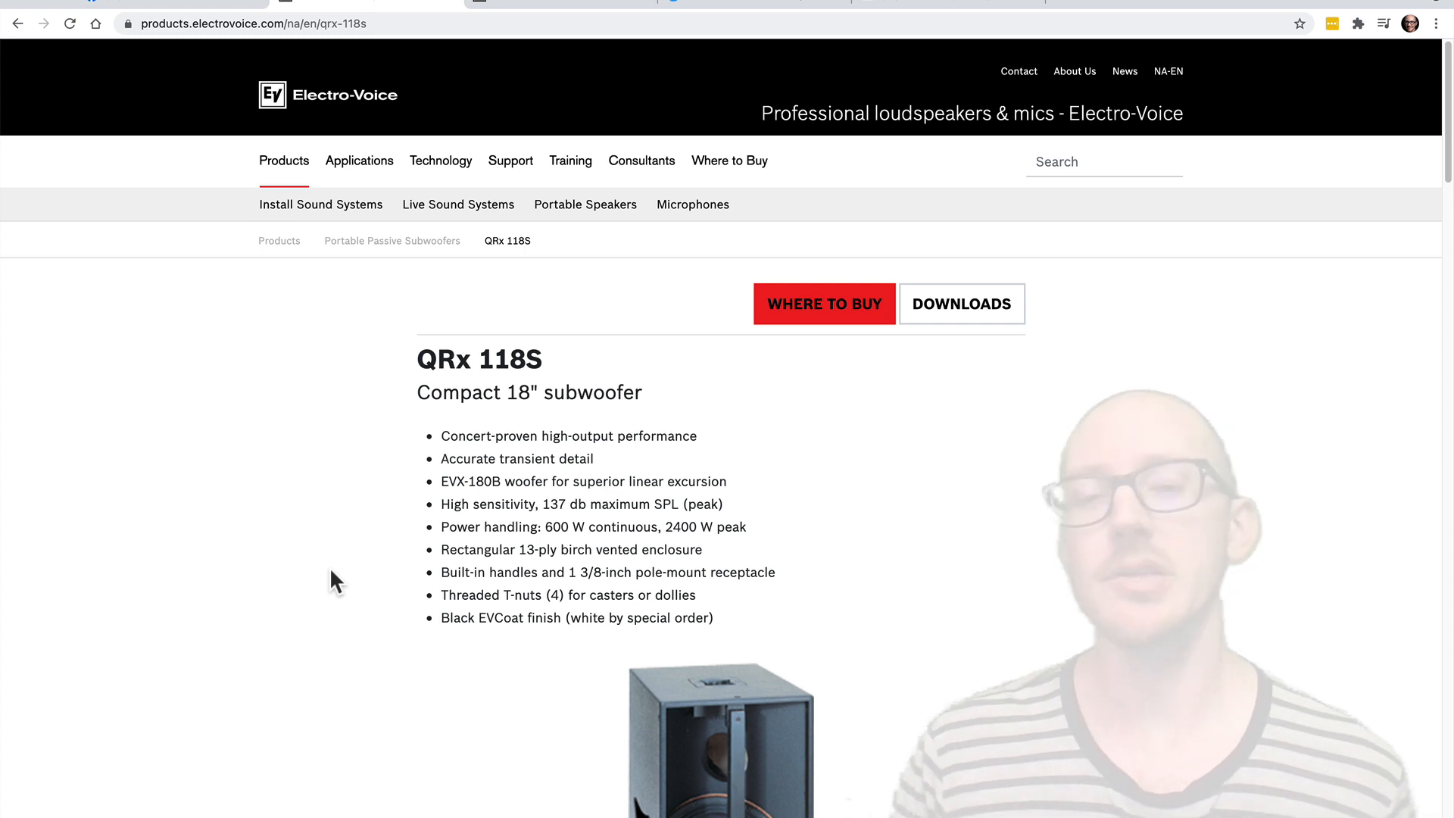
pyautogui.moveTo(525, 477)
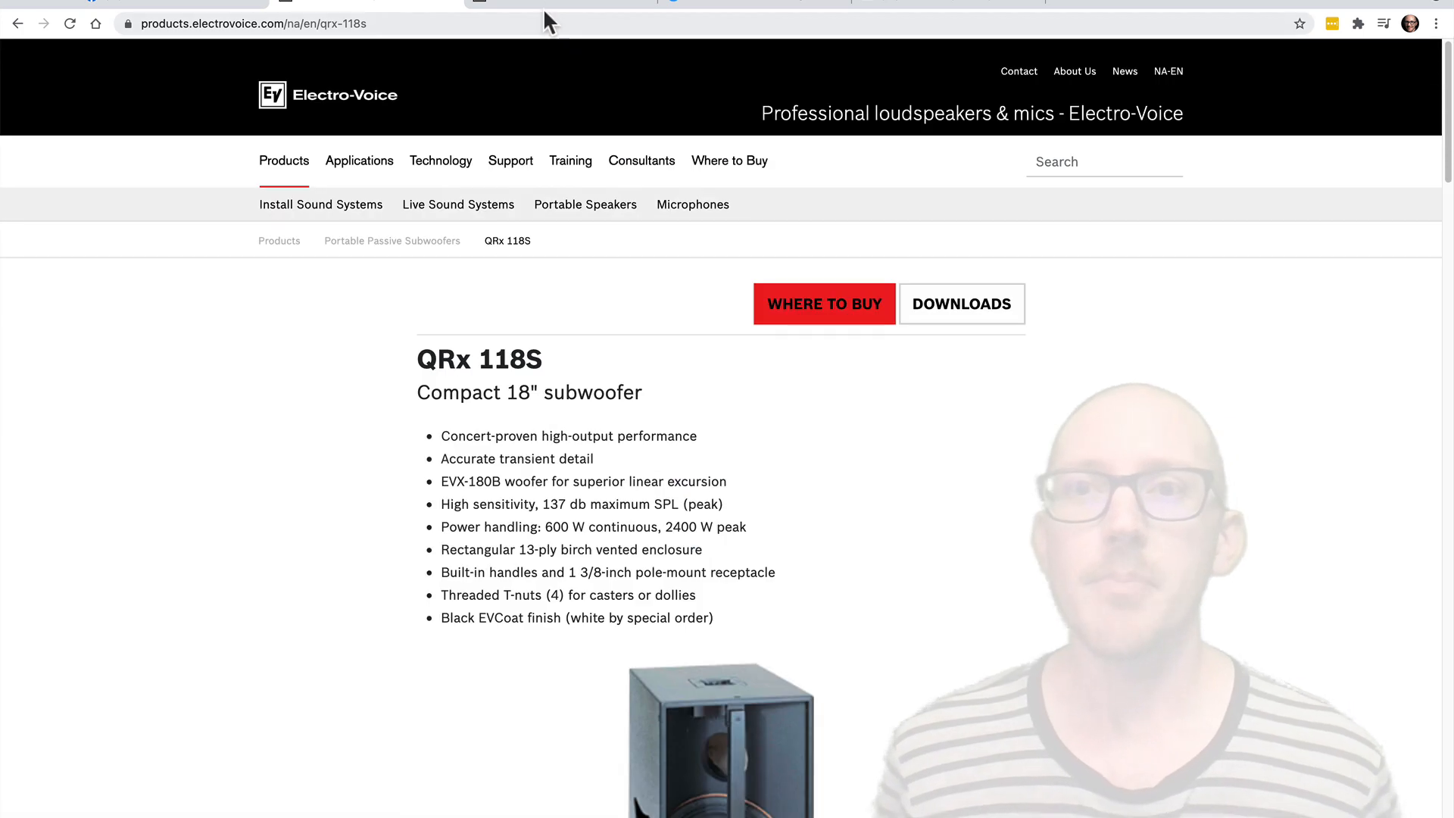
# Open the QRX-118S spec sheet PDF and zoom in on page 2's Frequency Response graph
pyautogui.click(962, 303)
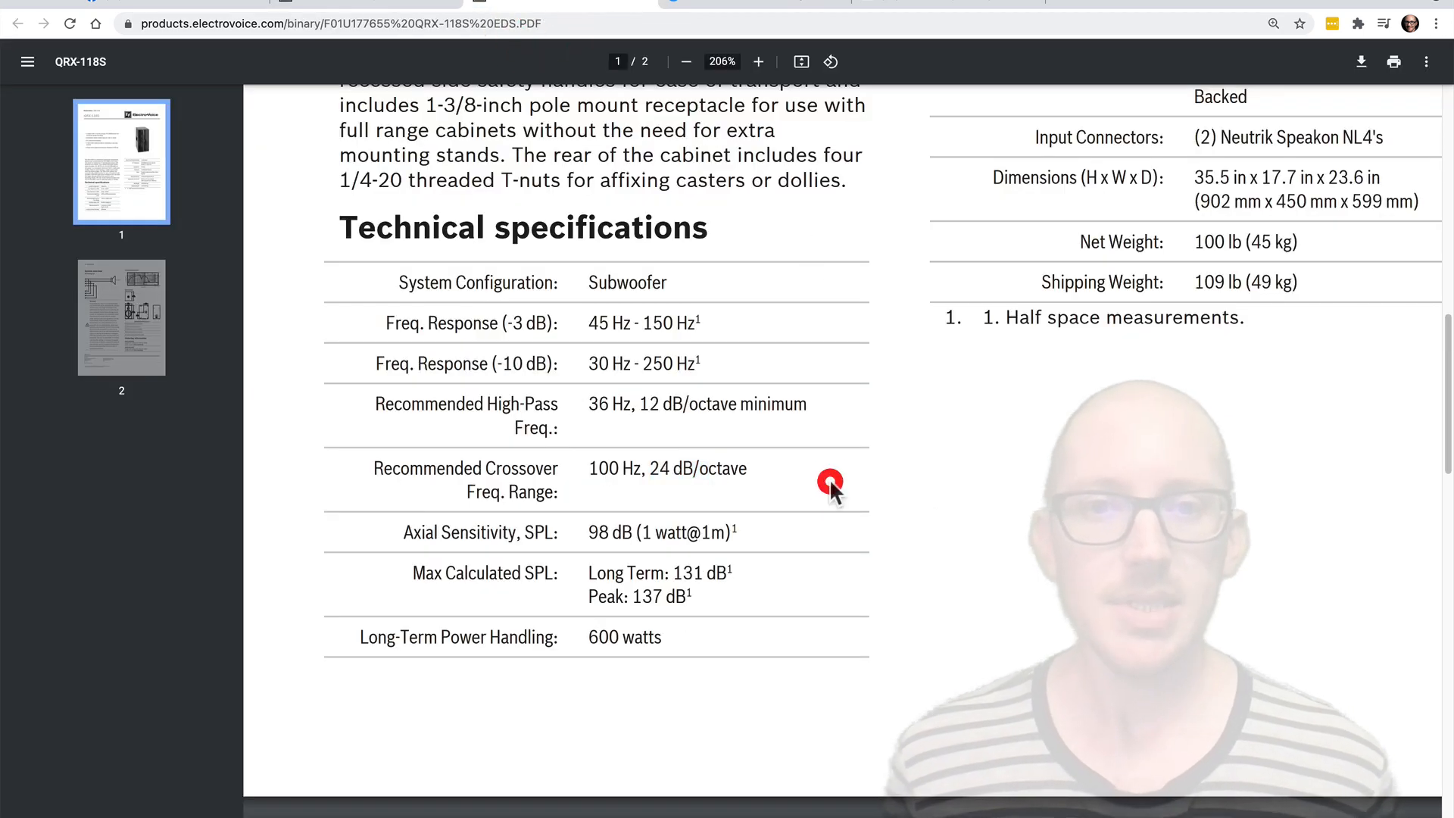
pyautogui.click(686, 61)
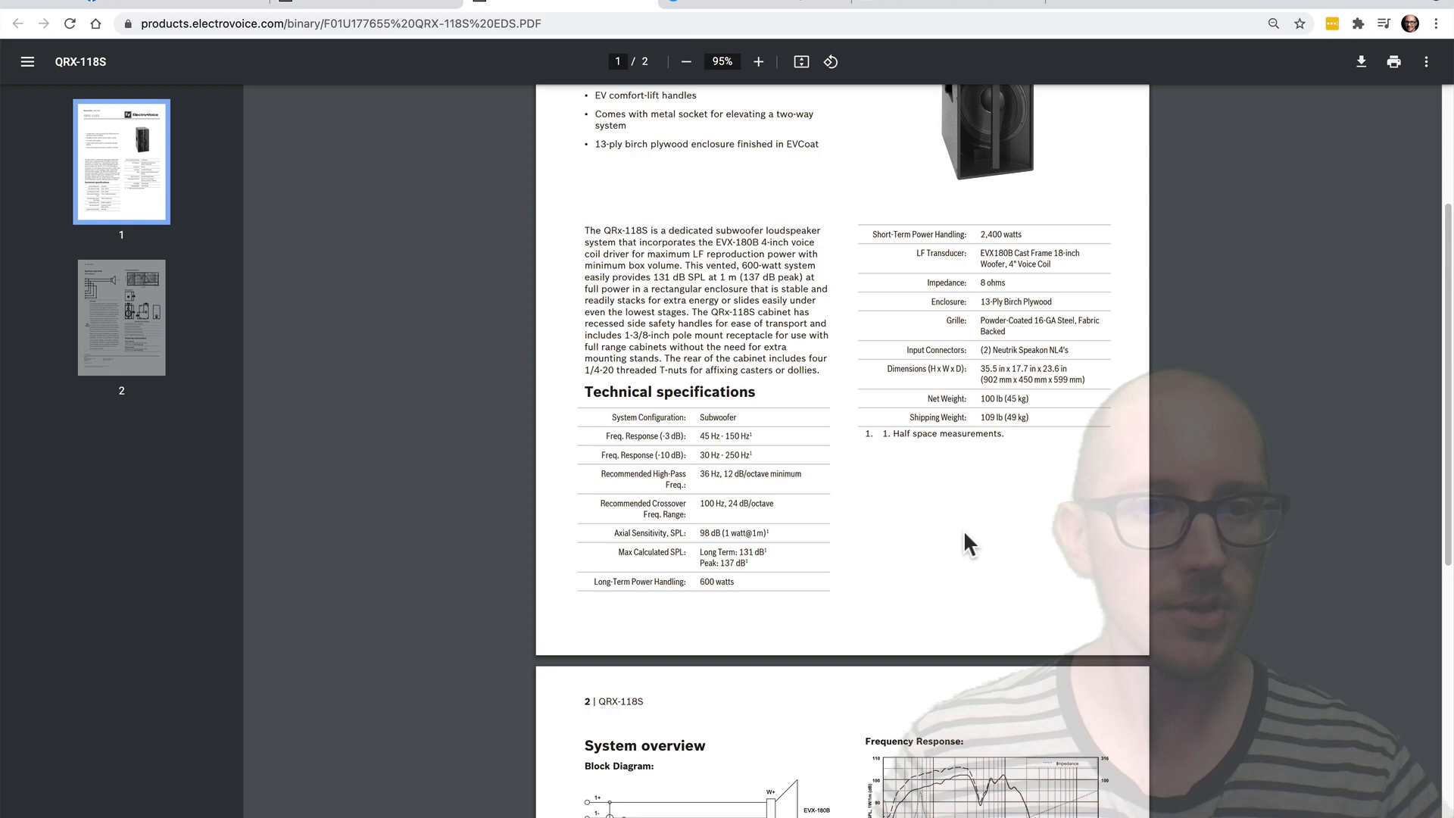
pyautogui.scroll(-3)
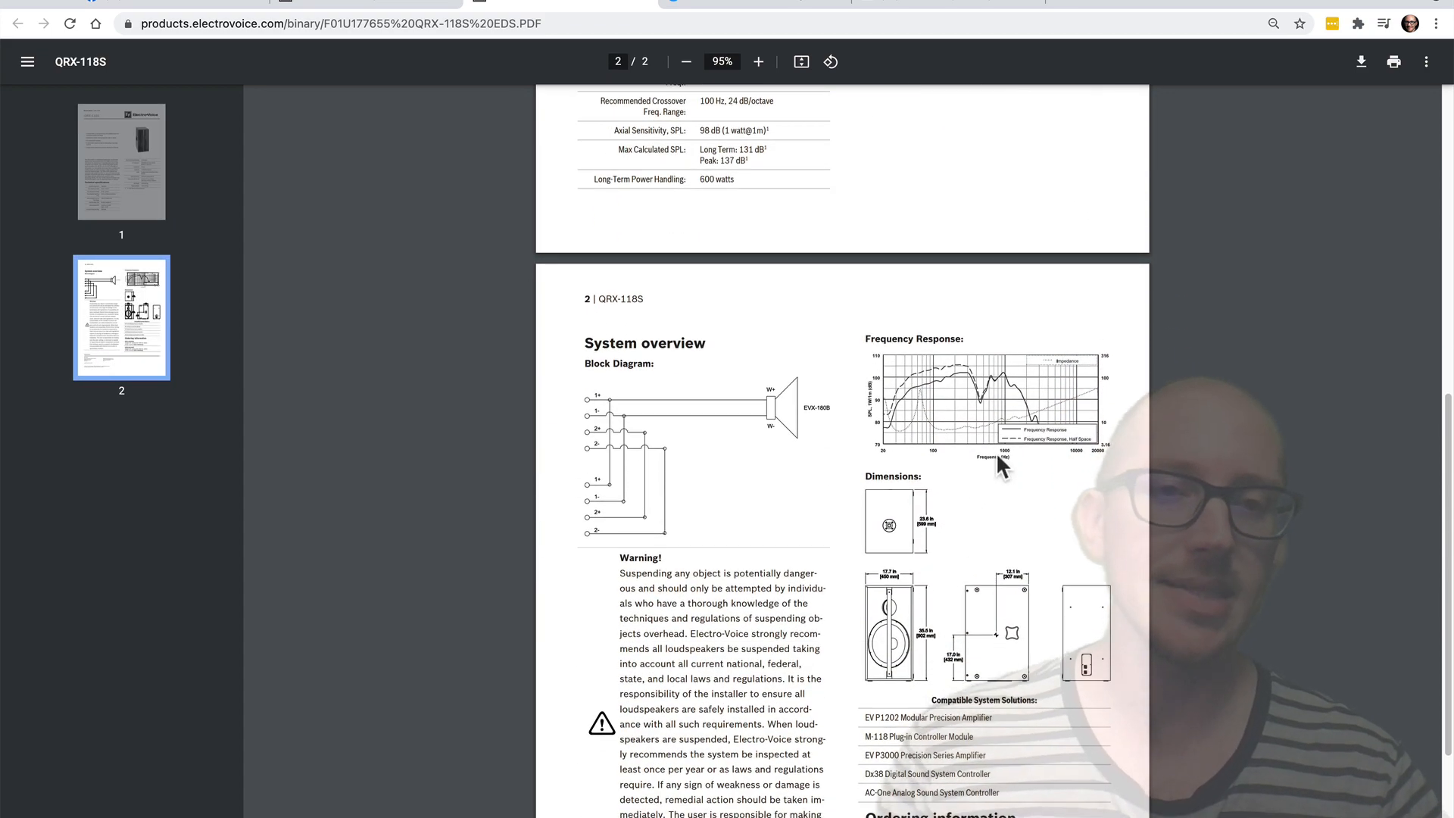
pyautogui.click(758, 61)
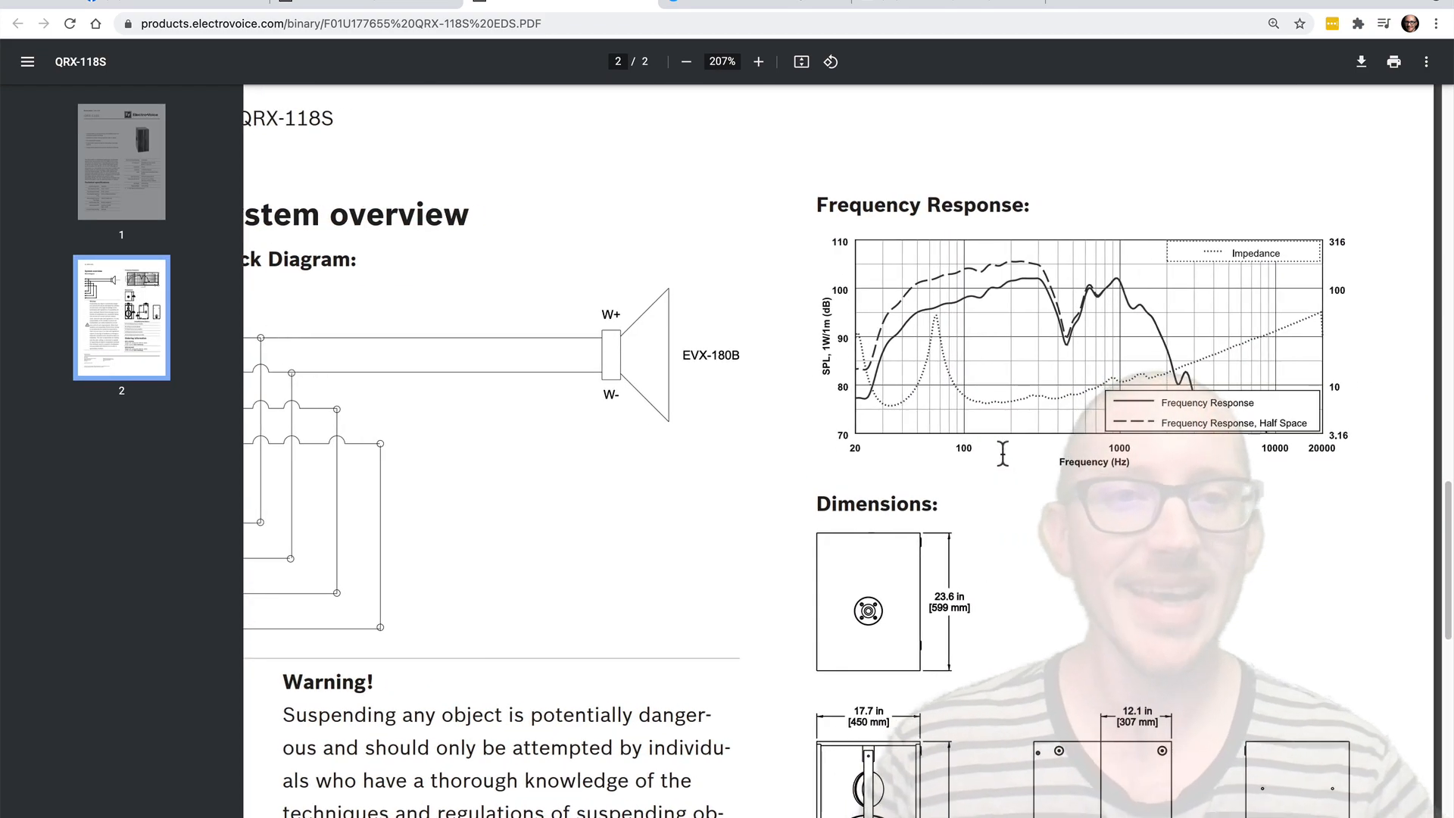
pyautogui.click(757, 61)
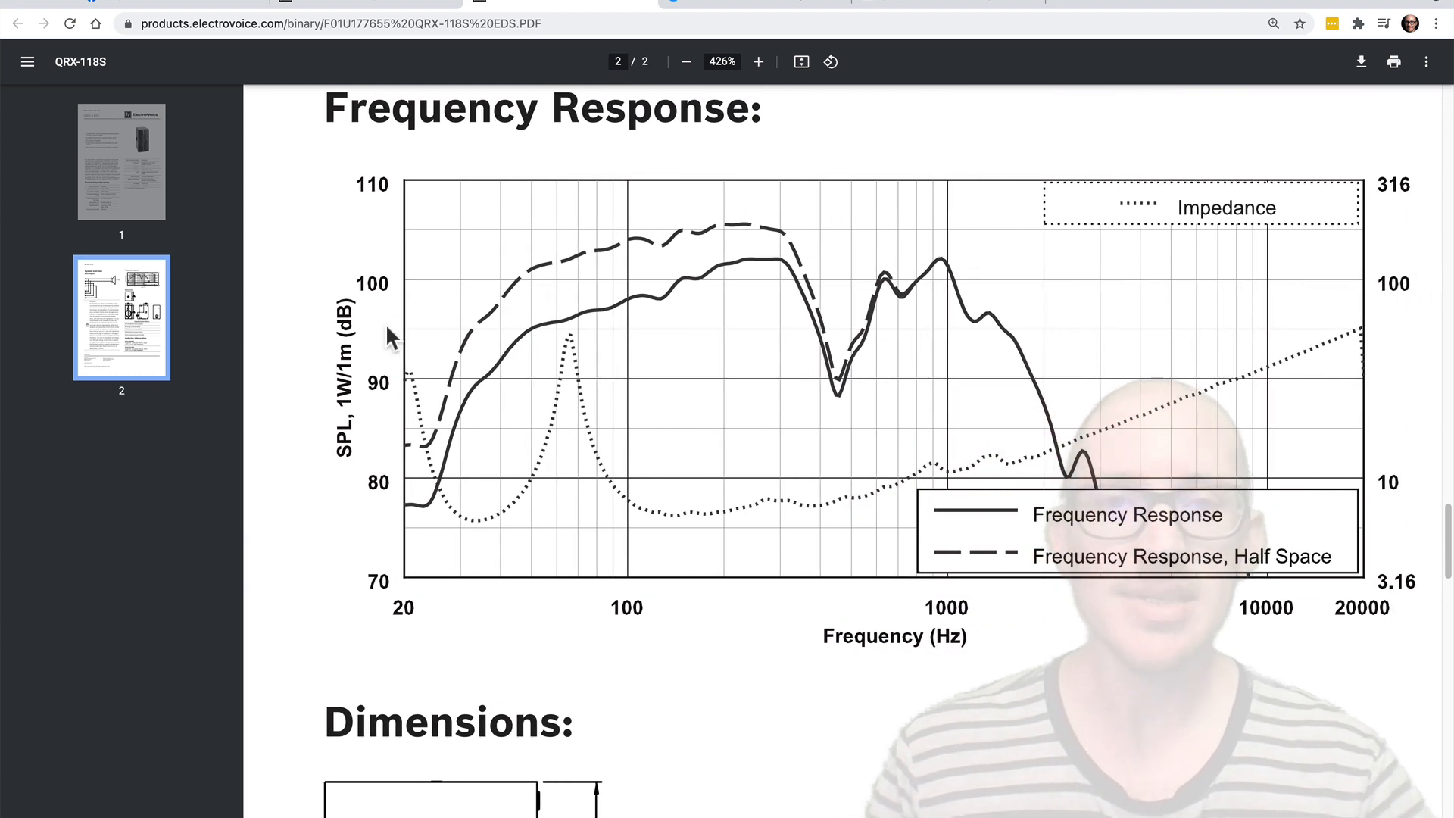
pyautogui.moveTo(803, 254)
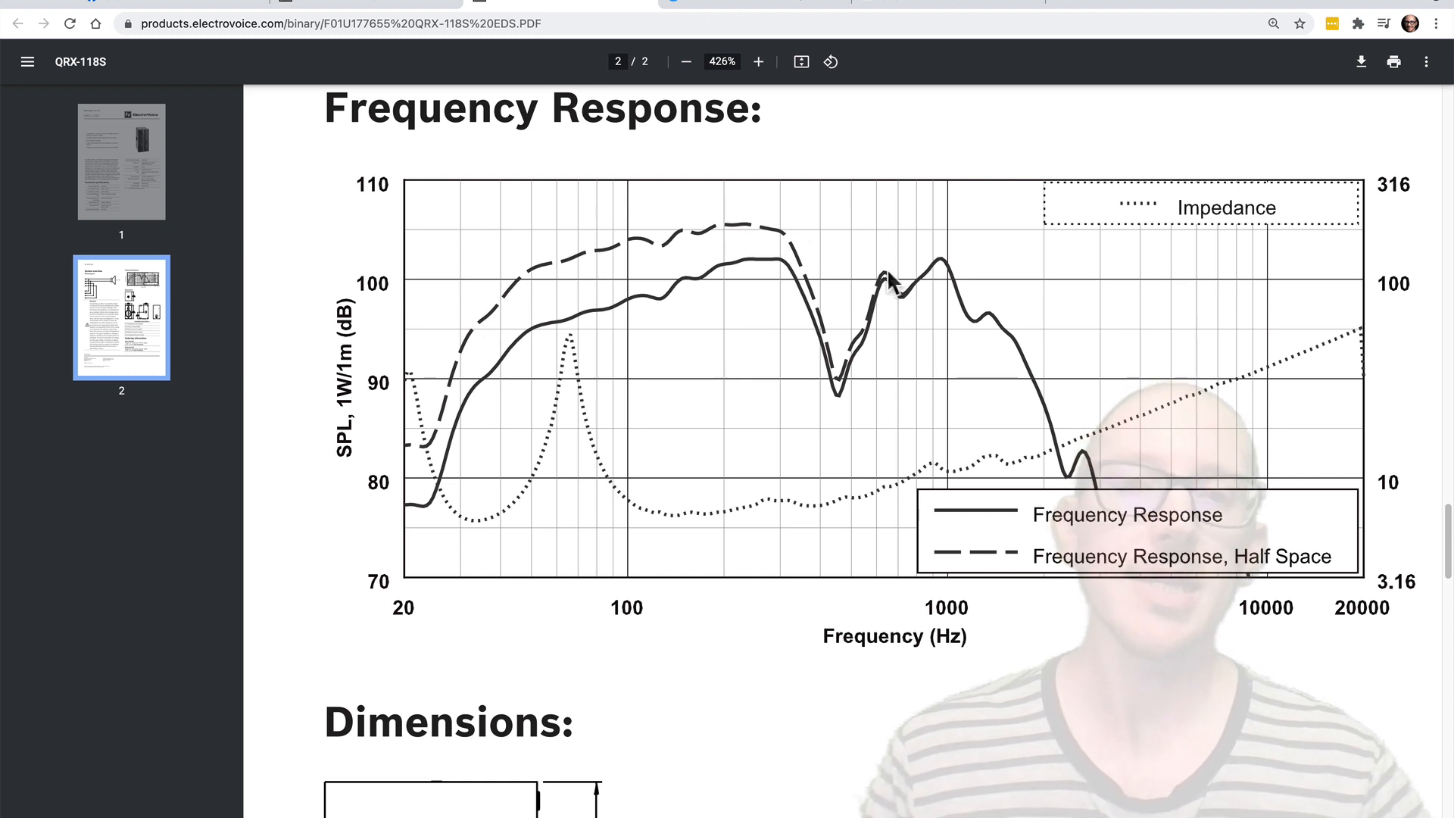
pyautogui.moveTo(945, 320)
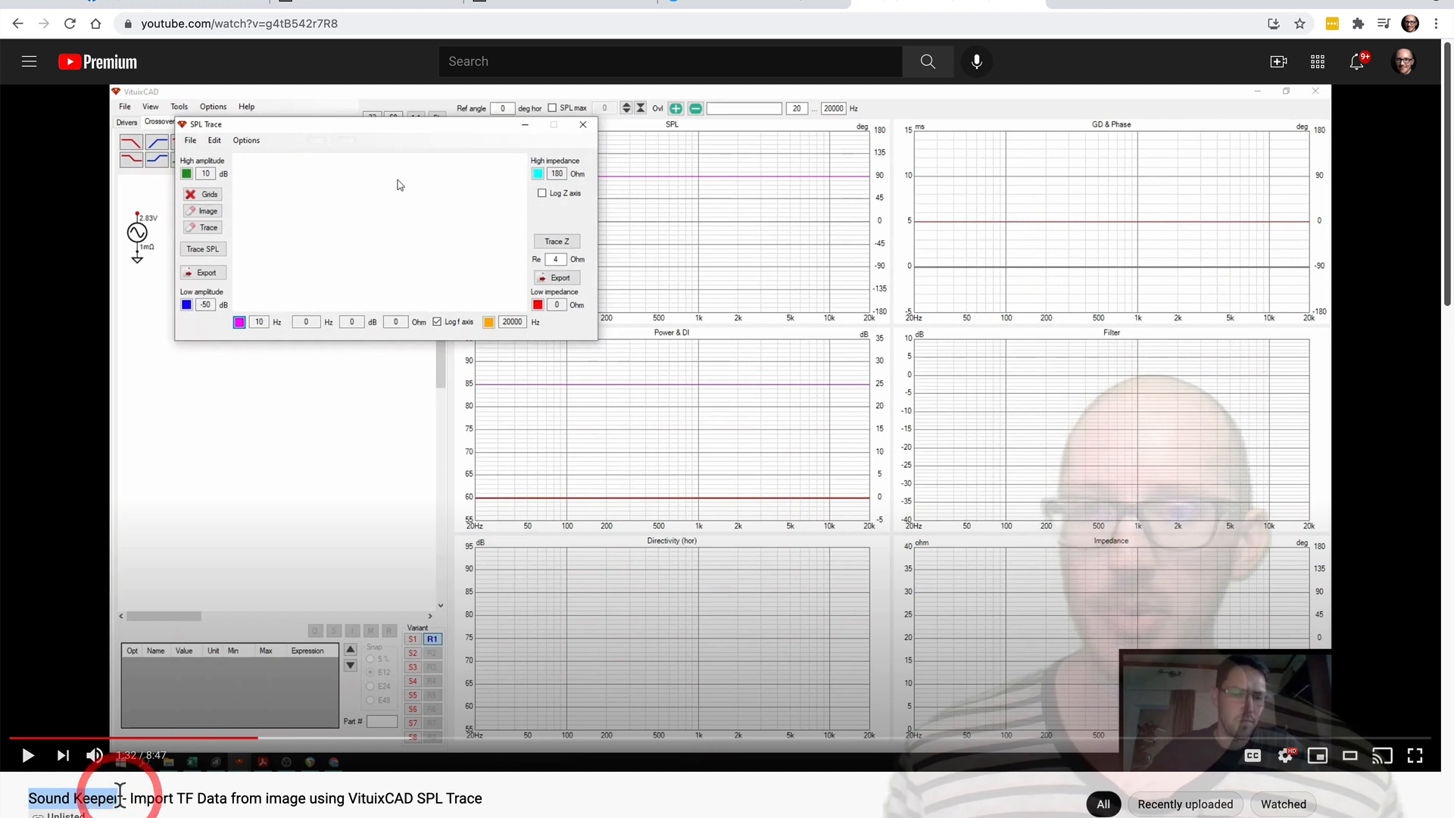
pyautogui.moveTo(696, 246)
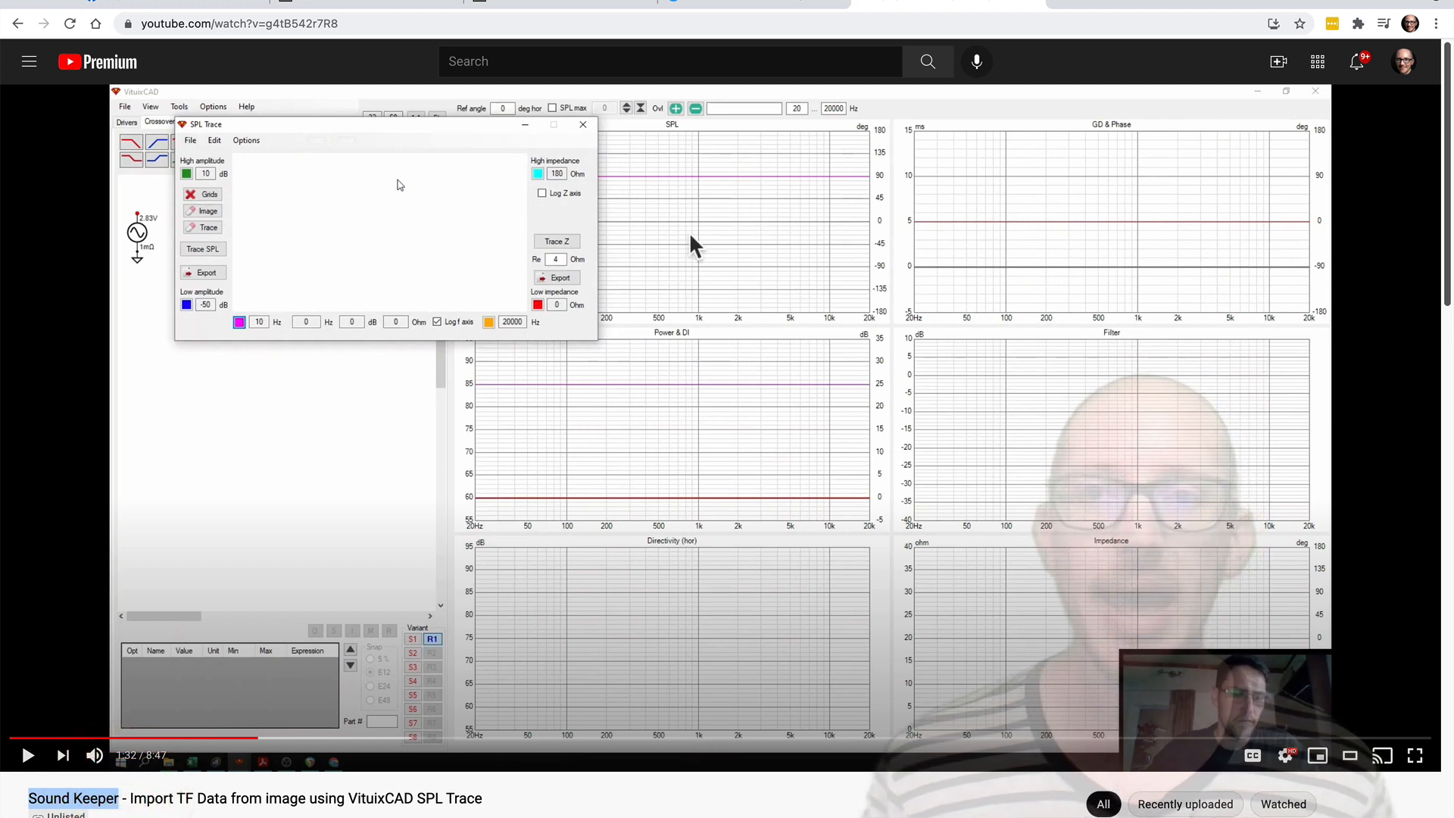
pyautogui.moveTo(690, 289)
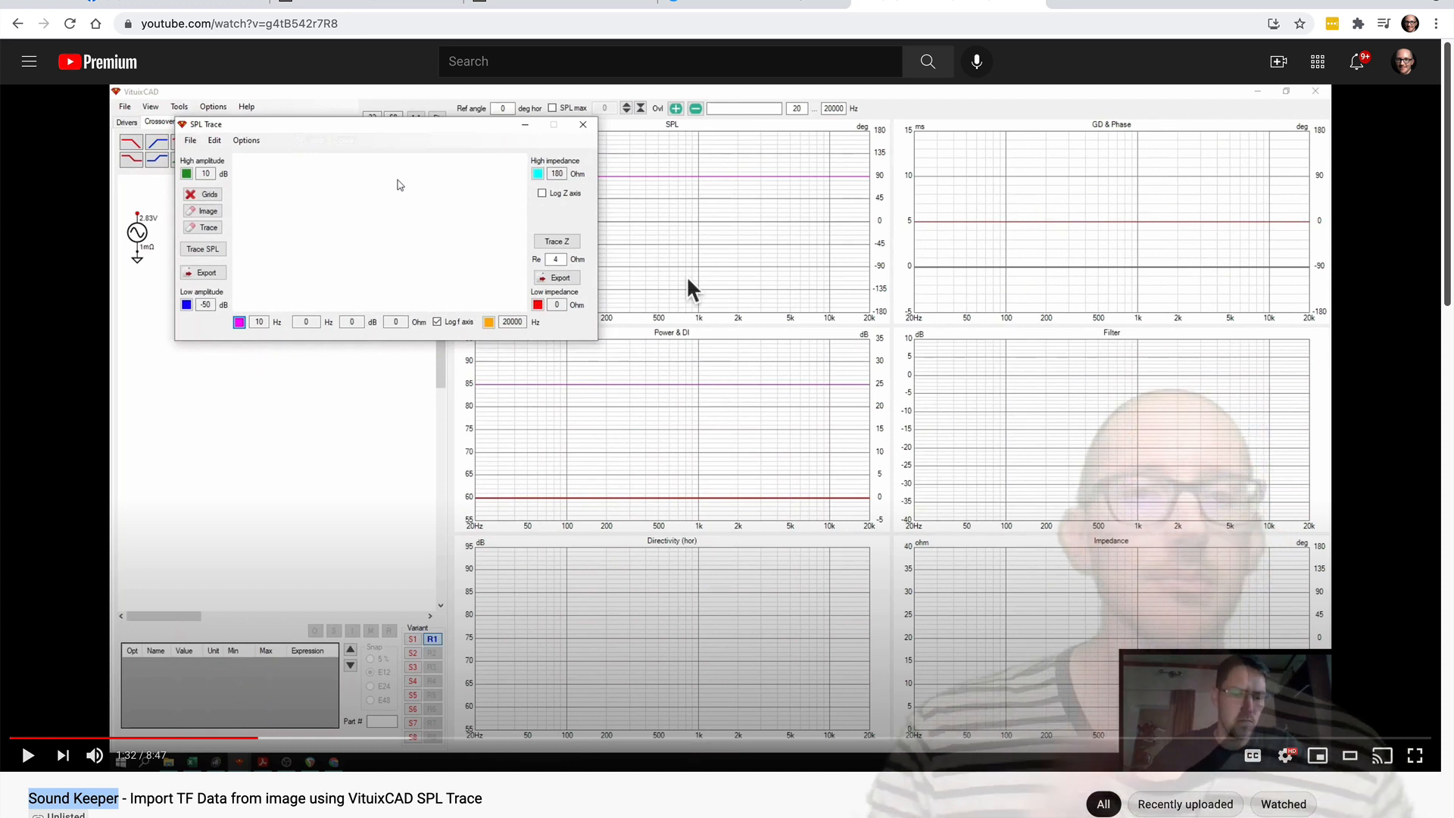
pyautogui.moveTo(742, 141)
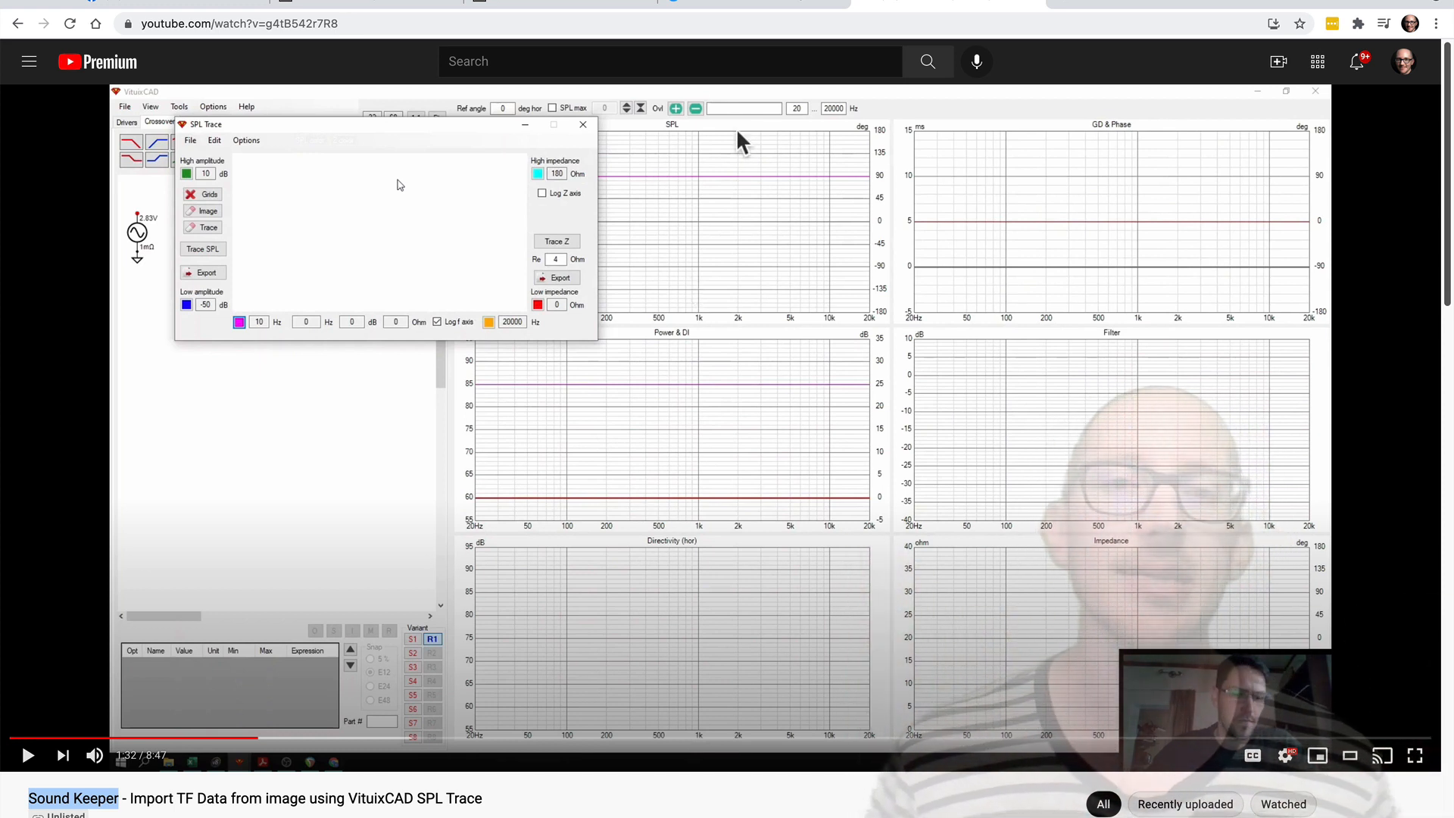
pyautogui.moveTo(830, 125)
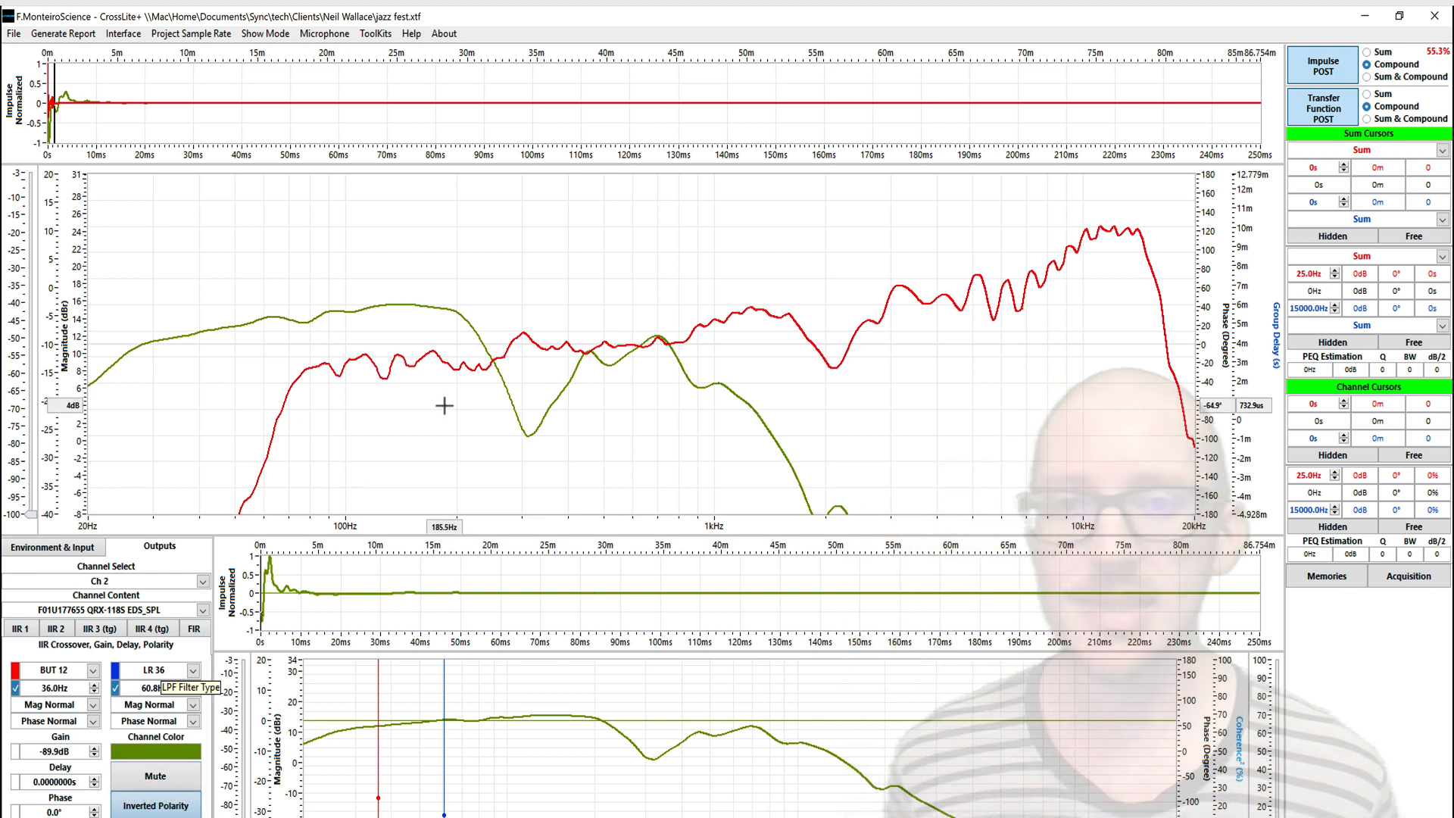
pyautogui.moveTo(533, 371)
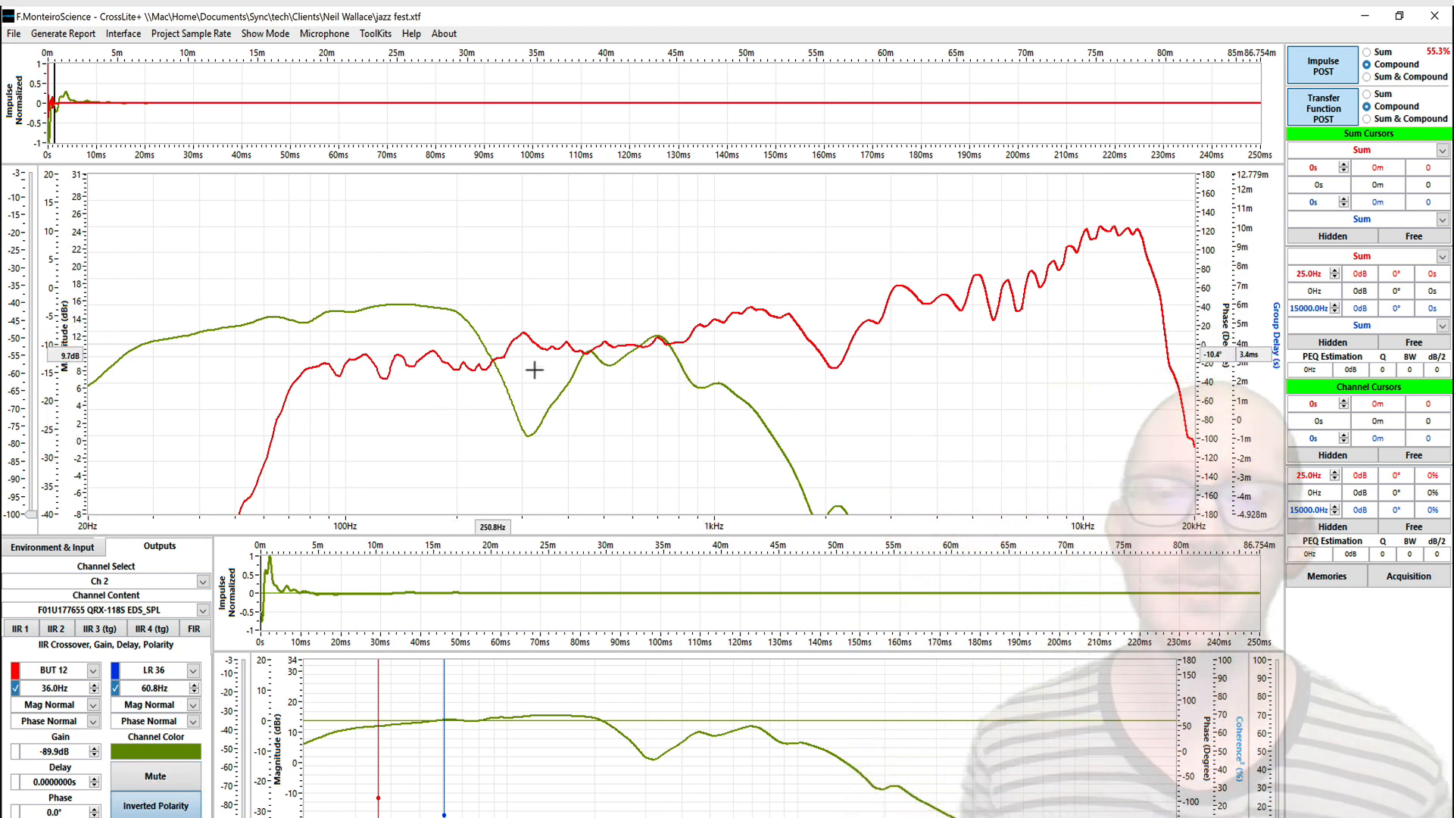
pyautogui.moveTo(216, 357)
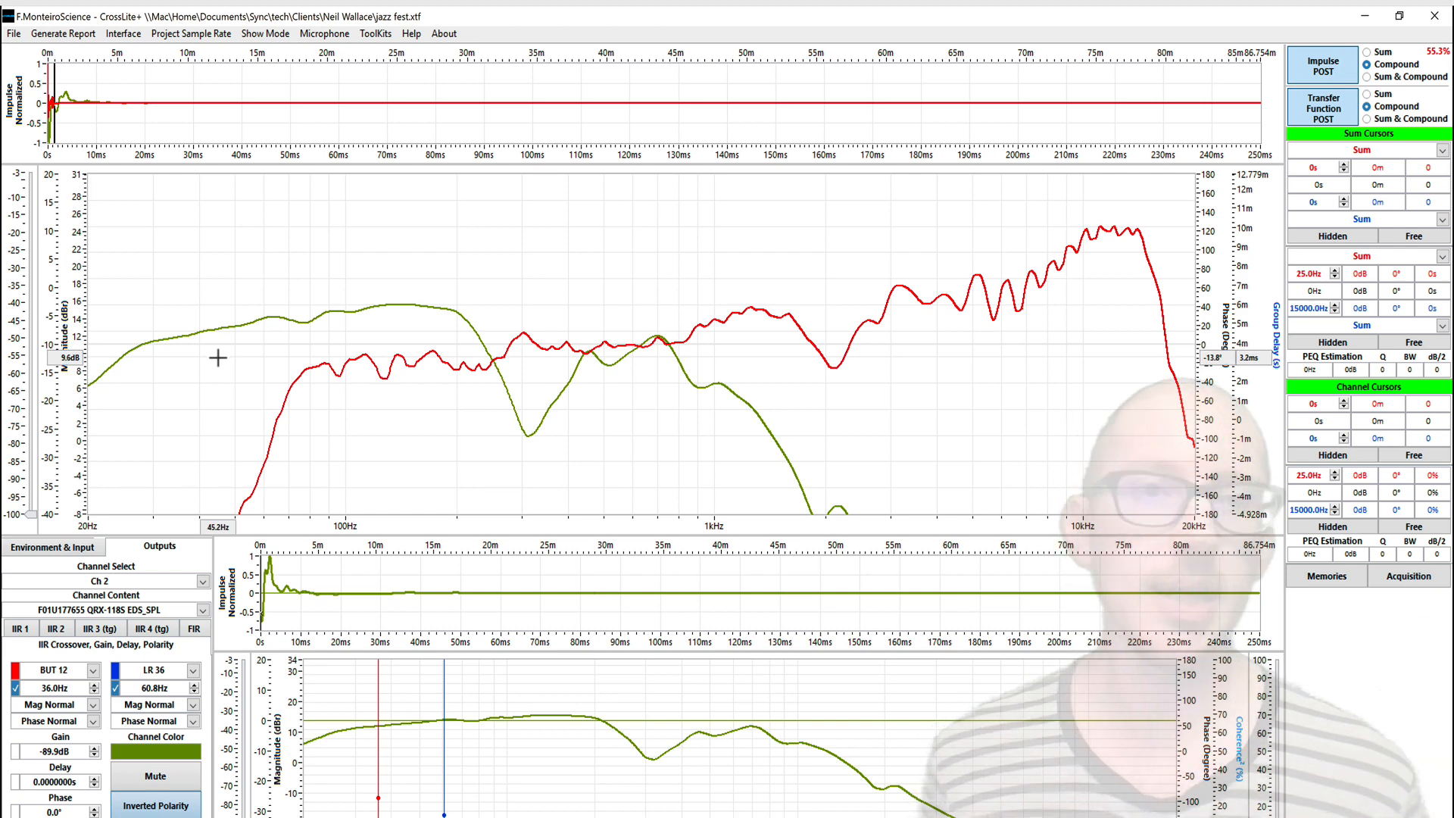
# Switch back to the QRx 118S spec sheet in Chrome
pyautogui.click(402, 407)
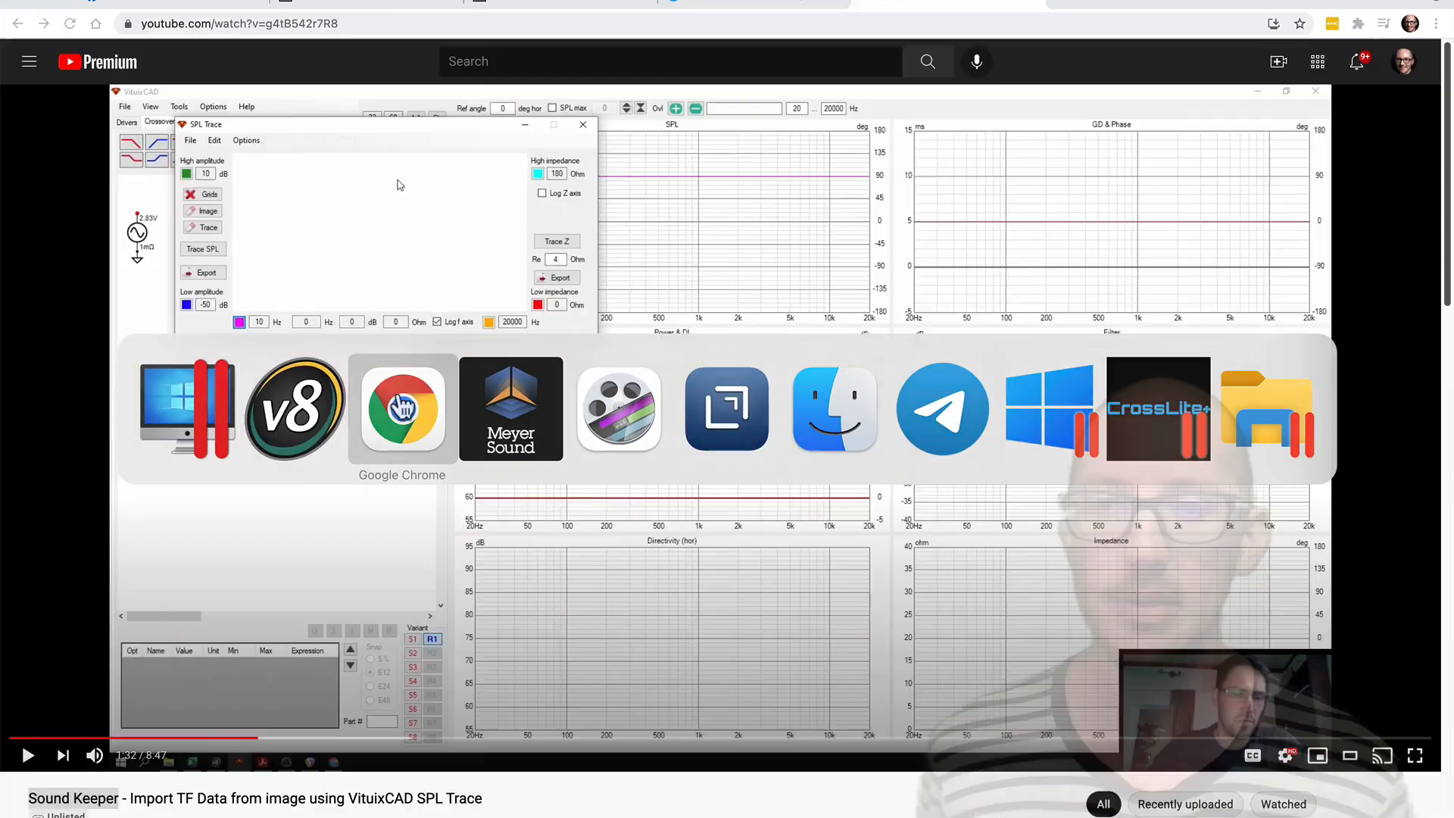
# Zoom into page 1's Technical specifications table showing 36 Hz high-pass and 100 Hz crossover, then return to Crosslite+
pyautogui.click(401, 407)
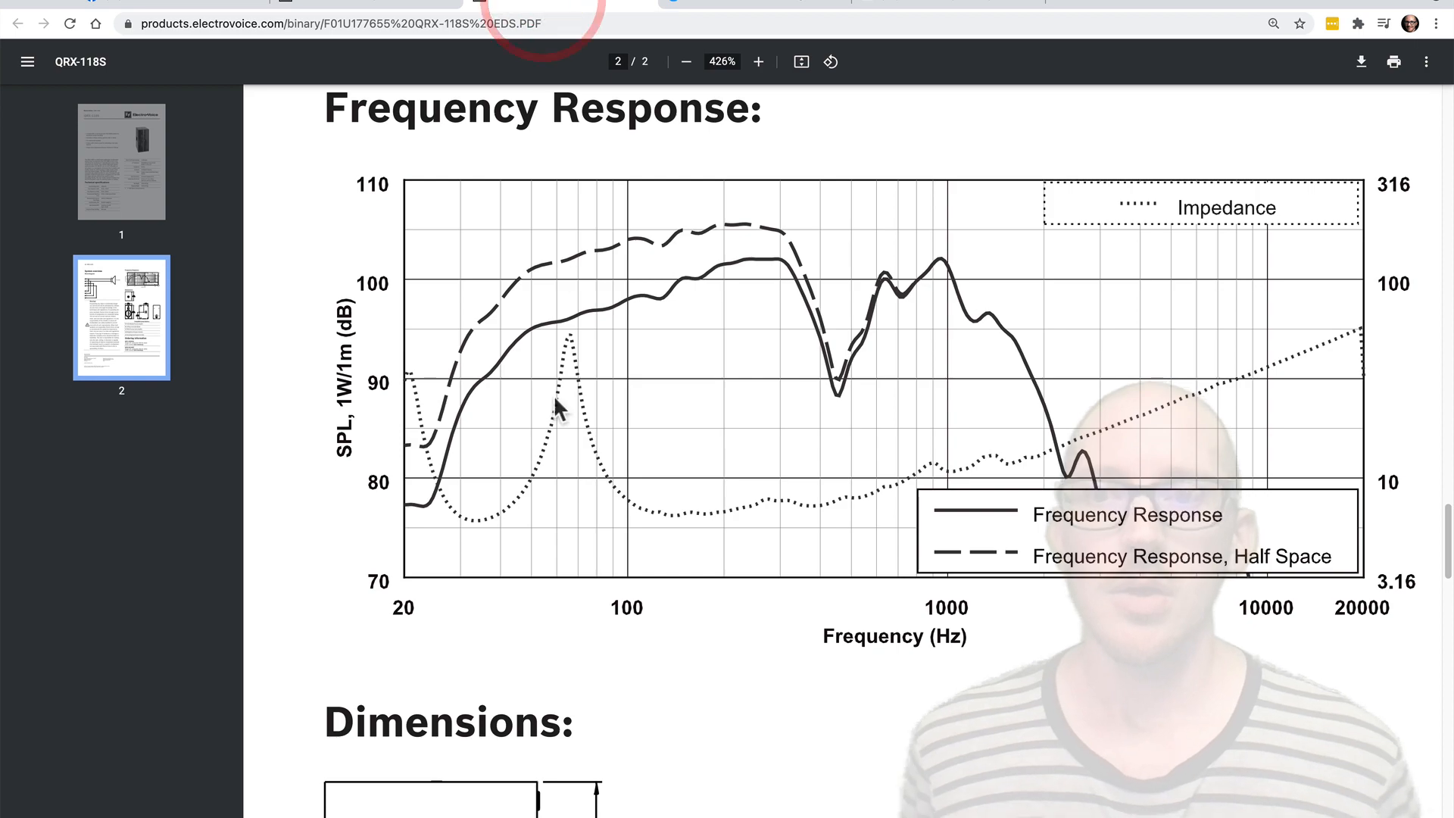
pyautogui.click(686, 60)
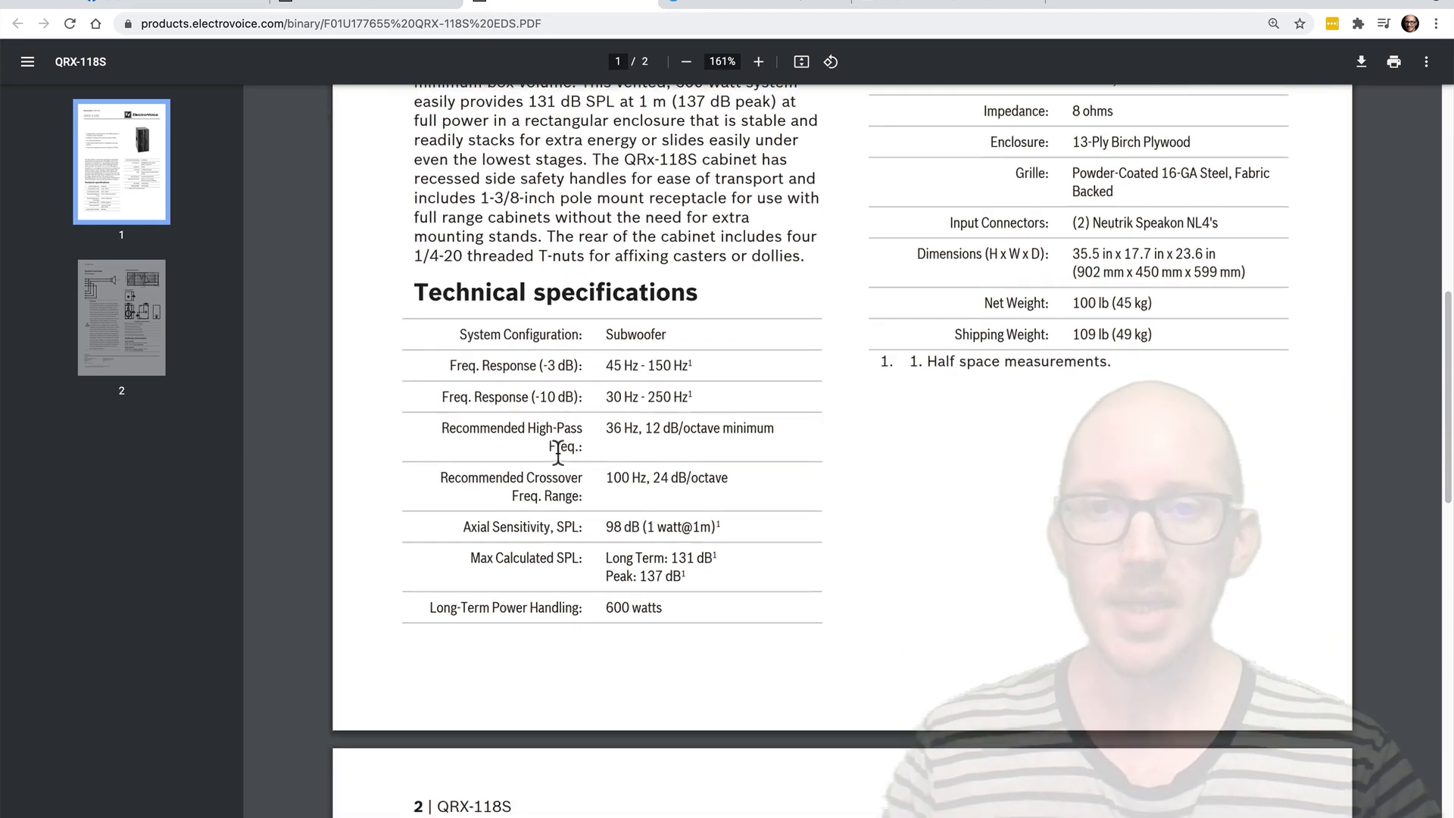
pyautogui.rightClick(561, 454)
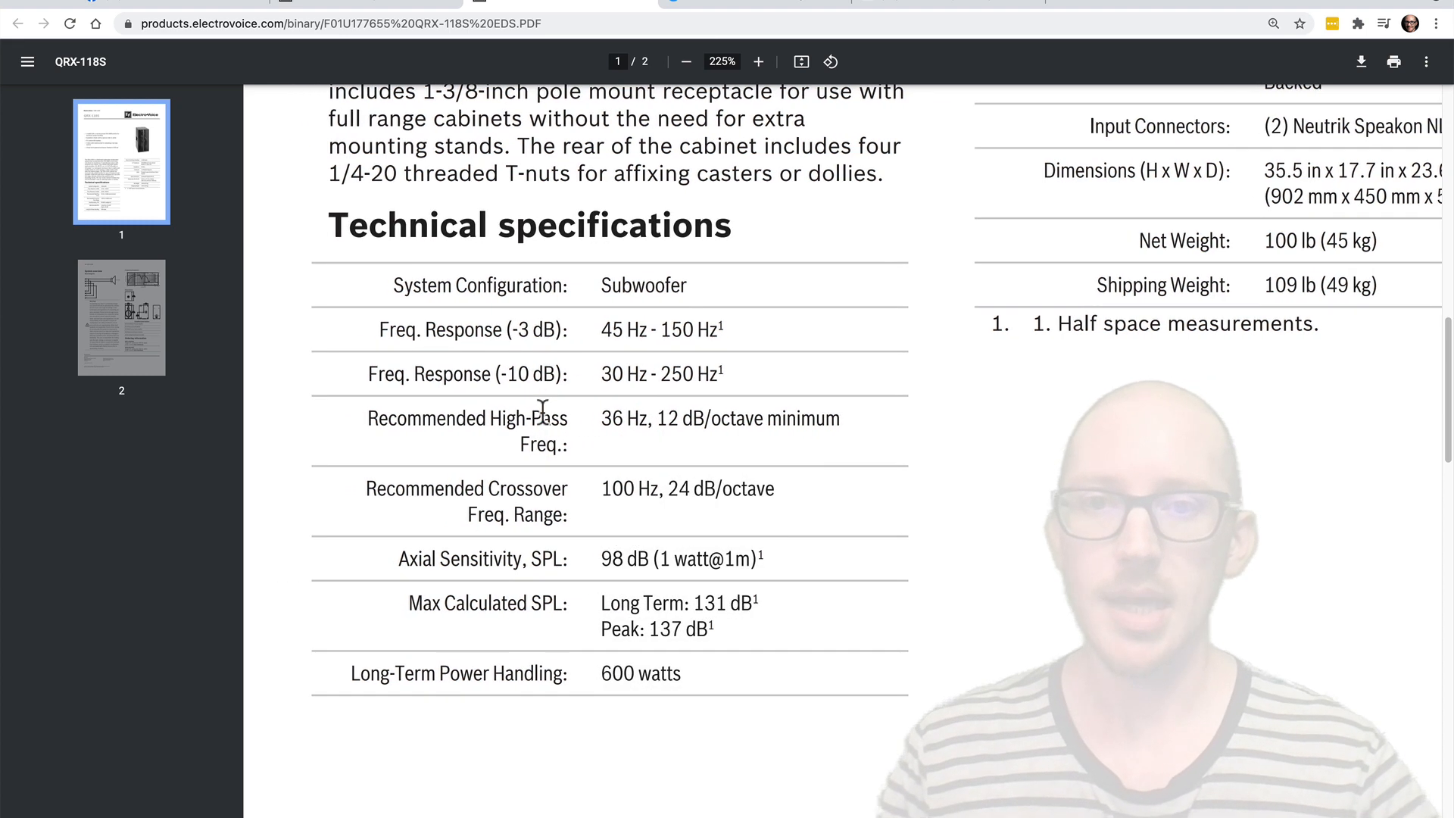
pyautogui.click(758, 61)
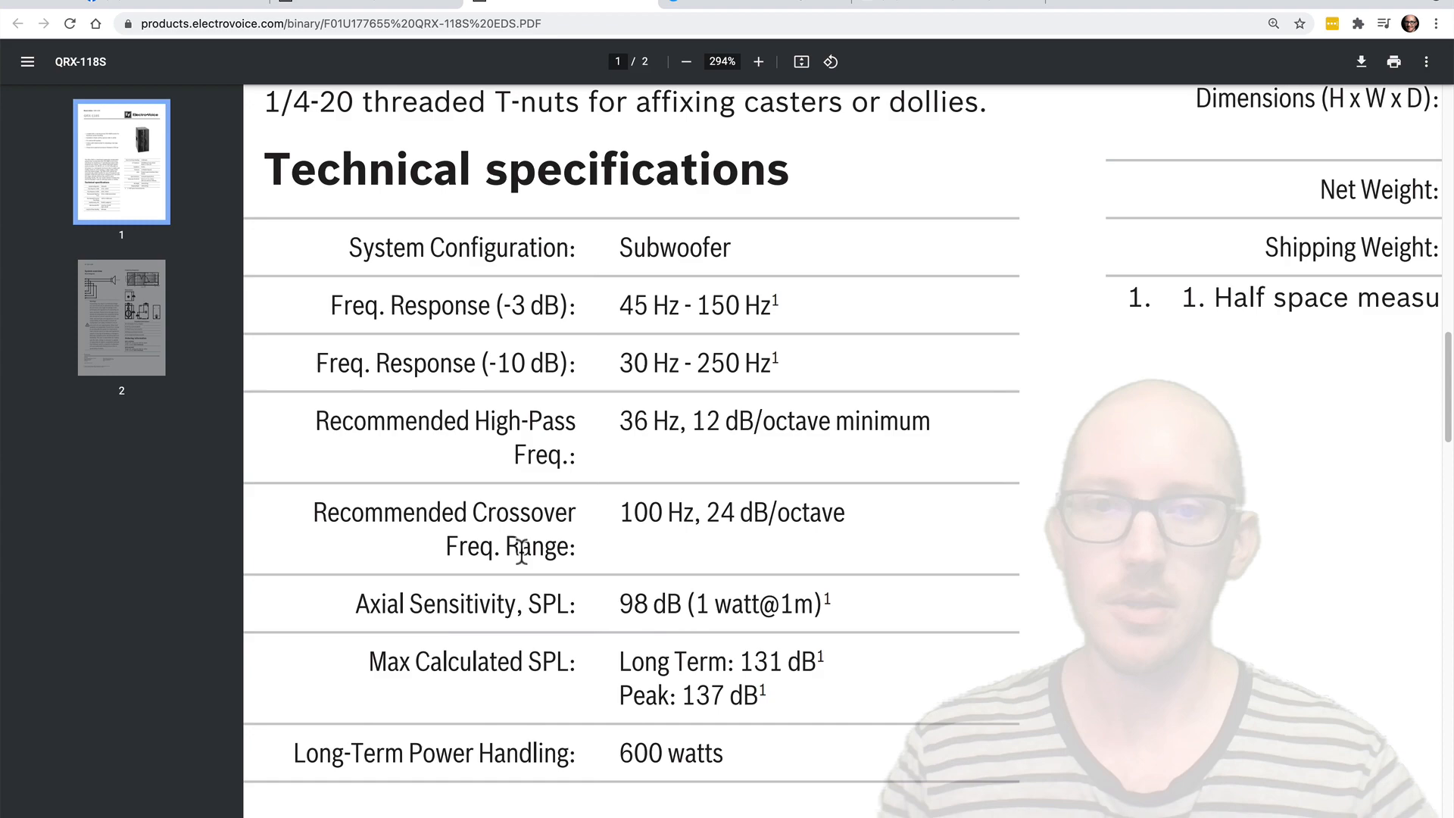
pyautogui.press('alt+tab')
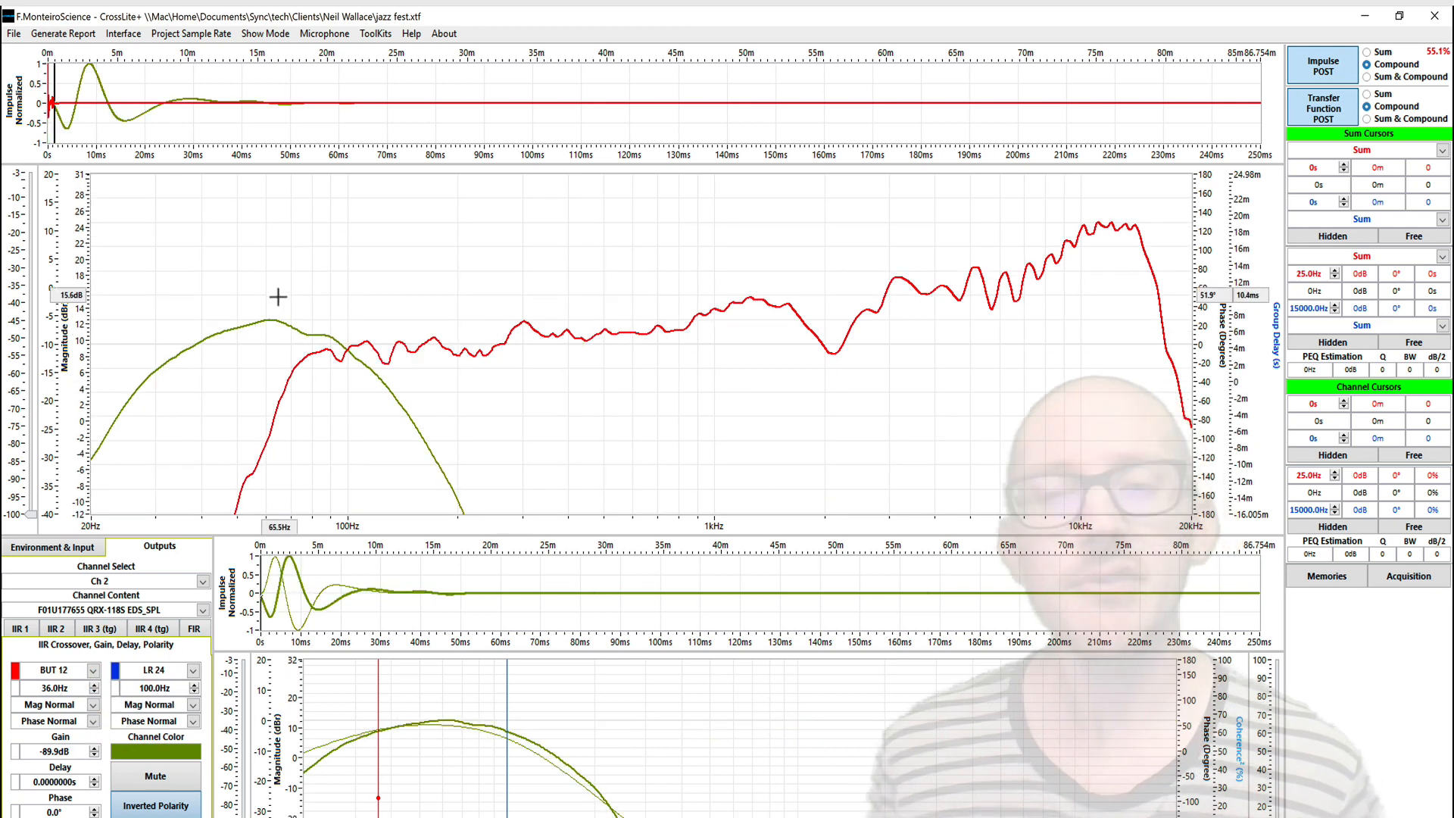
pyautogui.moveTo(316, 329)
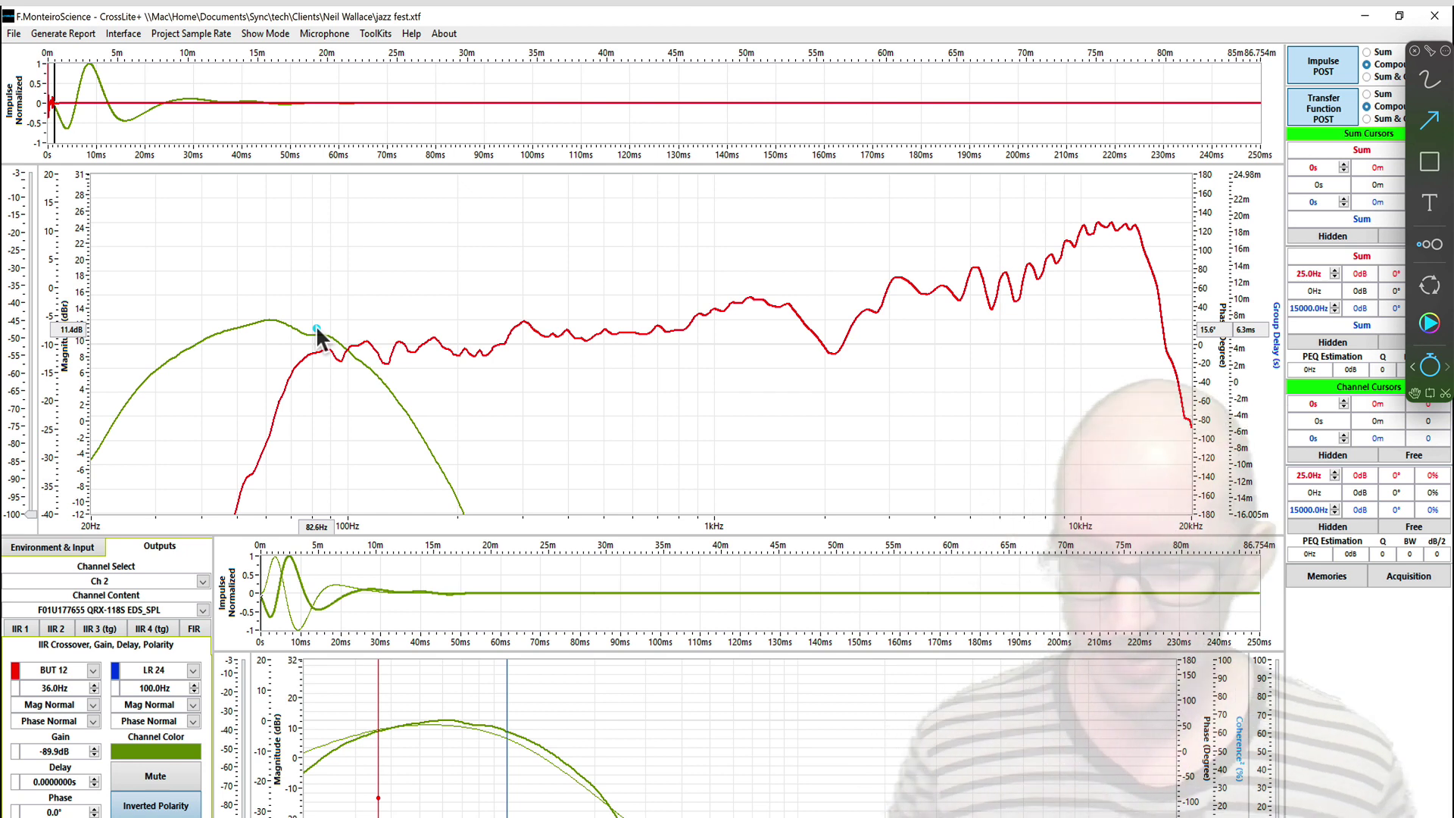
pyautogui.moveTo(282, 327)
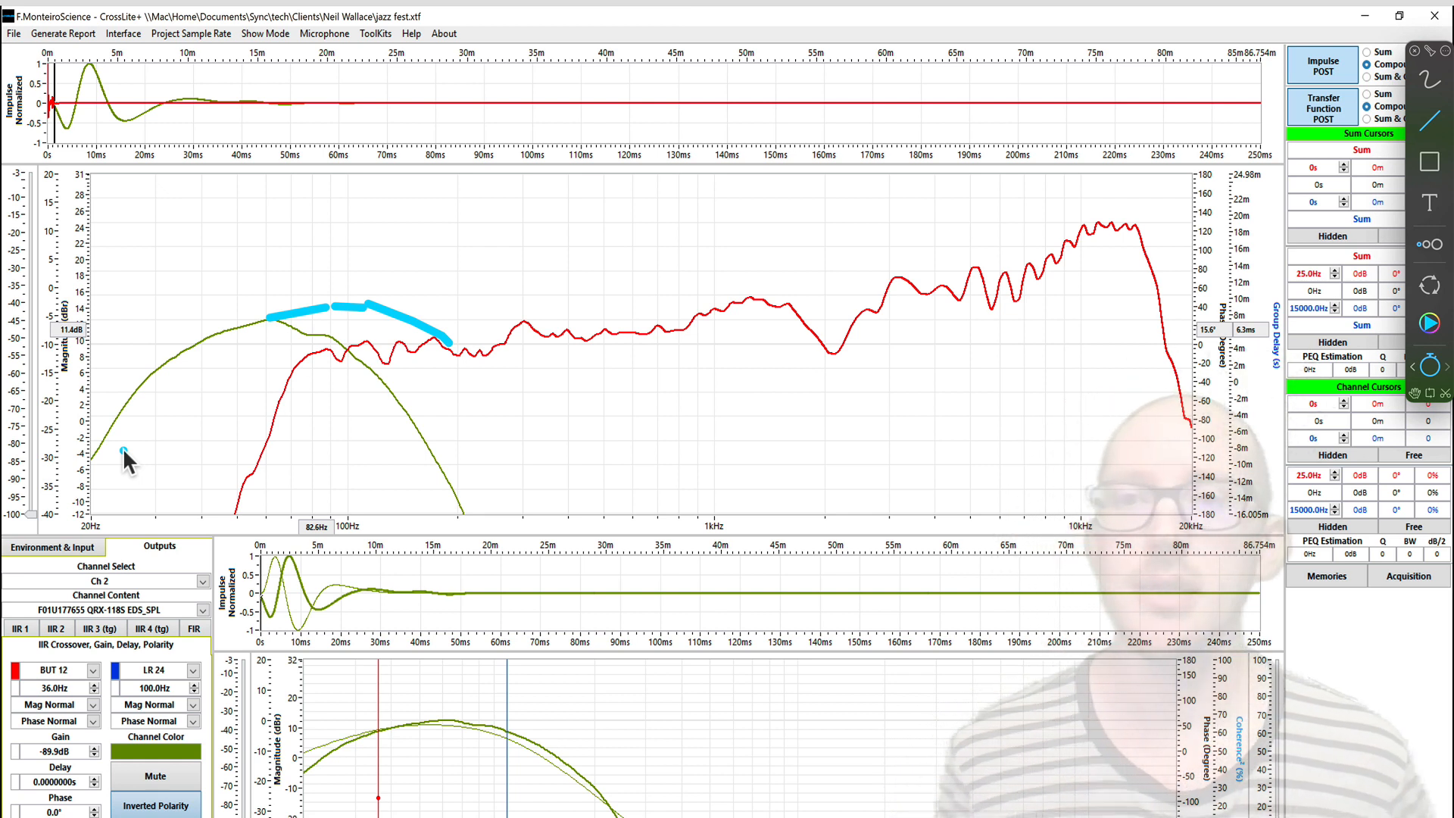
pyautogui.moveTo(162, 450)
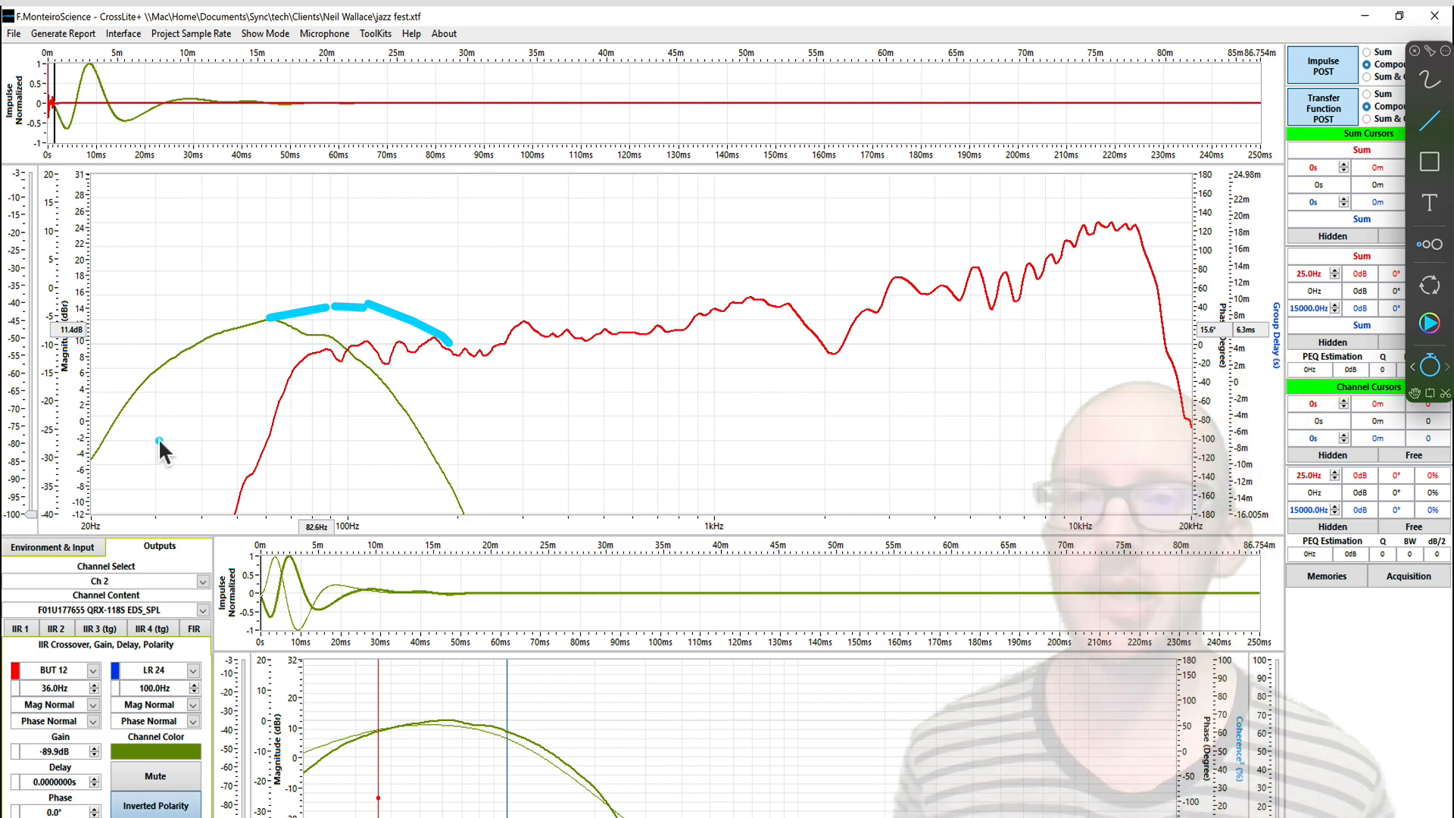
pyautogui.moveTo(412, 338)
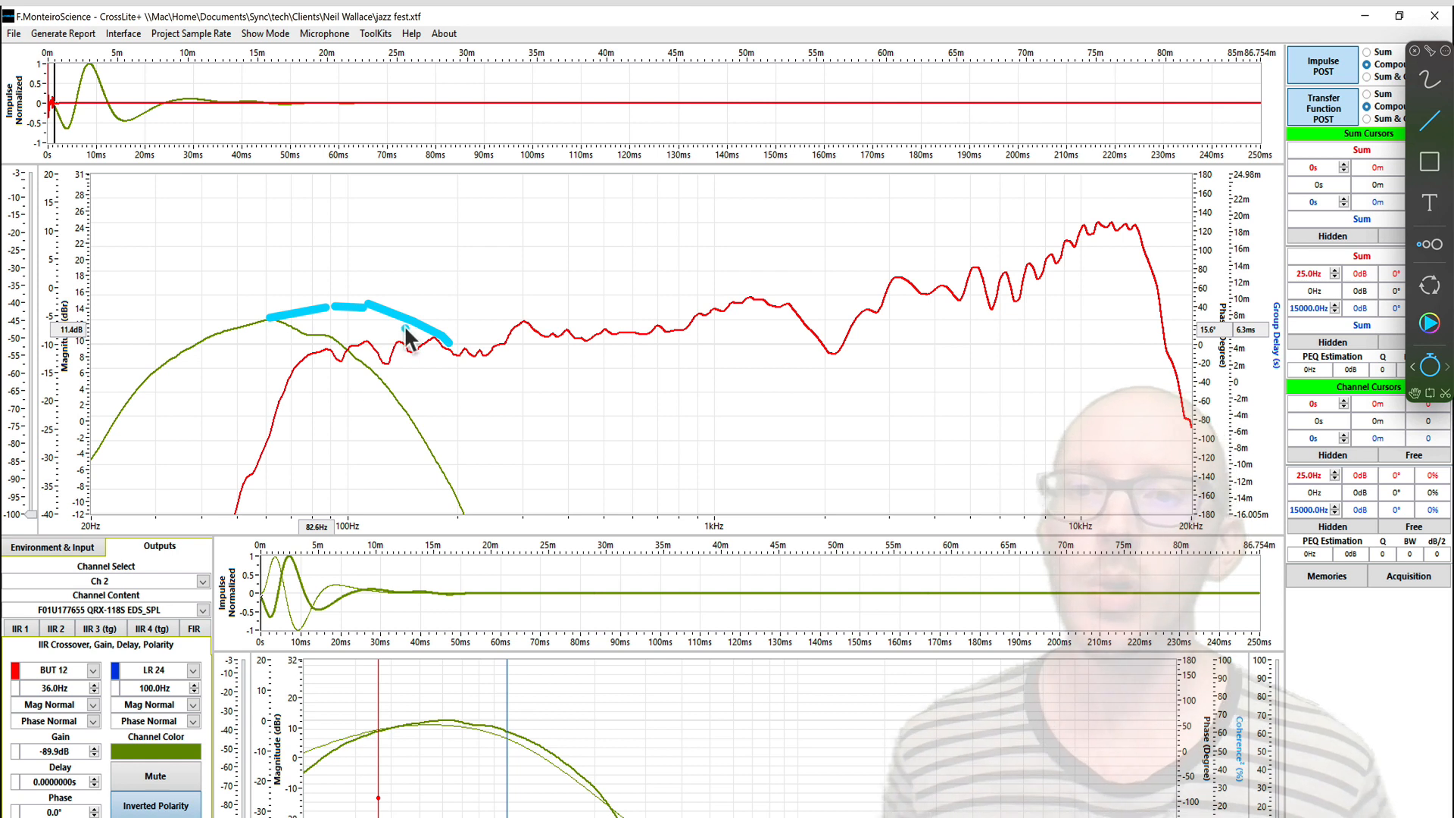
pyautogui.moveTo(288, 341)
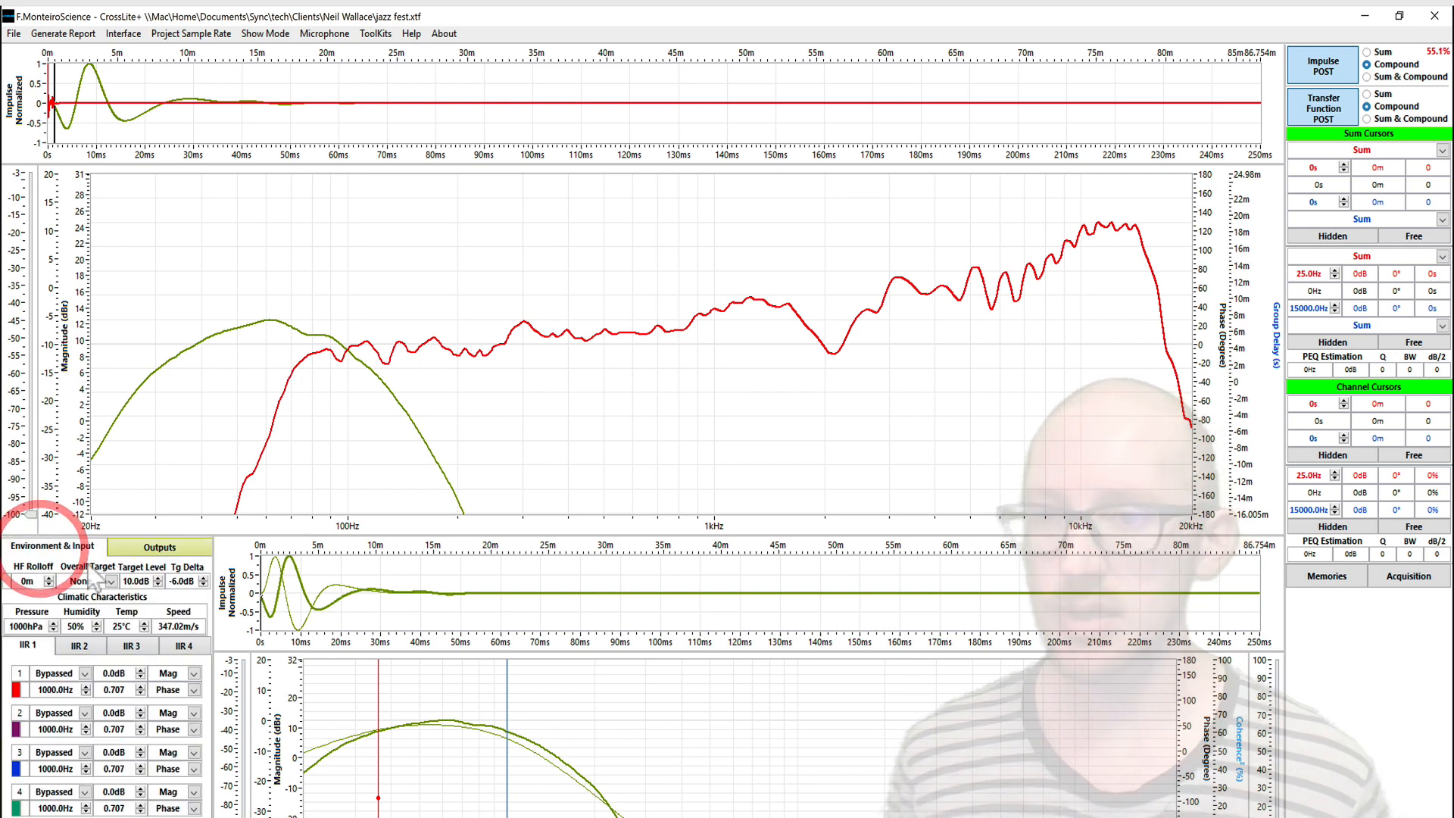
pyautogui.click(88, 582)
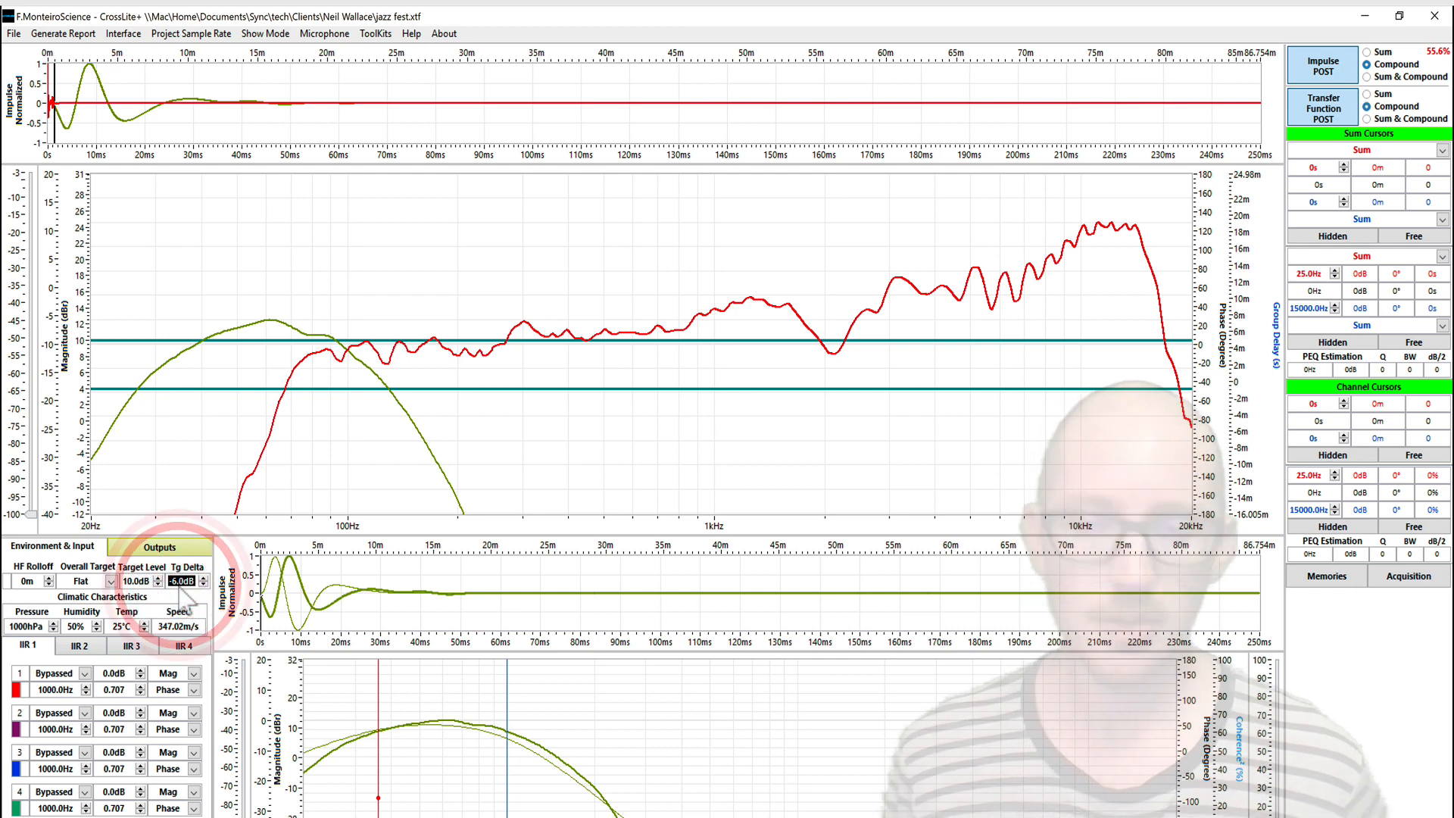
pyautogui.click(184, 580)
pyautogui.write('0')
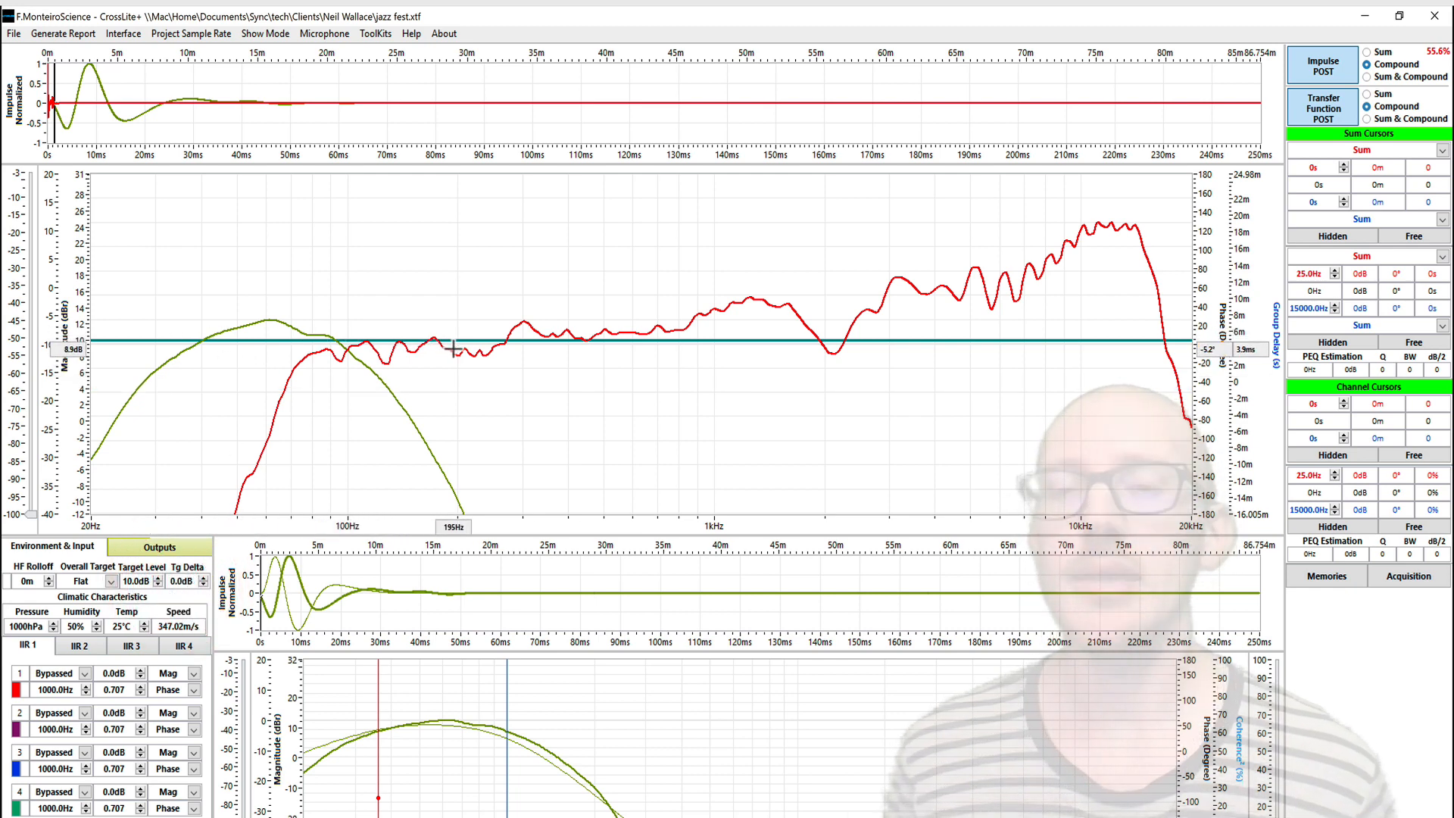
pyautogui.moveTo(464, 346)
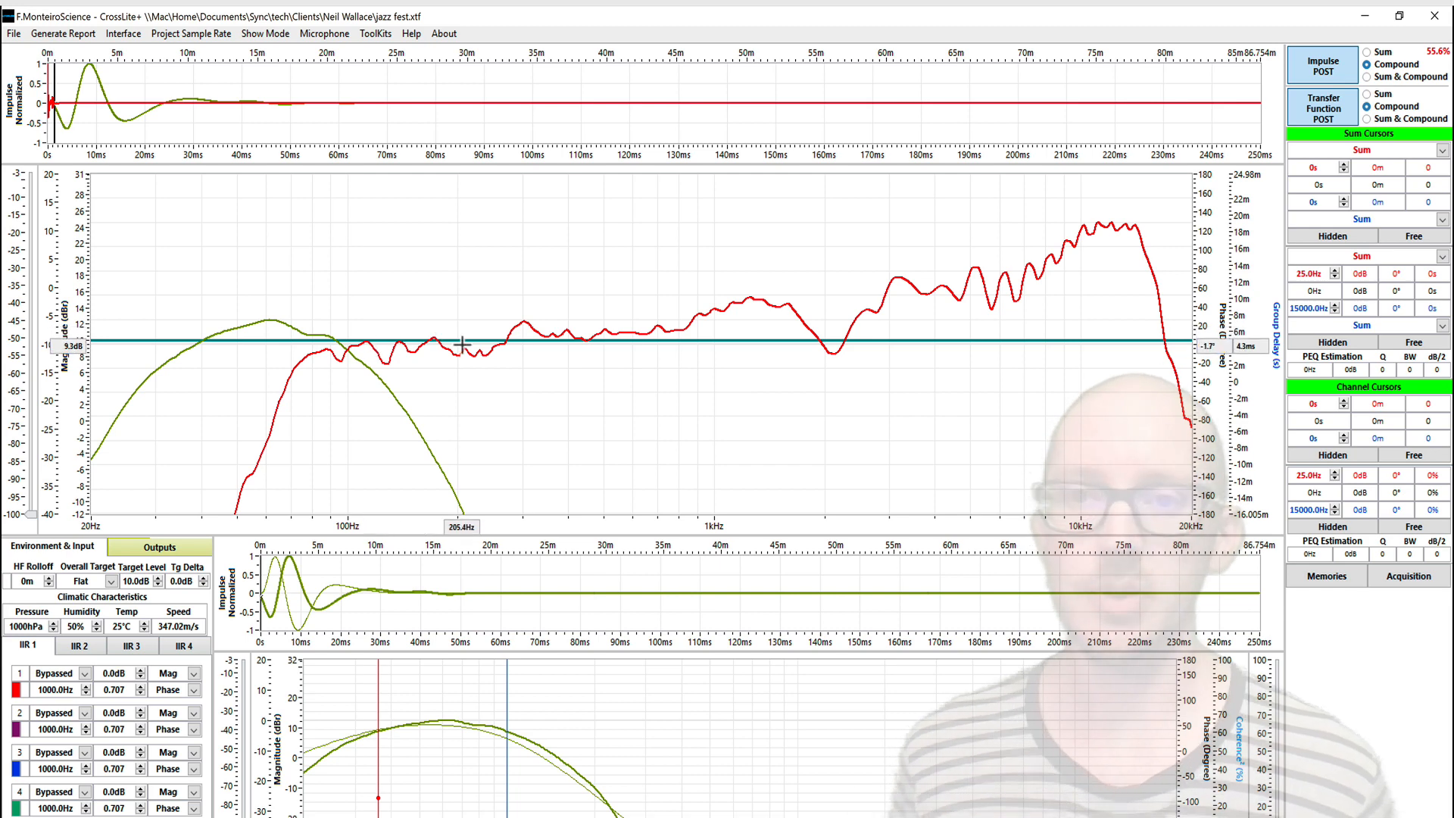
pyautogui.moveTo(183, 495)
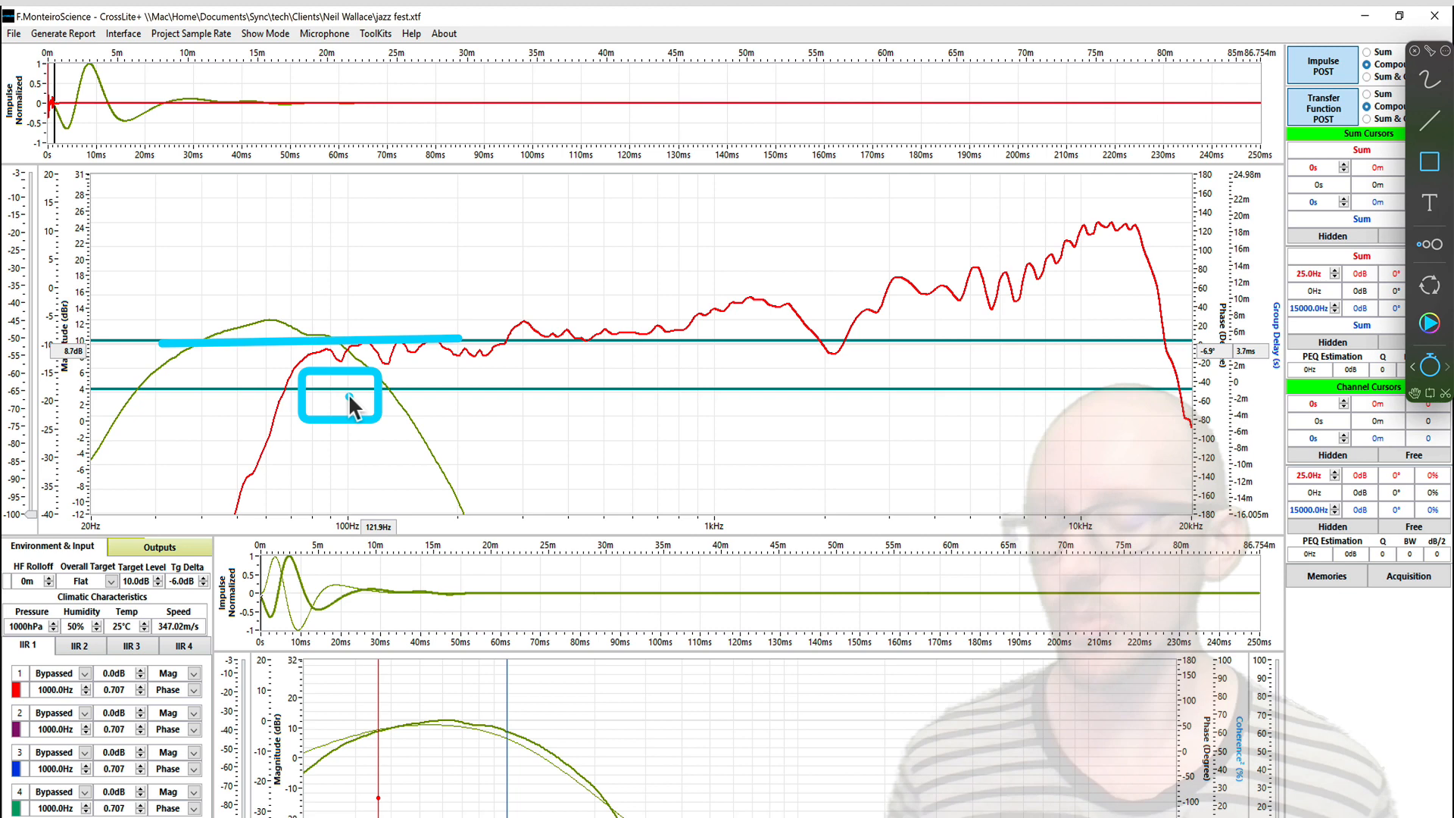
pyautogui.moveTo(337, 371)
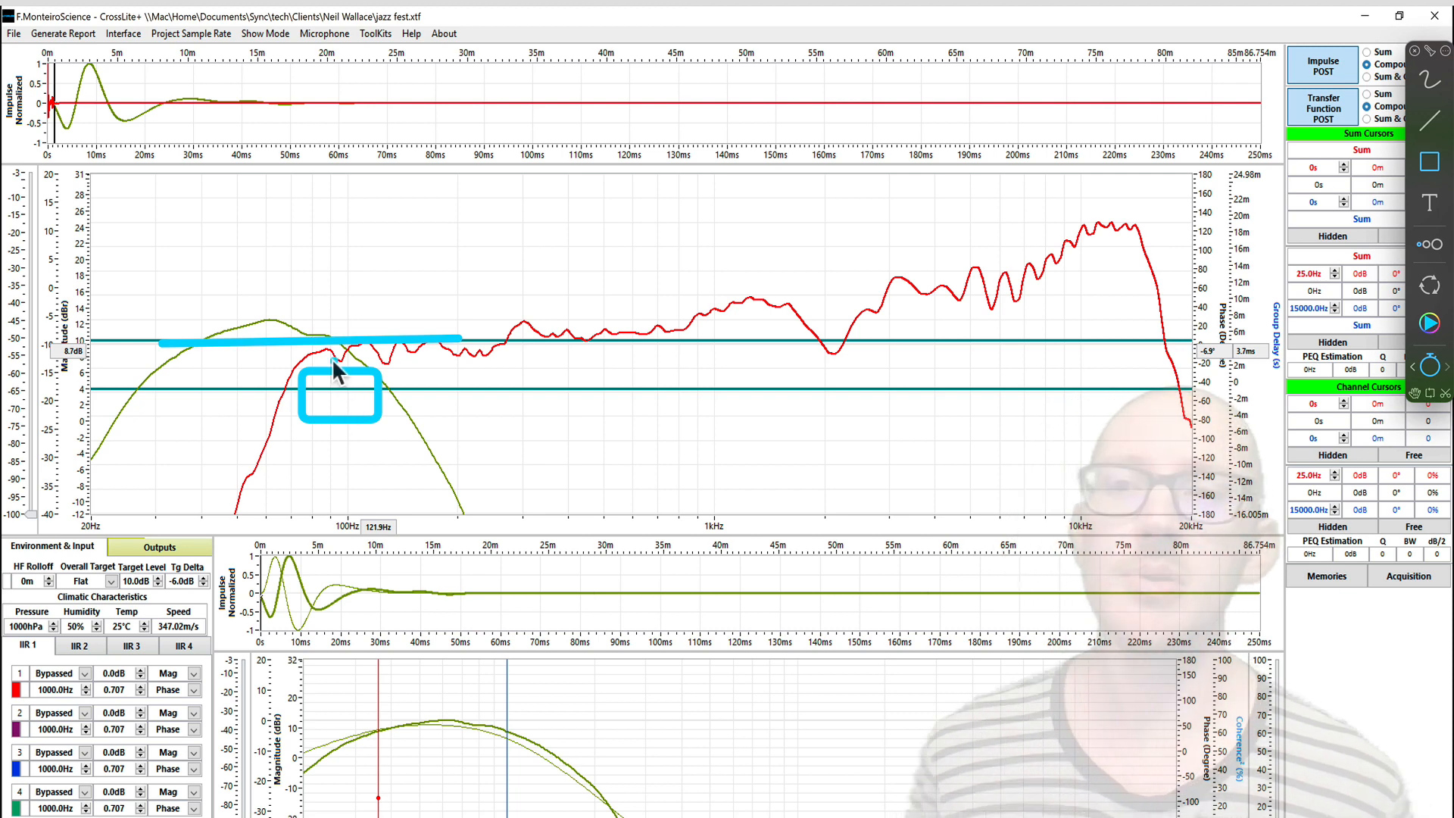
pyautogui.moveTo(353, 363)
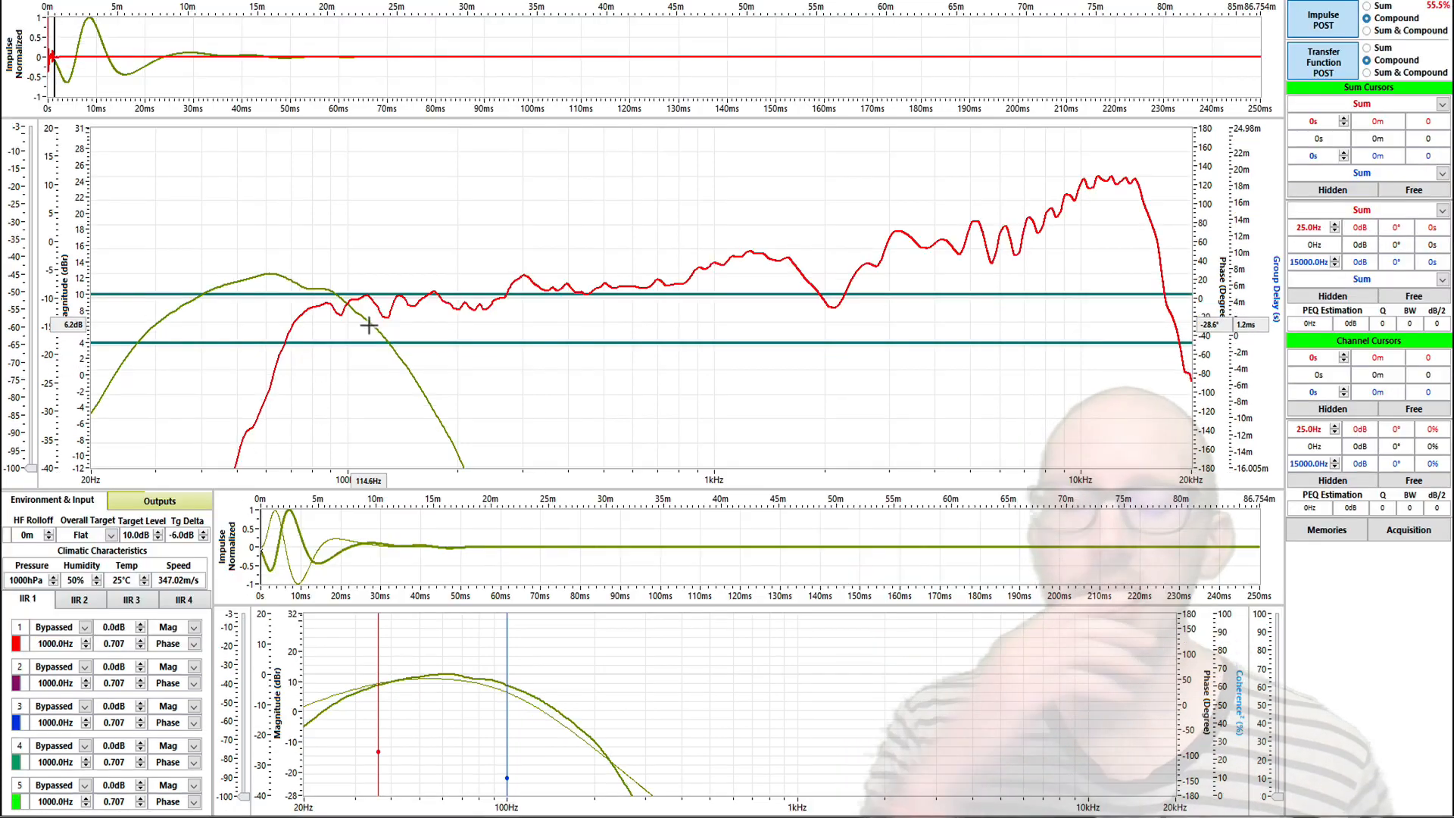
pyautogui.moveTo(365, 306)
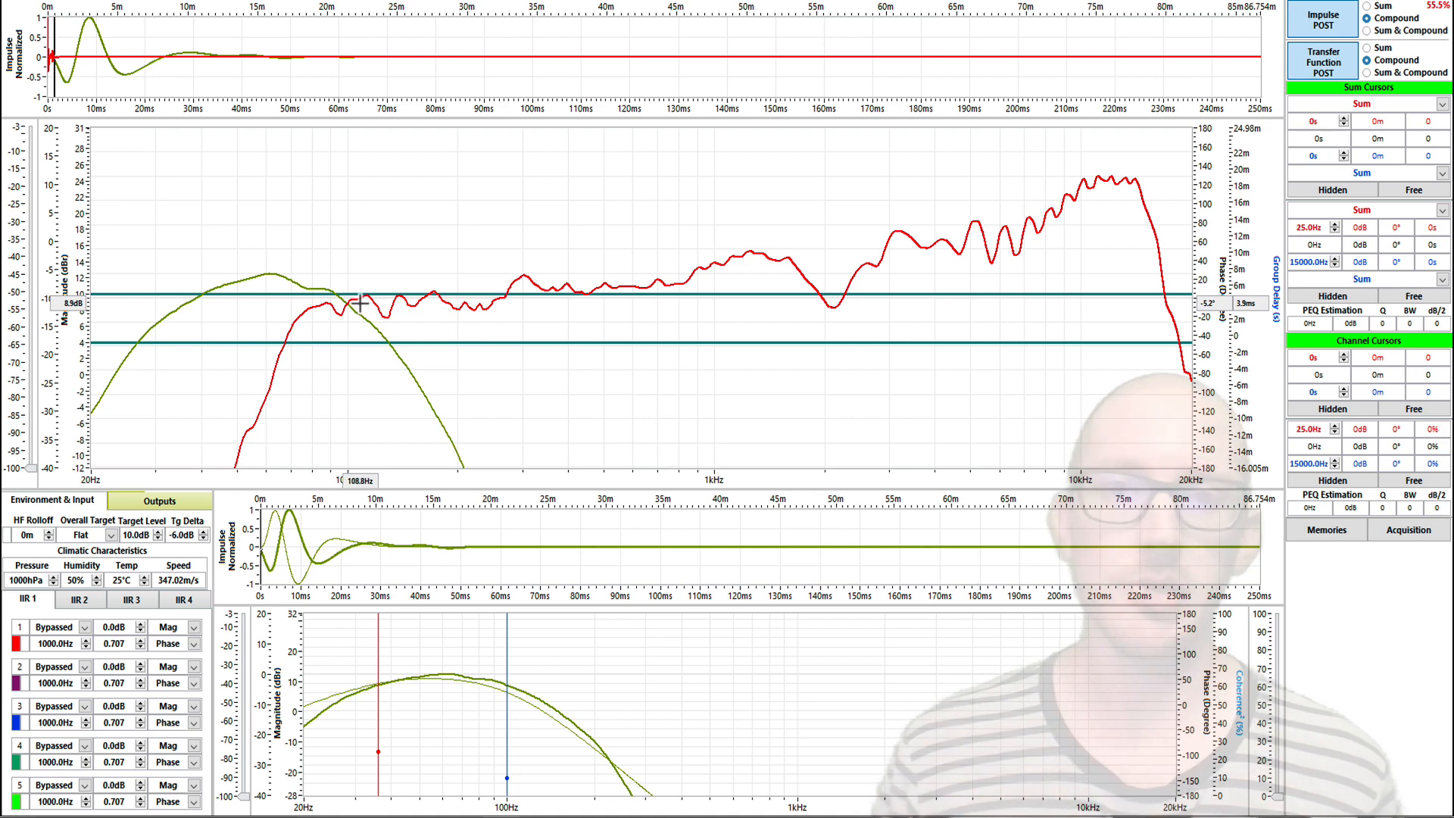
pyautogui.moveTo(353, 363)
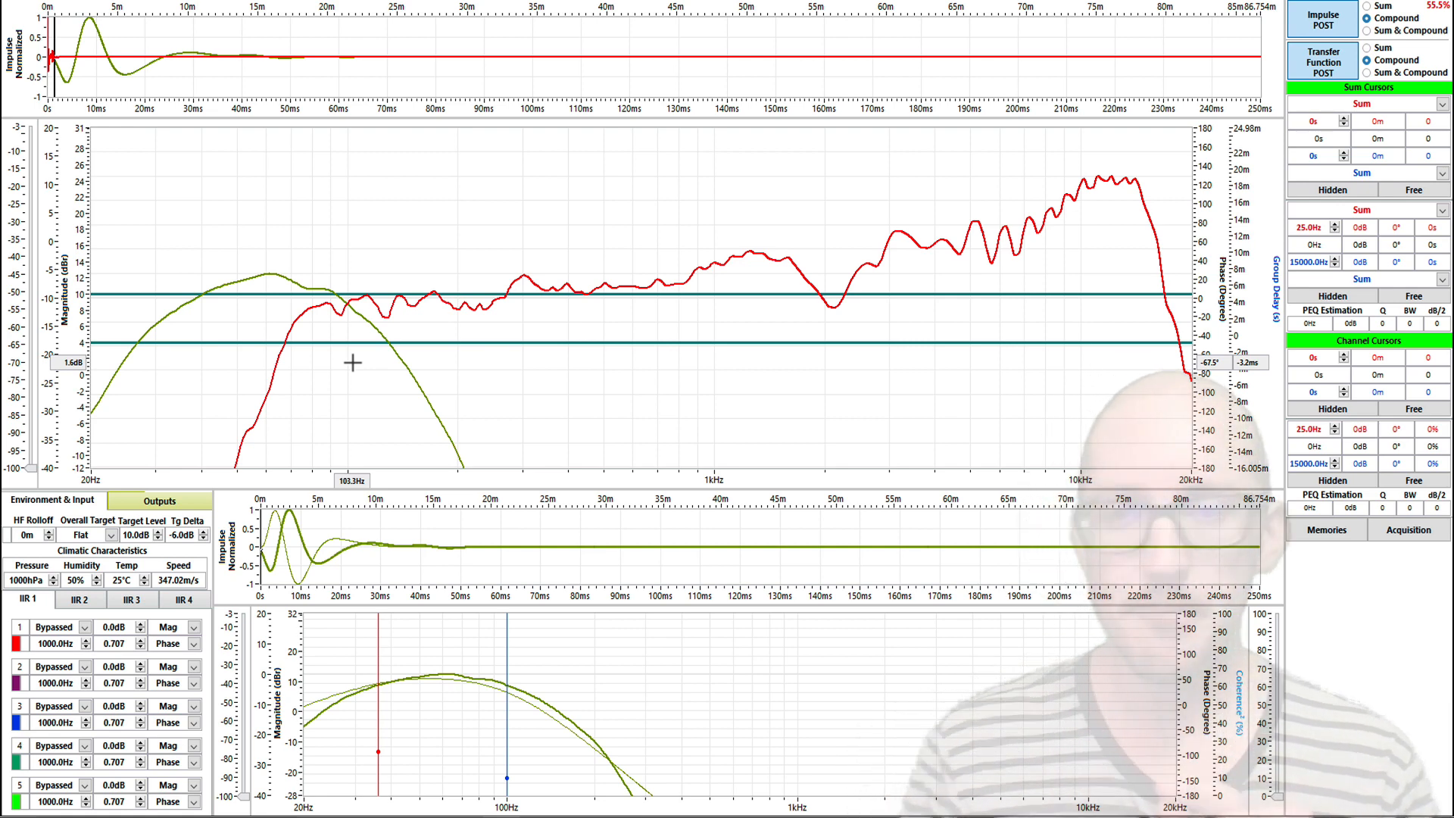
pyautogui.moveTo(376, 336)
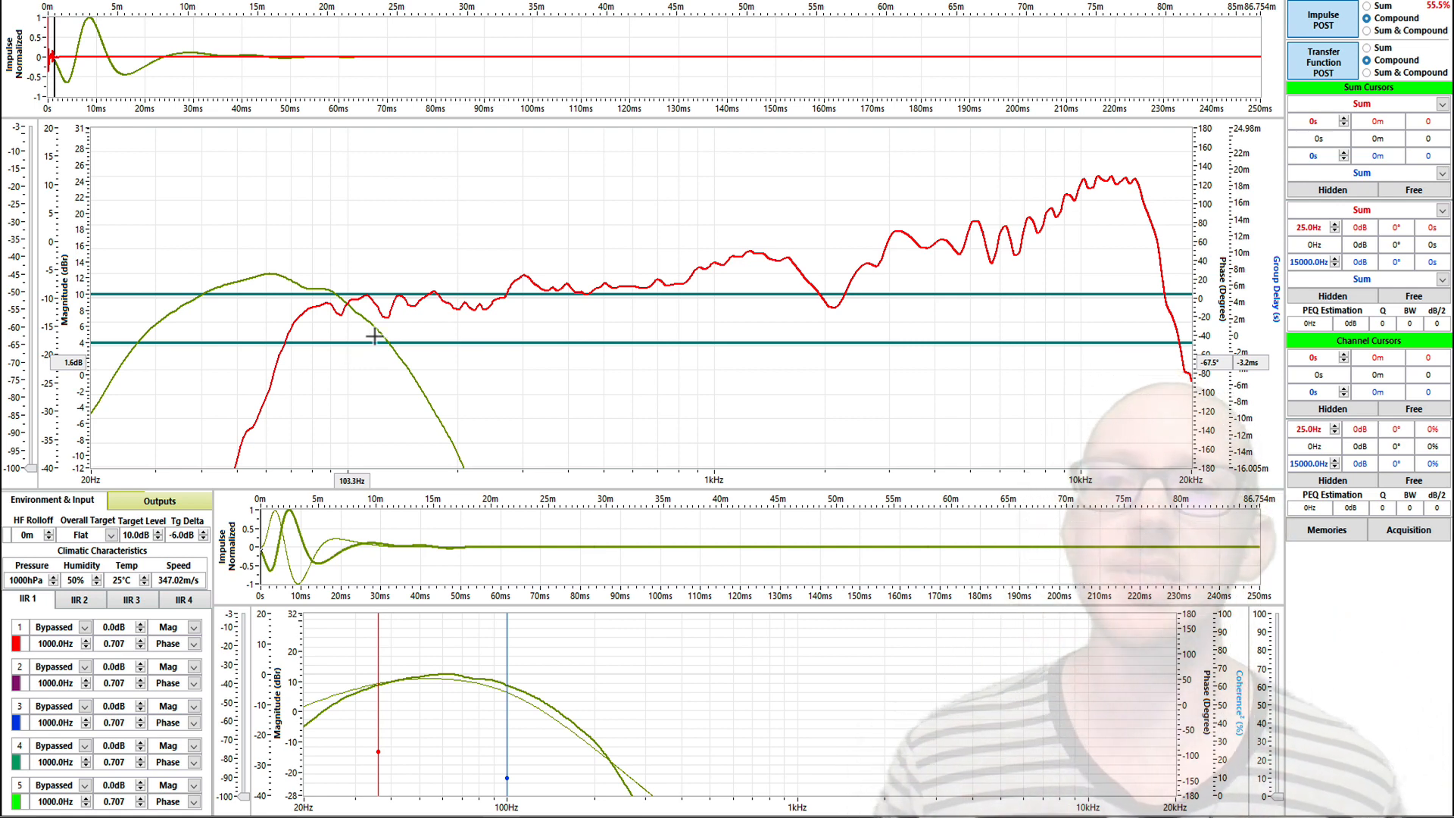
pyautogui.moveTo(261, 327)
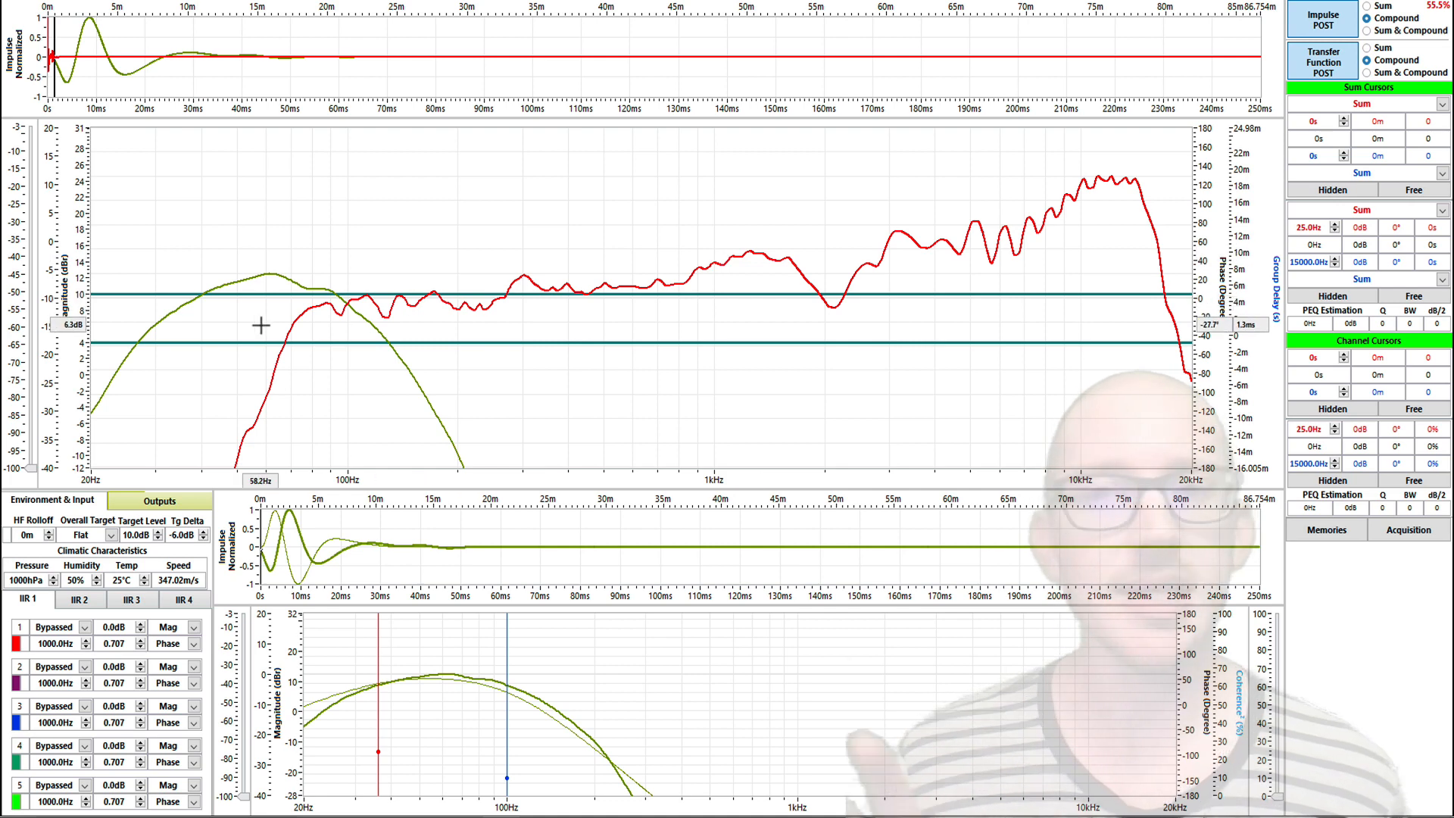
pyautogui.moveTo(319, 309)
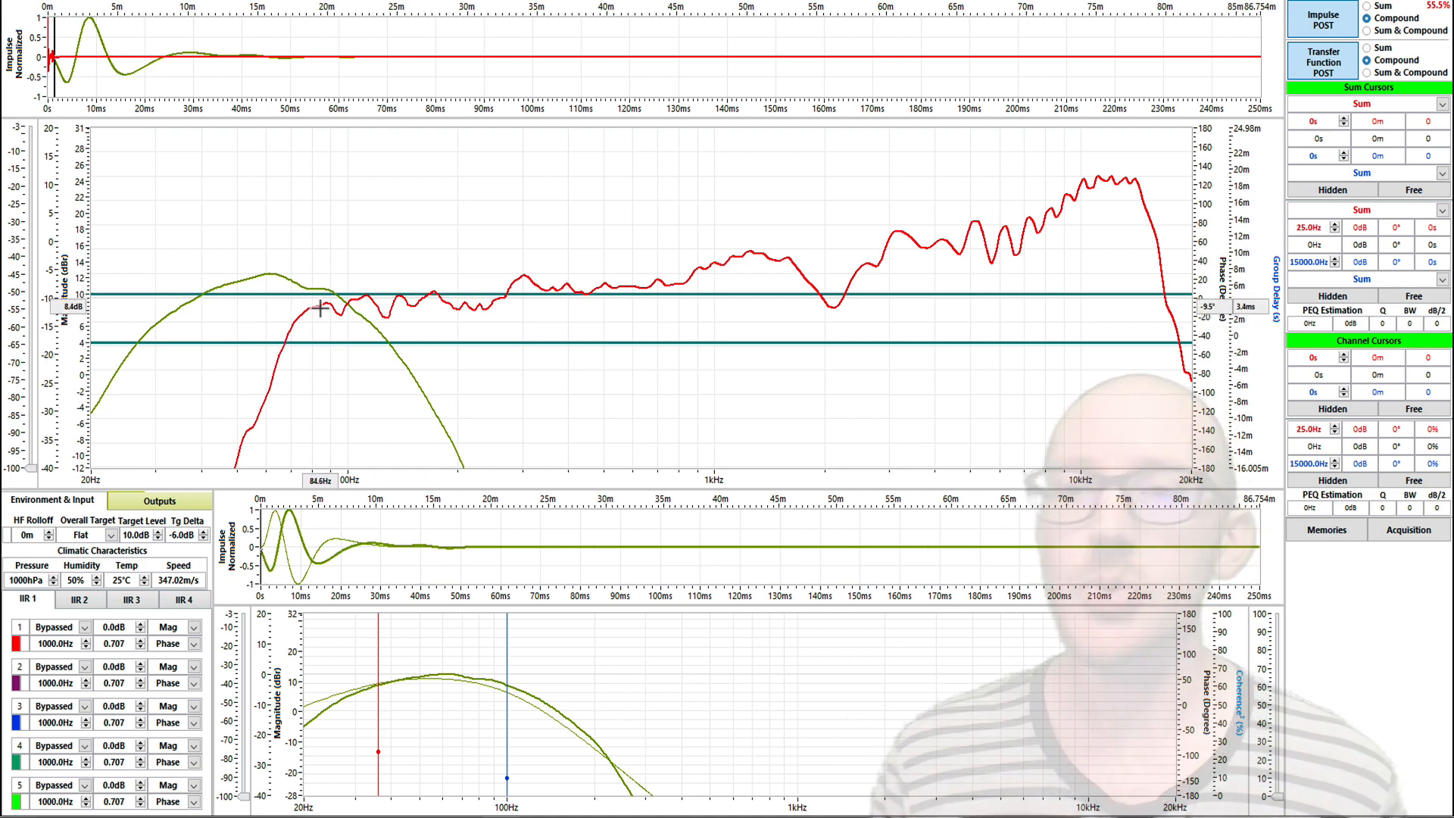
pyautogui.moveTo(331, 308)
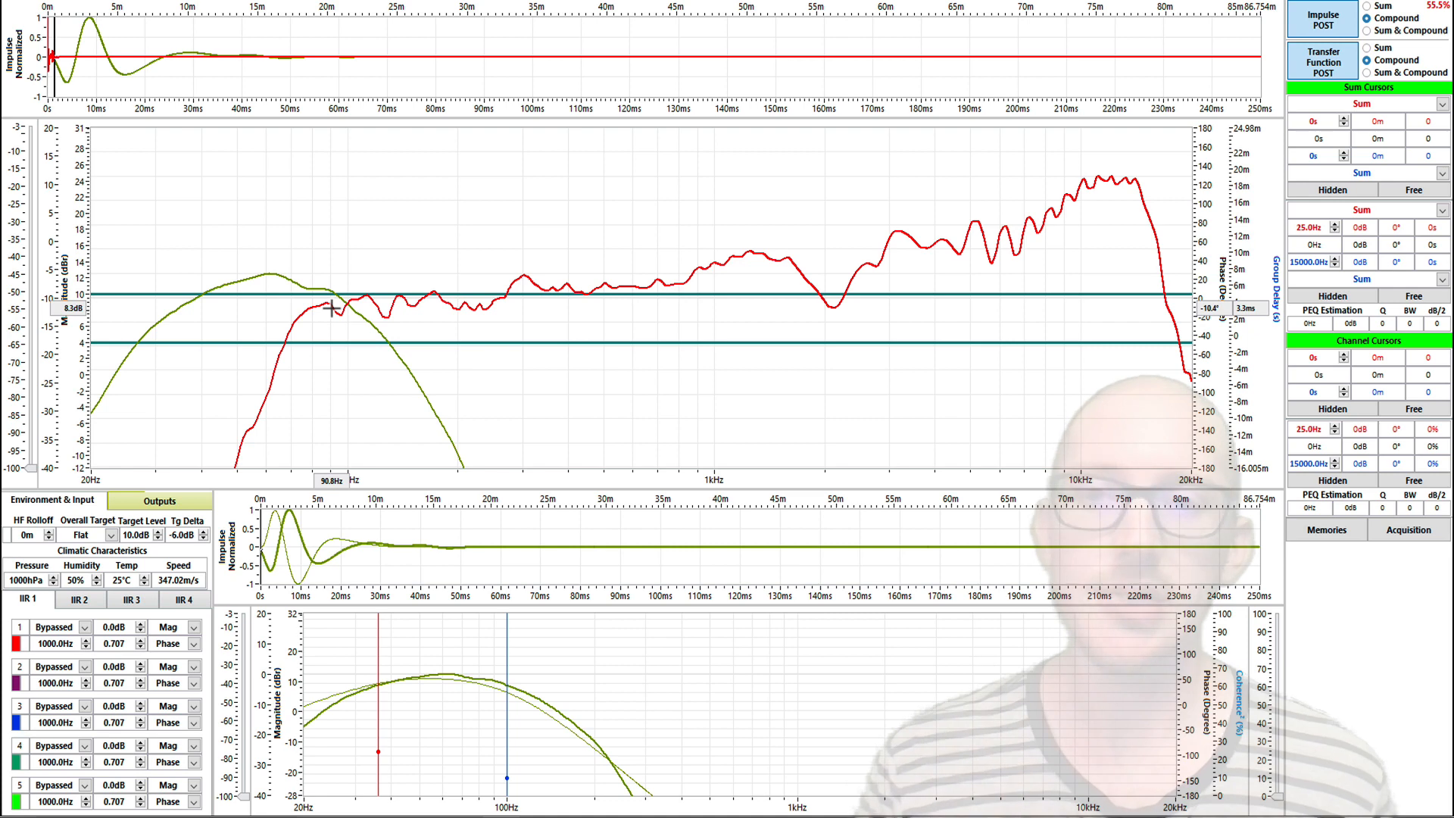
pyautogui.moveTo(355, 365)
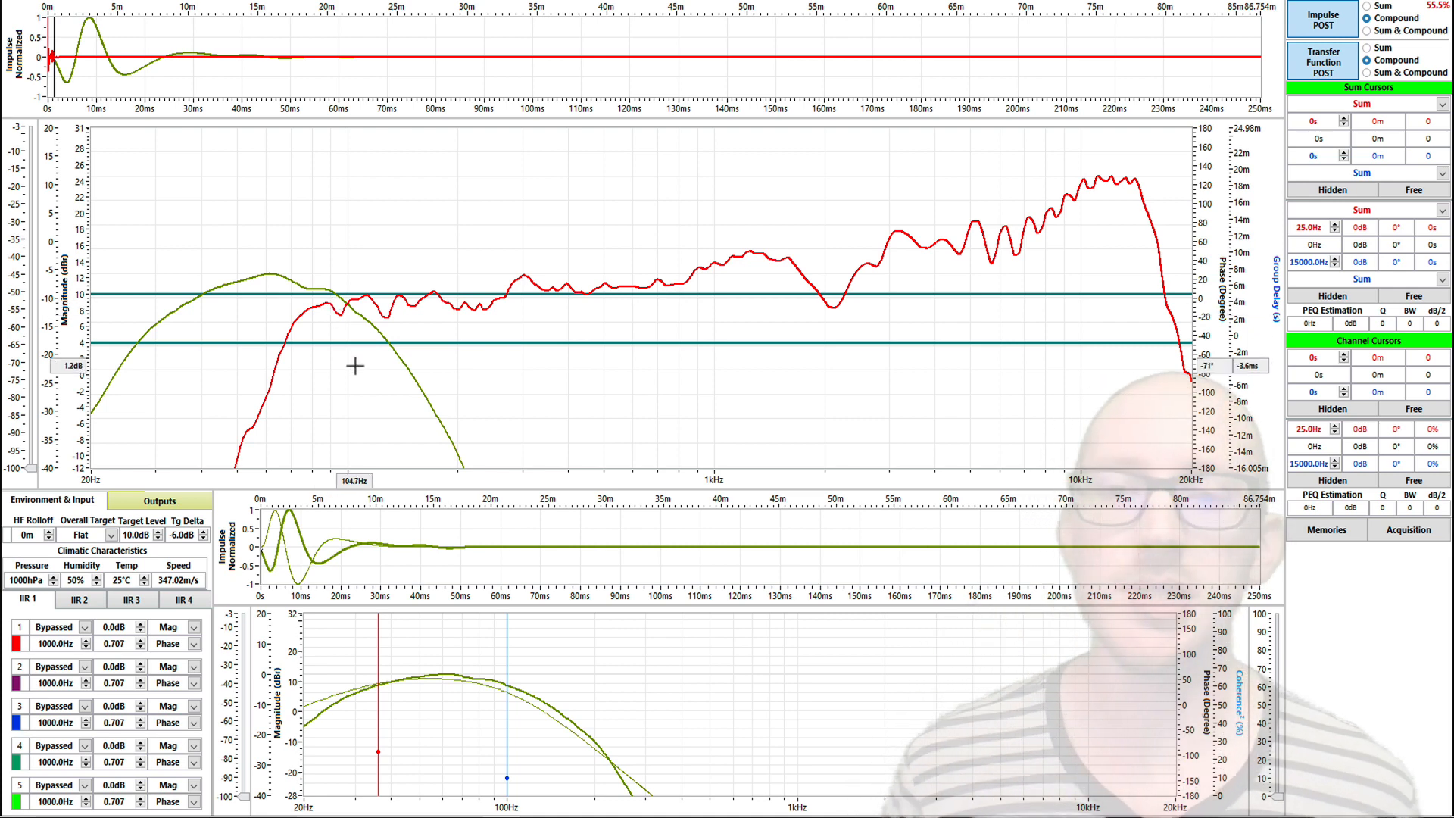
pyautogui.moveTo(355, 427)
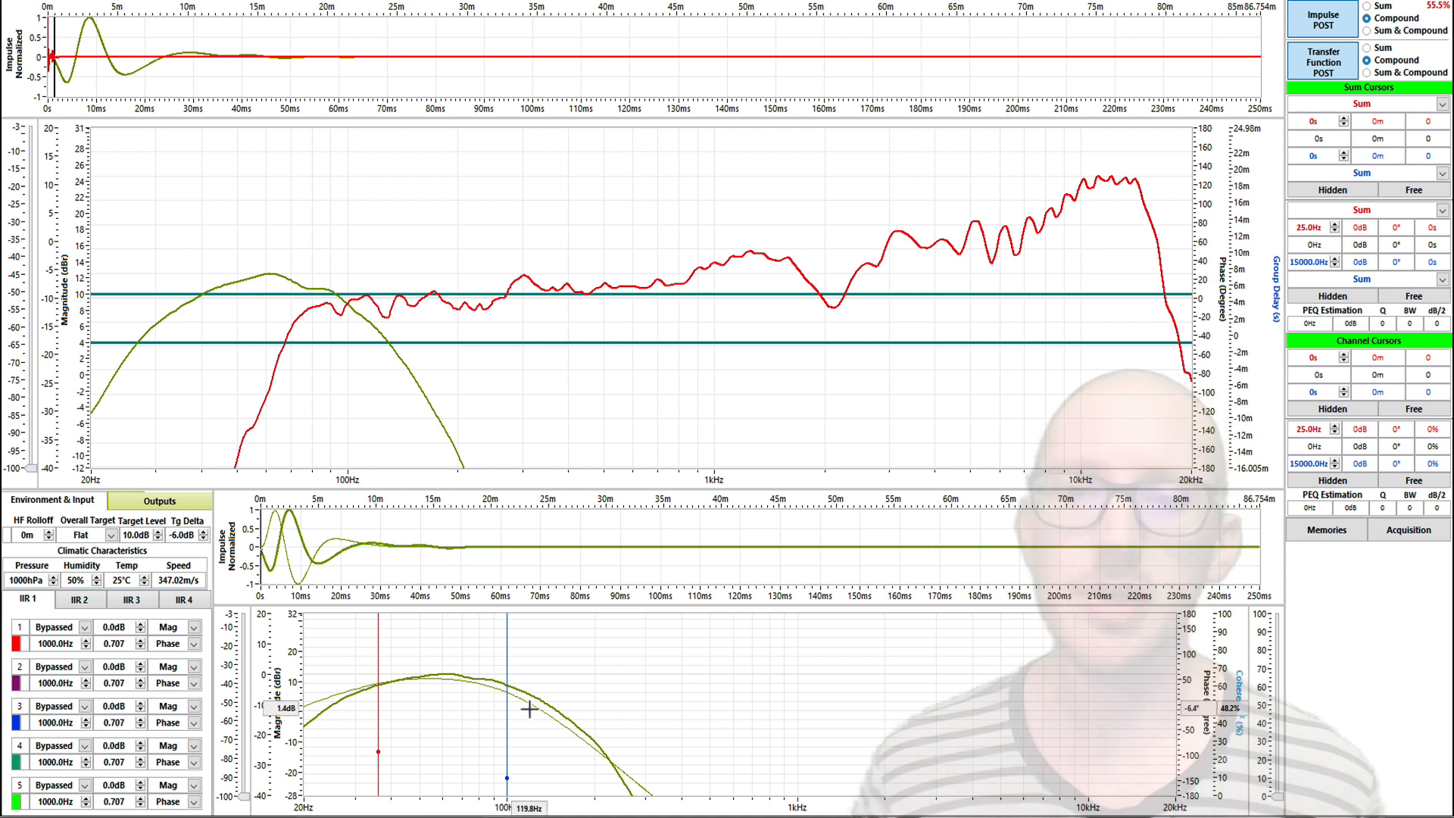
pyautogui.moveTo(315, 364)
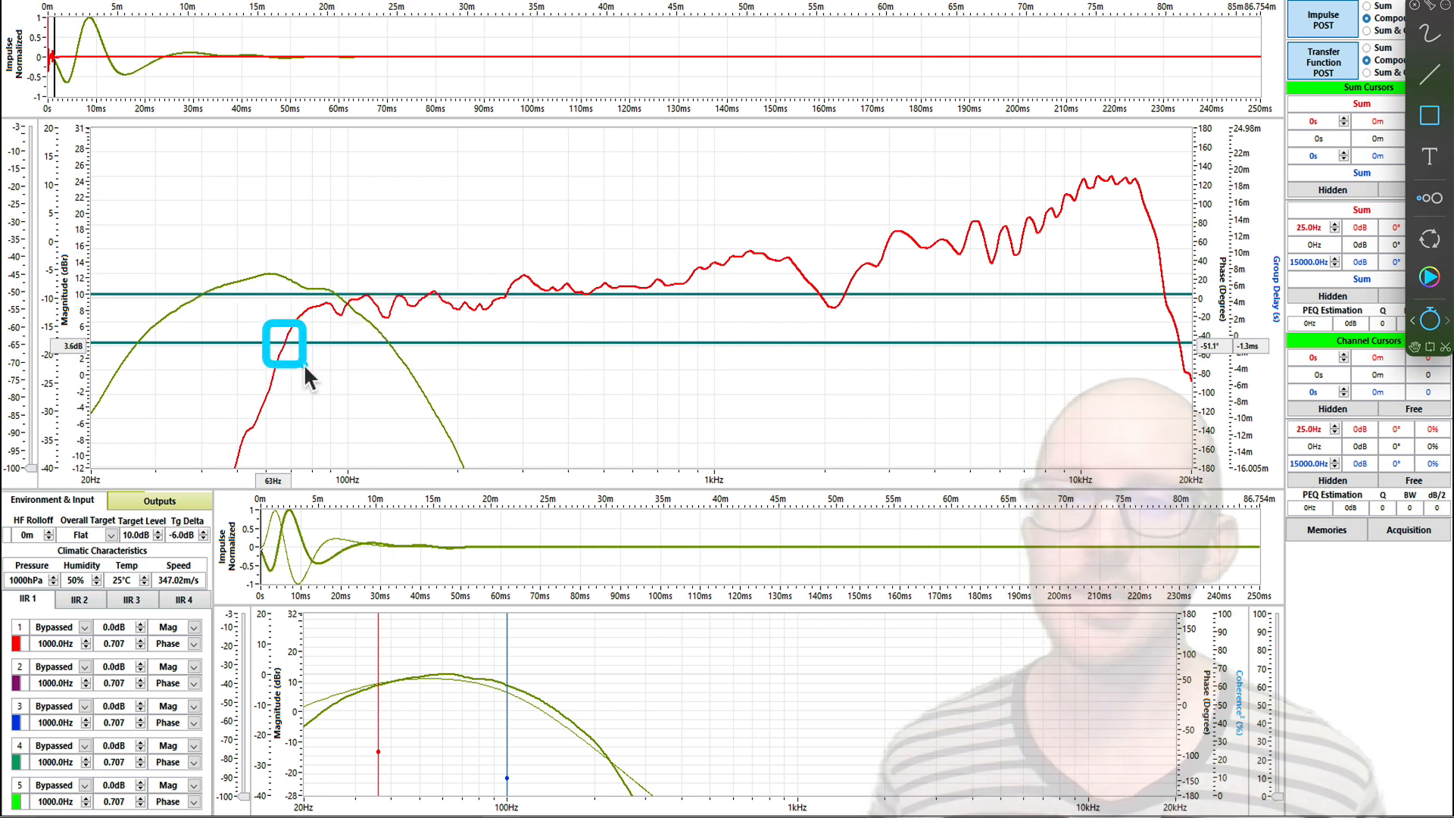
pyautogui.moveTo(313, 383)
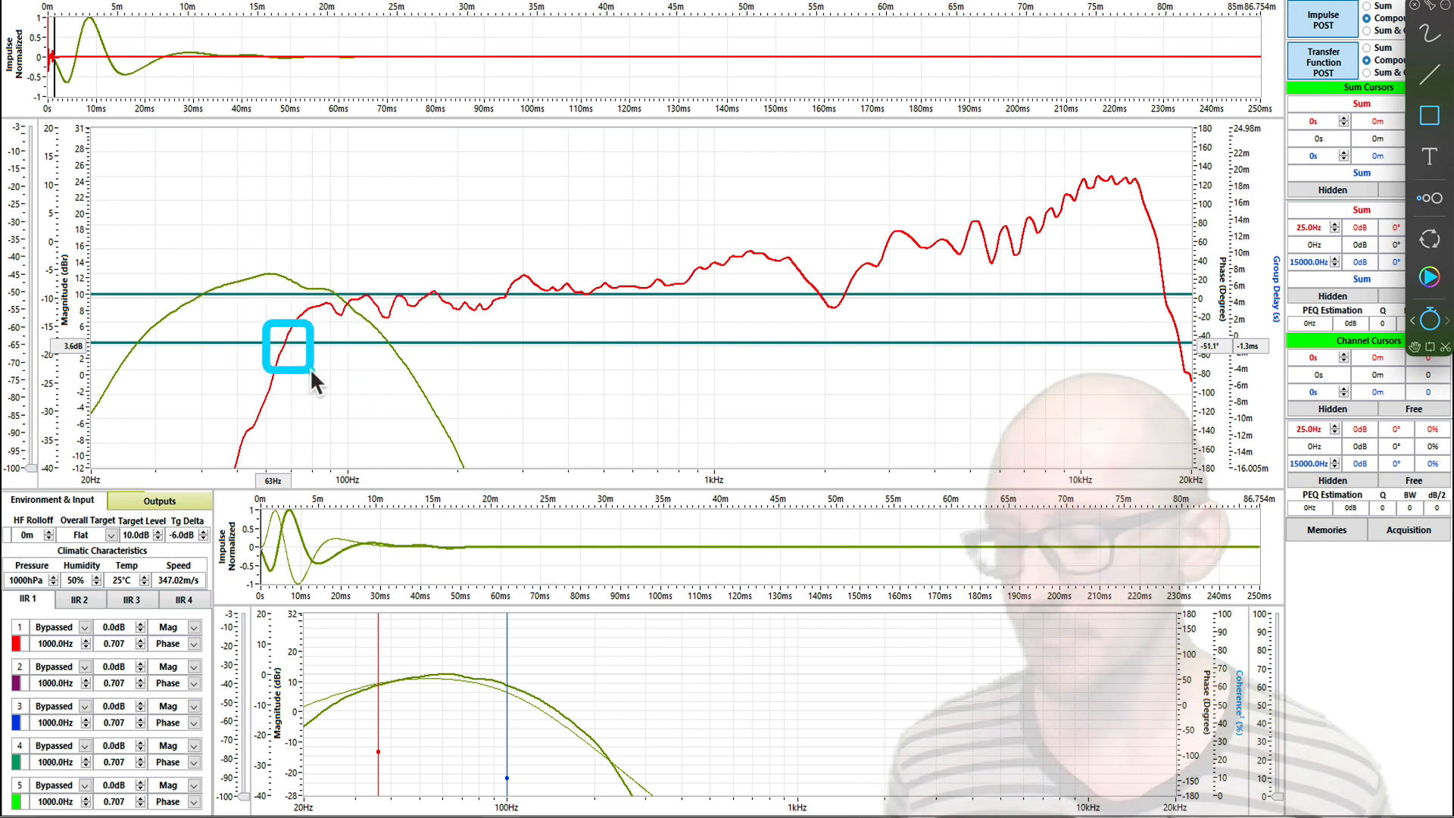
pyautogui.moveTo(305, 362)
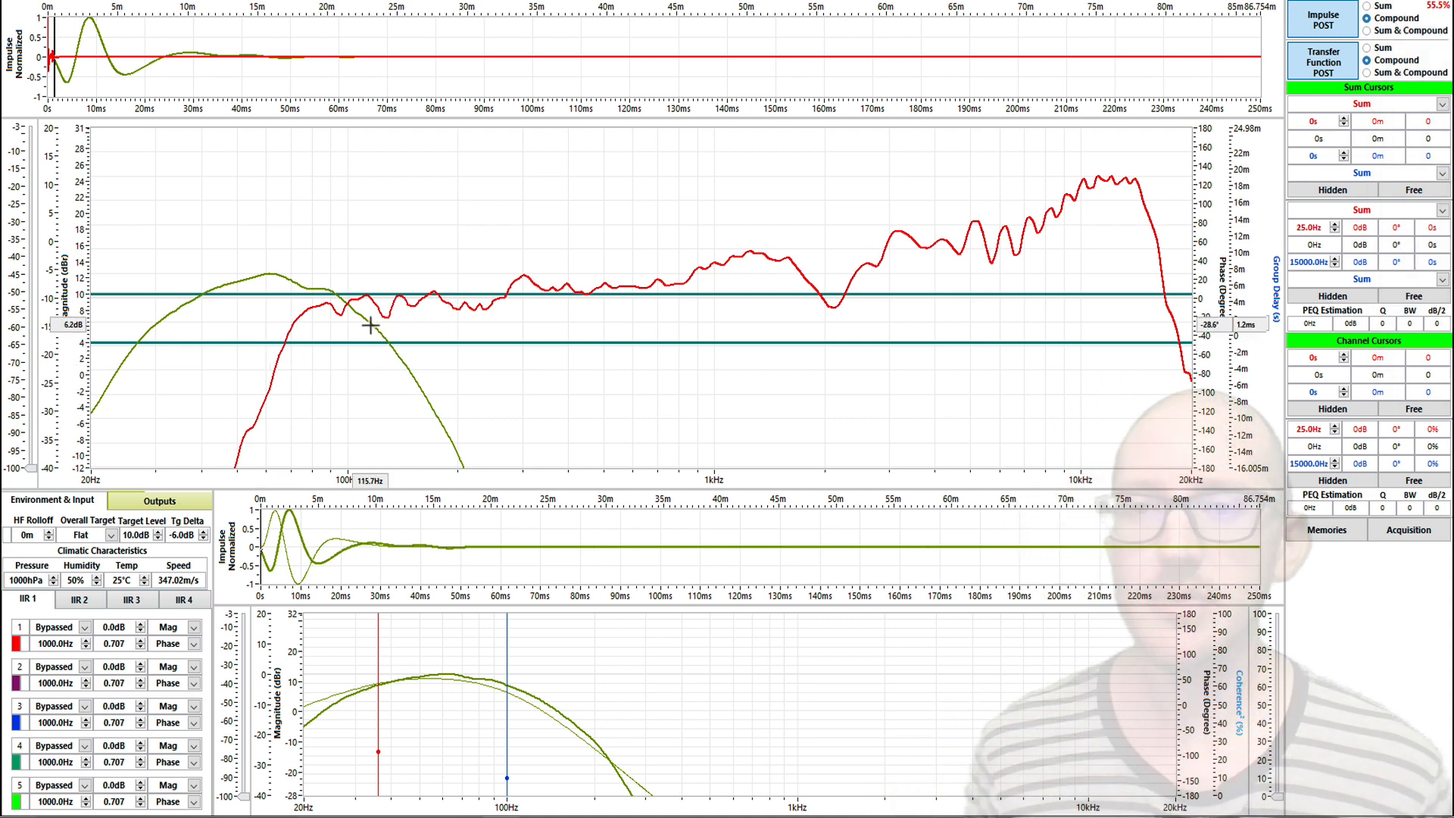
pyautogui.moveTo(336, 324)
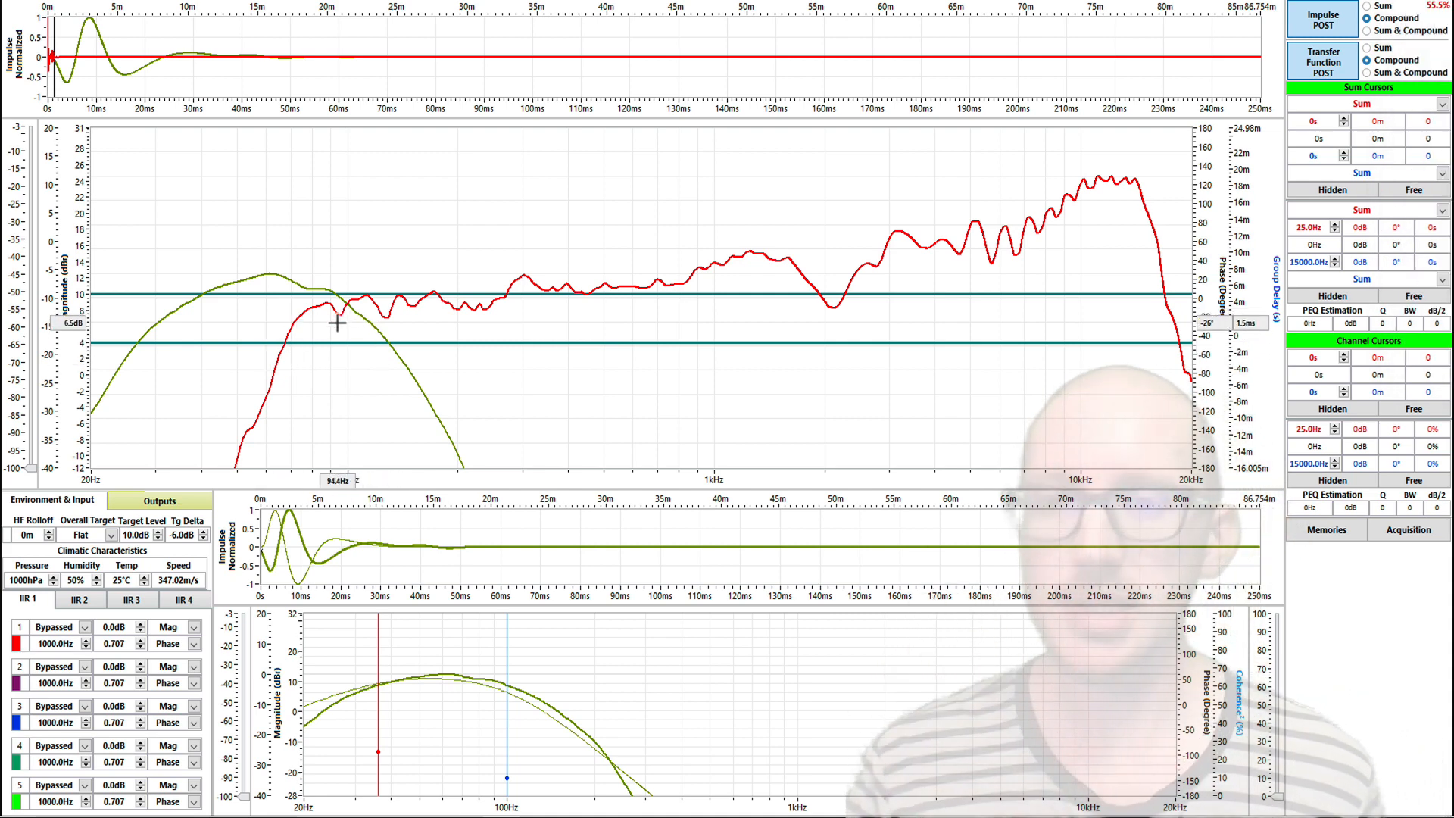
pyautogui.moveTo(306, 311)
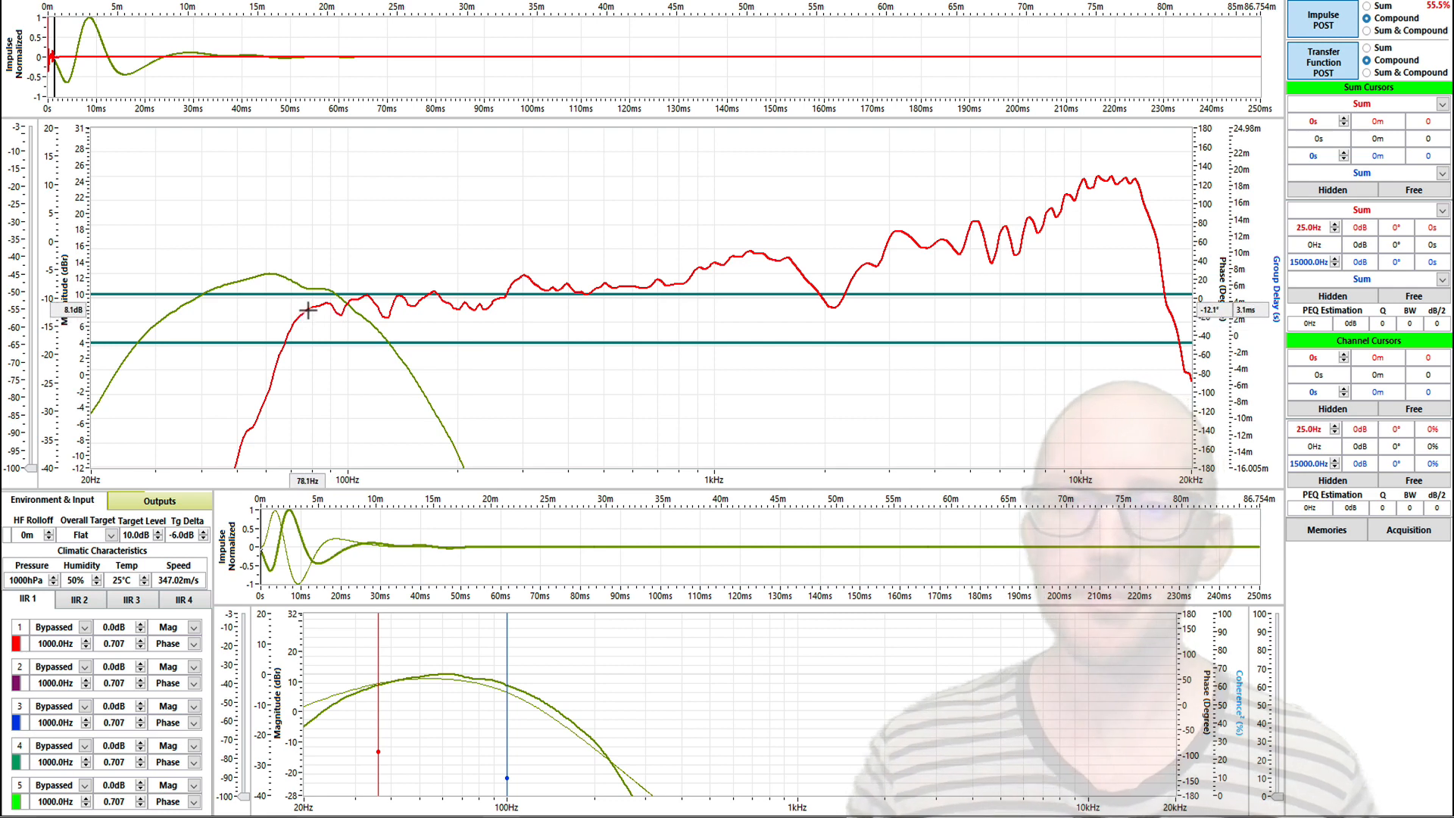
pyautogui.moveTo(275, 371)
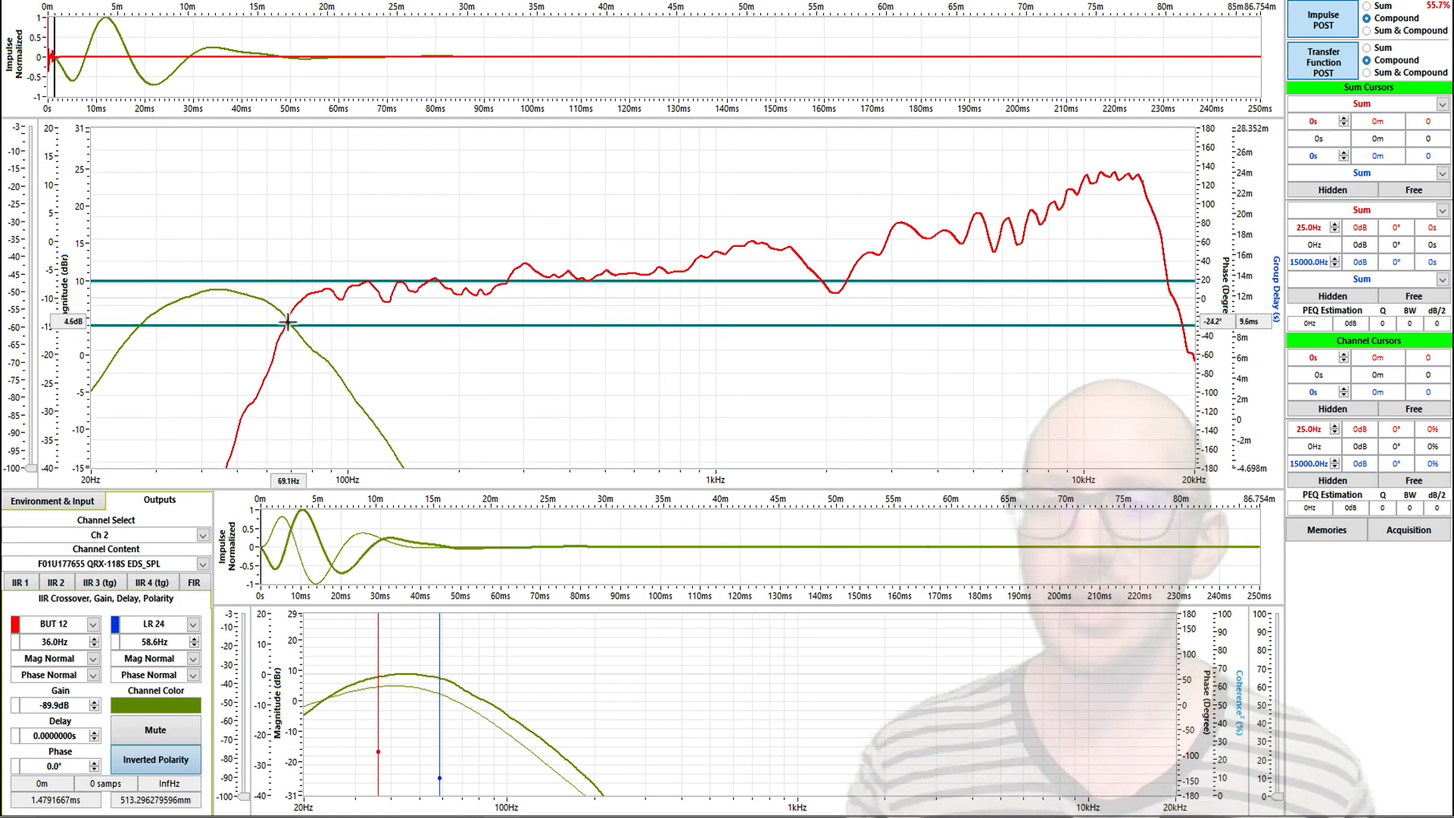
pyautogui.moveTo(320, 199)
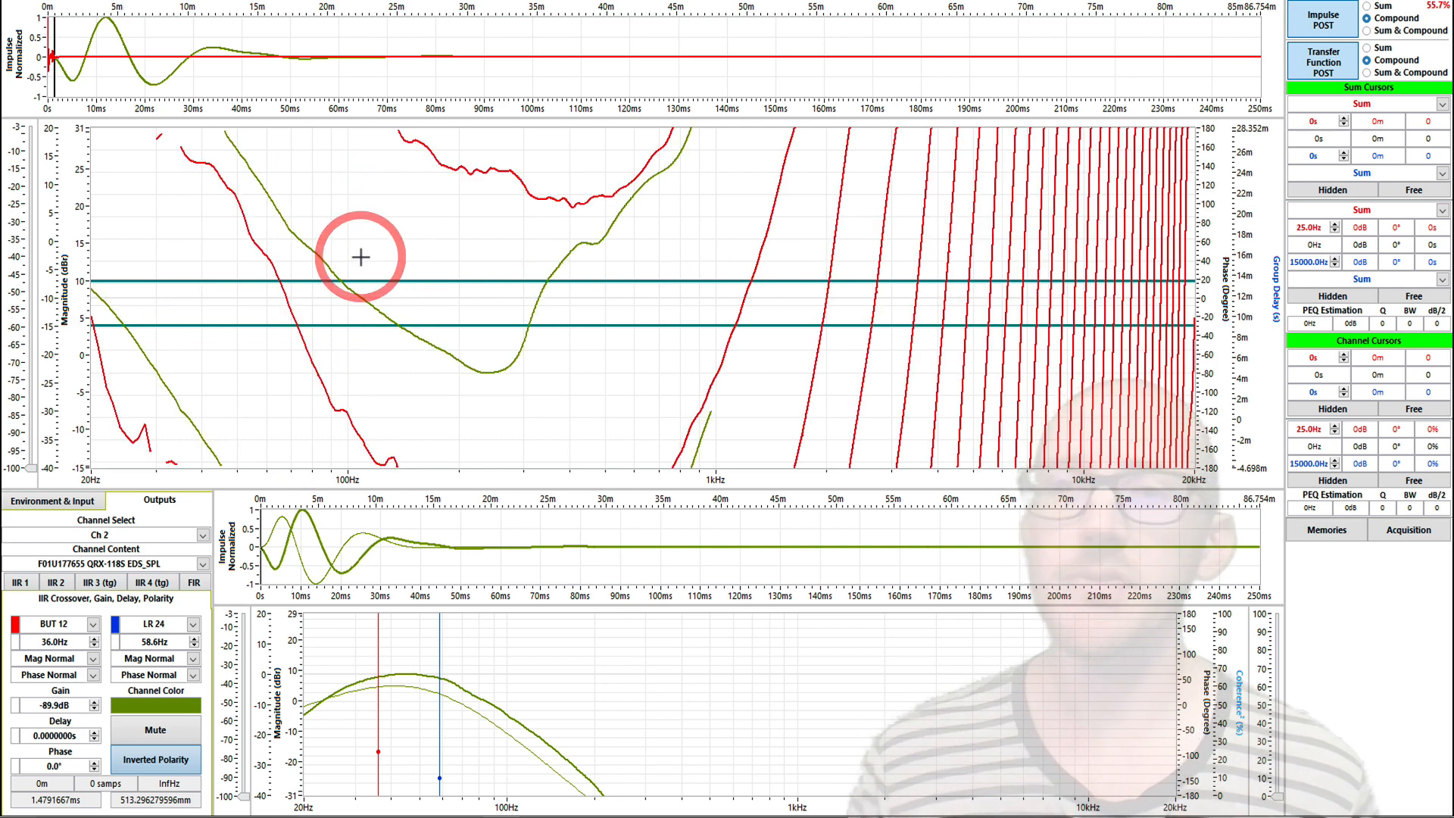
pyautogui.moveTo(250, 285)
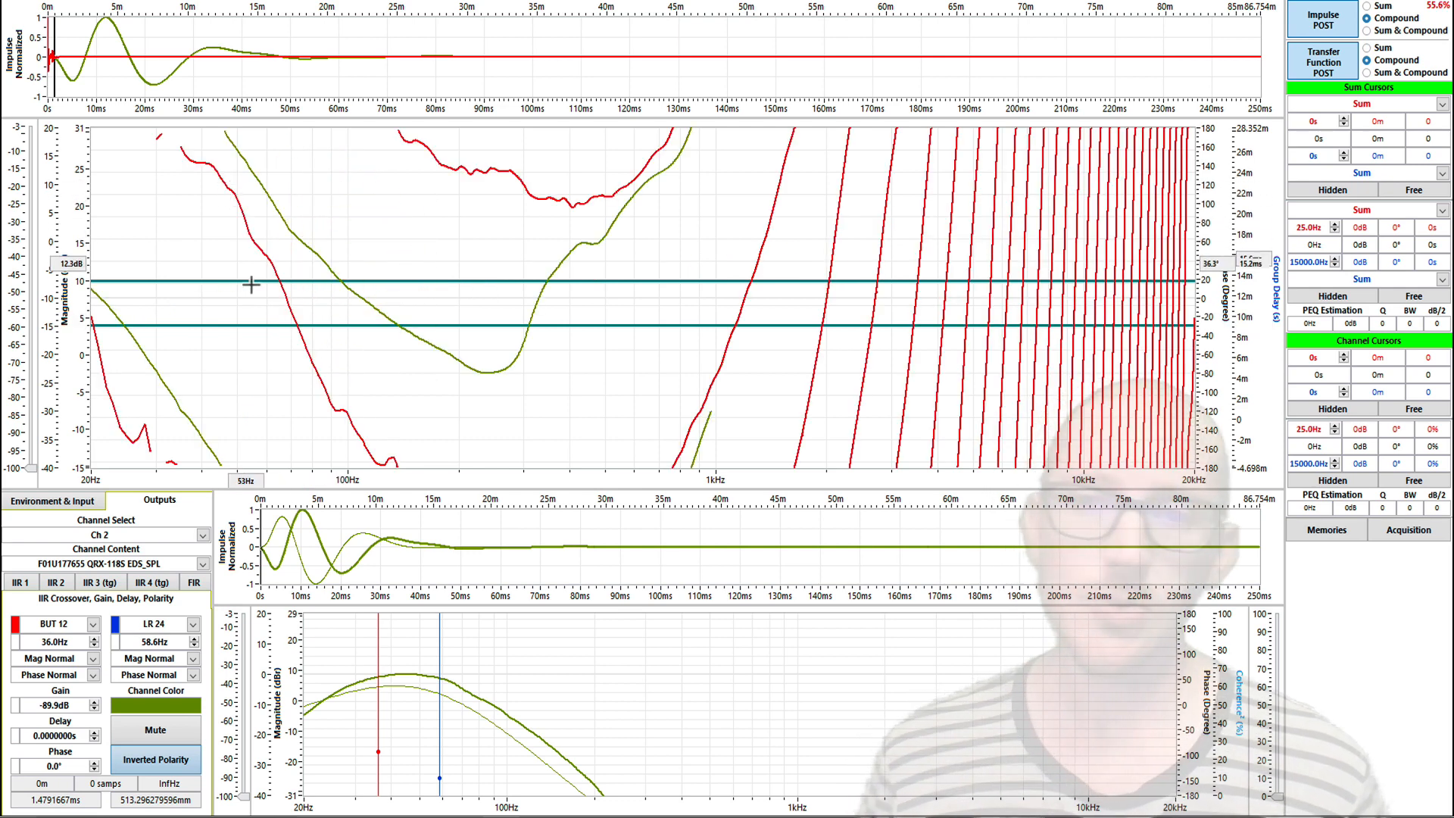
pyautogui.moveTo(222, 161)
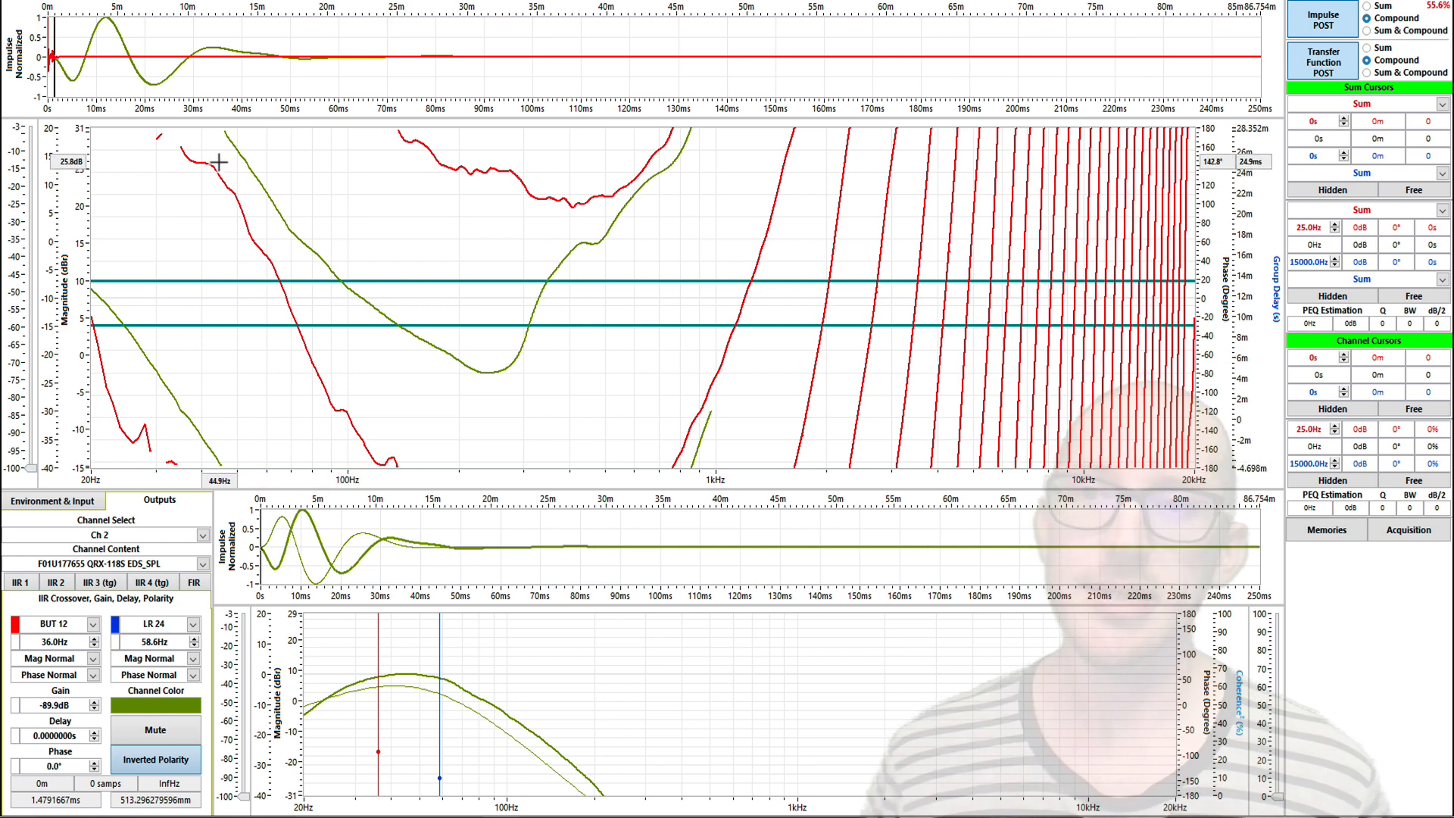
pyautogui.moveTo(258, 234)
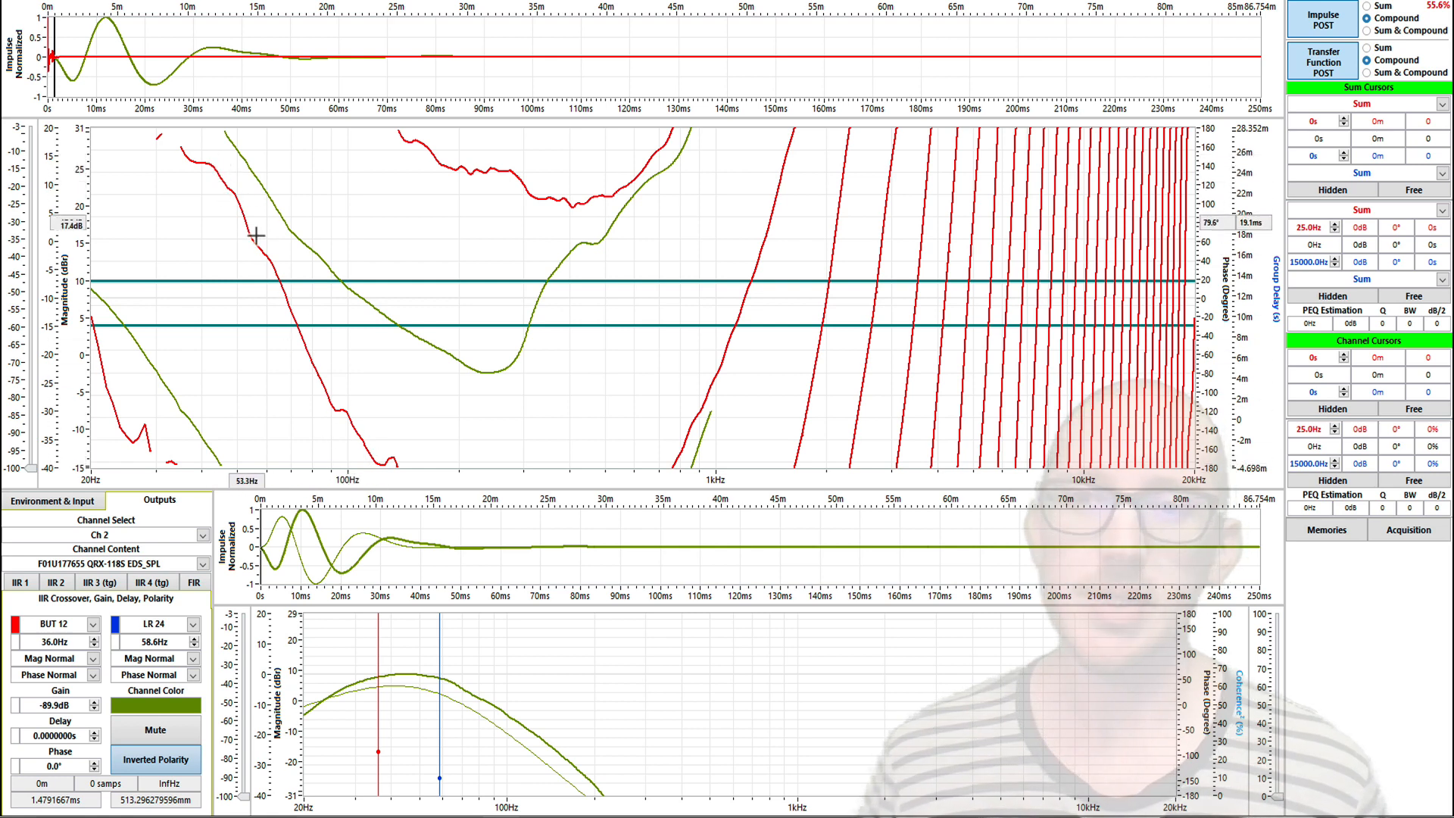
# Restore the magnitude and phase display mode on the summed response graph
pyautogui.rightClick(348, 230)
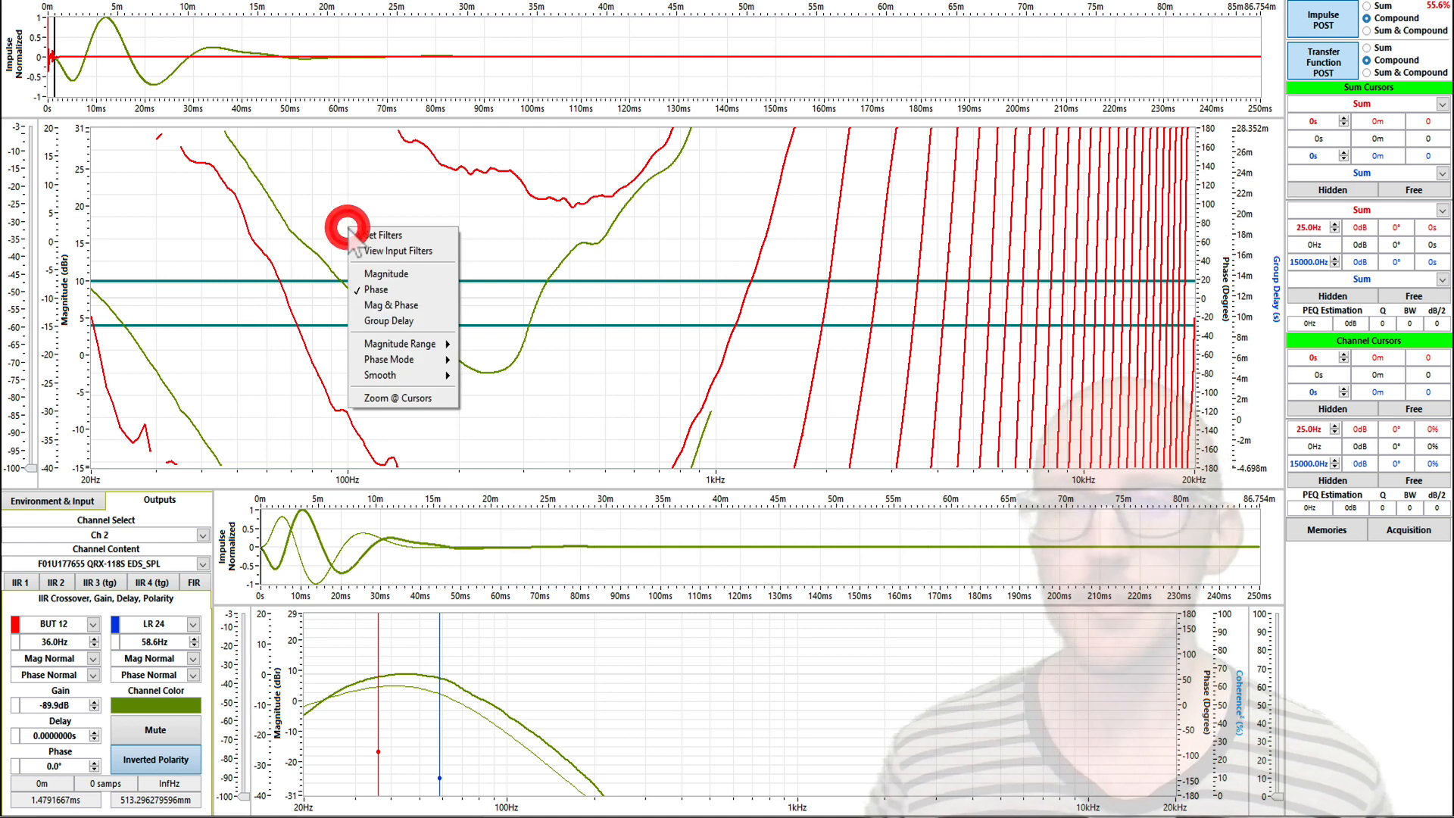
pyautogui.click(385, 274)
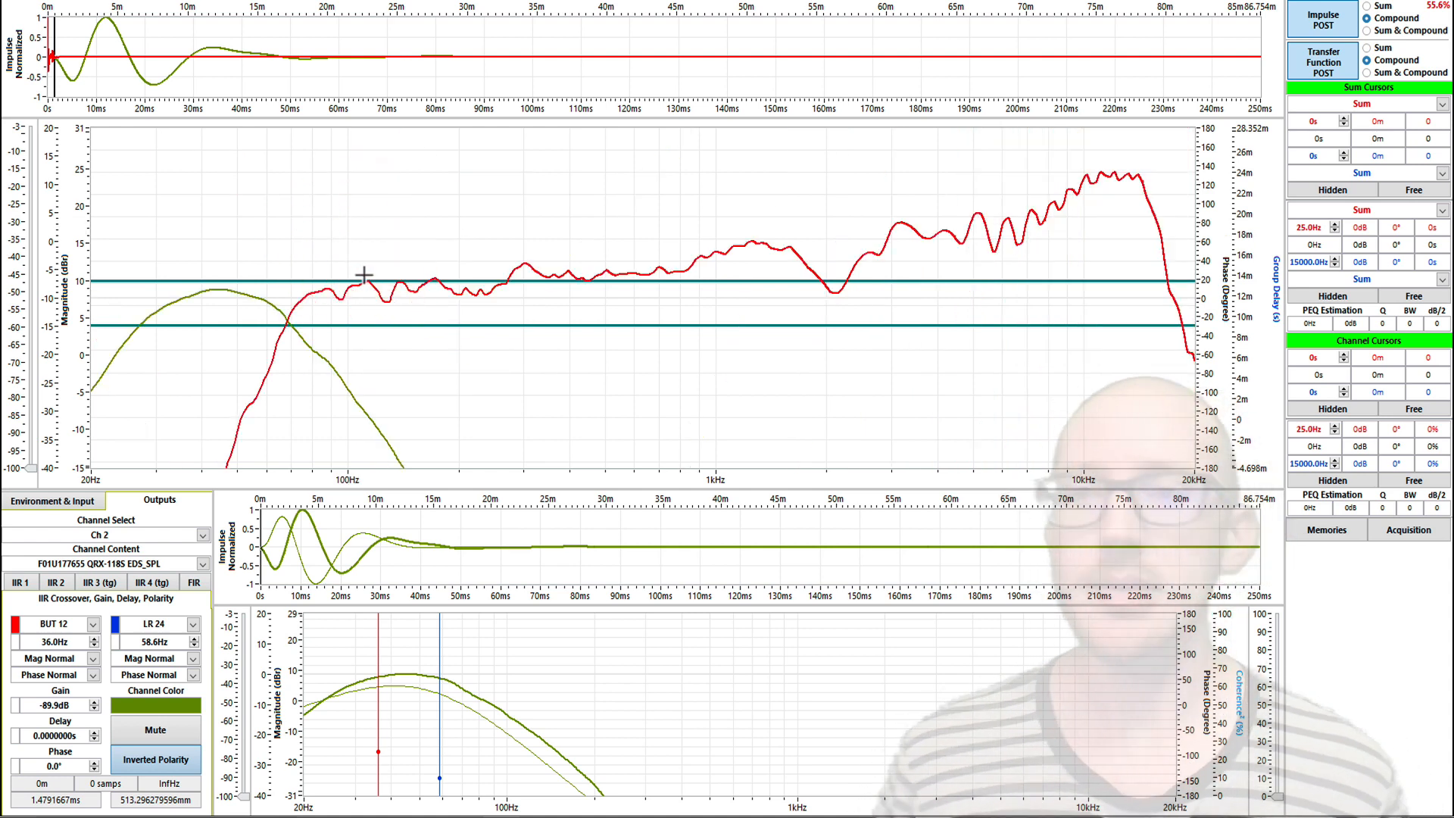
pyautogui.moveTo(450, 612)
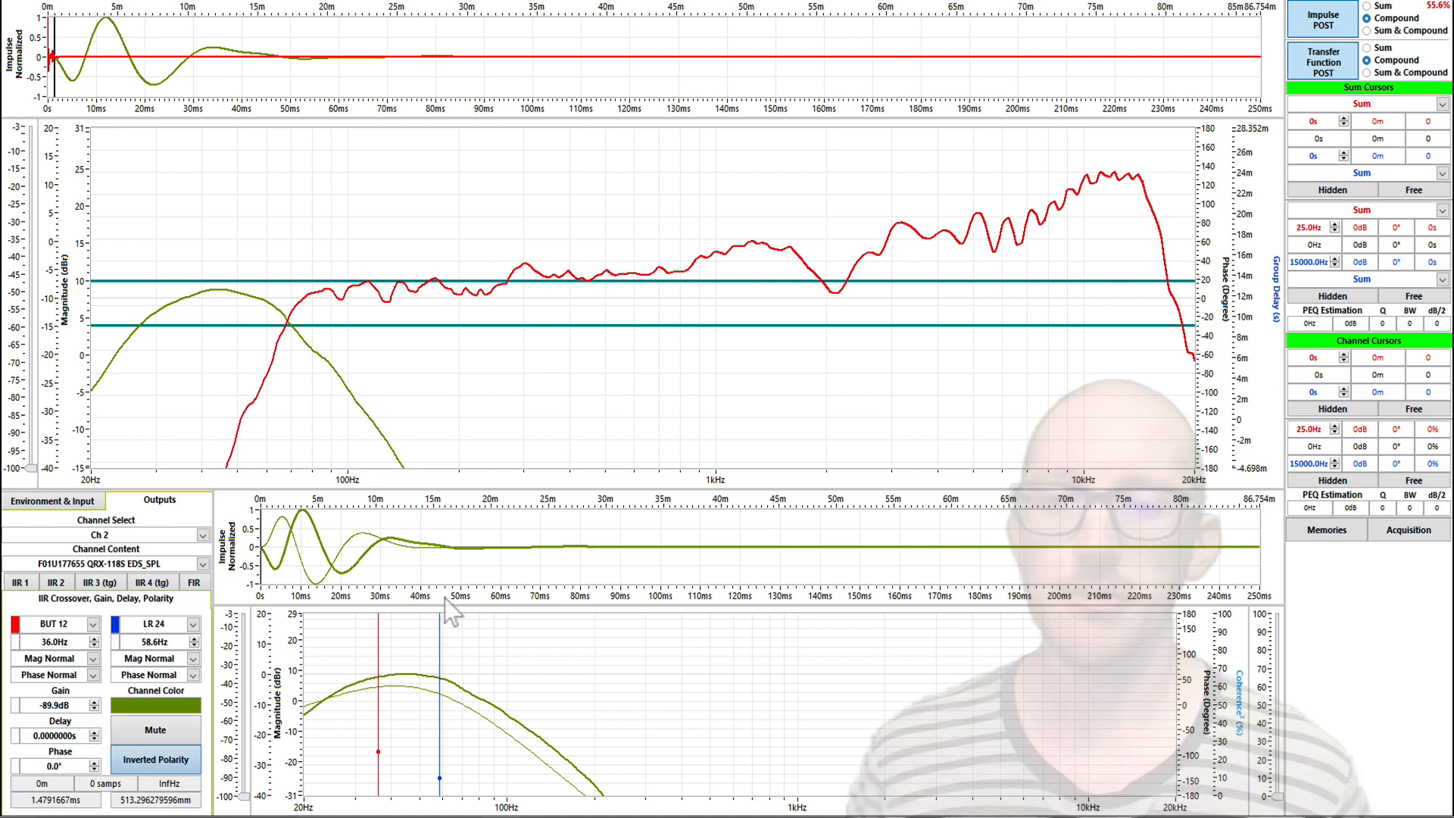
pyautogui.moveTo(285, 321)
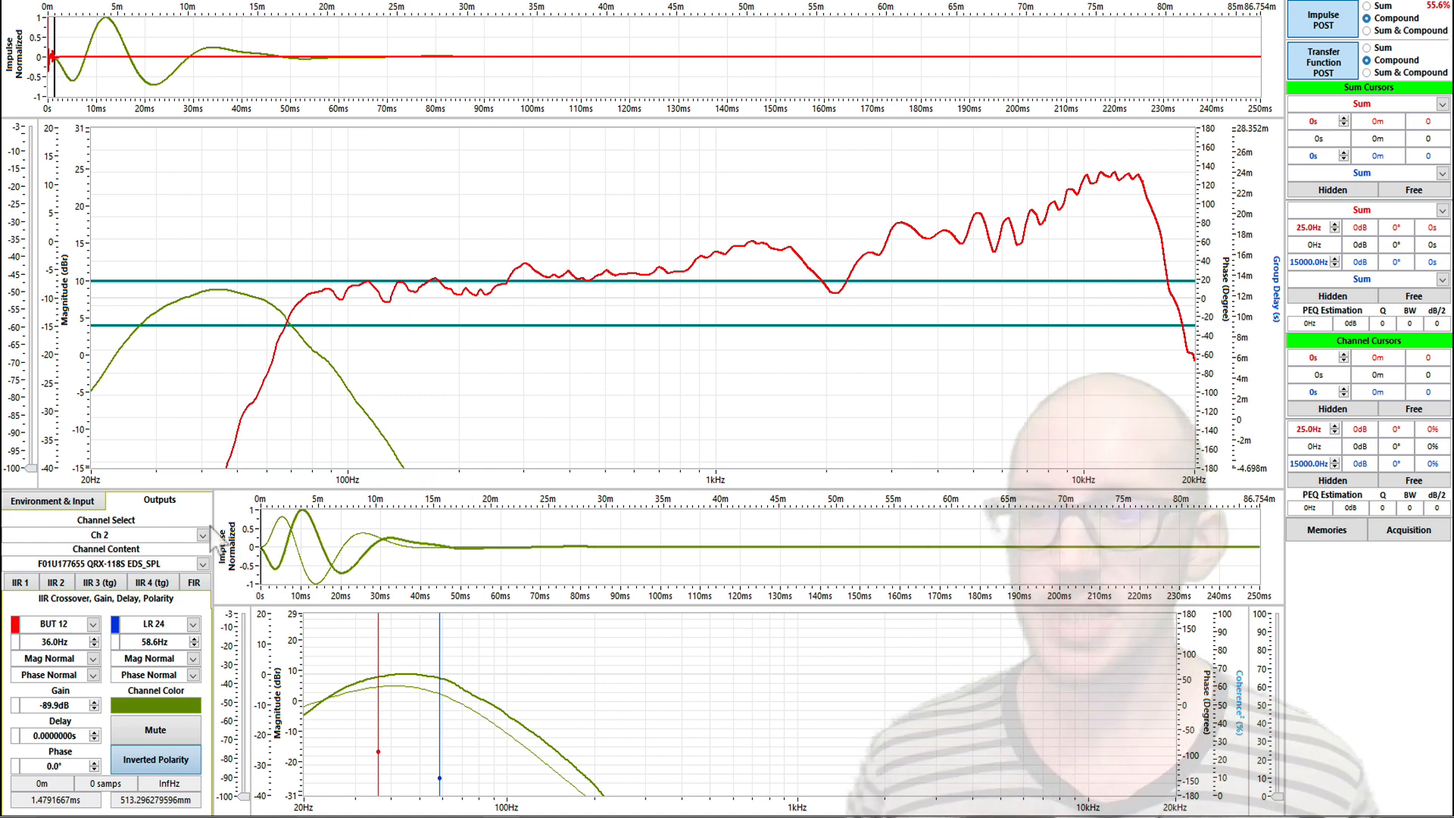
pyautogui.moveTo(301, 305)
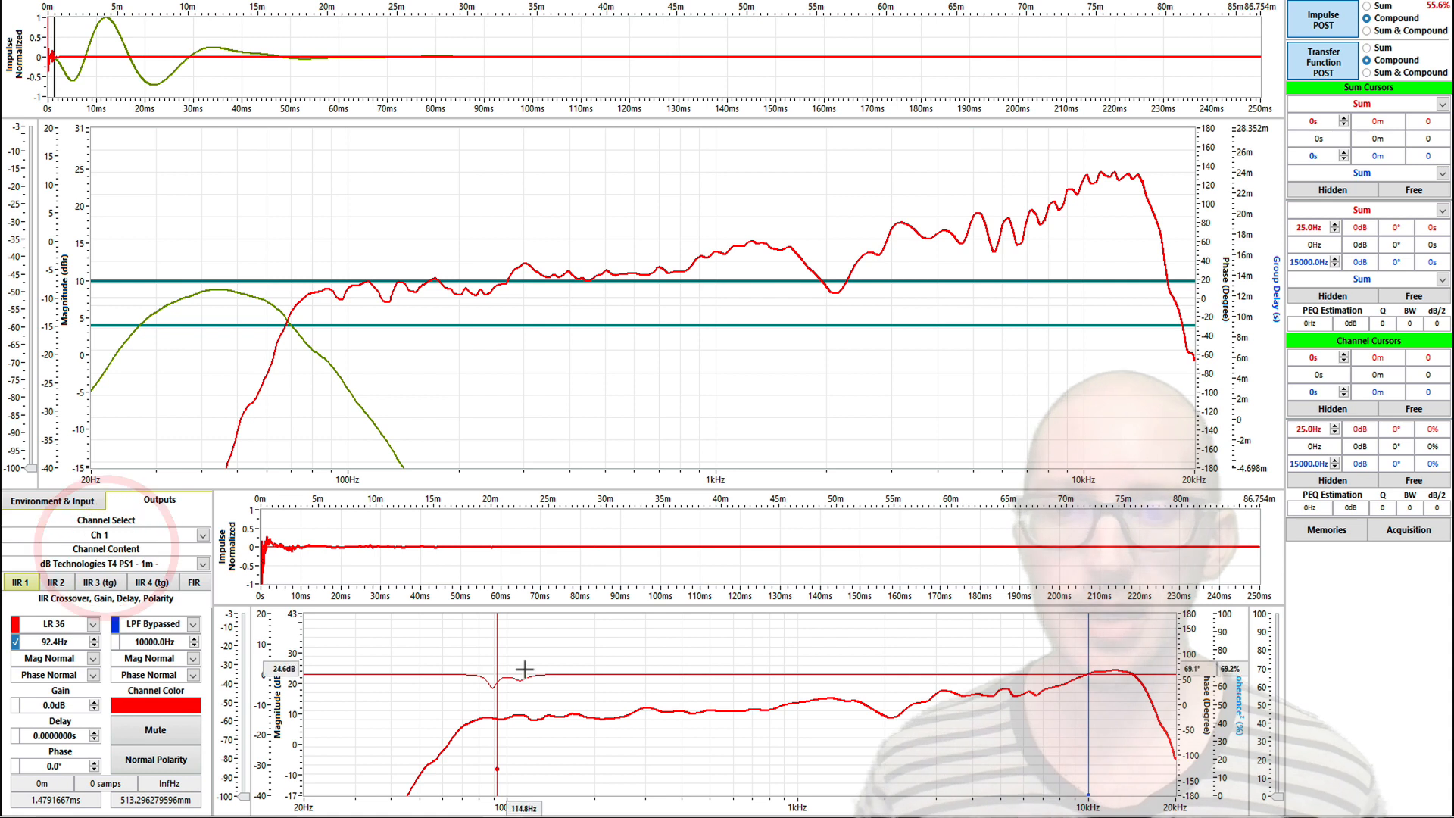
# Show the crossover filter curve on Ch 1 and set its high-pass to LR 36 at 91.3 Hz
pyautogui.rightClick(526, 670)
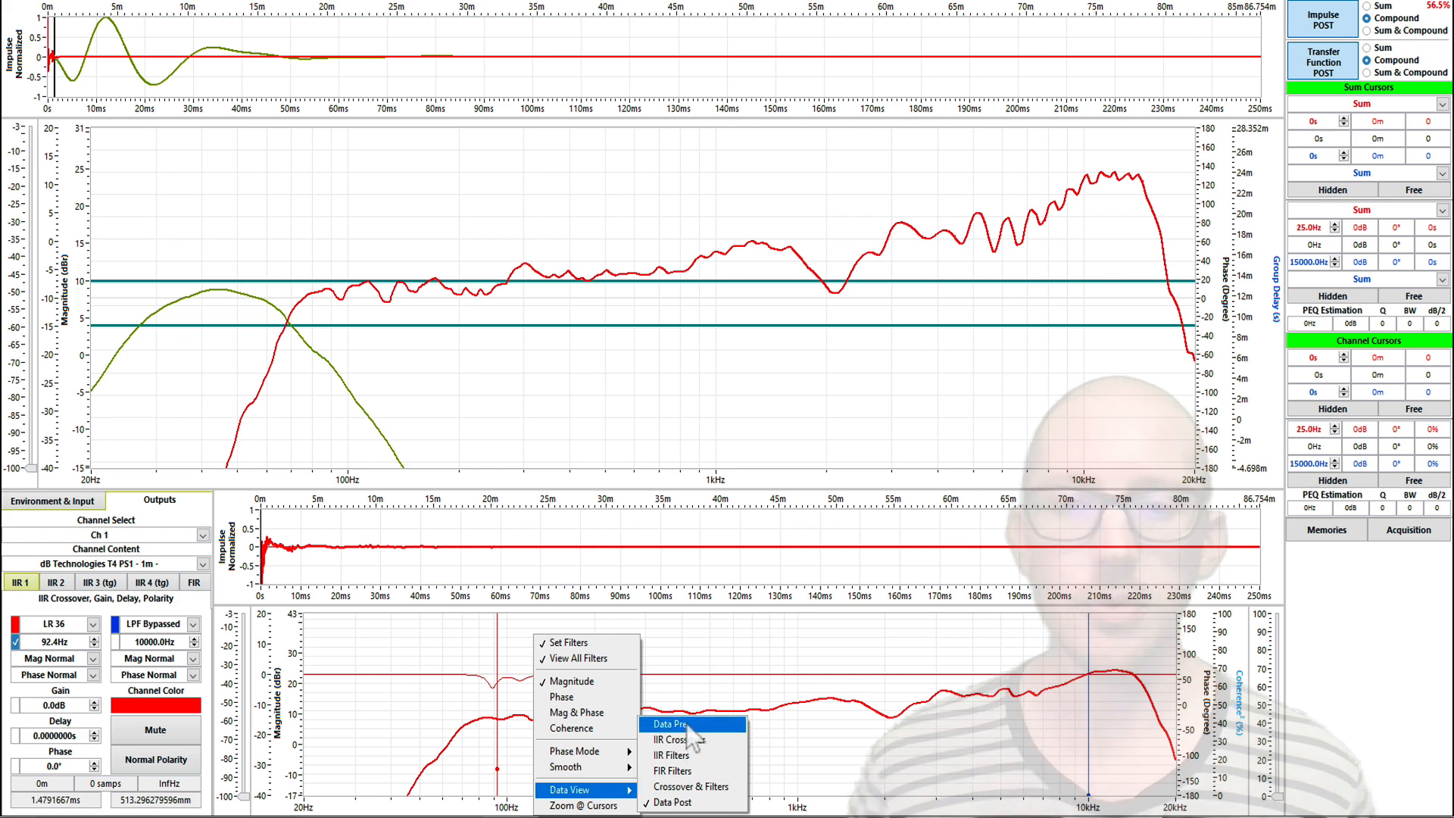
pyautogui.click(671, 724)
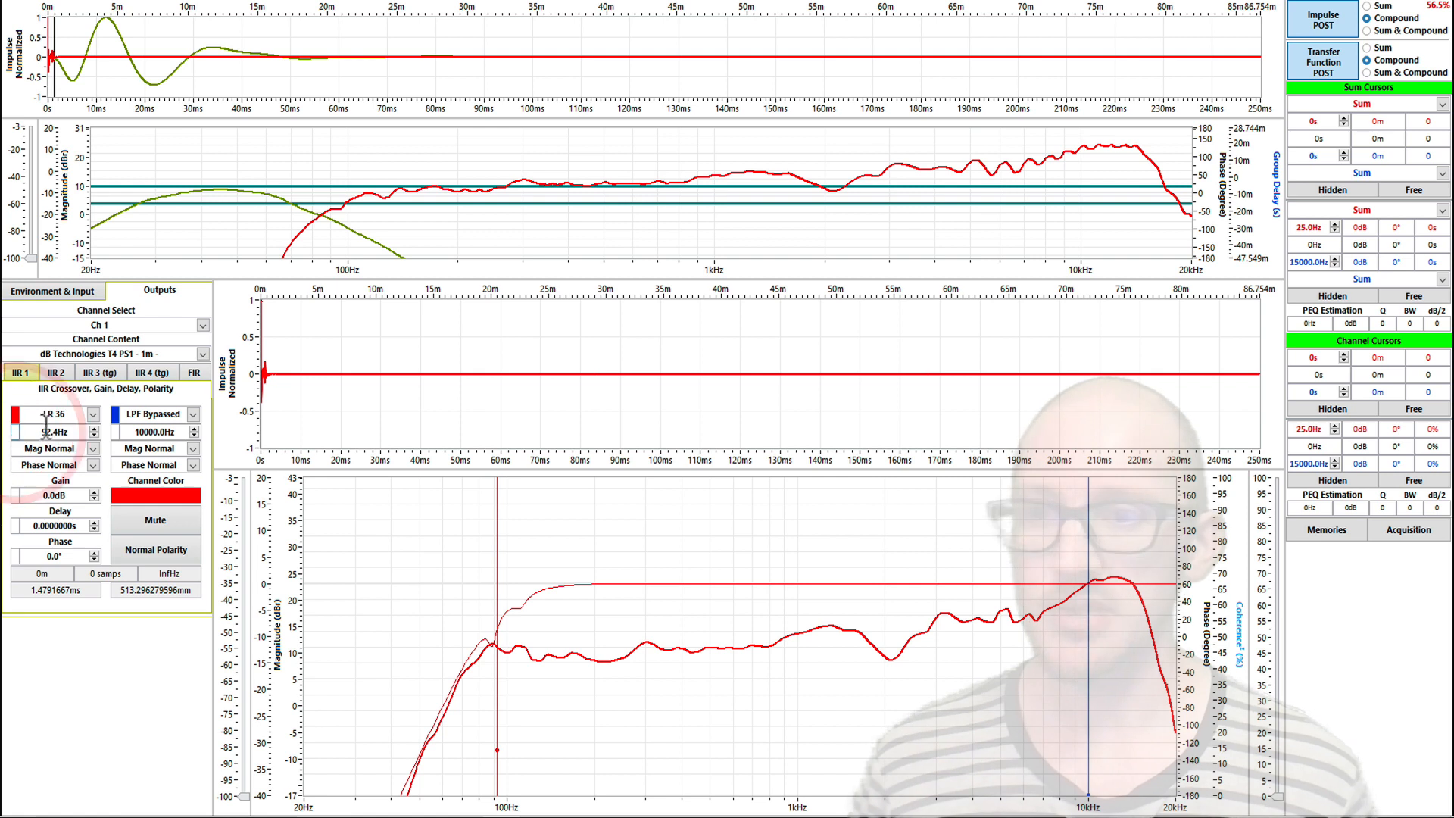
pyautogui.click(88, 414)
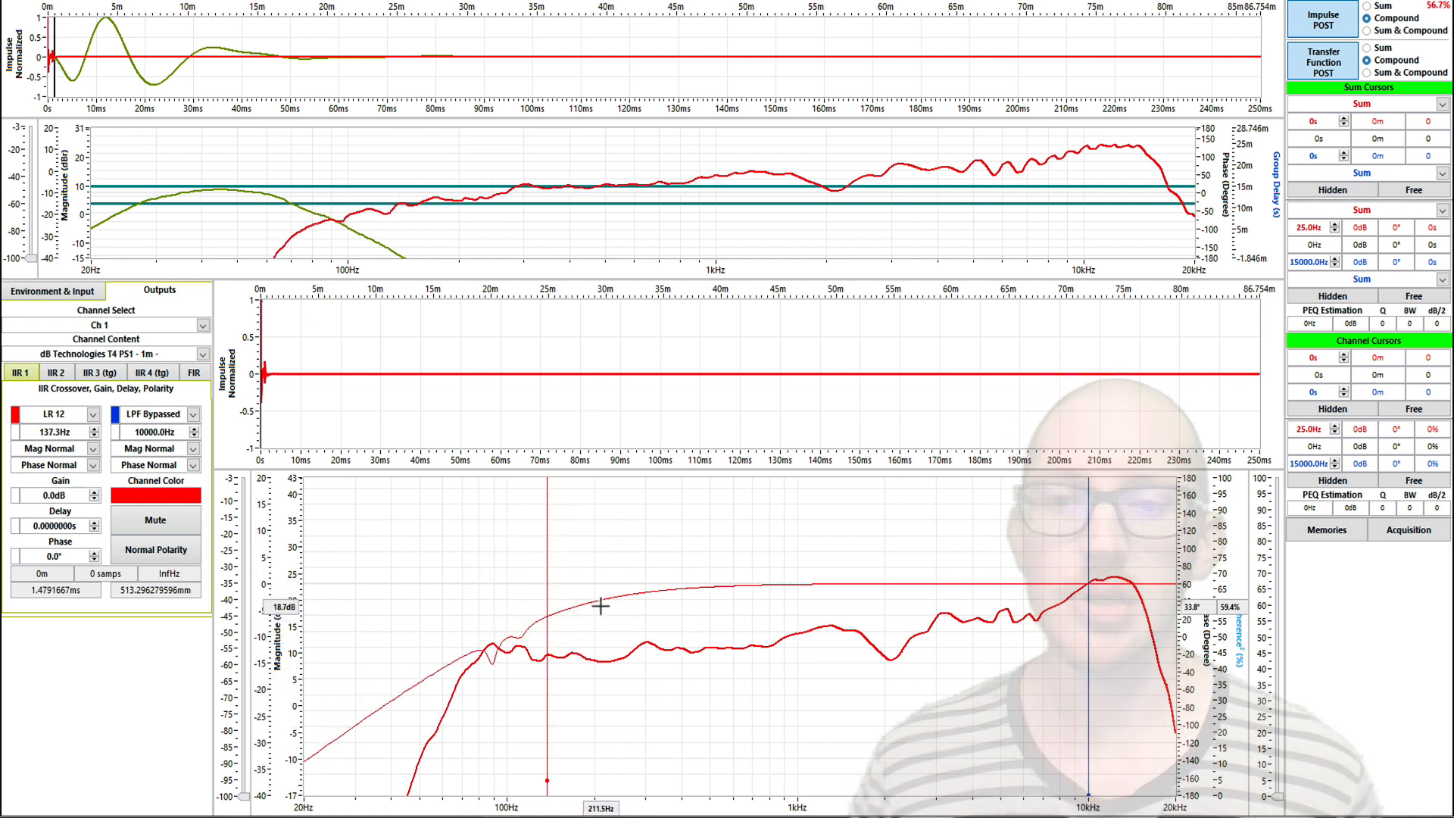
pyautogui.moveTo(471, 665)
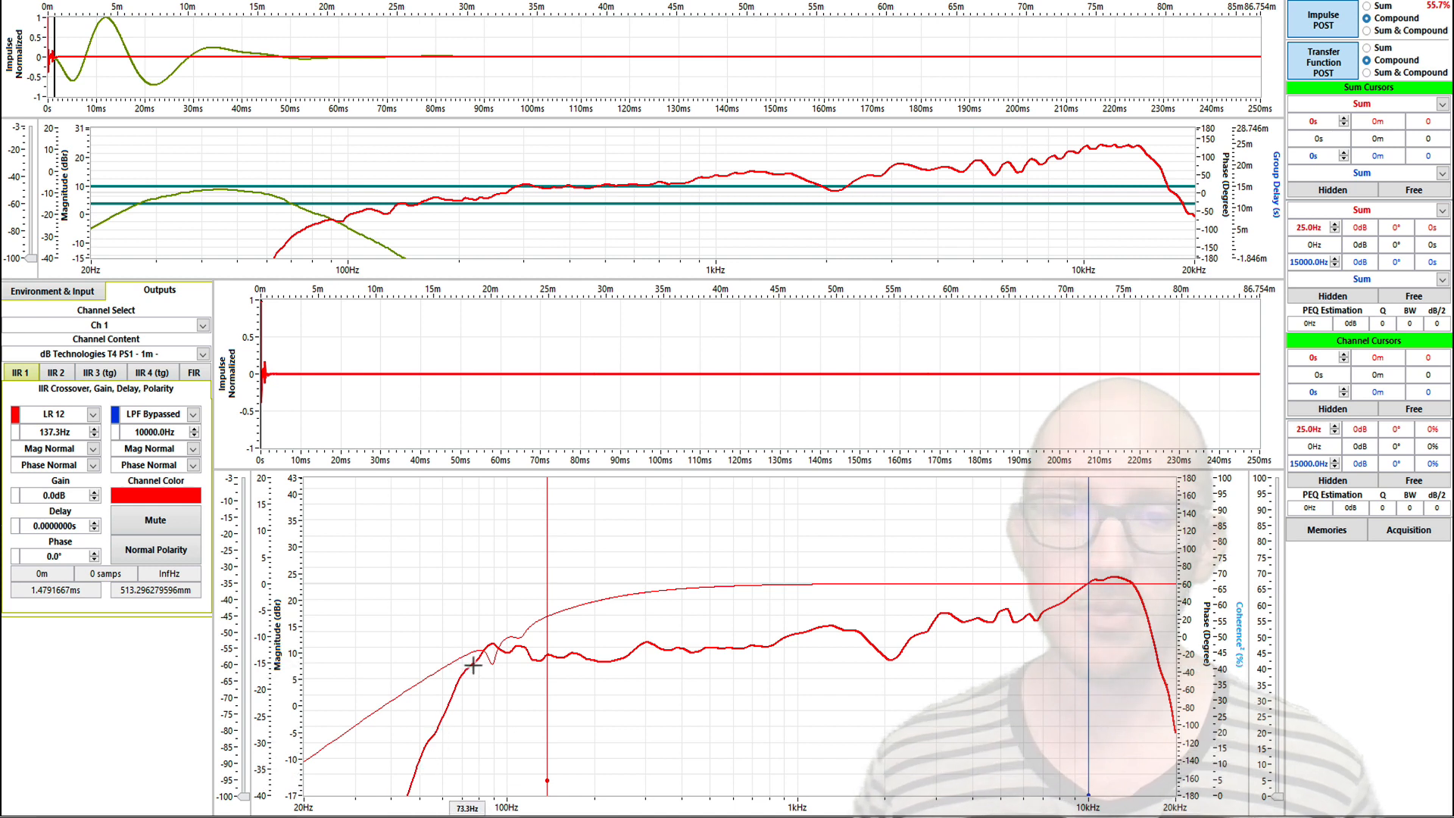
pyautogui.moveTo(462, 699)
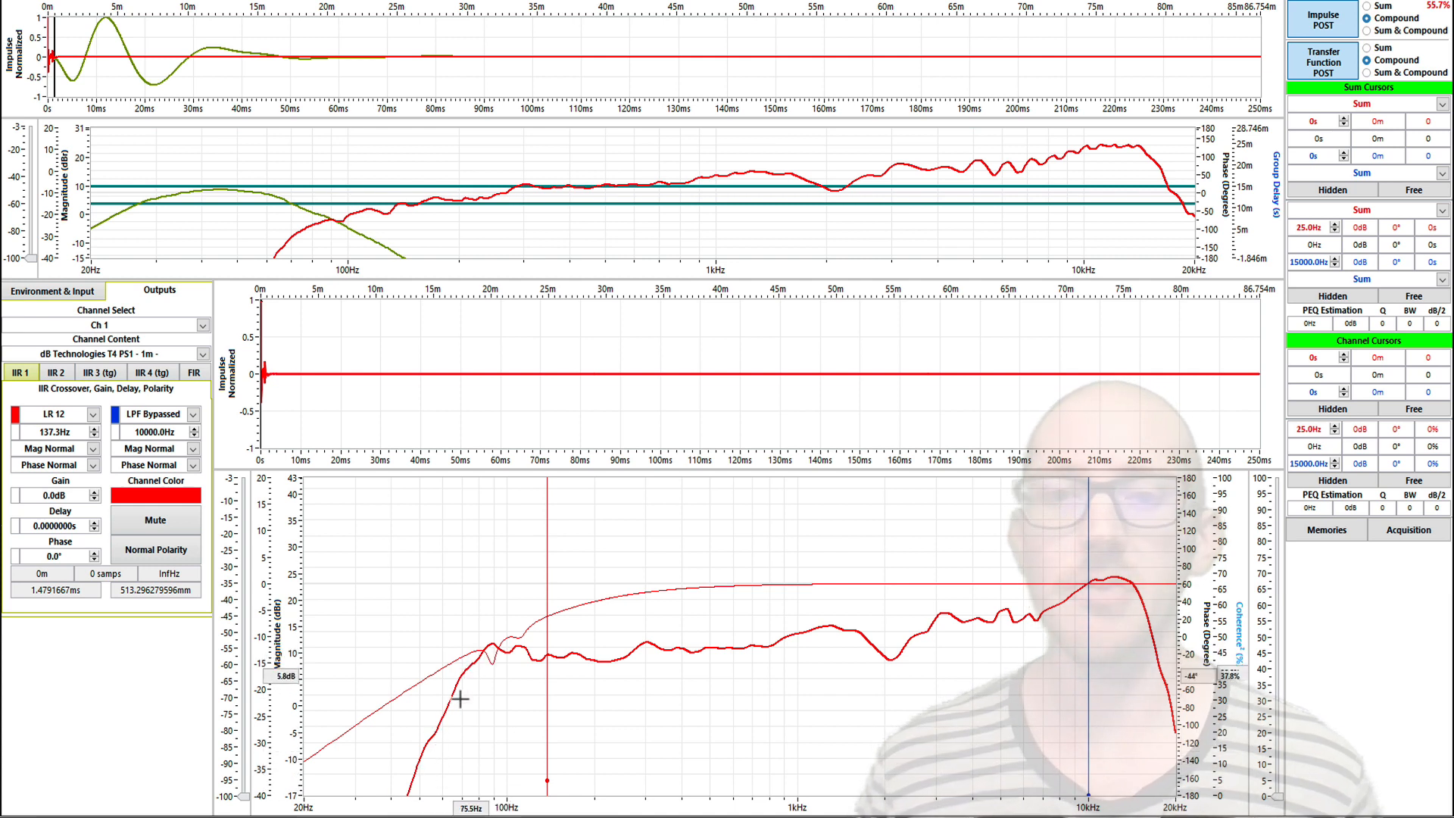
pyautogui.moveTo(459, 685)
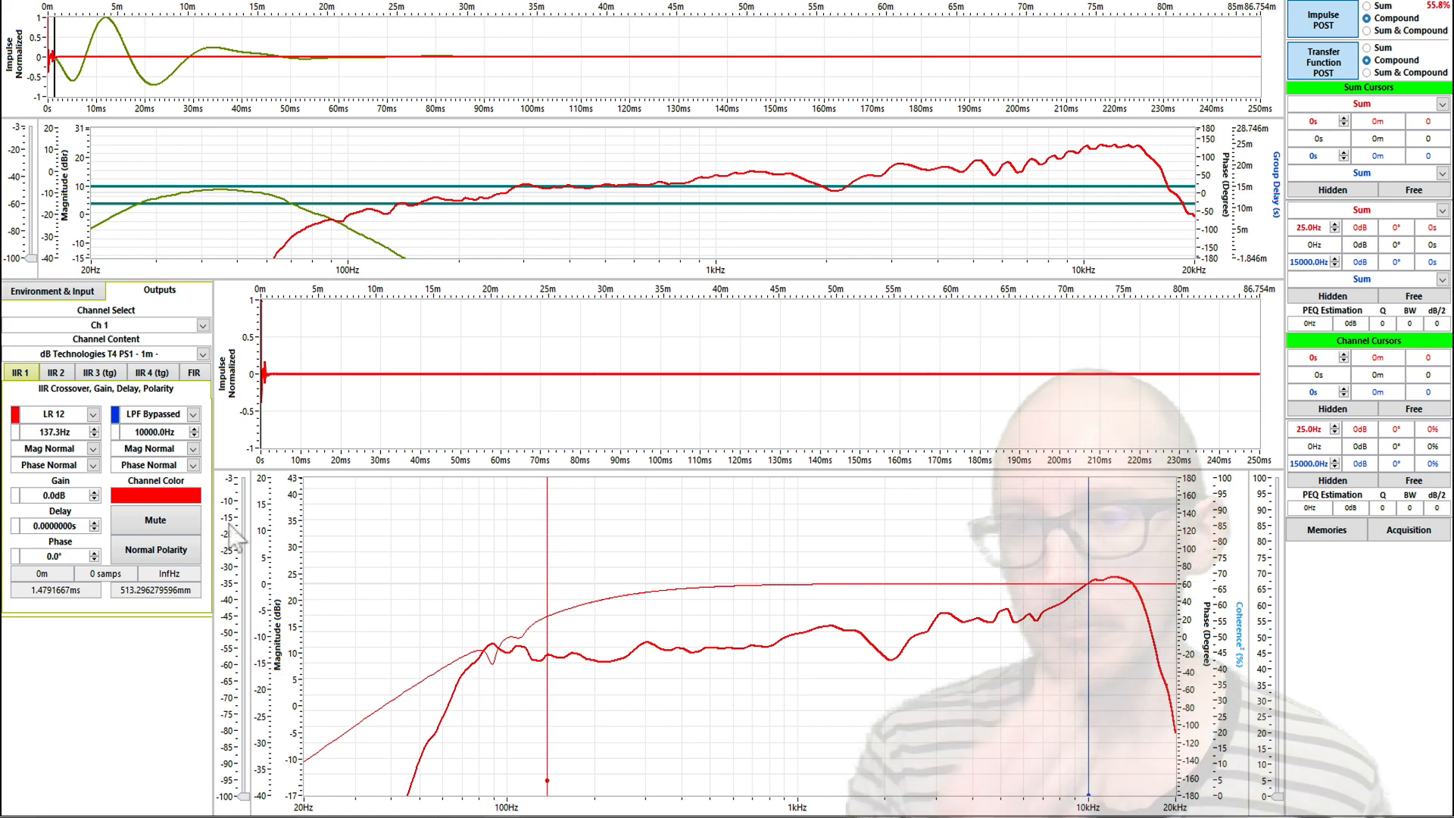
pyautogui.click(93, 413)
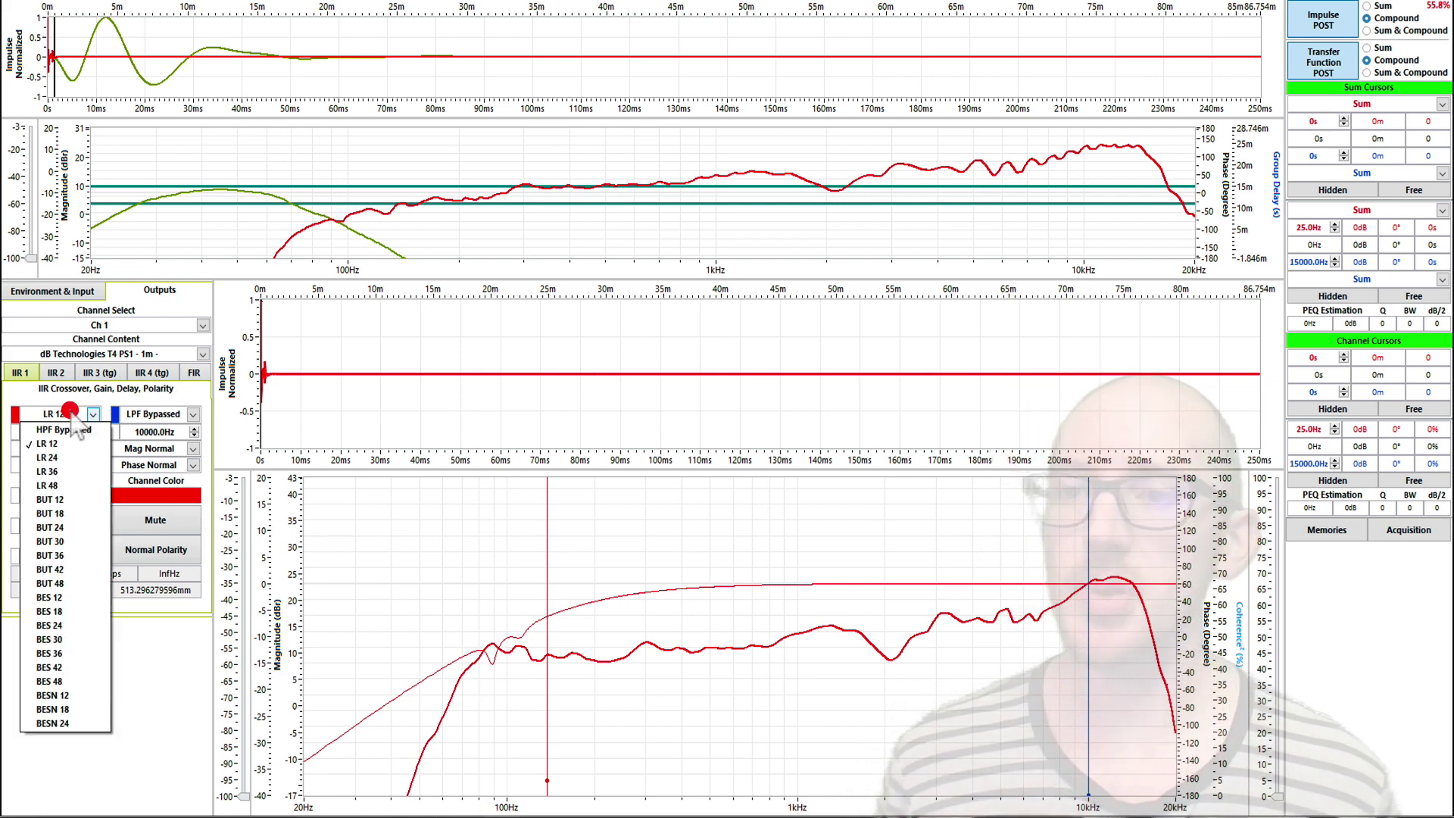
pyautogui.click(51, 456)
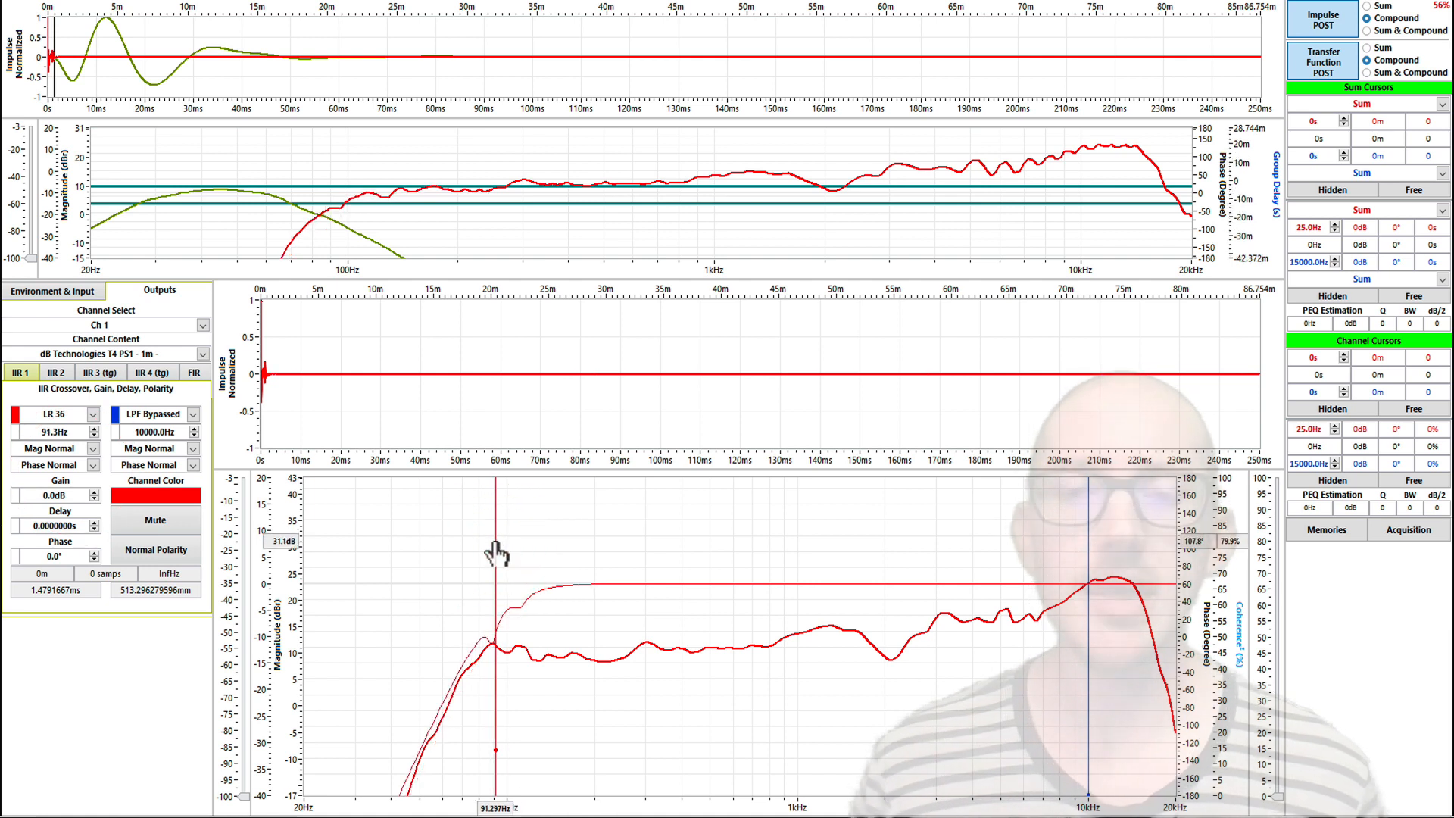
pyautogui.moveTo(518, 606)
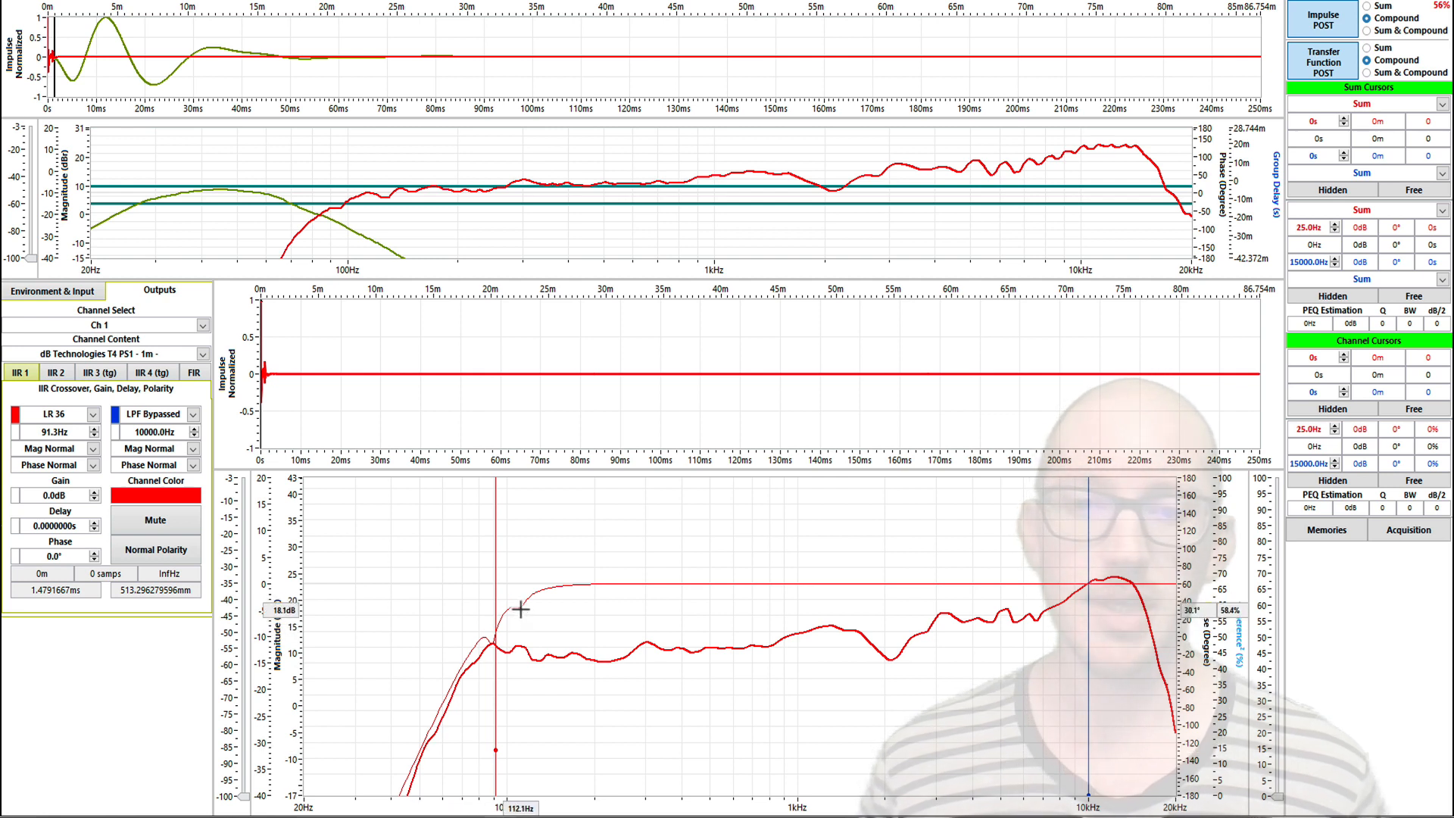
pyautogui.moveTo(482, 650)
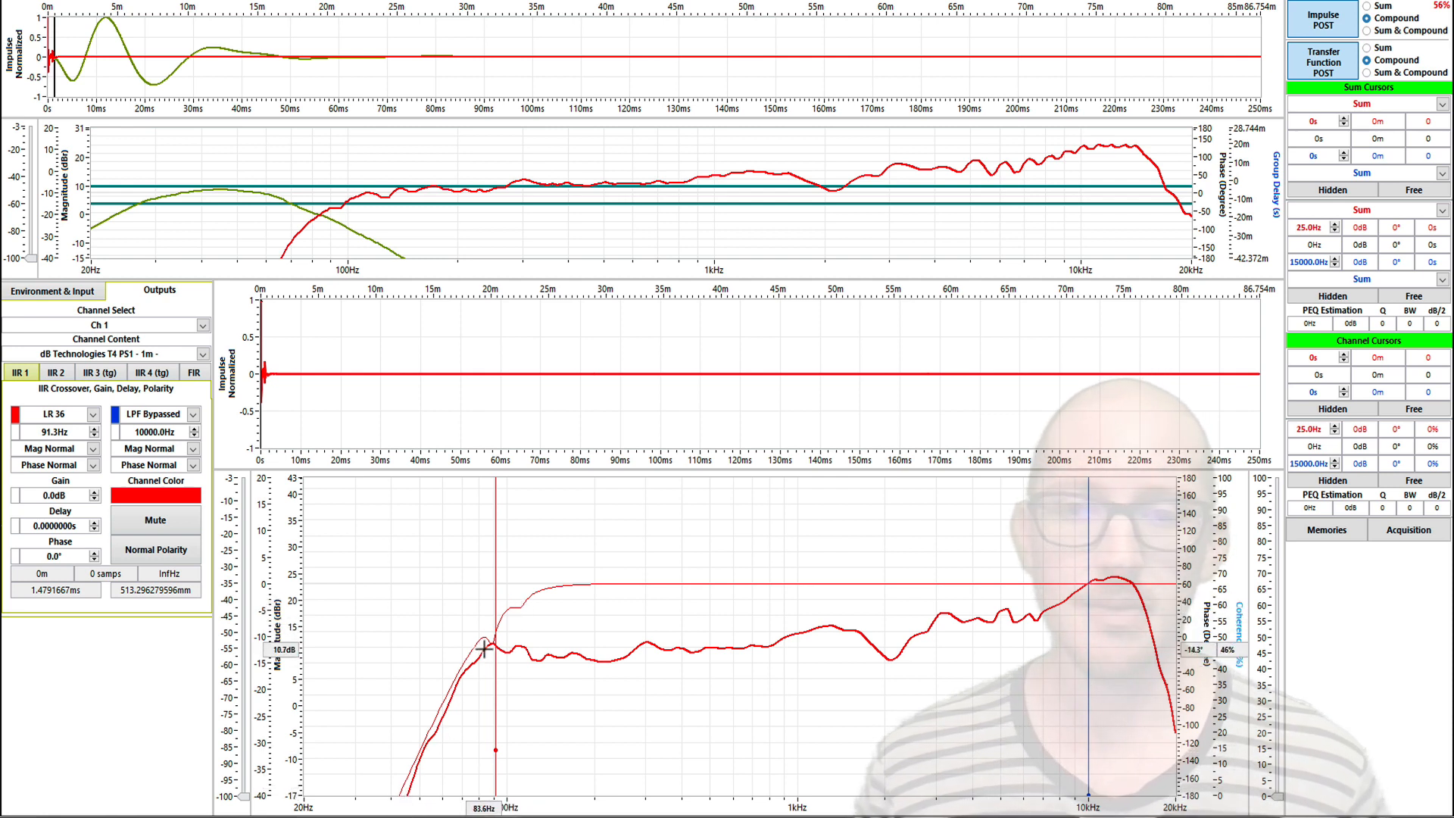
pyautogui.moveTo(446, 558)
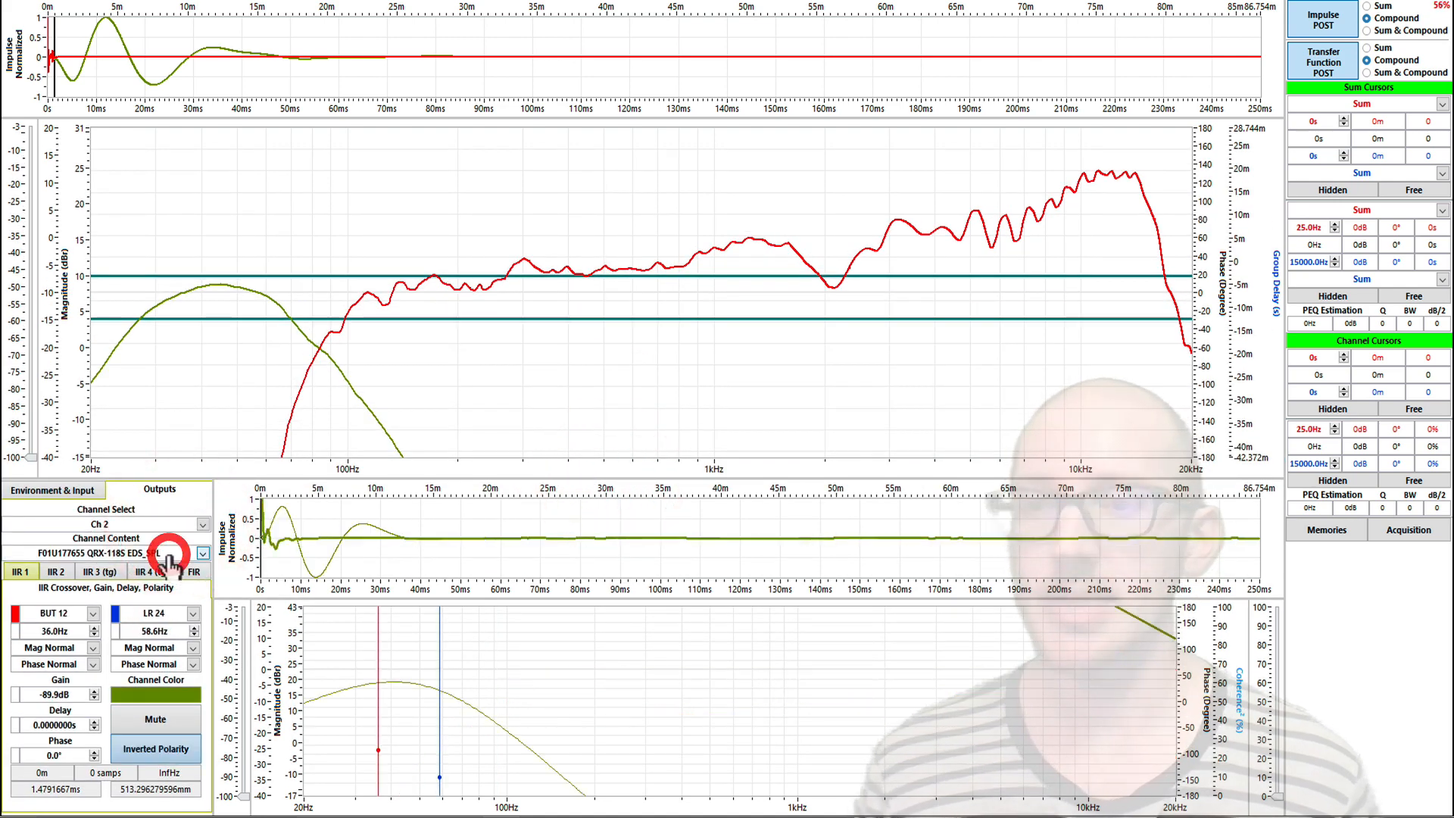
# Set Ch 2's low-pass to LR 36 at 60.8 Hz with normal polarity
pyautogui.click(192, 613)
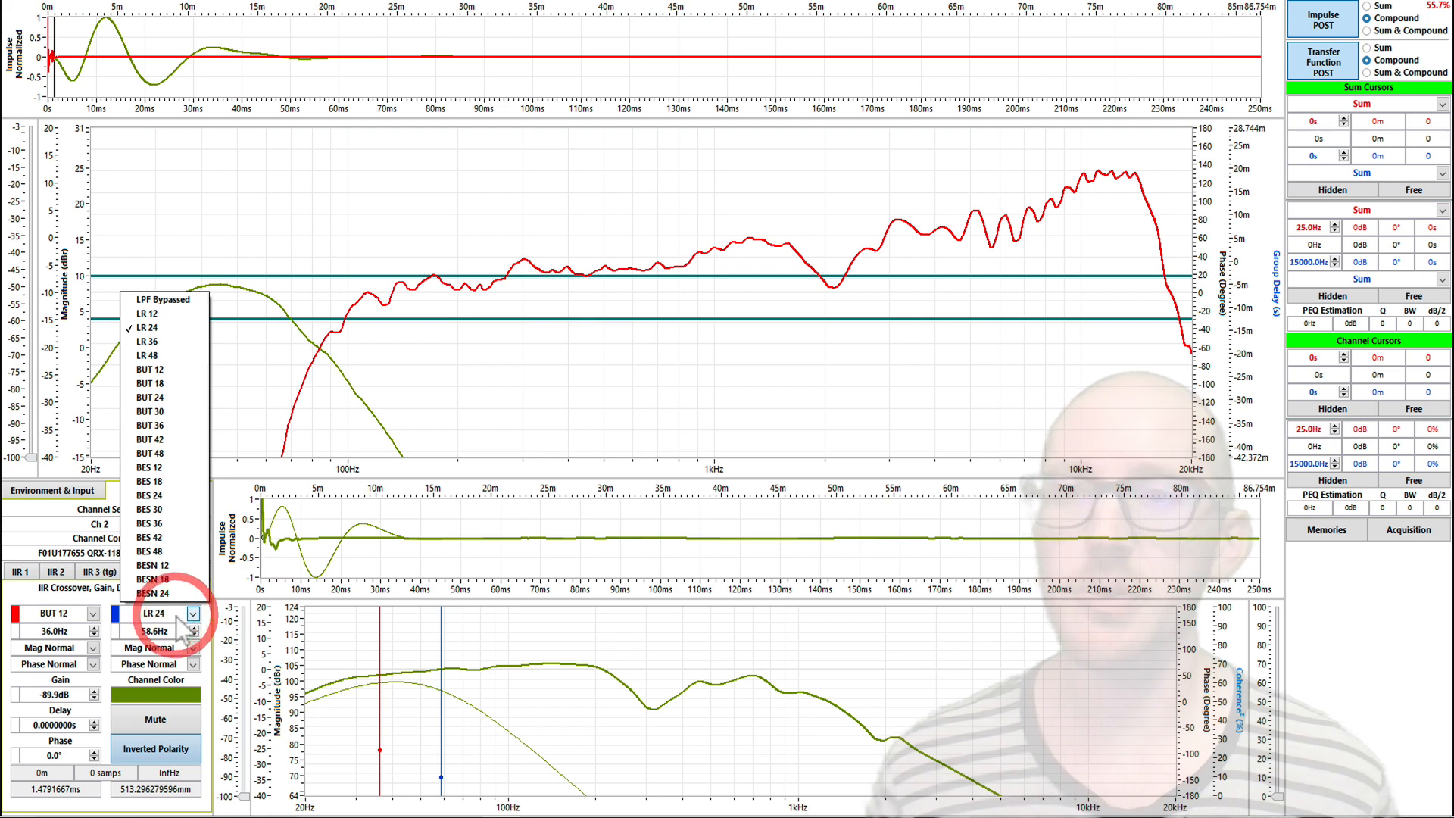
pyautogui.click(147, 341)
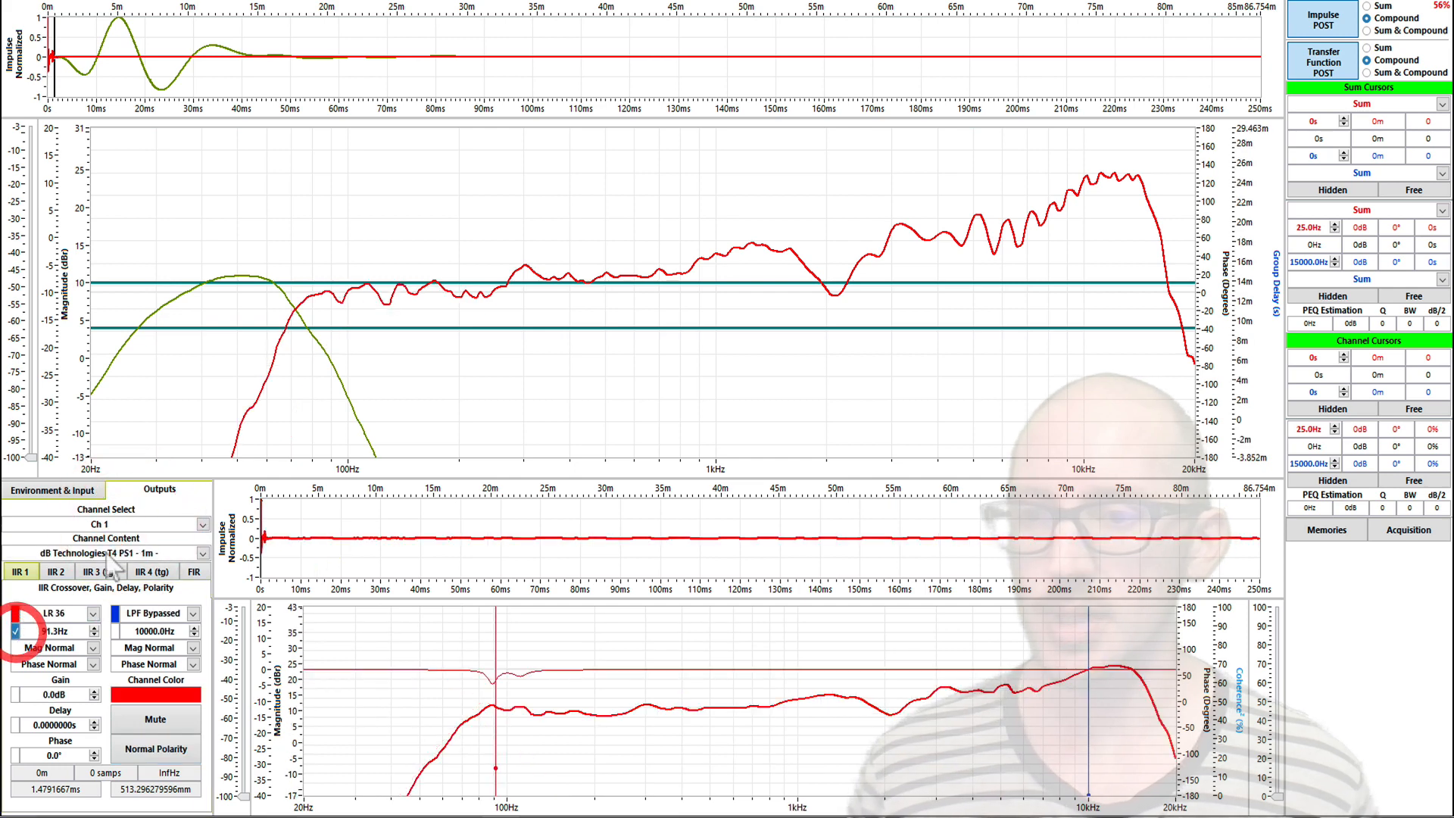
pyautogui.click(106, 524)
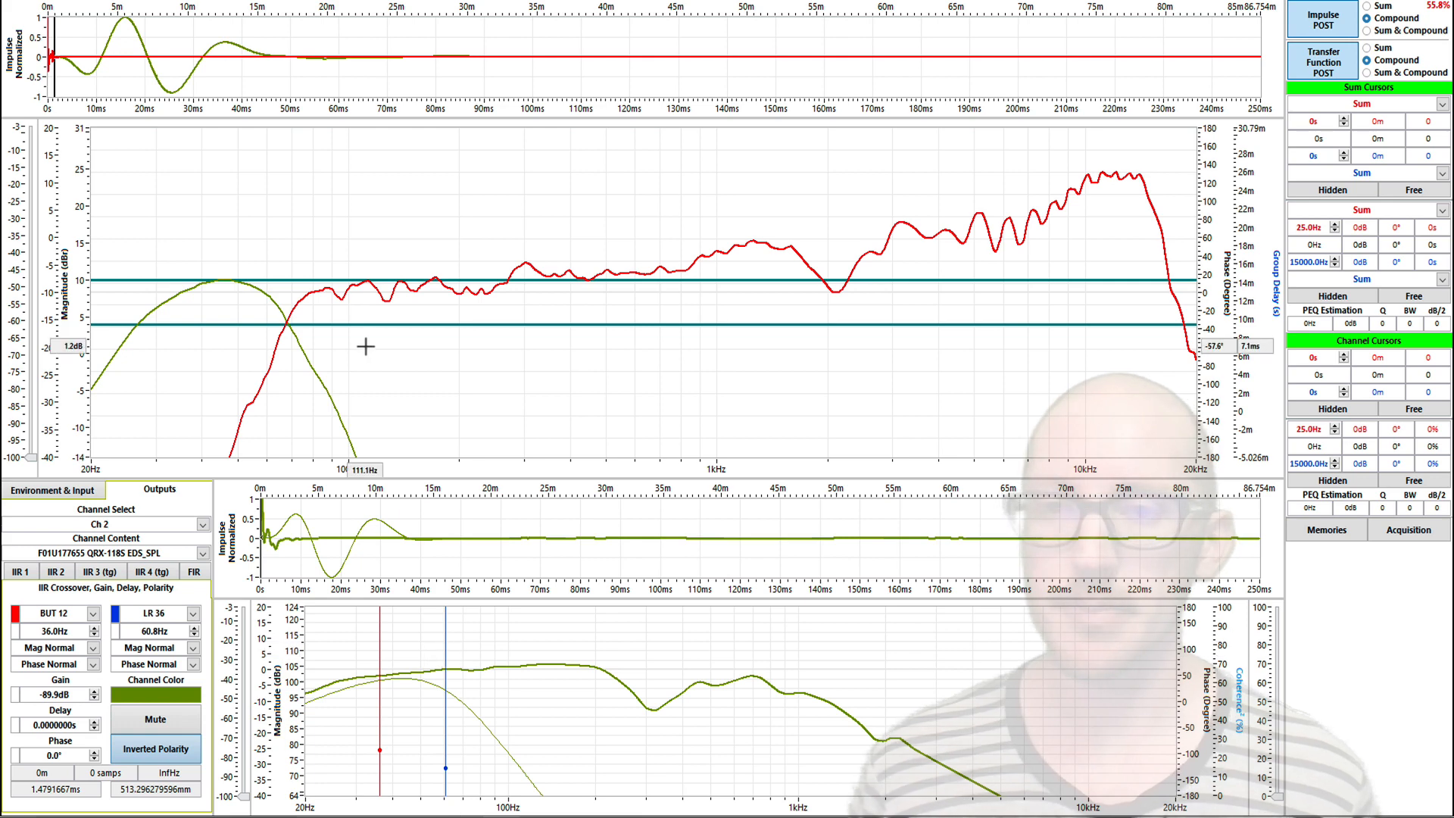
pyautogui.click(155, 748)
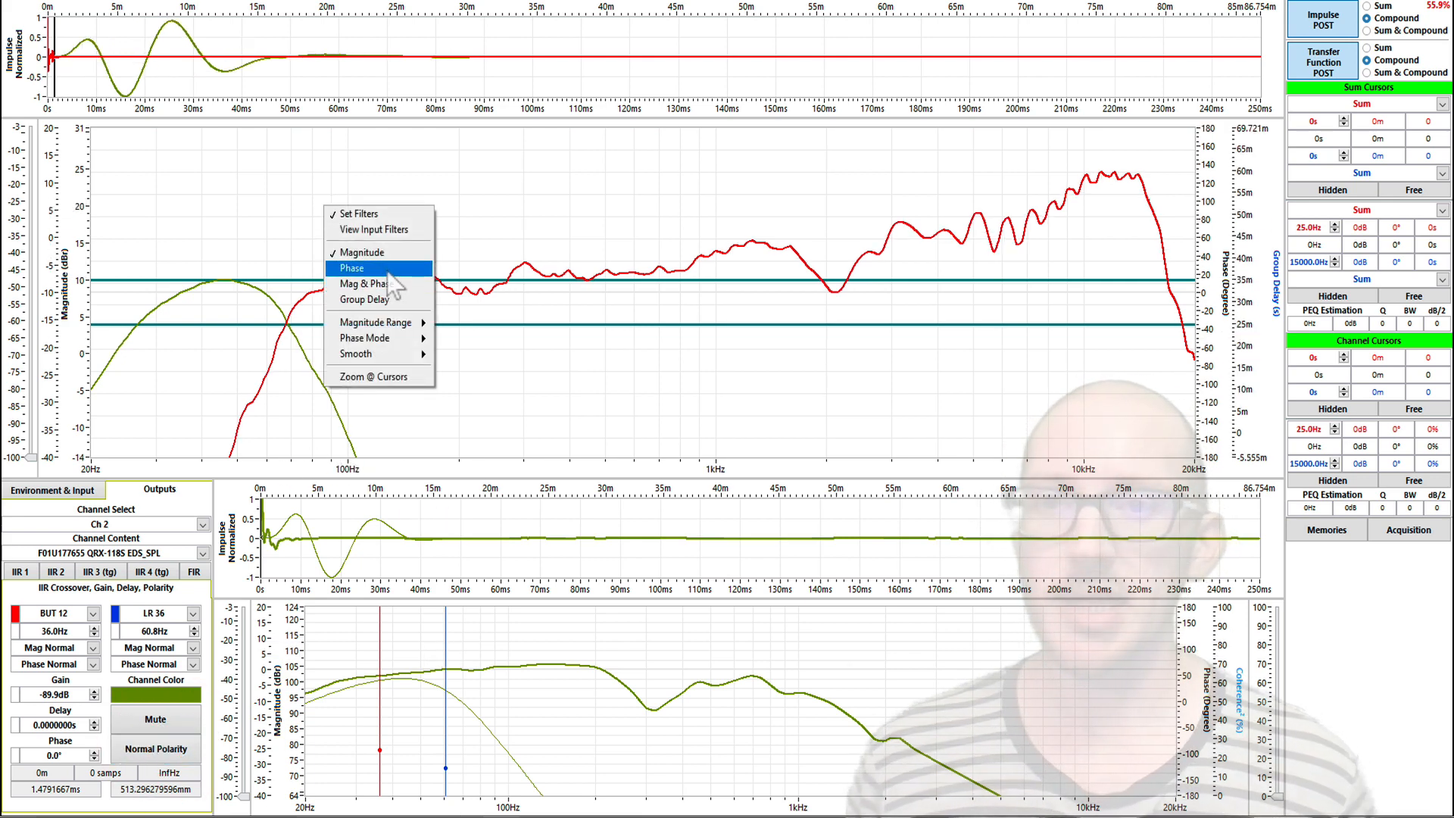
pyautogui.click(352, 268)
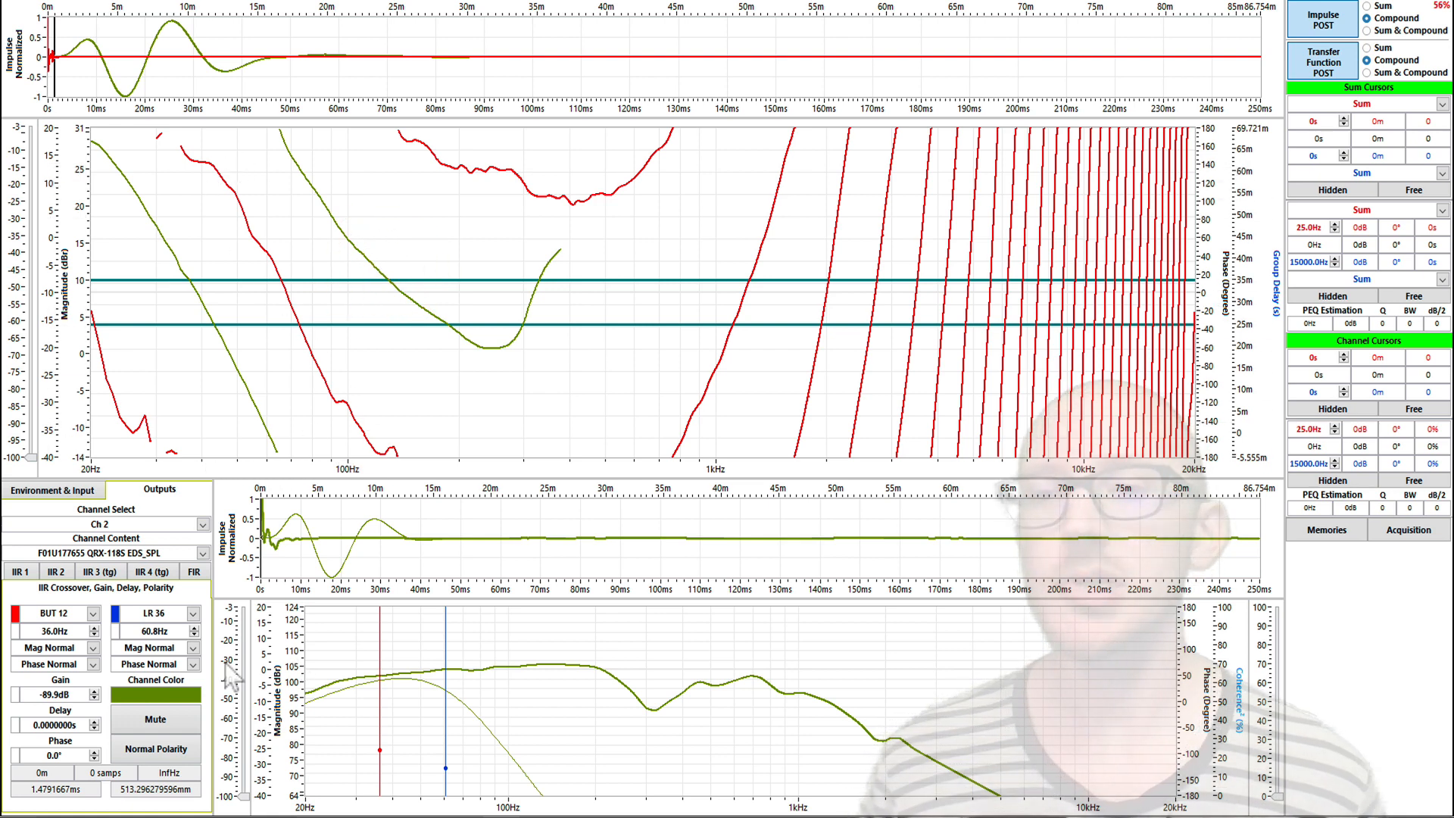
pyautogui.click(154, 749)
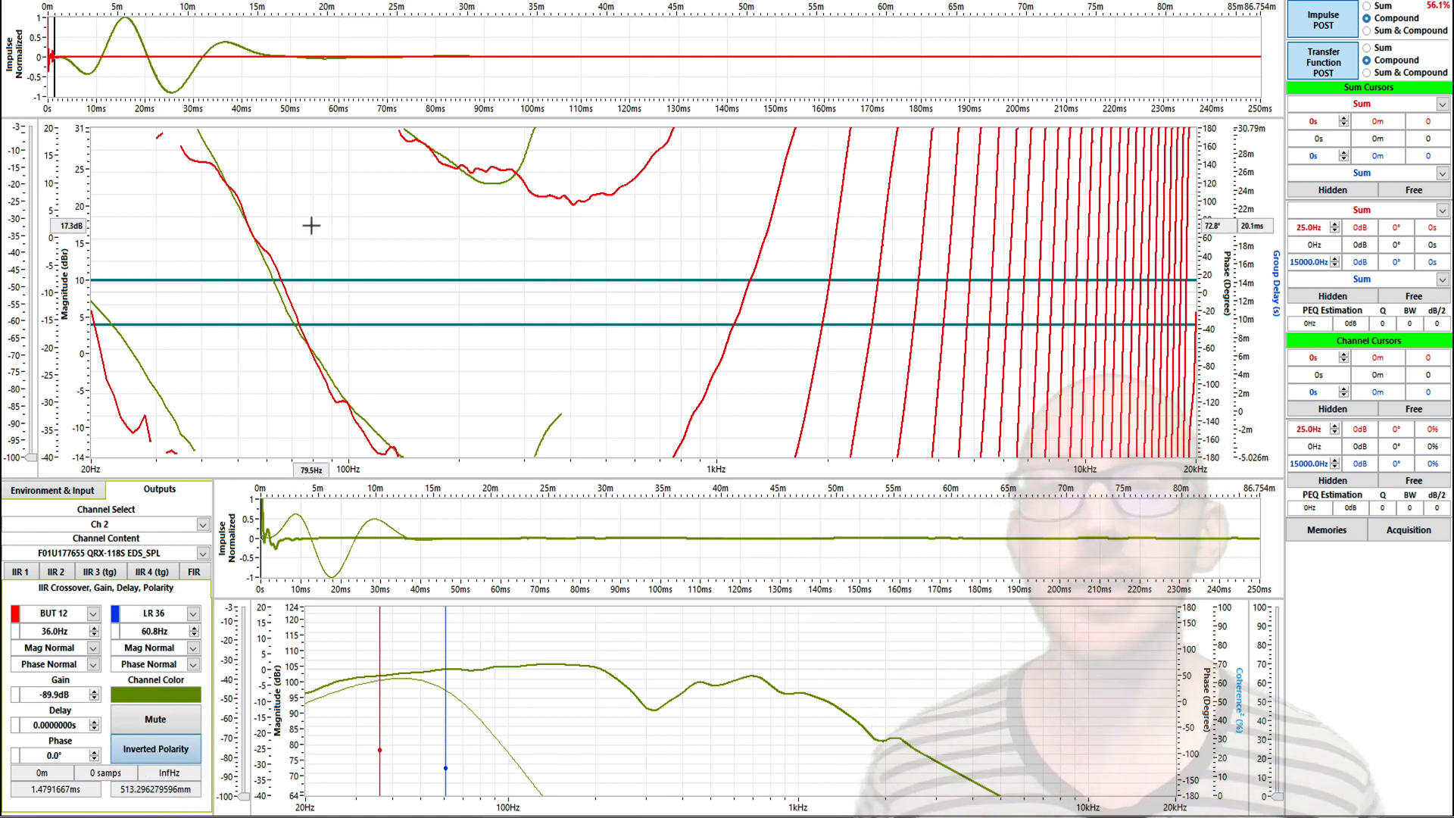
pyautogui.click(358, 271)
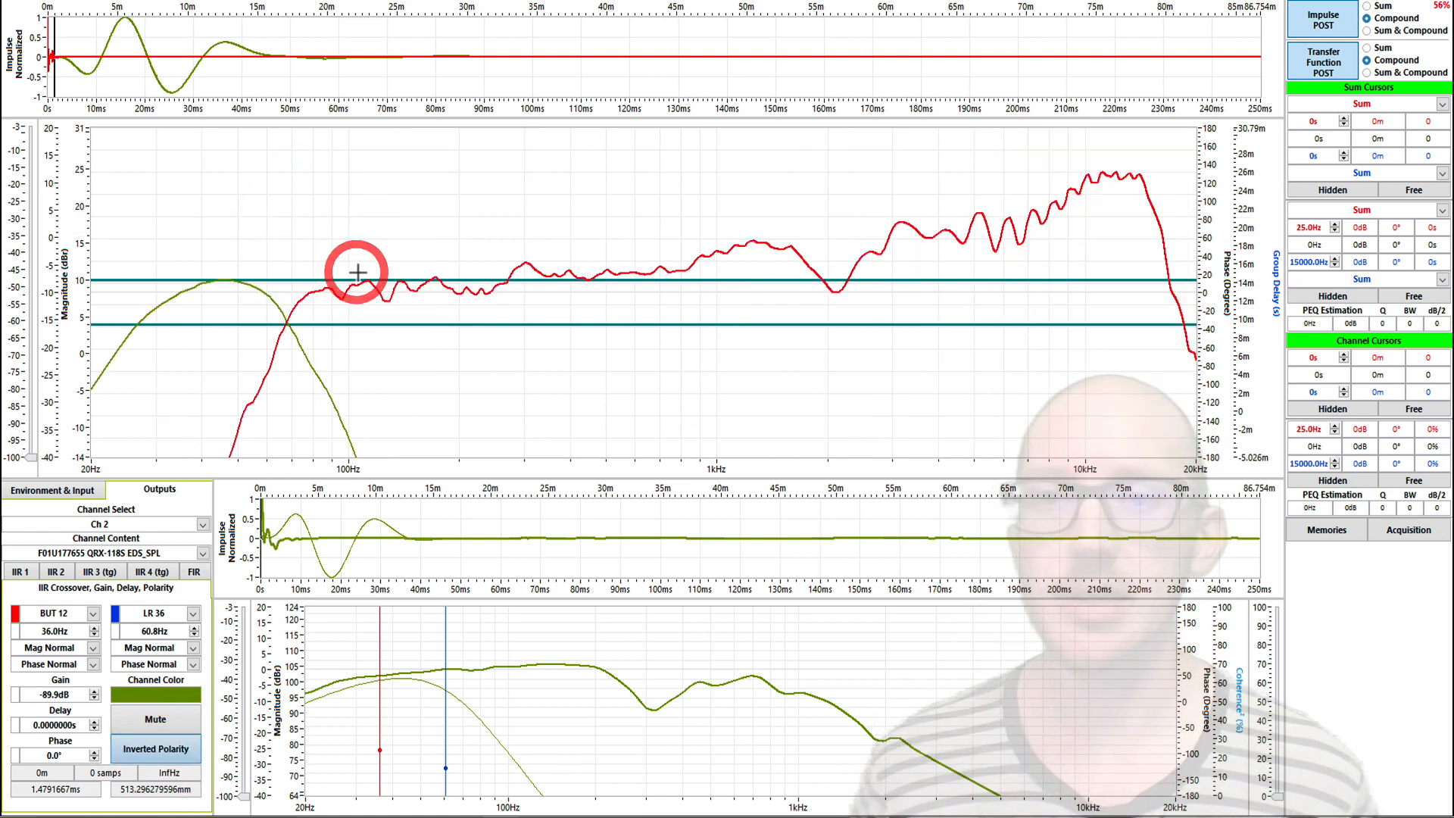
pyautogui.click(1368, 59)
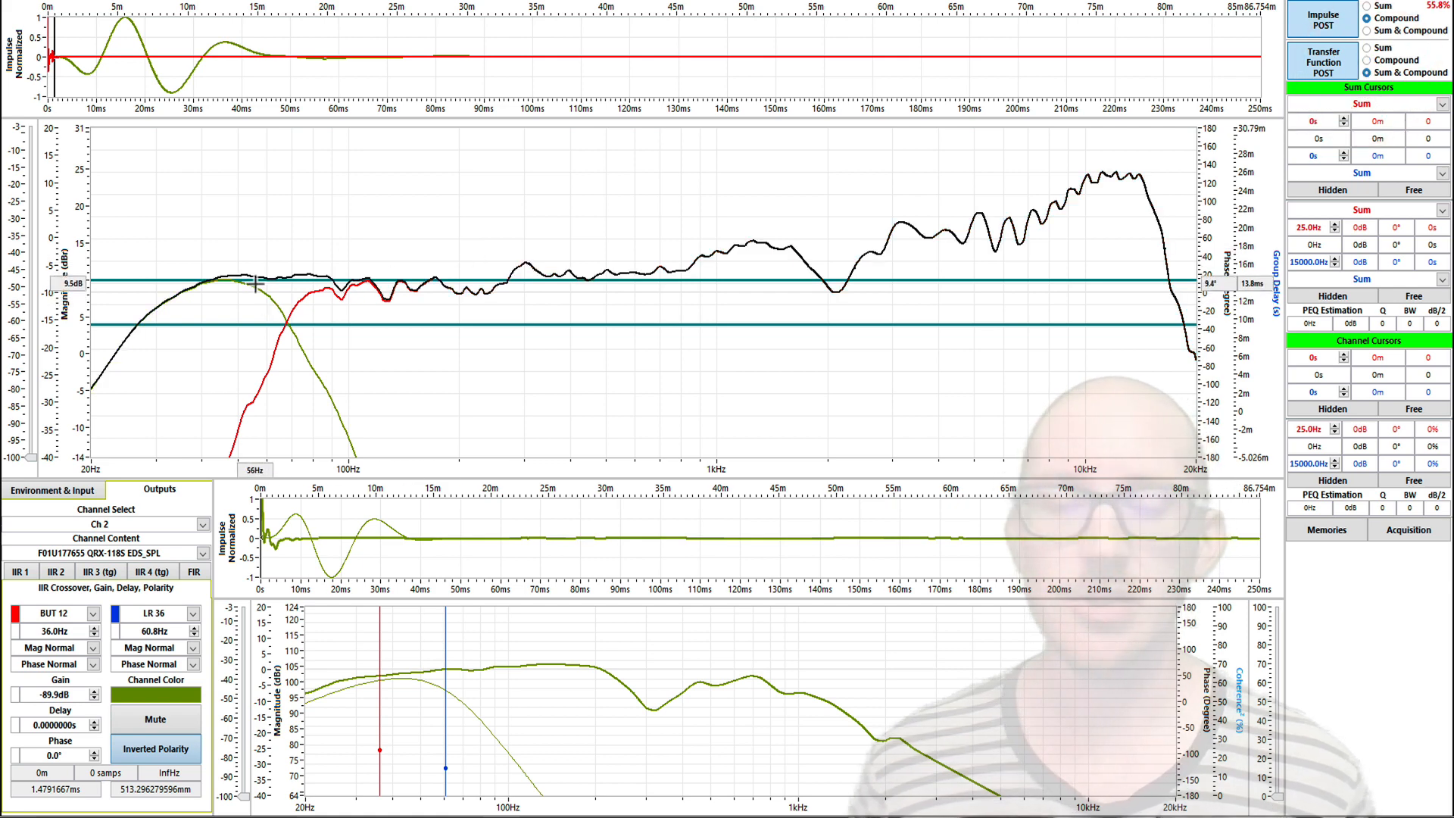
pyautogui.moveTo(327, 268)
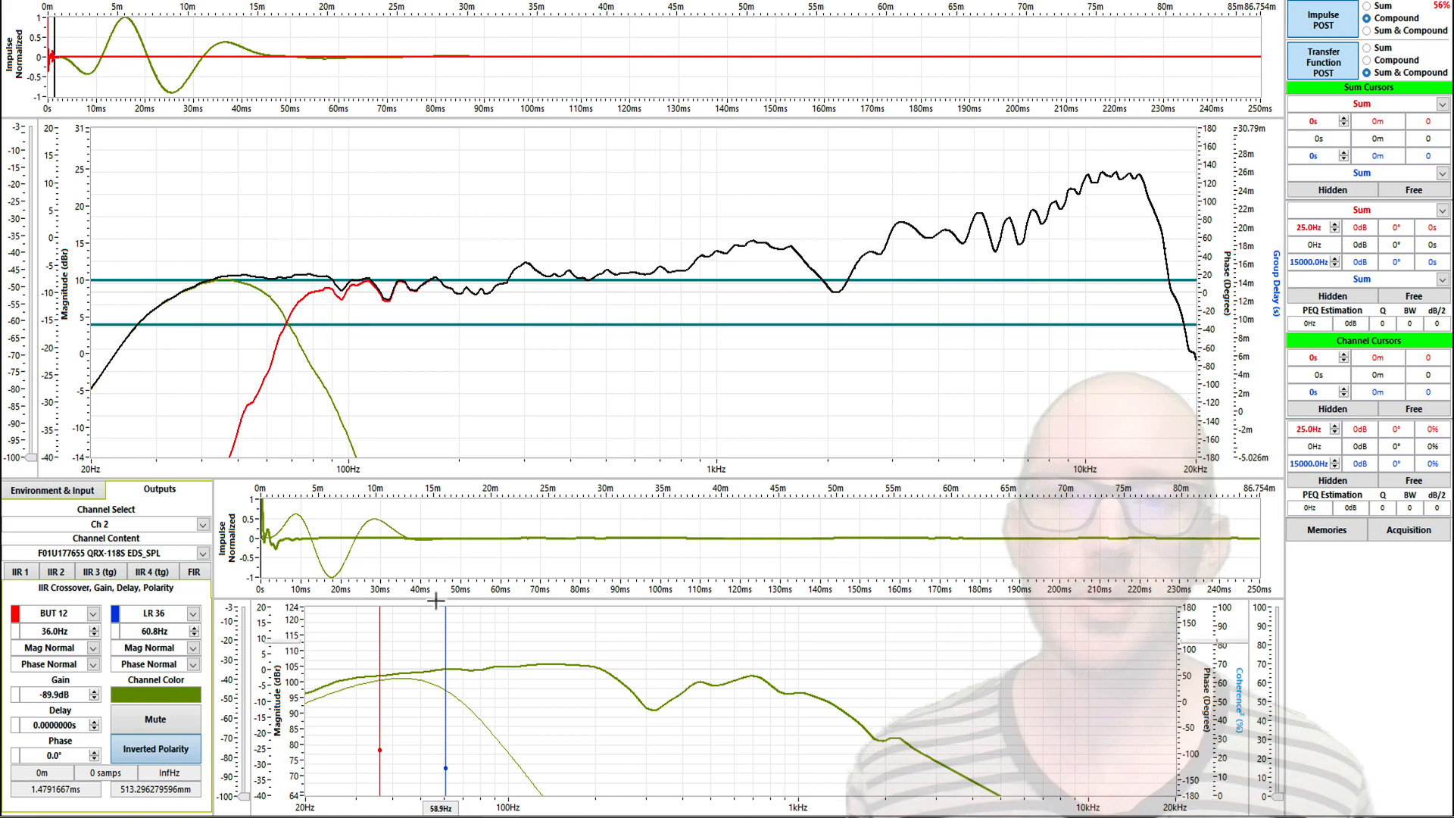
pyautogui.moveTo(360, 318)
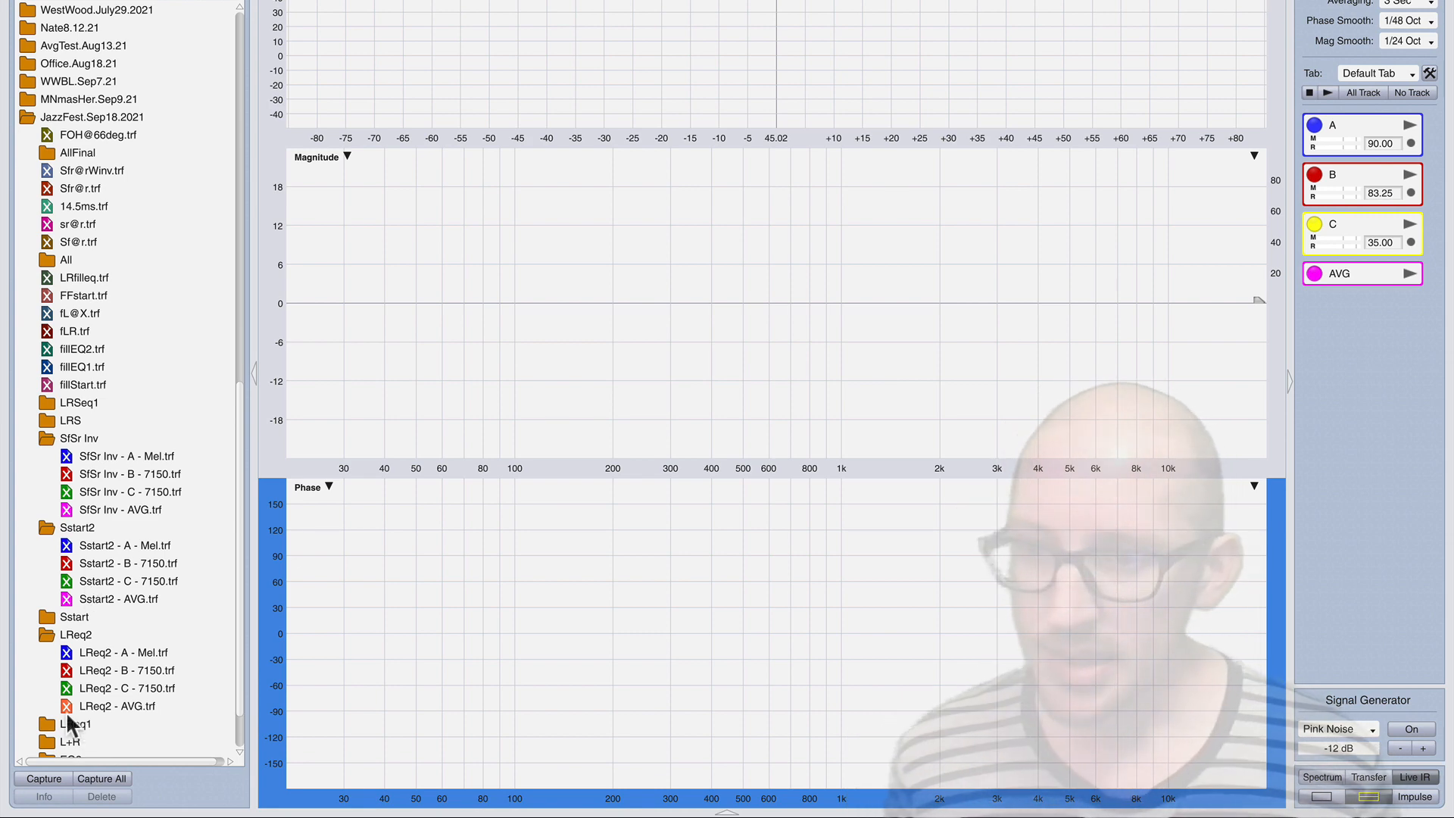
# Load LReq2 - AVG.trf, browse the LReq2 and Sstart2 traces, then overlay SfSr Inv - AVG.trf
pyautogui.click(117, 706)
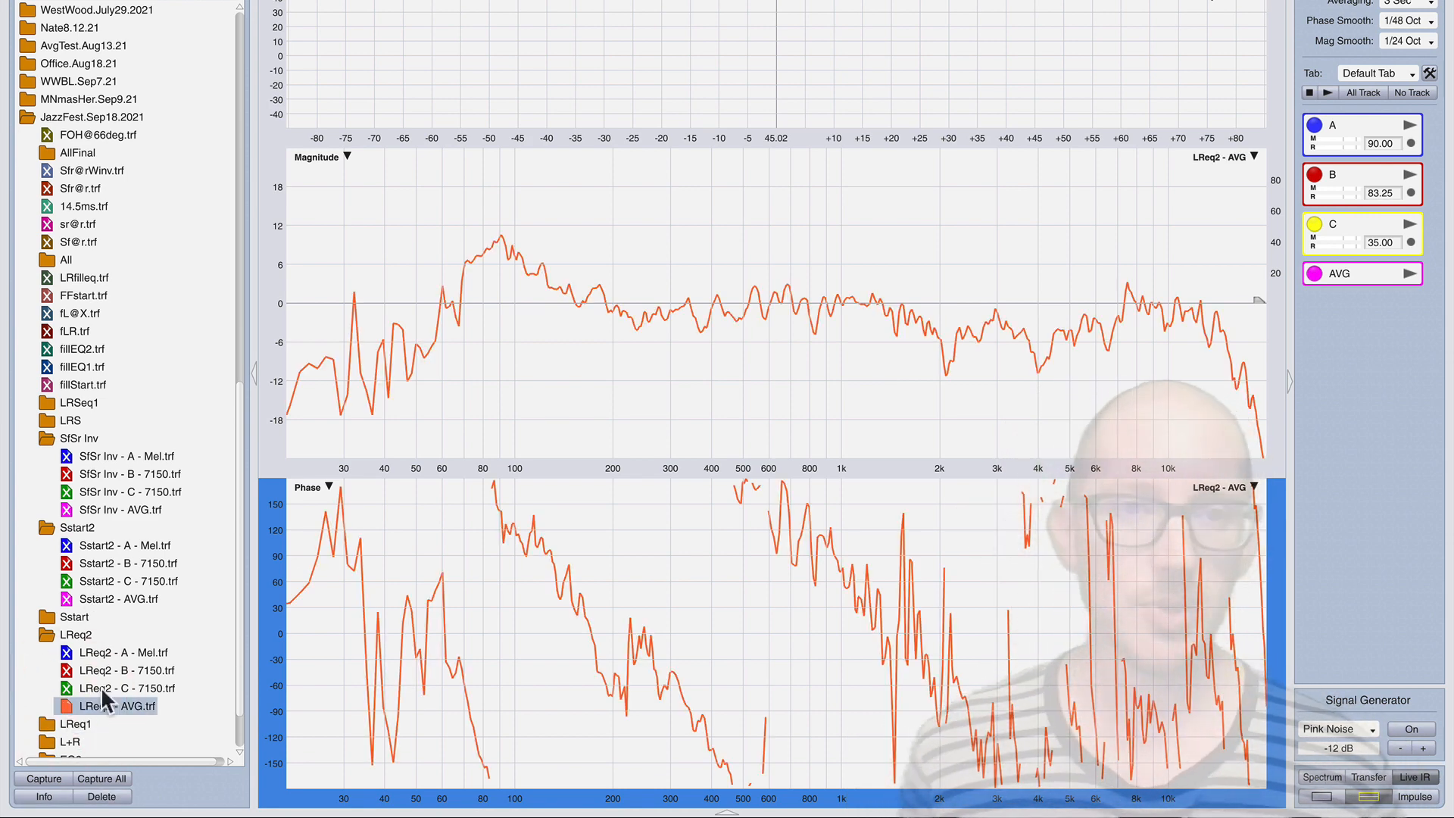
pyautogui.moveTo(672, 297)
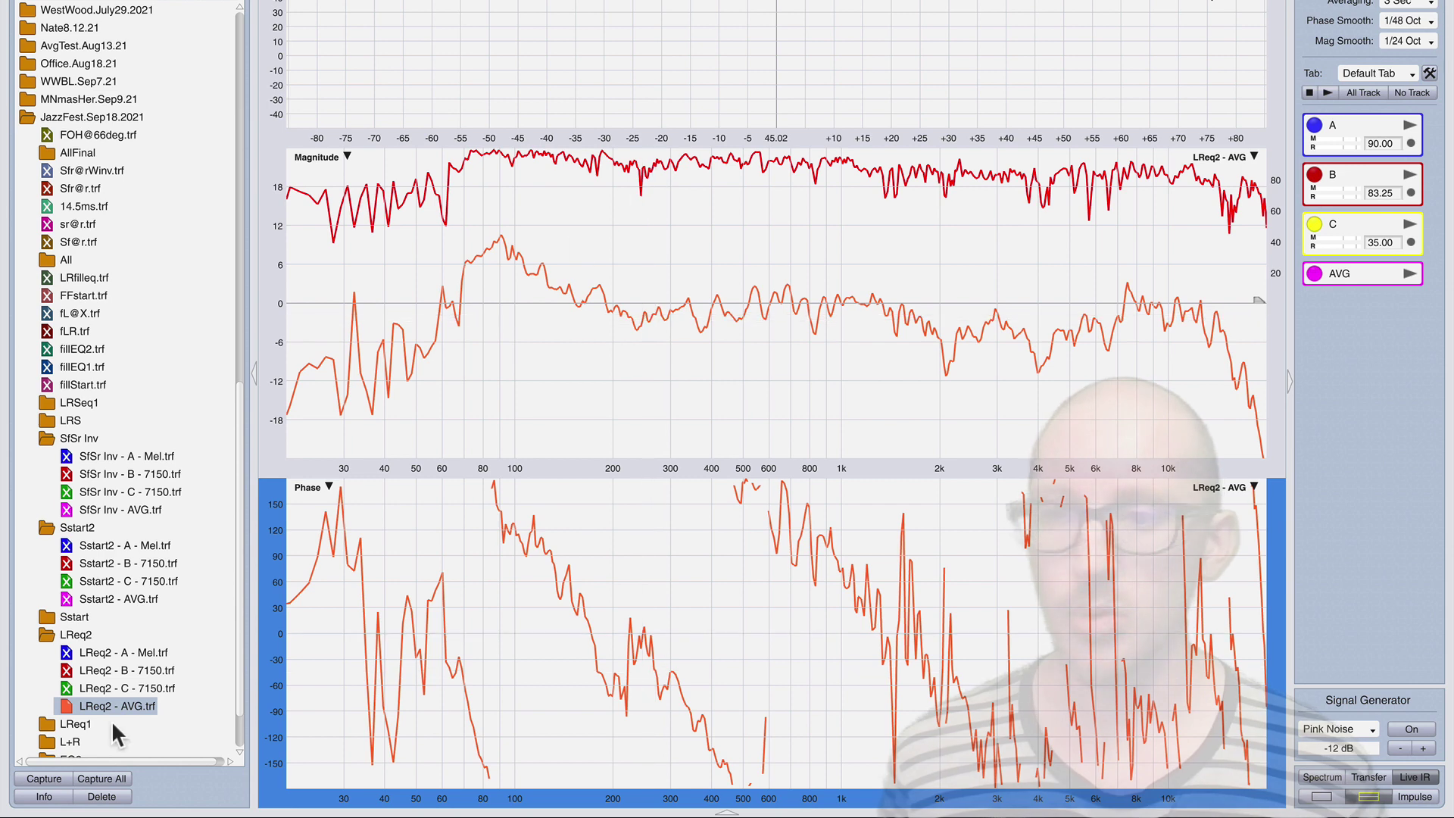
pyautogui.click(127, 688)
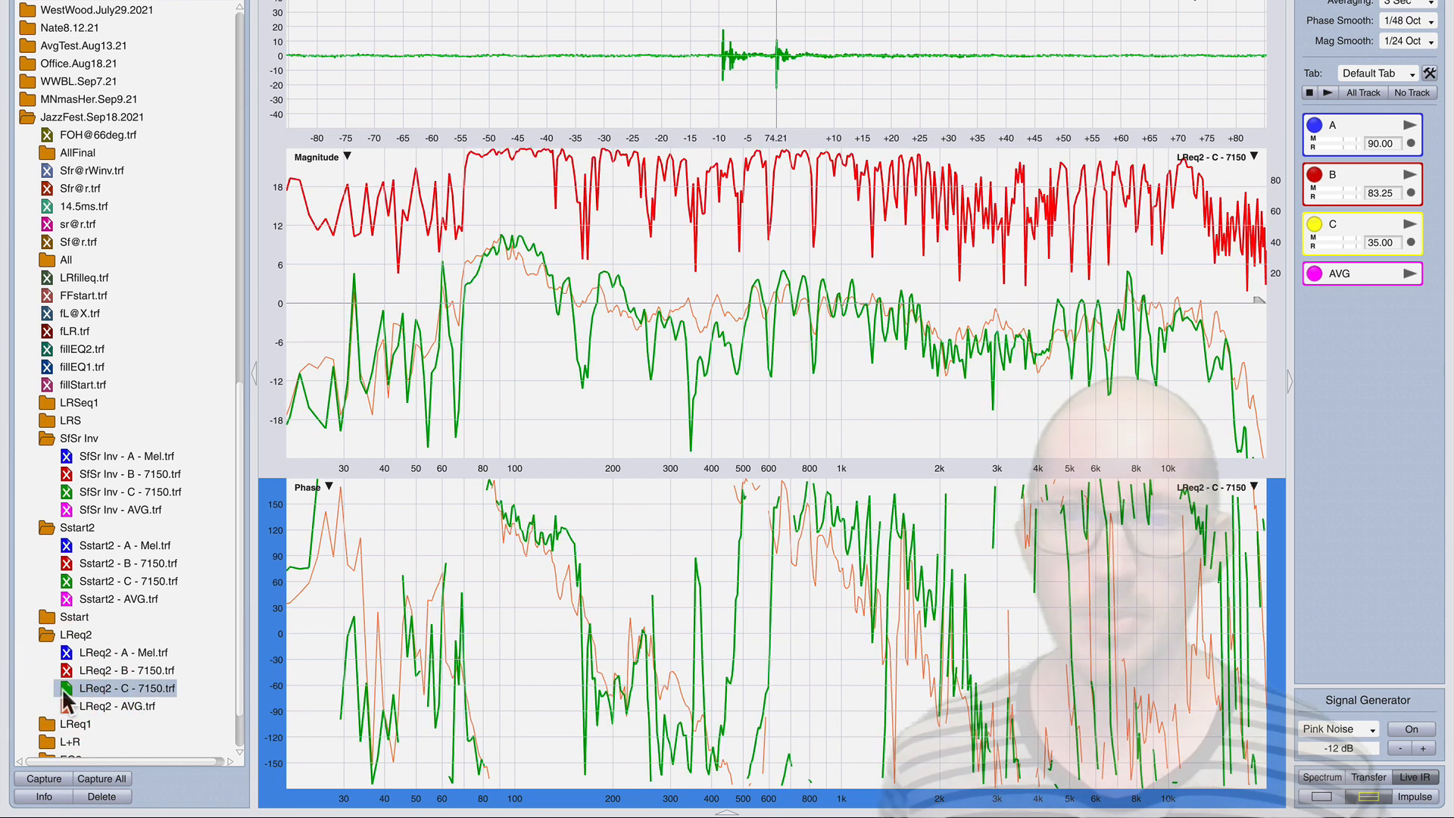
pyautogui.click(126, 669)
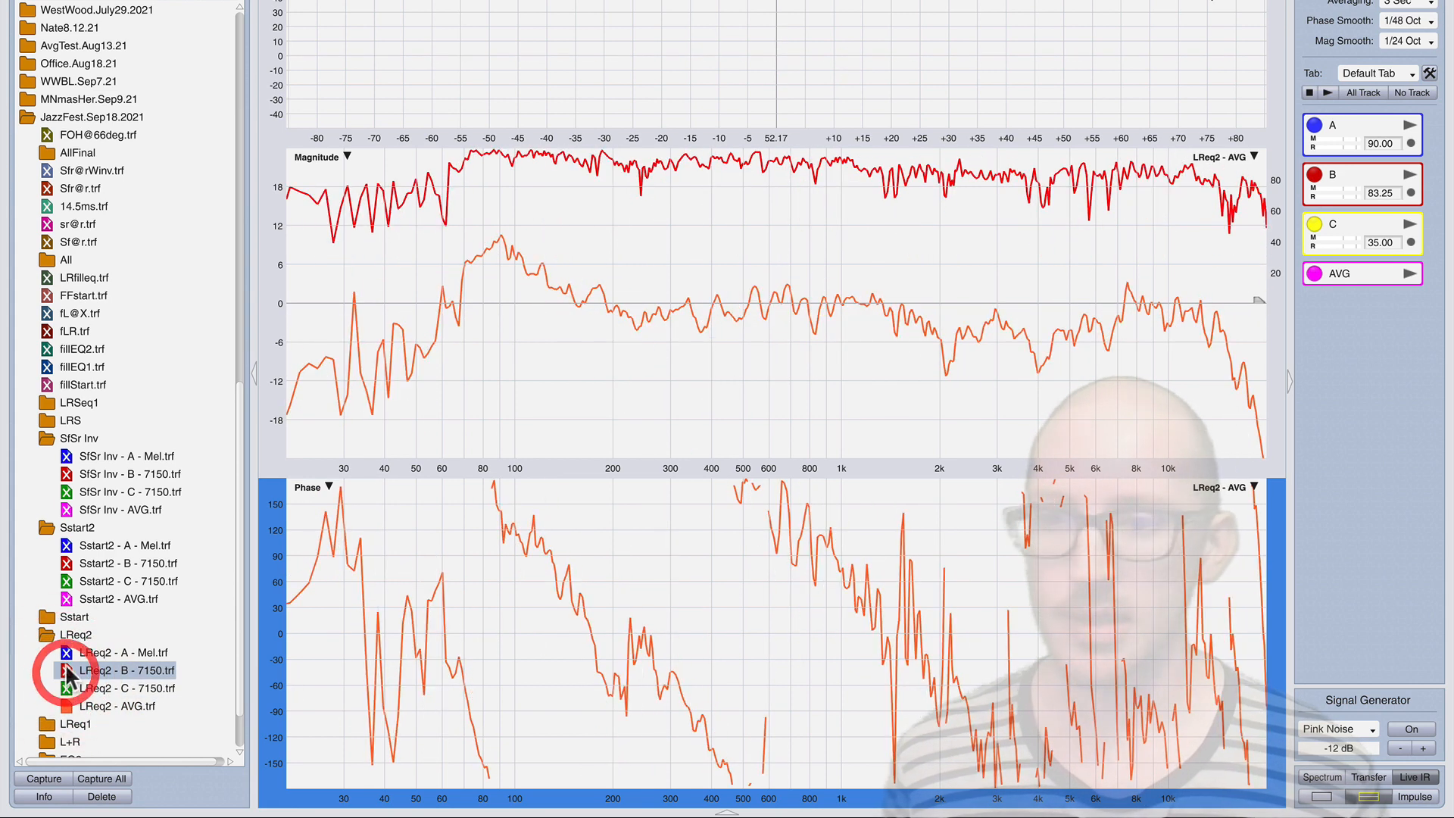
pyautogui.click(122, 651)
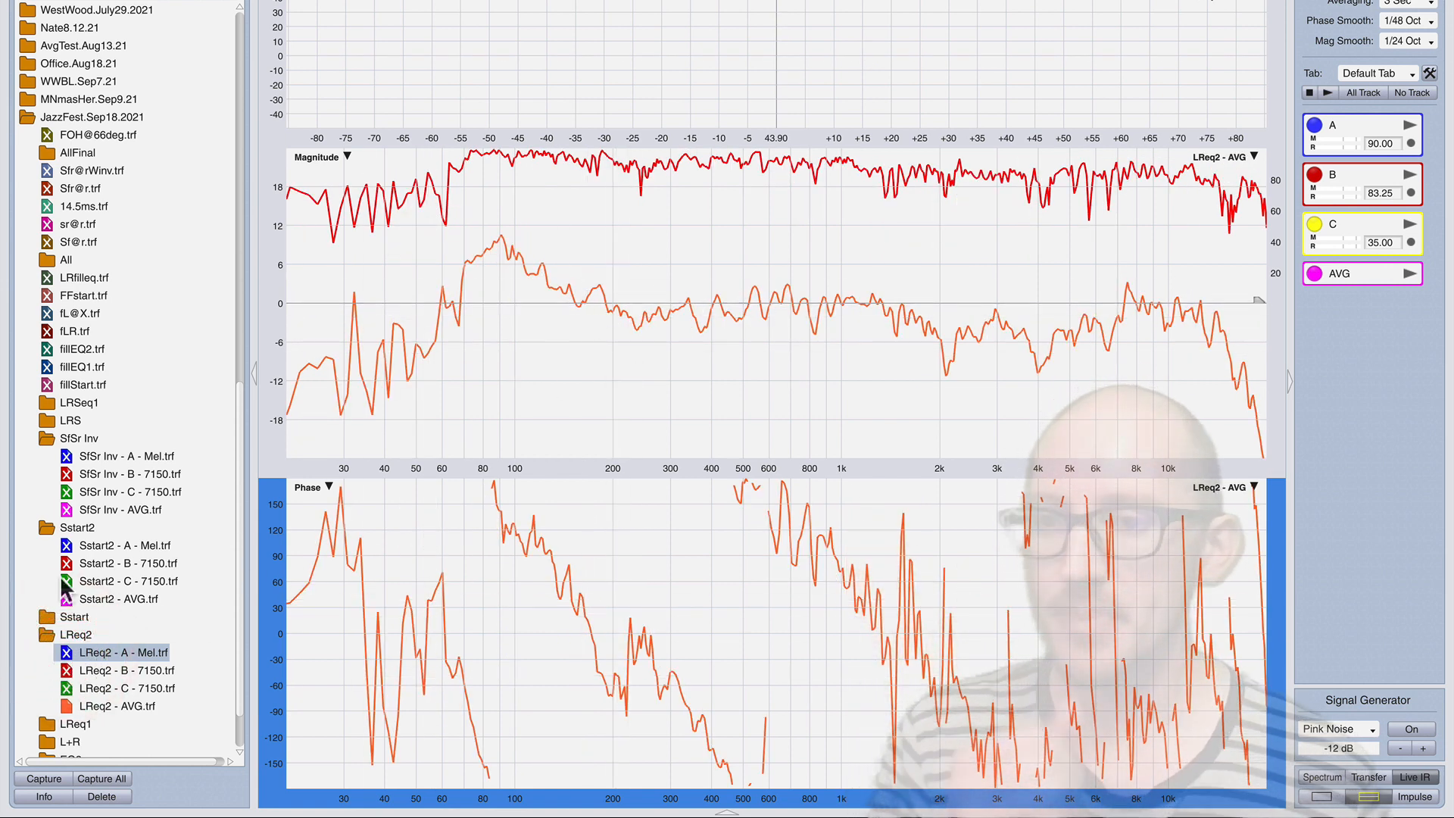
pyautogui.click(118, 598)
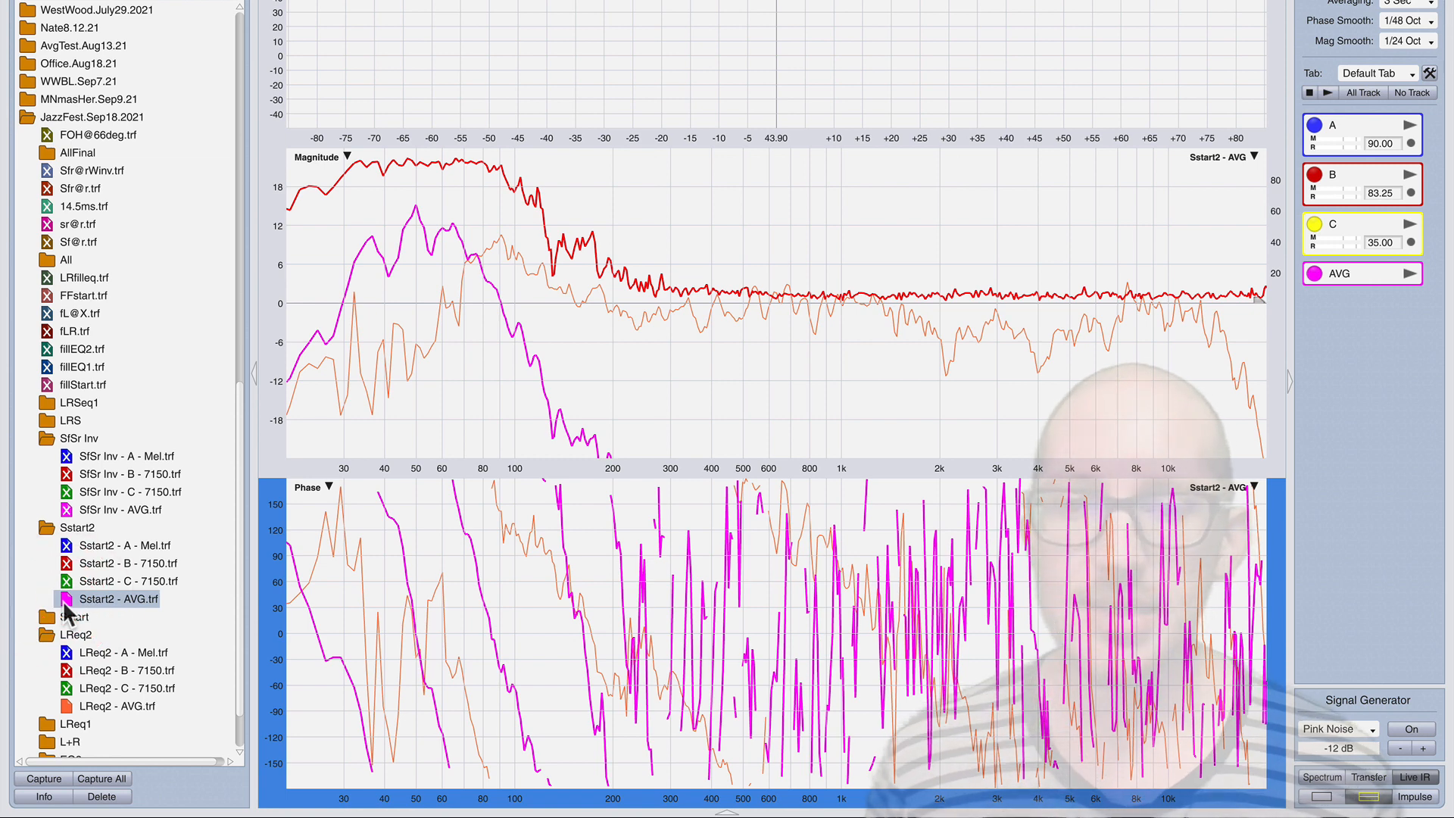
pyautogui.moveTo(427, 640)
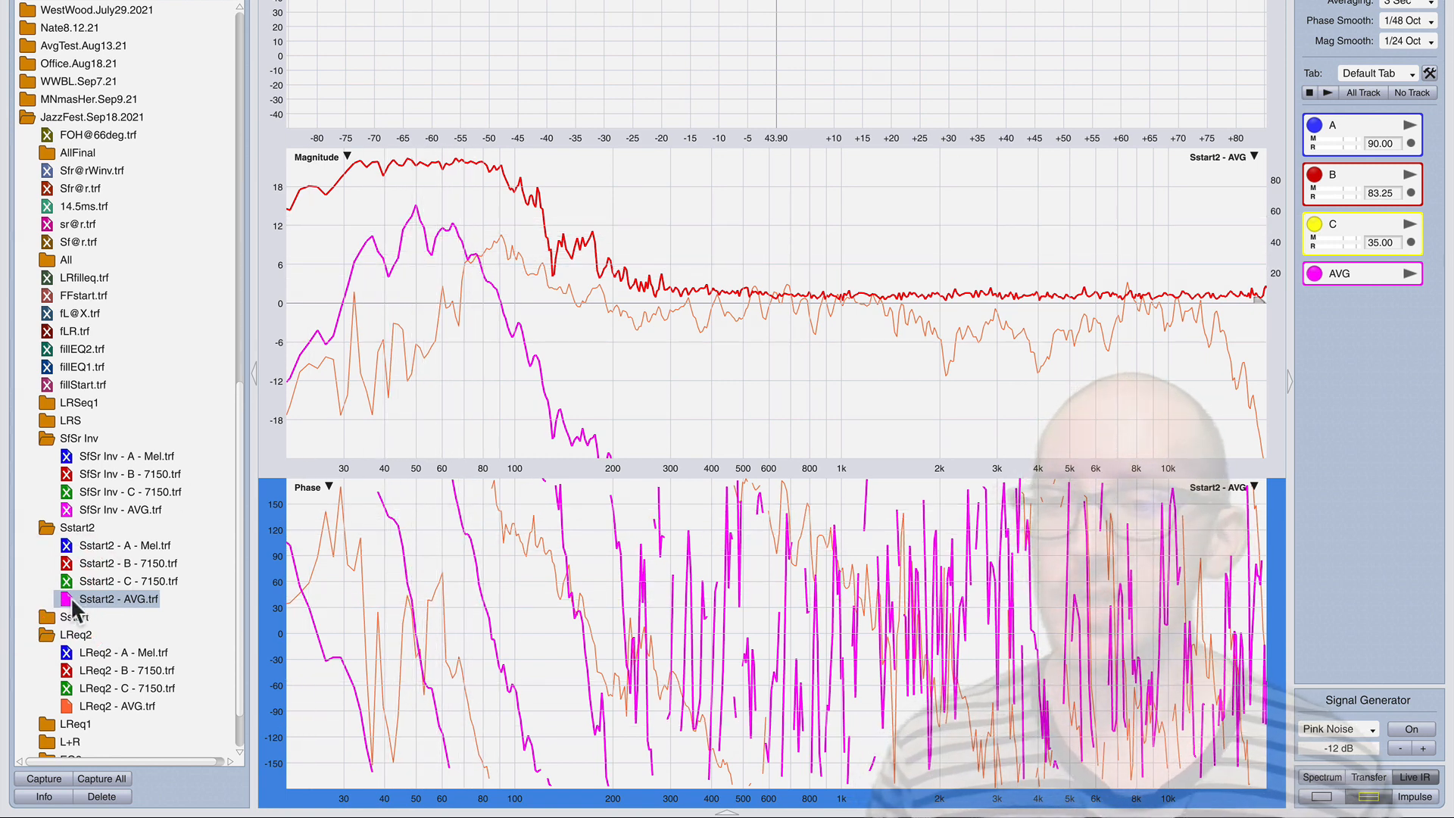
pyautogui.click(117, 509)
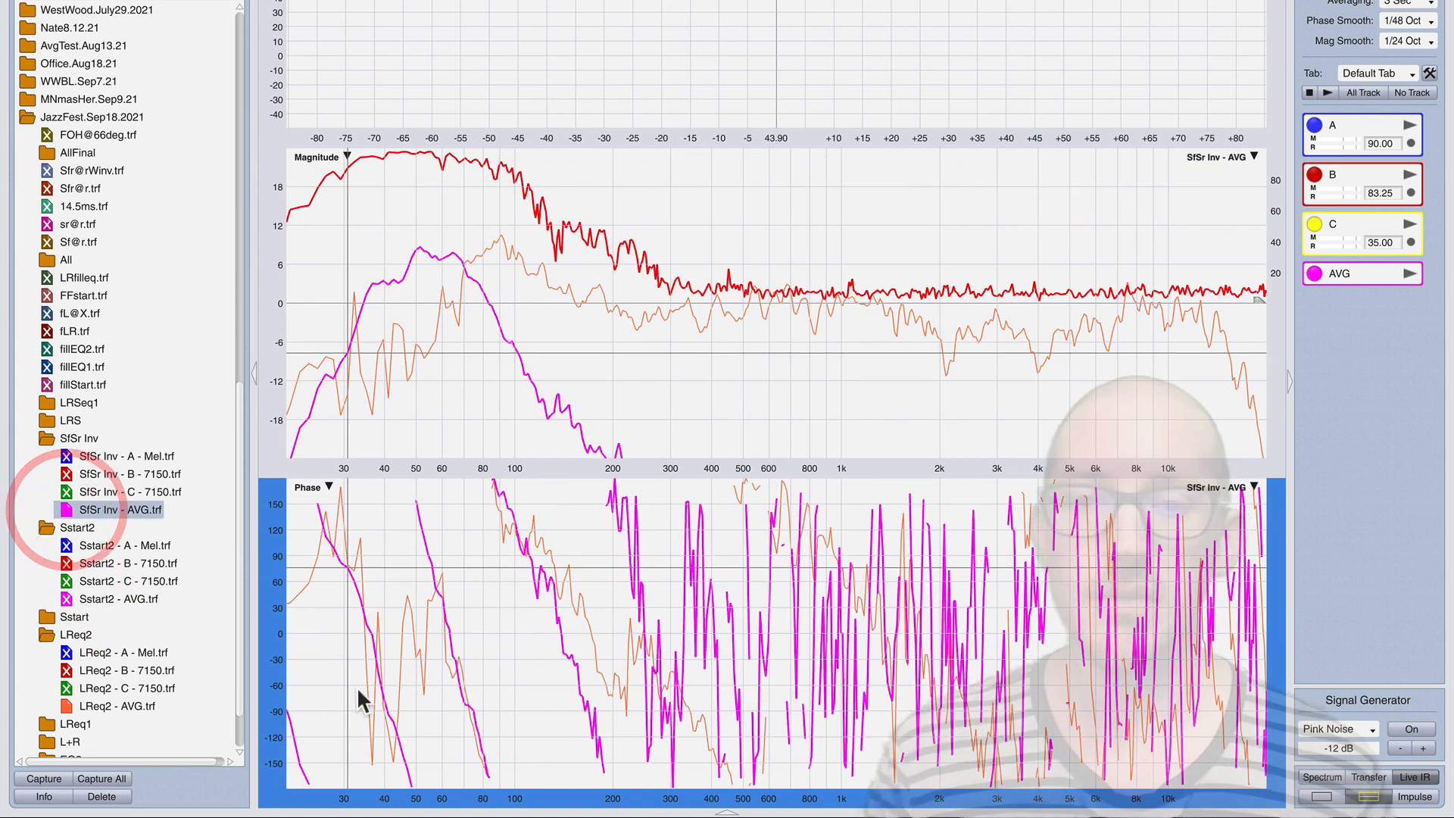